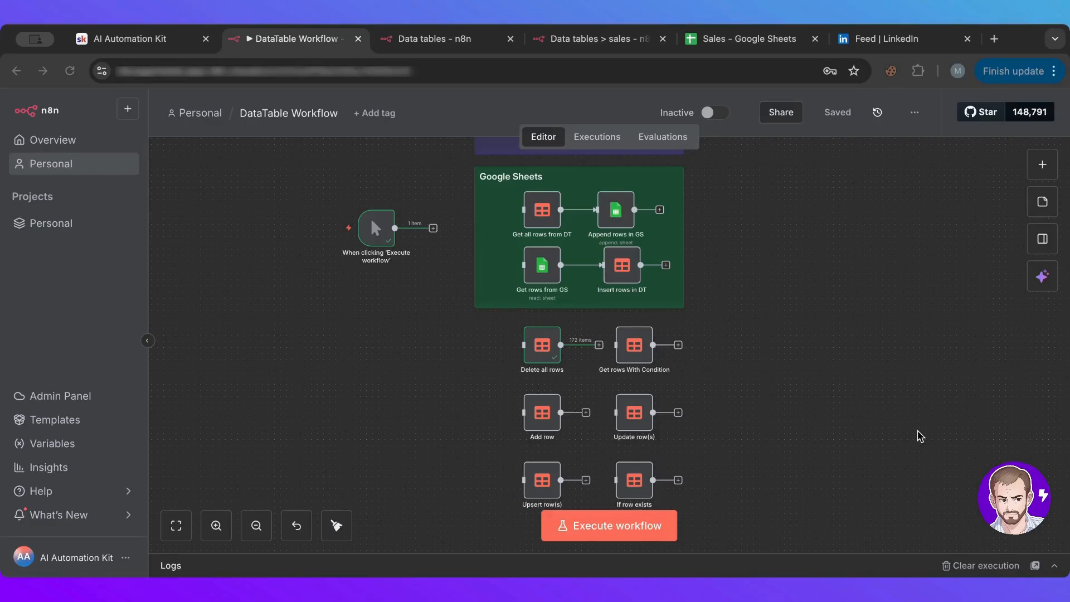
mouse_move(537, 480)
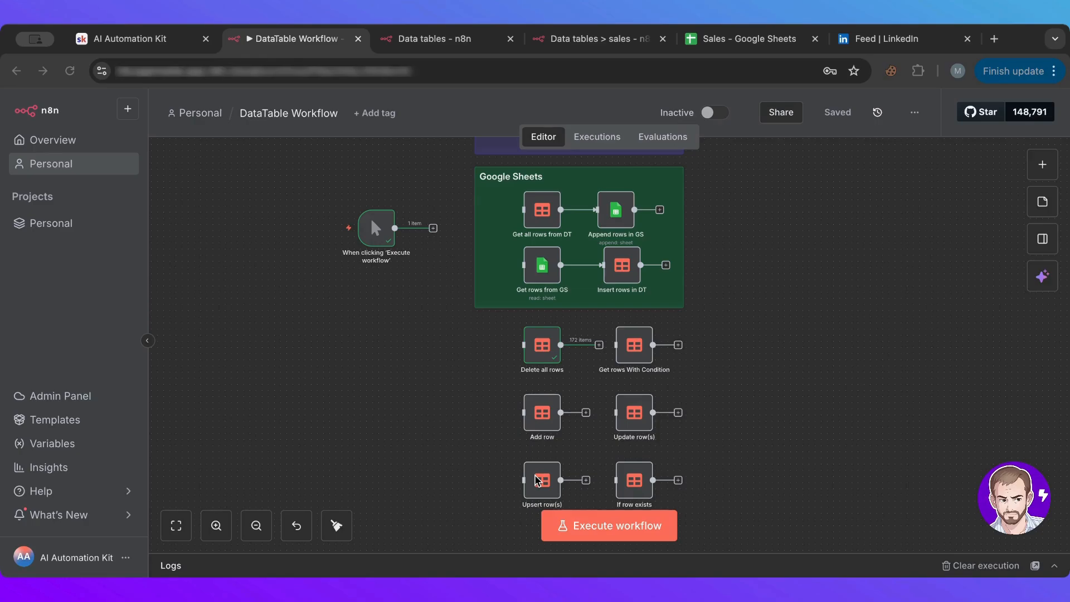
mouse_move(315, 94)
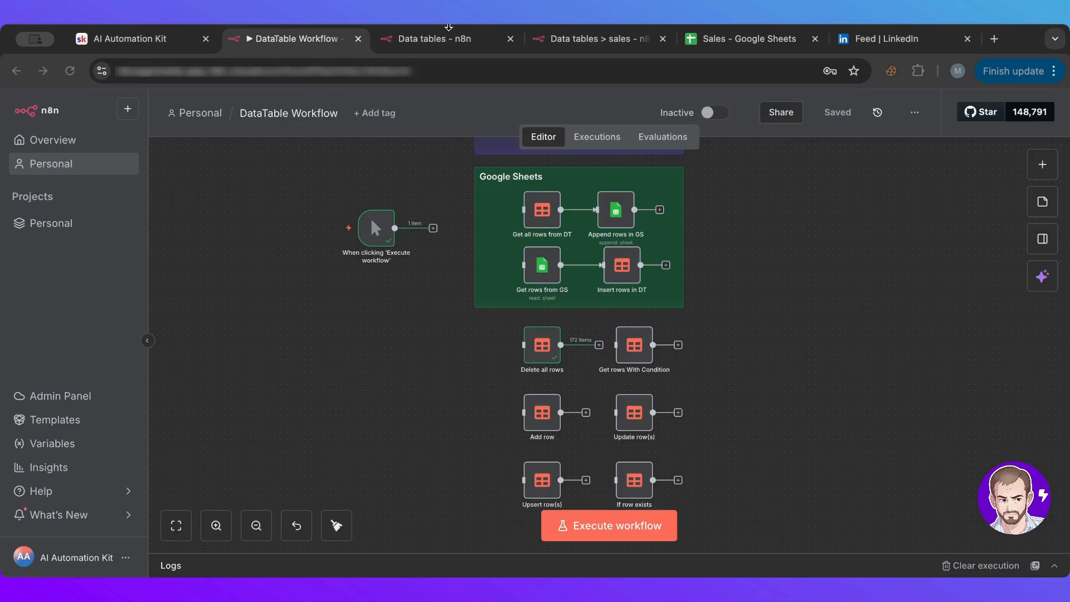
mouse_move(379, 169)
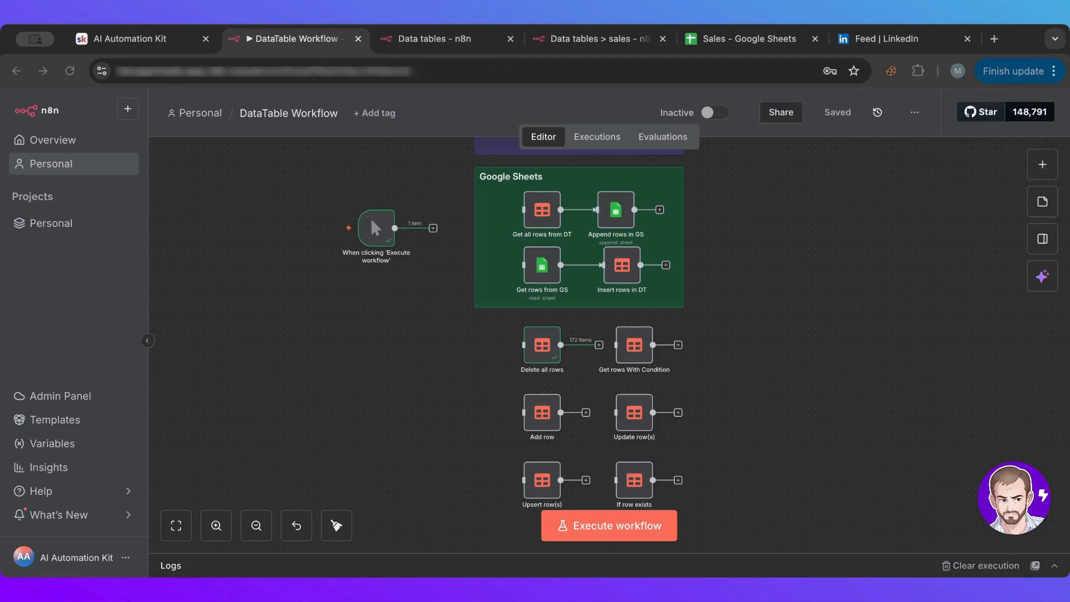
mouse_move(393, 403)
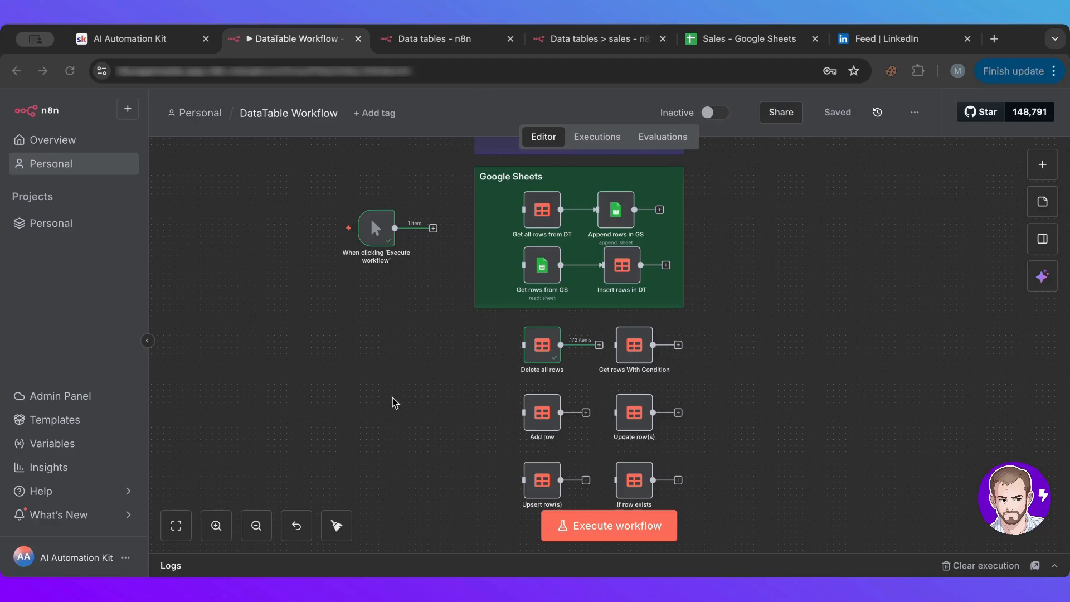
mouse_move(782, 315)
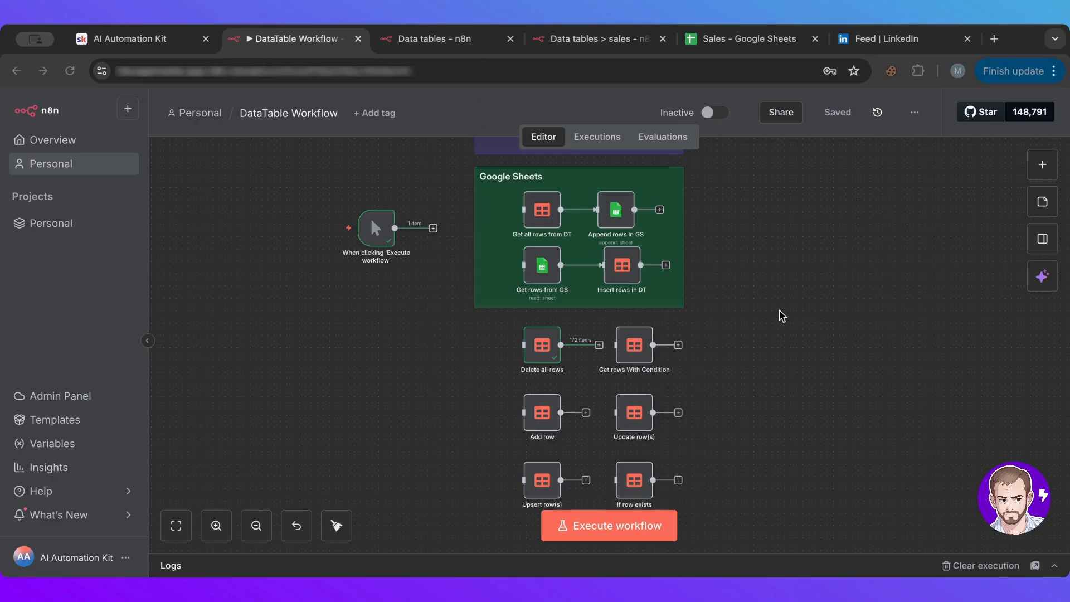
mouse_move(767, 293)
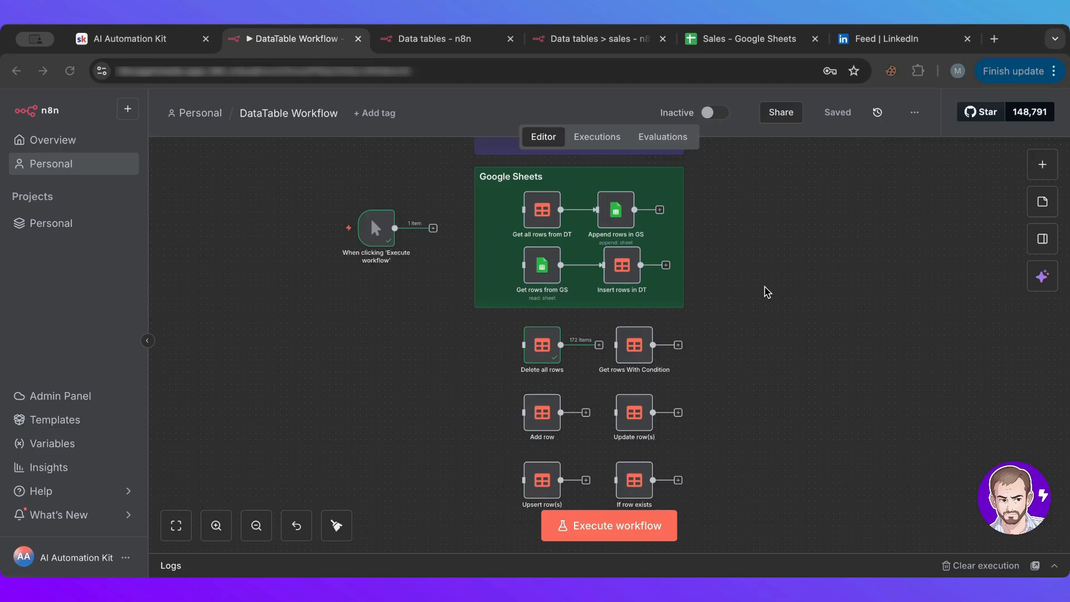
mouse_move(404, 360)
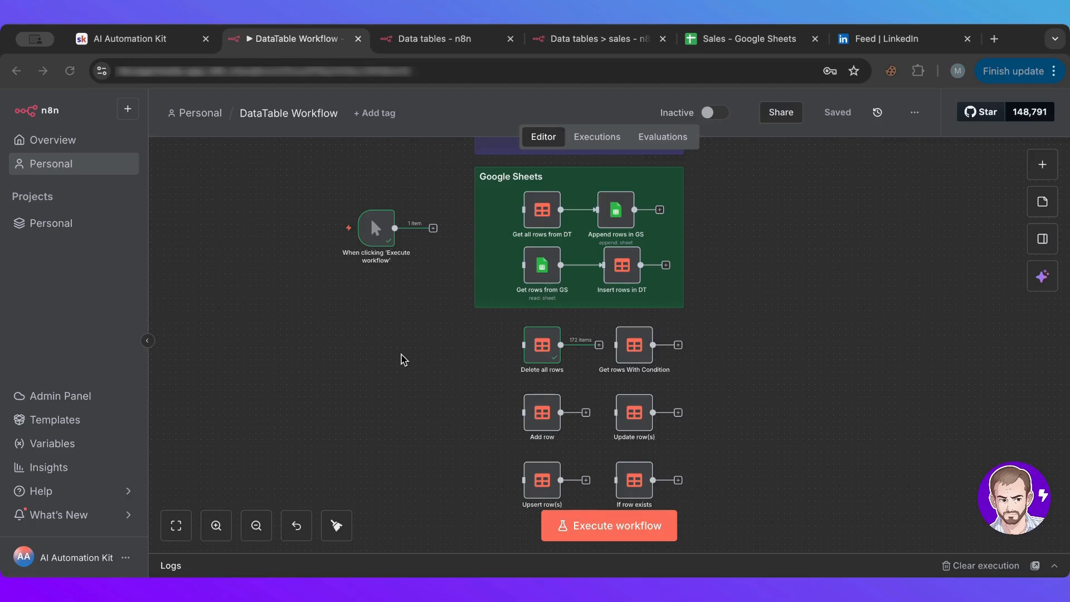
mouse_move(453, 323)
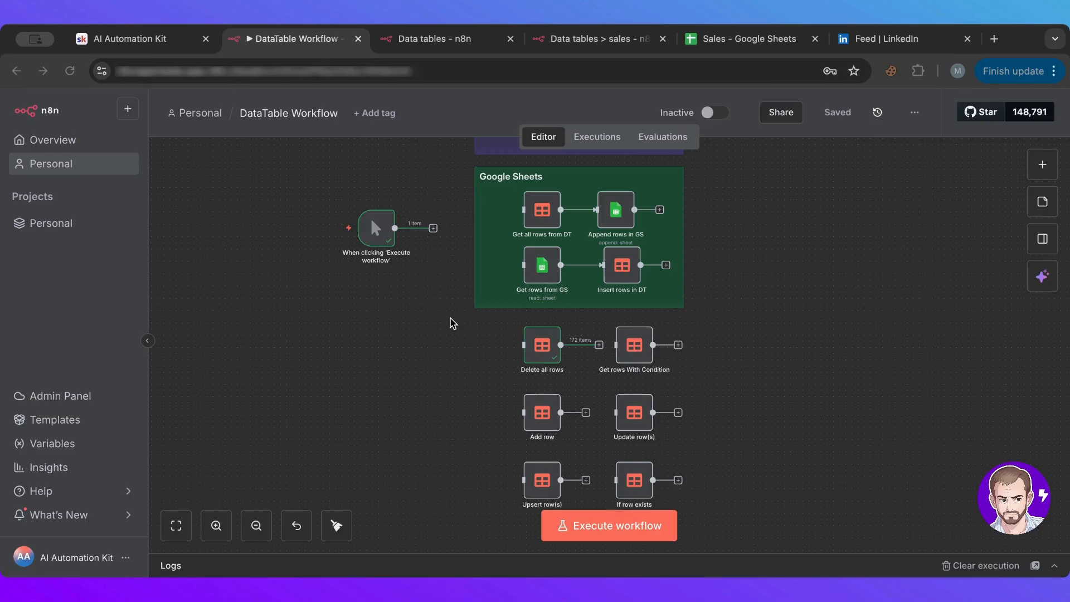
mouse_move(447, 330)
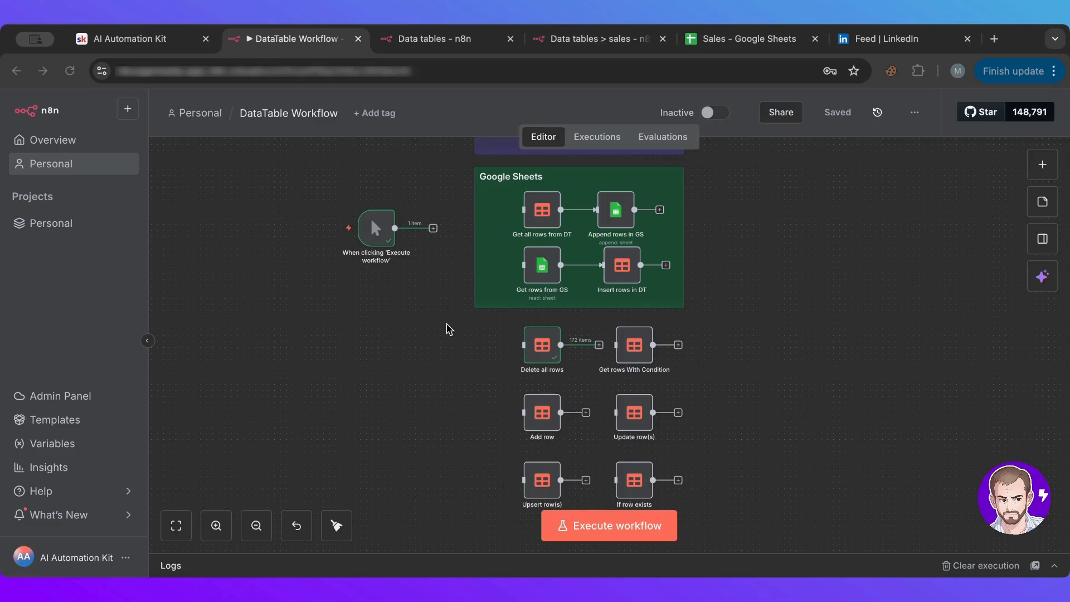
mouse_move(415, 337)
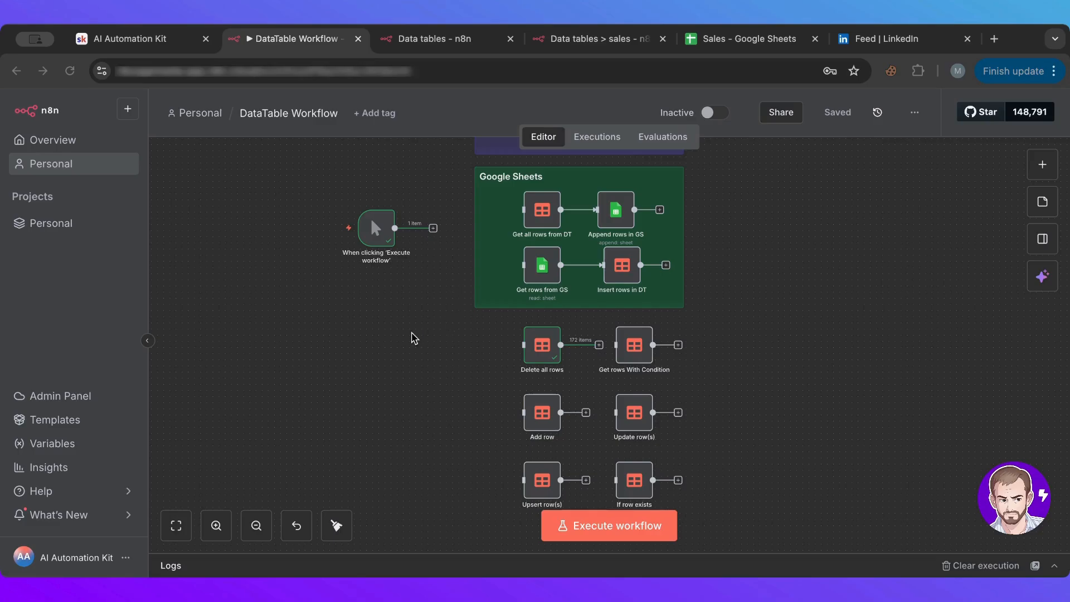
- Browse the Sales sheet's Product, Price, Type and Date rows down into April 2025 and back to the top
click(746, 38)
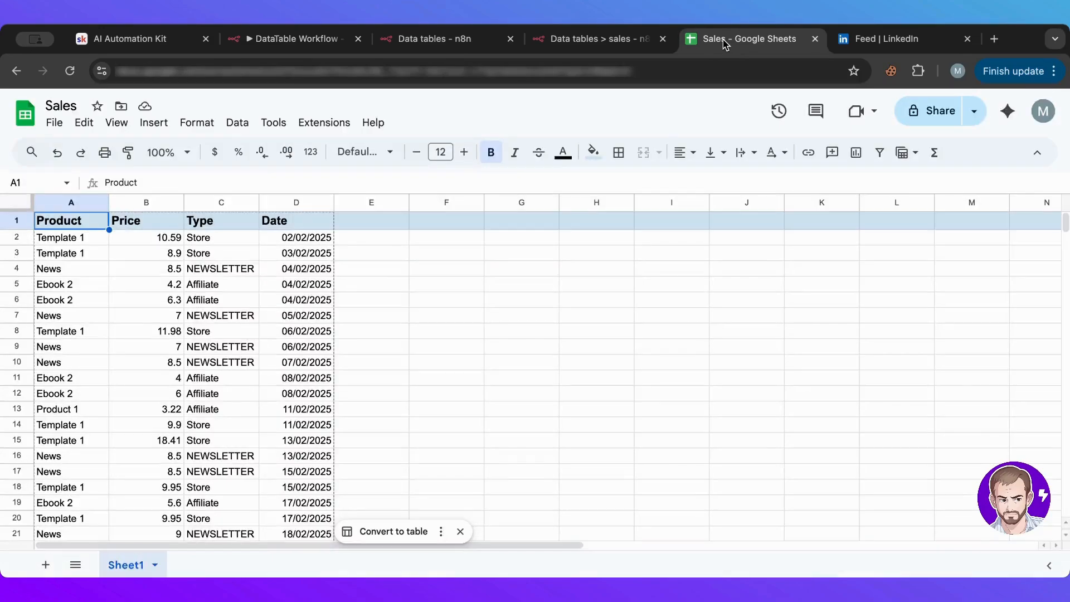
click(446, 362)
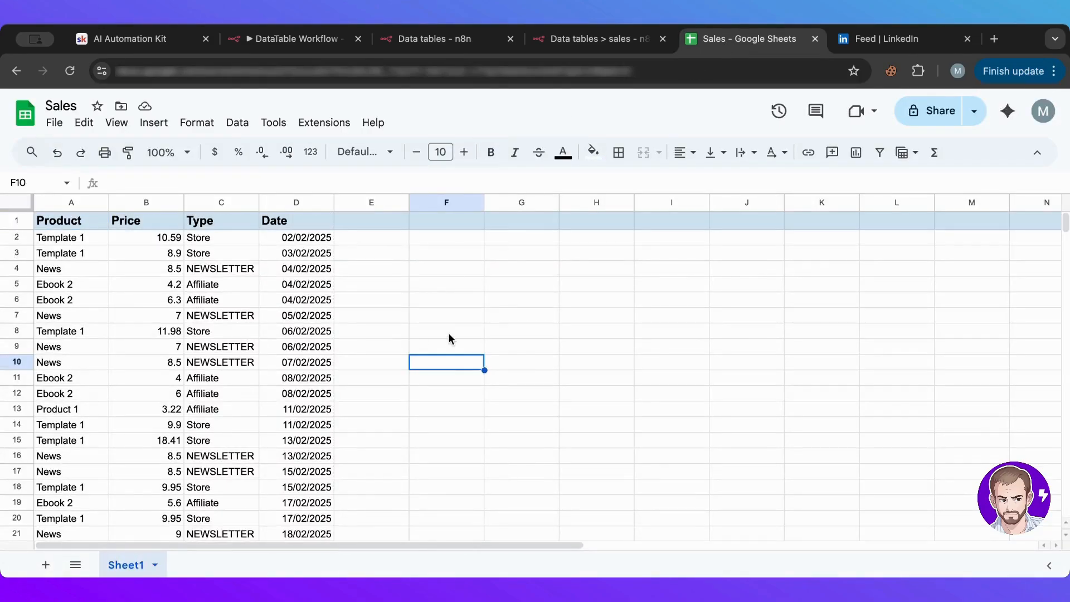
scroll(down, 3)
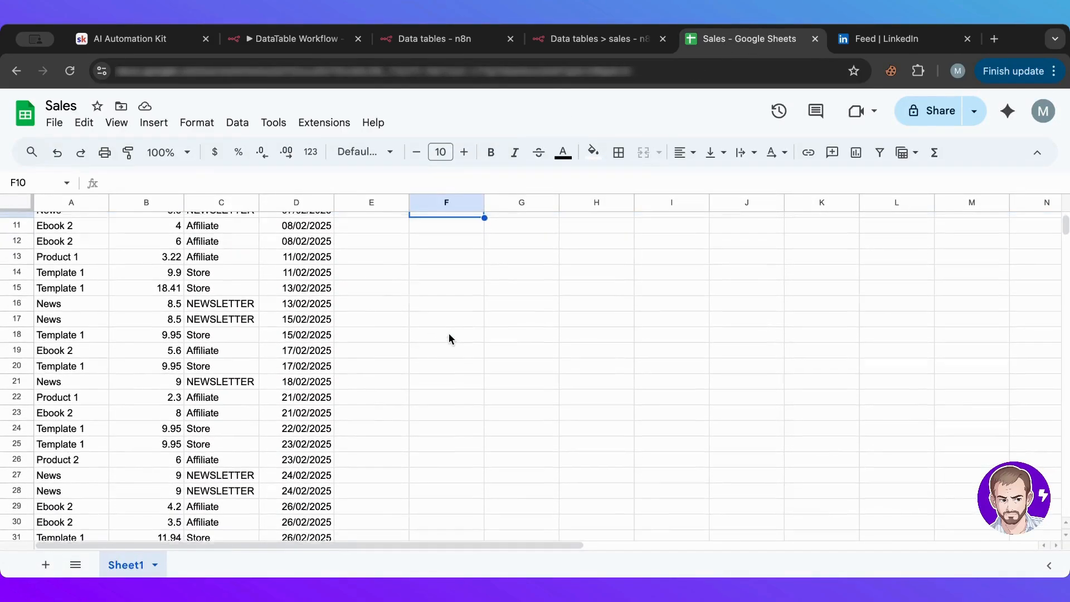
scroll(up, 3)
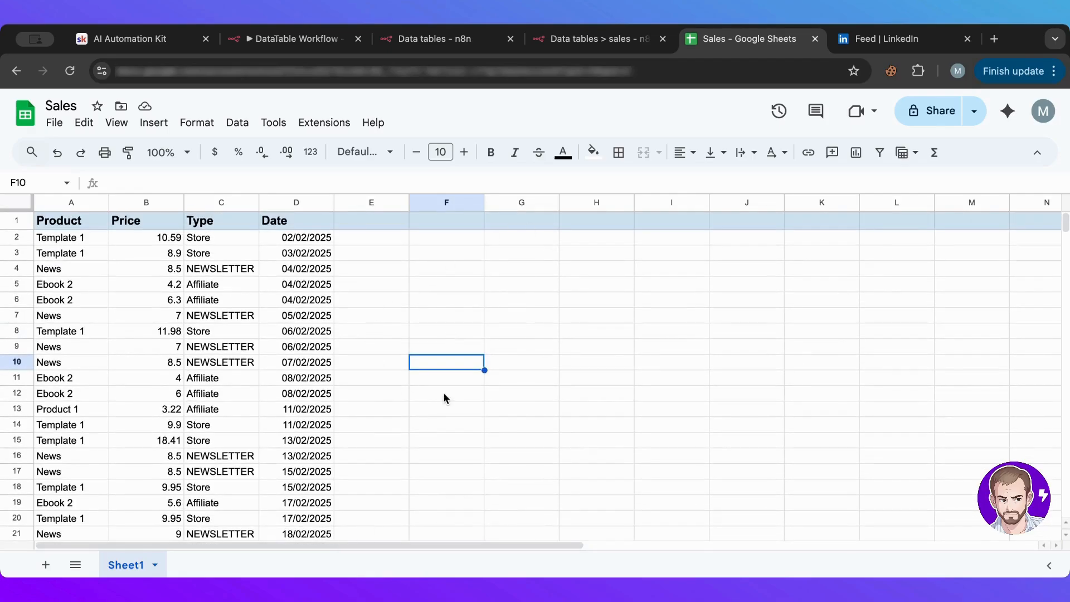
mouse_move(64, 244)
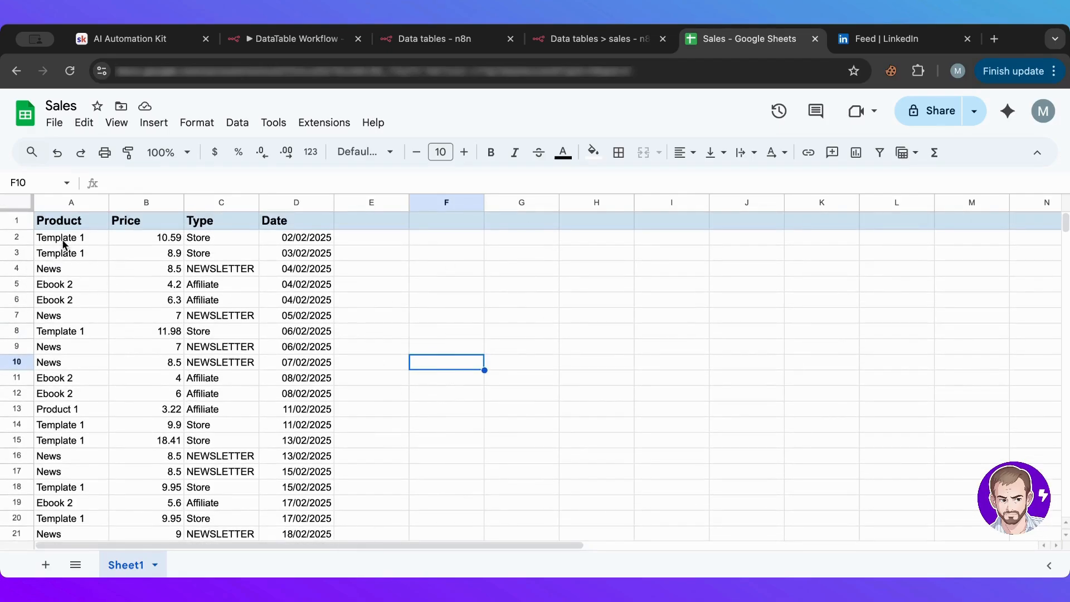
scroll(down, 3)
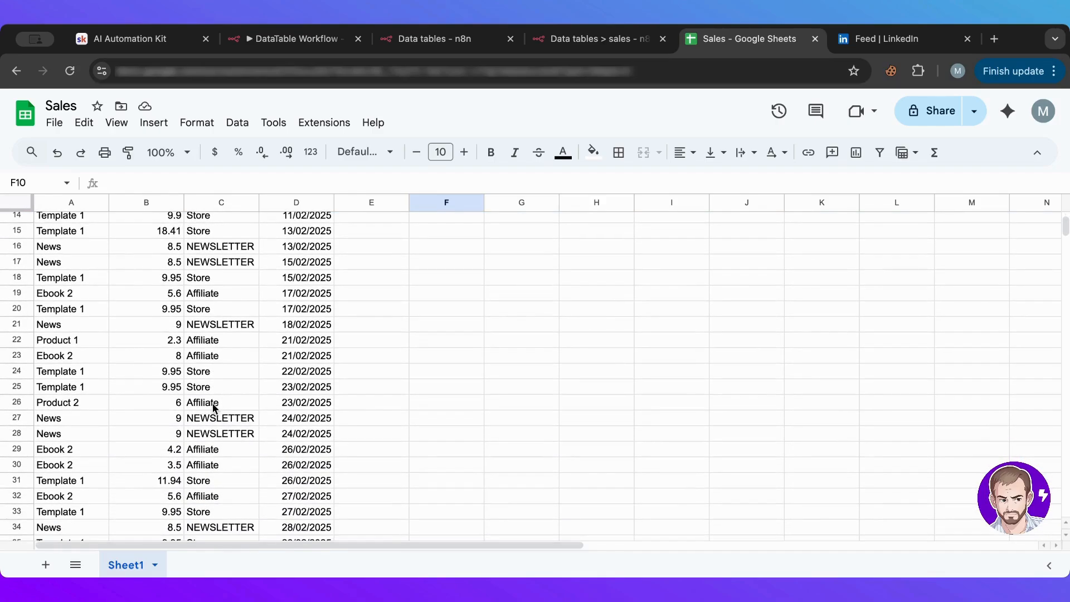
scroll(down, 3)
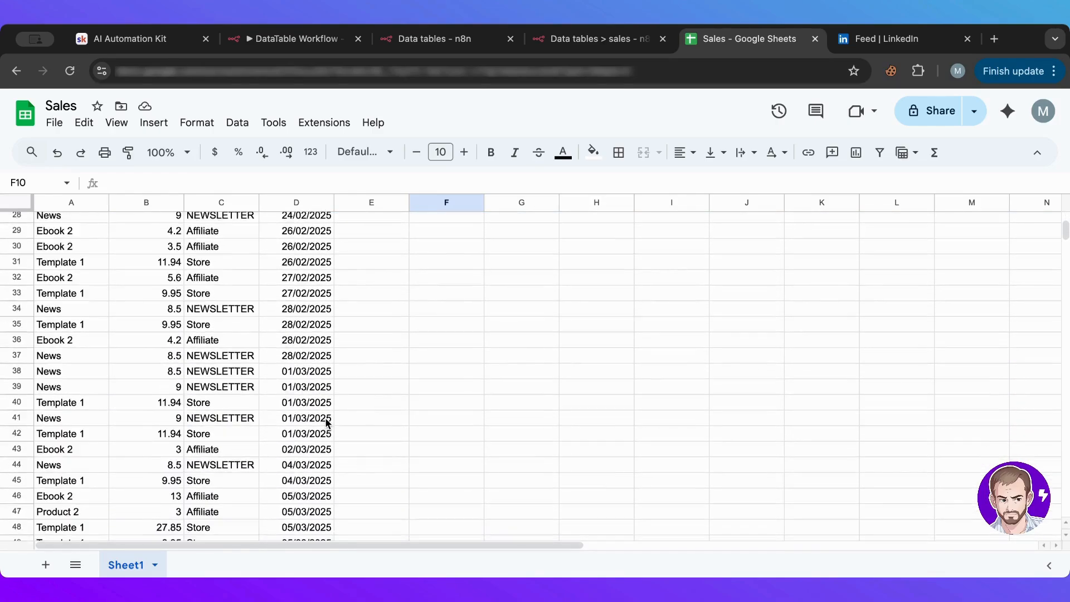
scroll(down, 3)
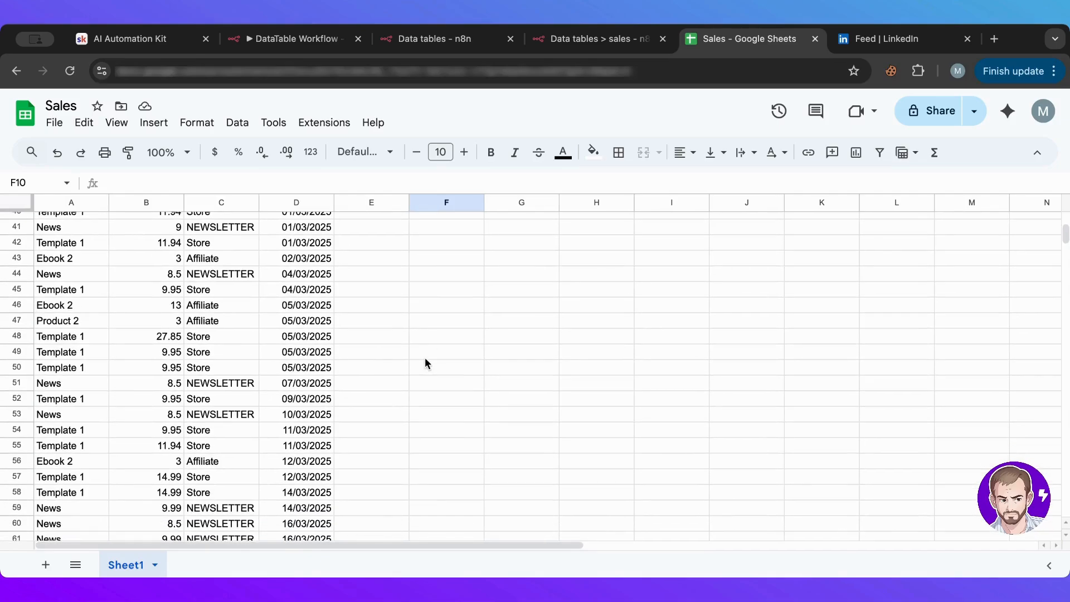
scroll(down, 3)
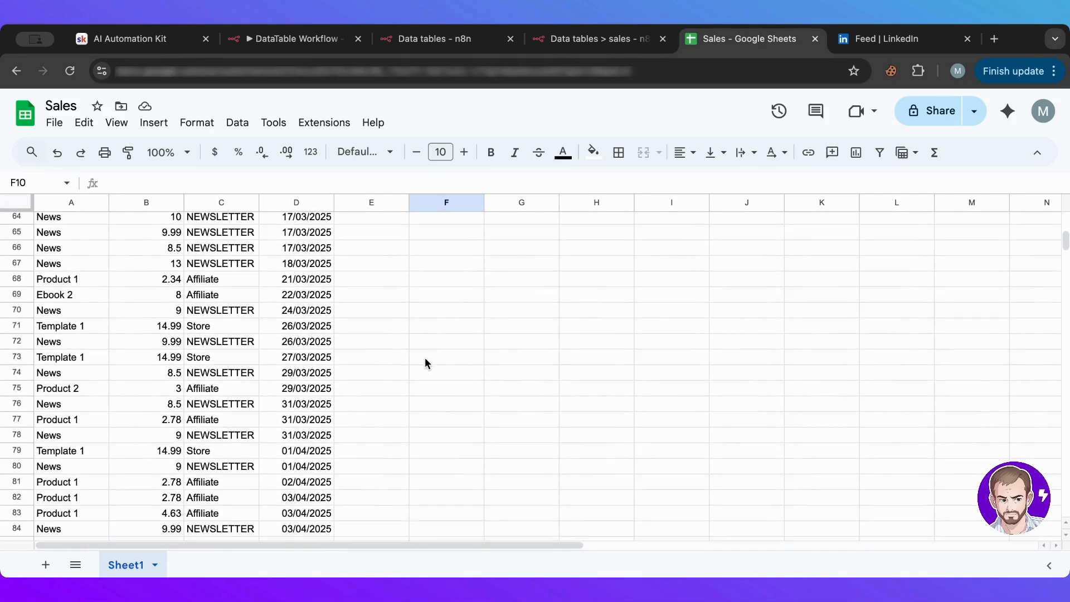
scroll(up, 3)
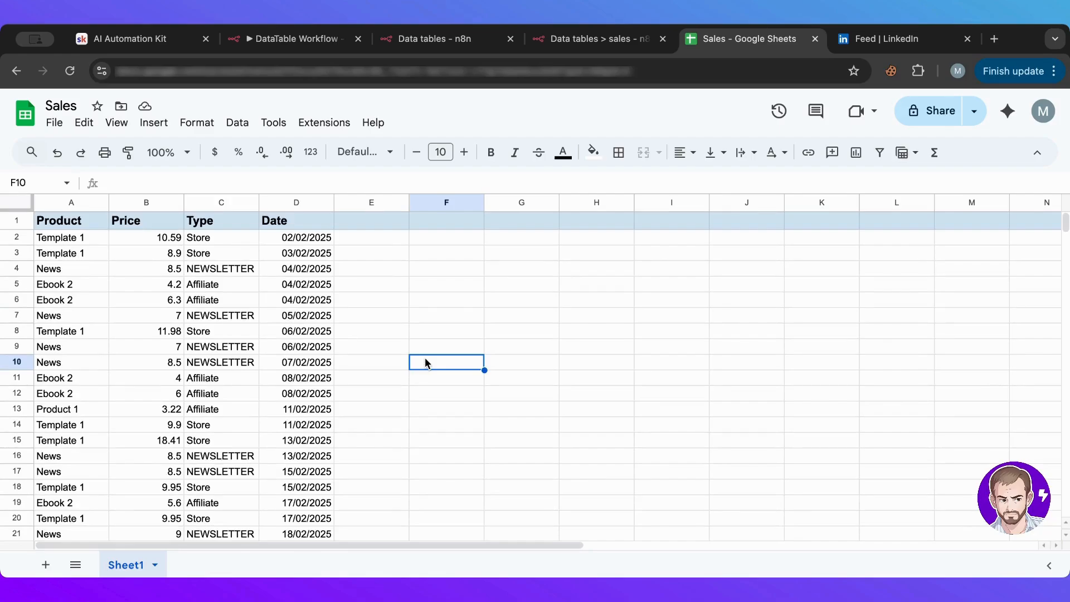
mouse_move(441, 308)
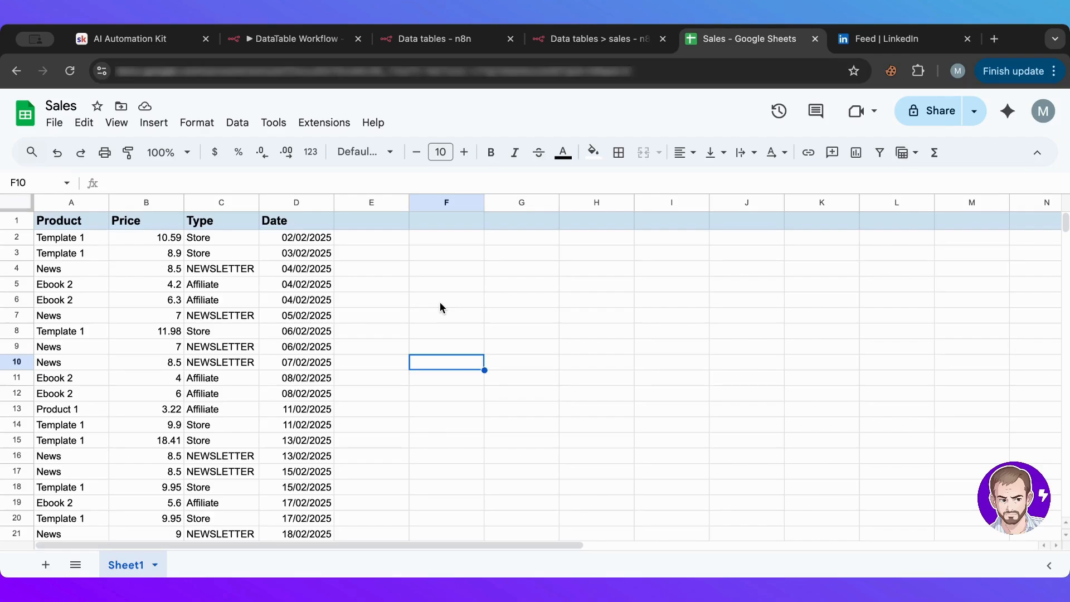
mouse_move(341, 228)
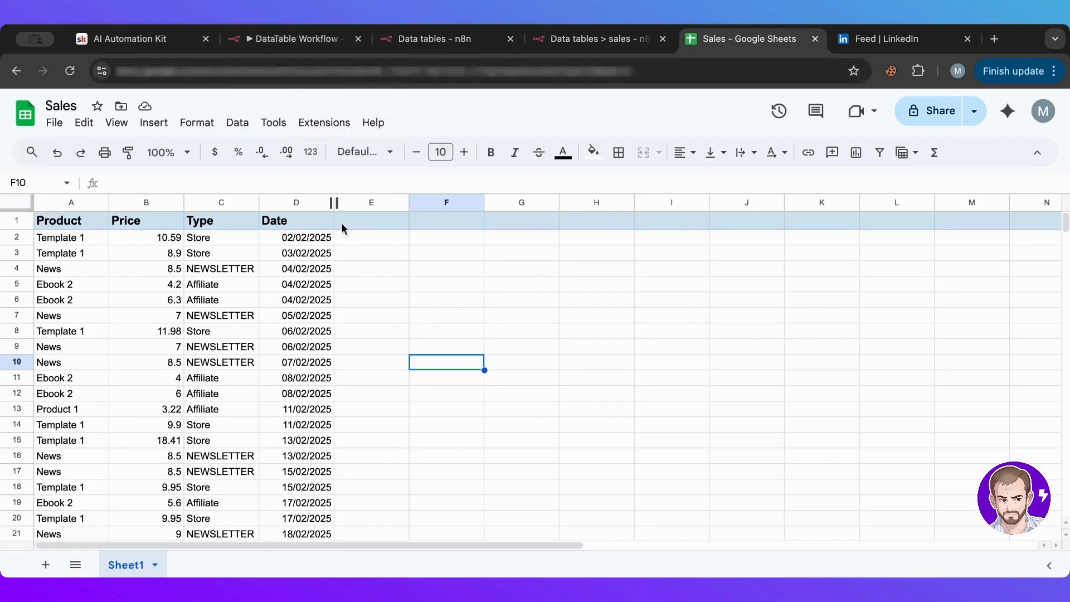
- Return to the DataTable Workflow canvas in the n8n editor
click(293, 38)
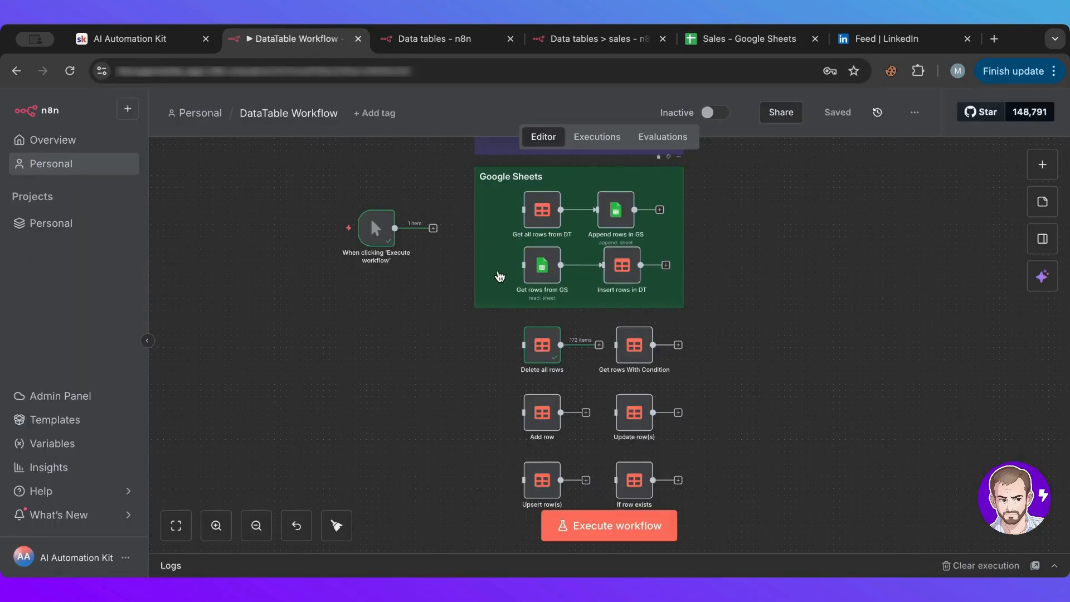
mouse_move(402, 334)
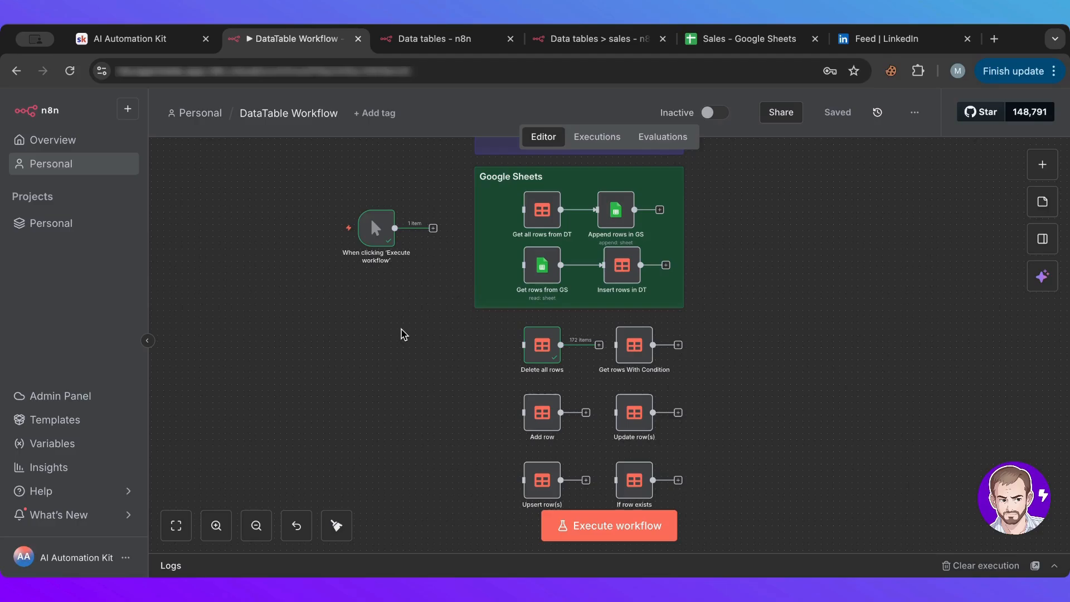
mouse_move(491, 433)
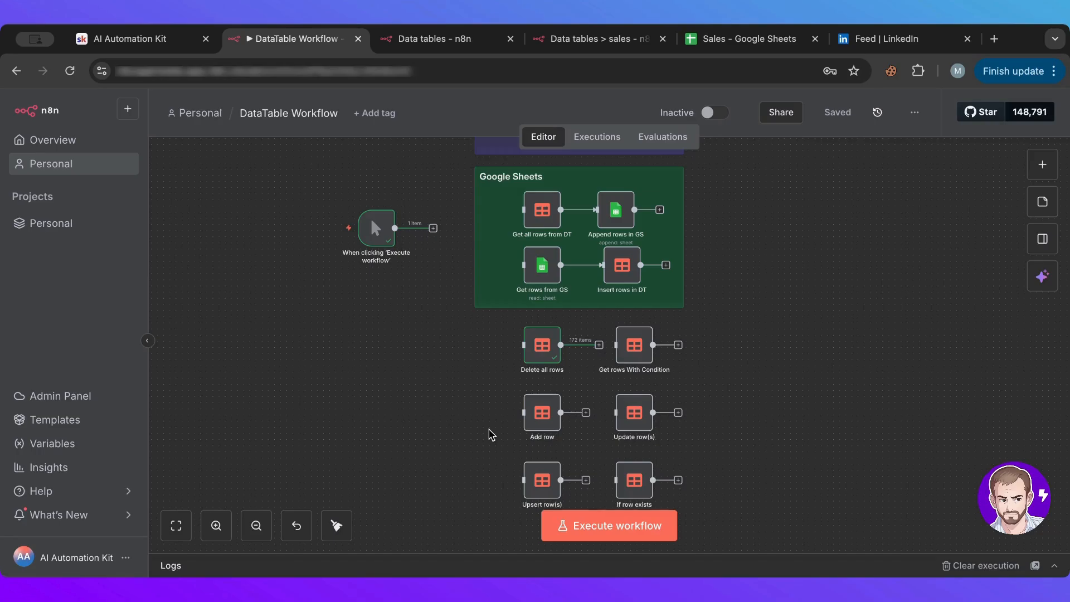
mouse_move(387, 364)
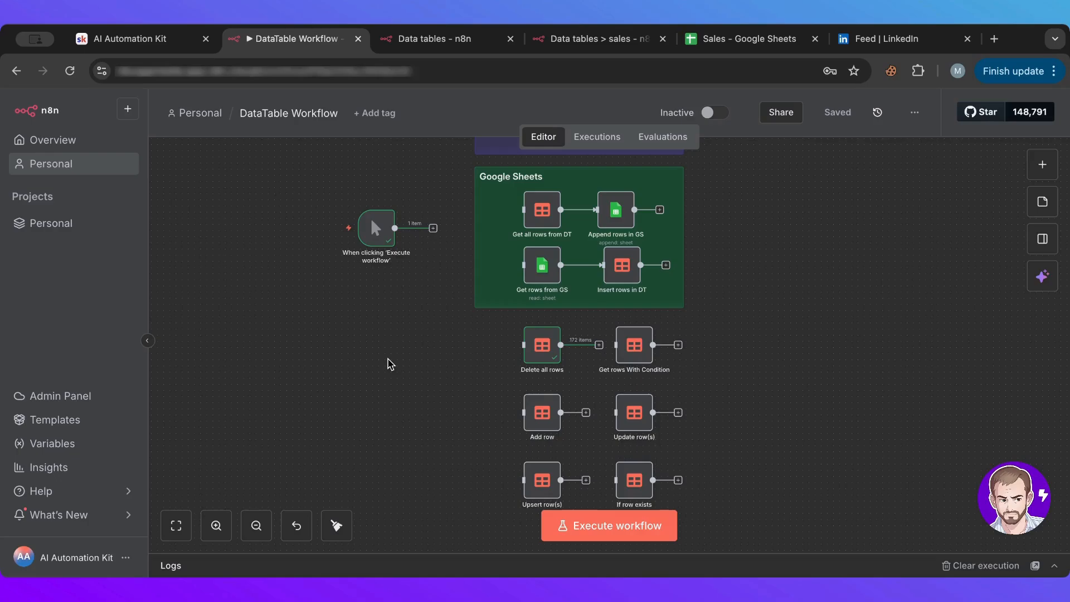
mouse_move(344, 402)
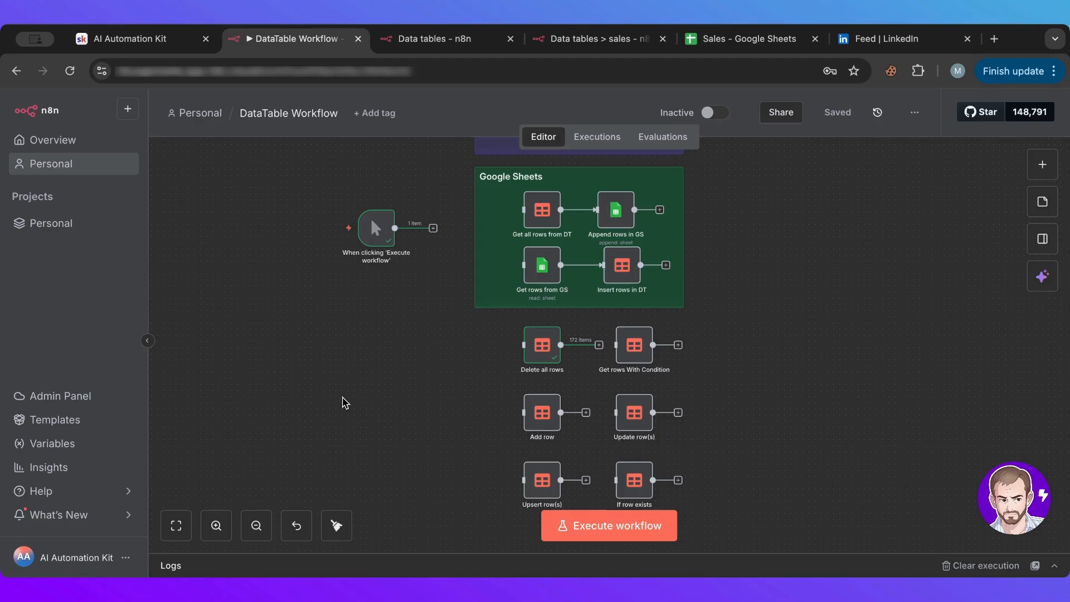
mouse_move(328, 415)
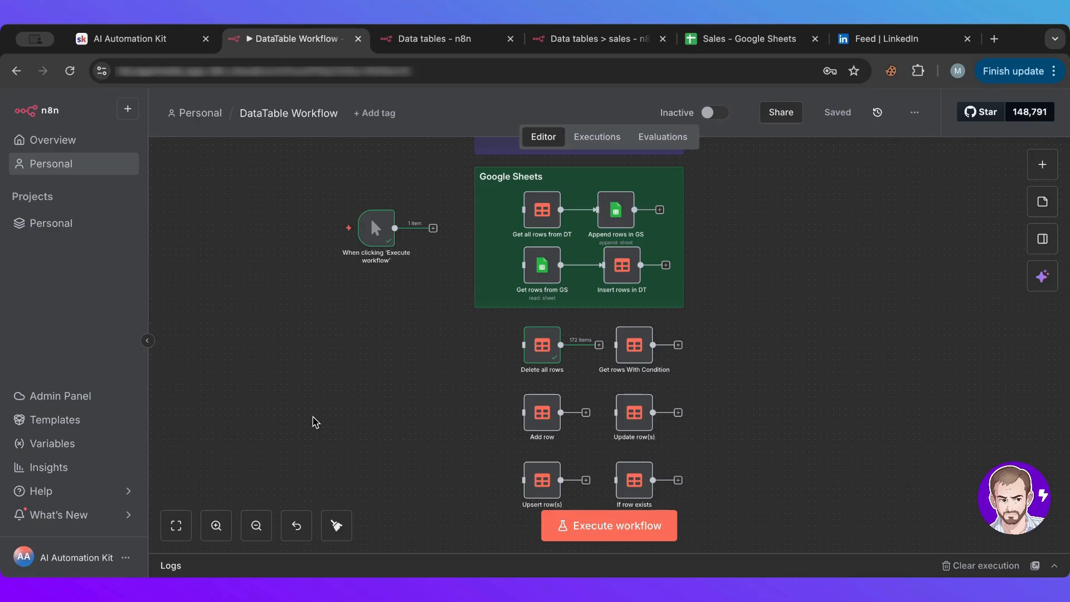
mouse_move(393, 360)
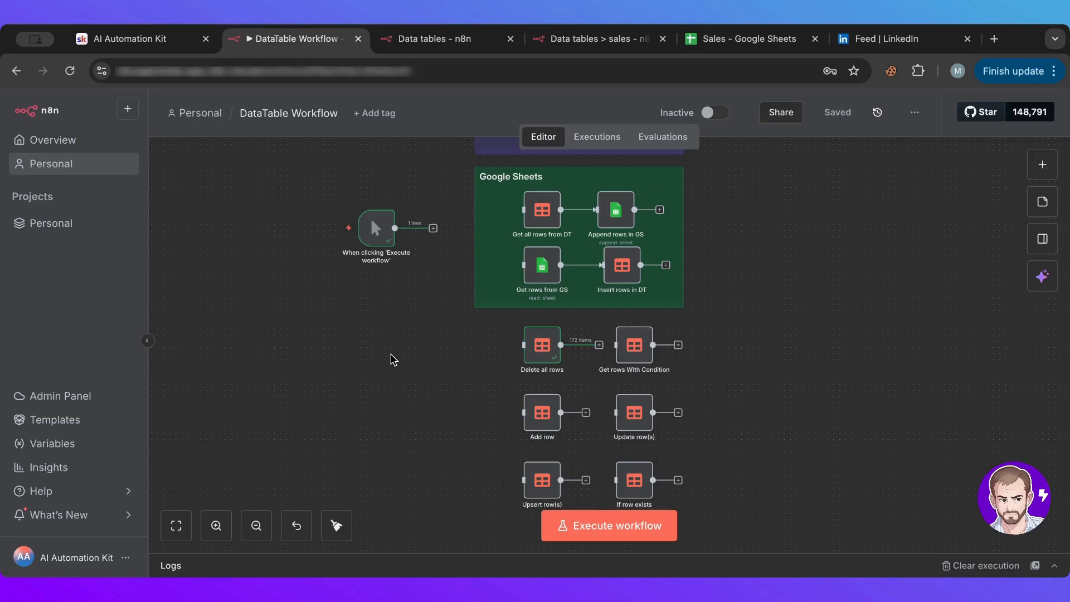
- Create a new data table named Sales2 from the n8n overview's Create menu
click(744, 38)
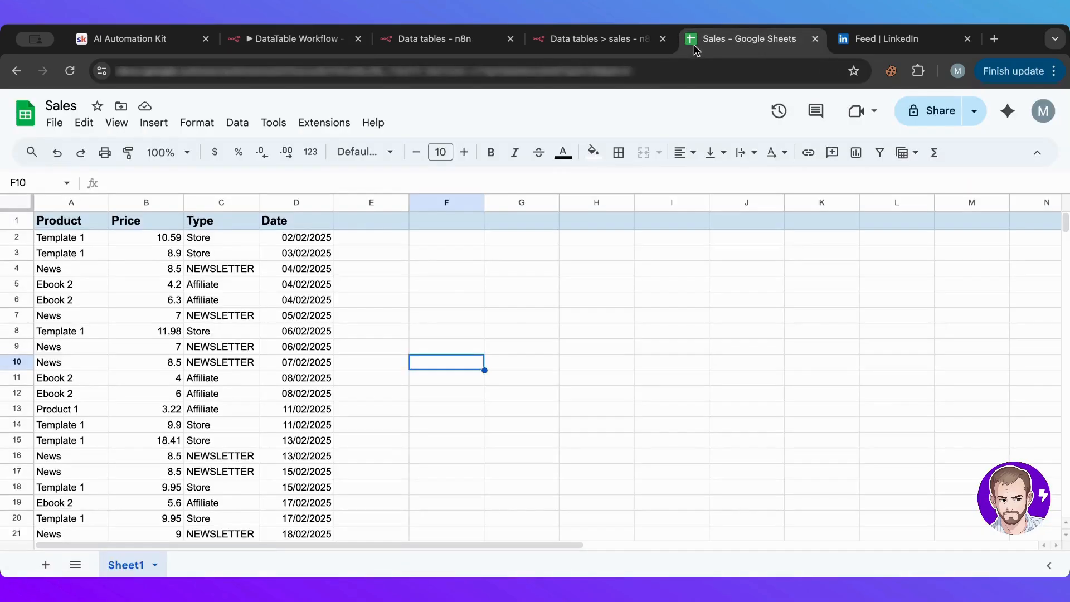
mouse_move(406, 87)
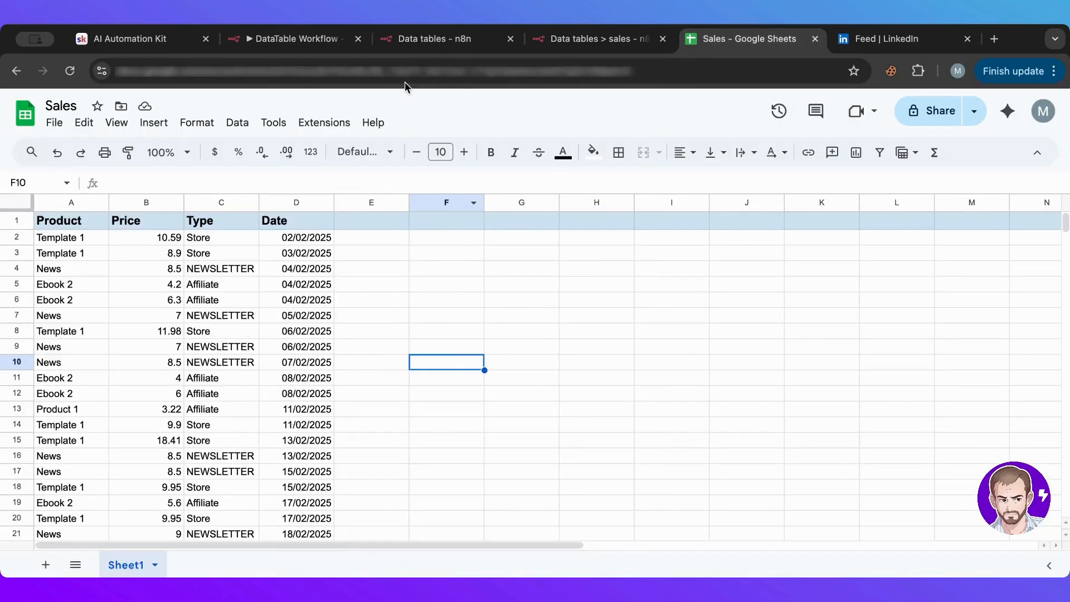
click(437, 38)
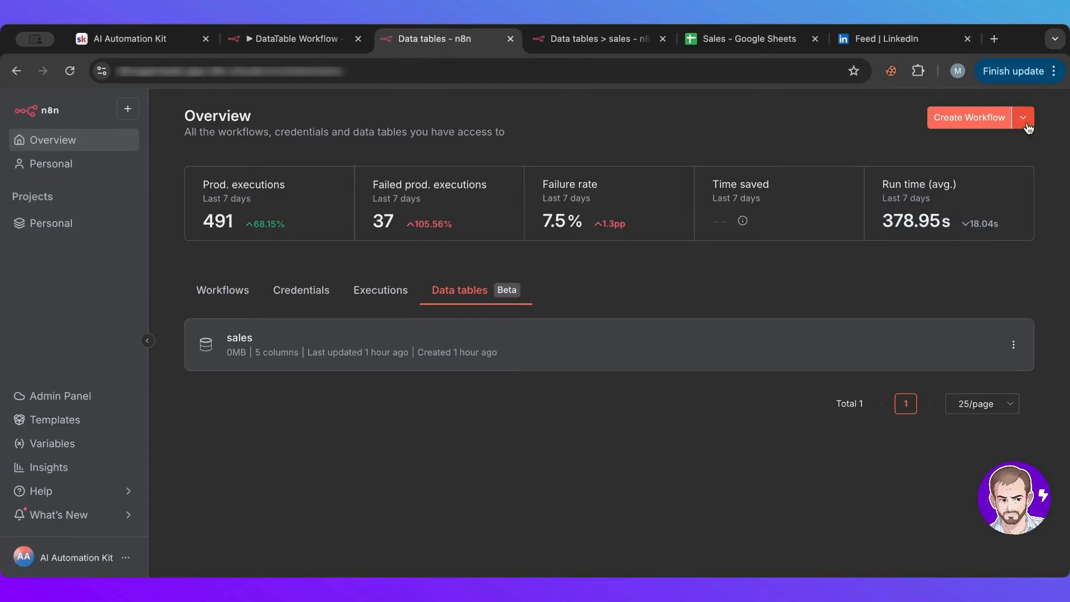
click(1023, 117)
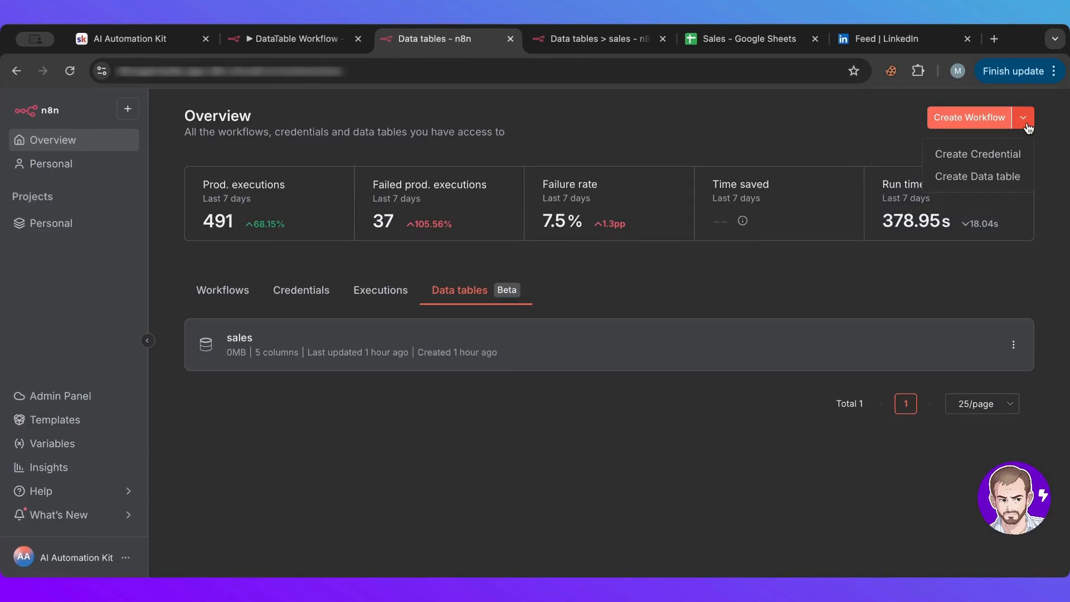
mouse_move(978, 176)
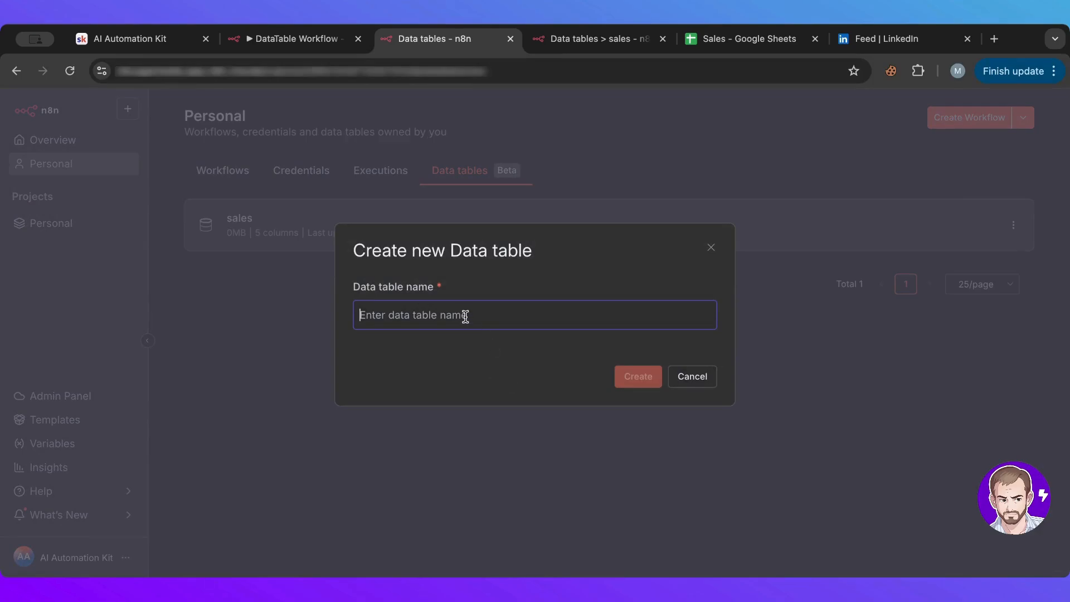
text(Sales)
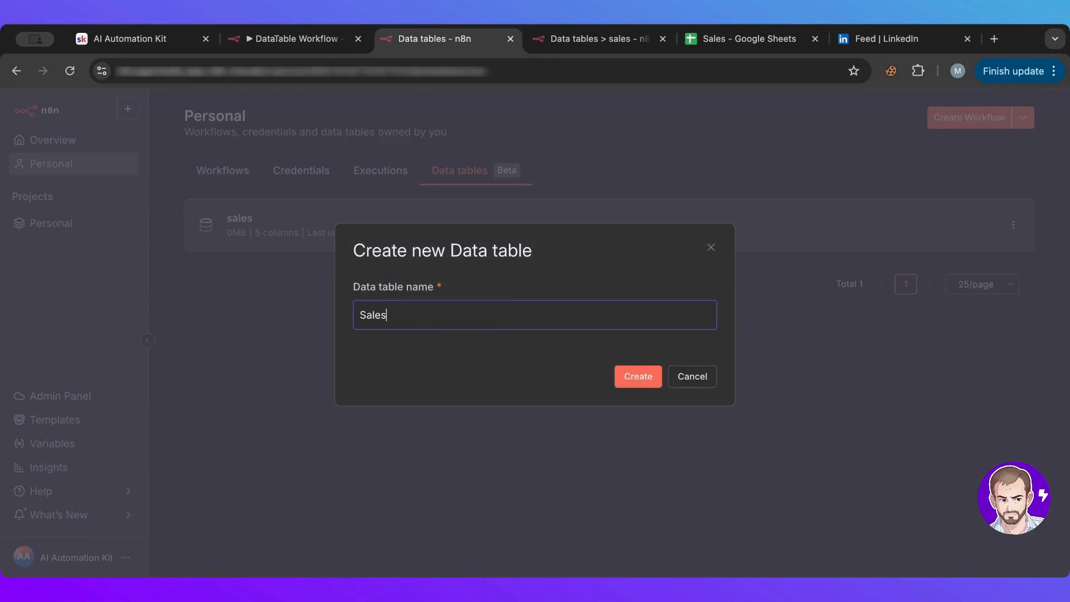
click(636, 376)
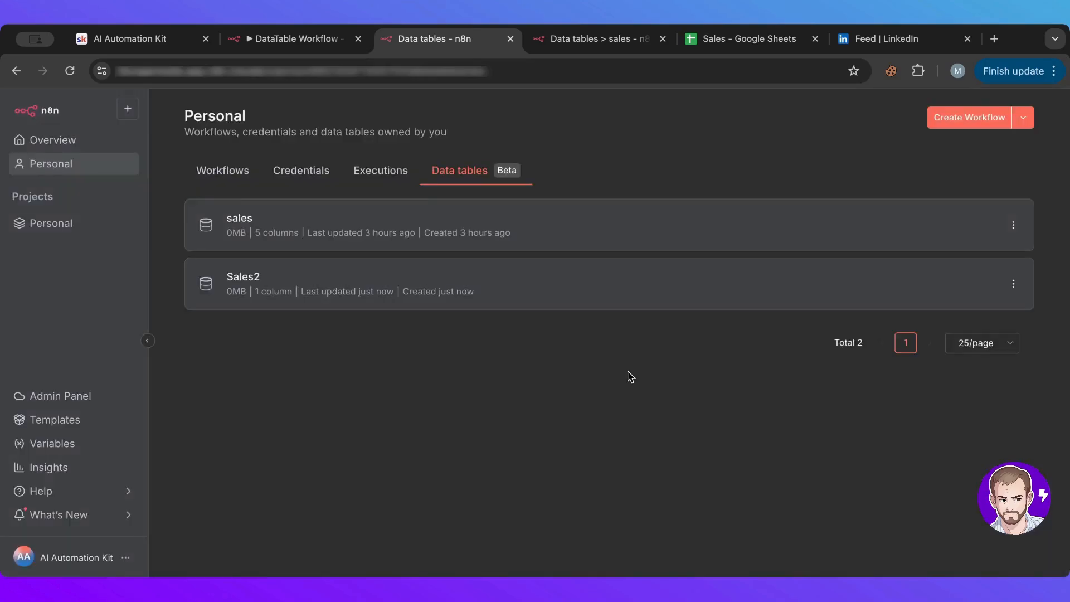
- Open the empty Sales2 table with its default id and timestamp columns
click(243, 276)
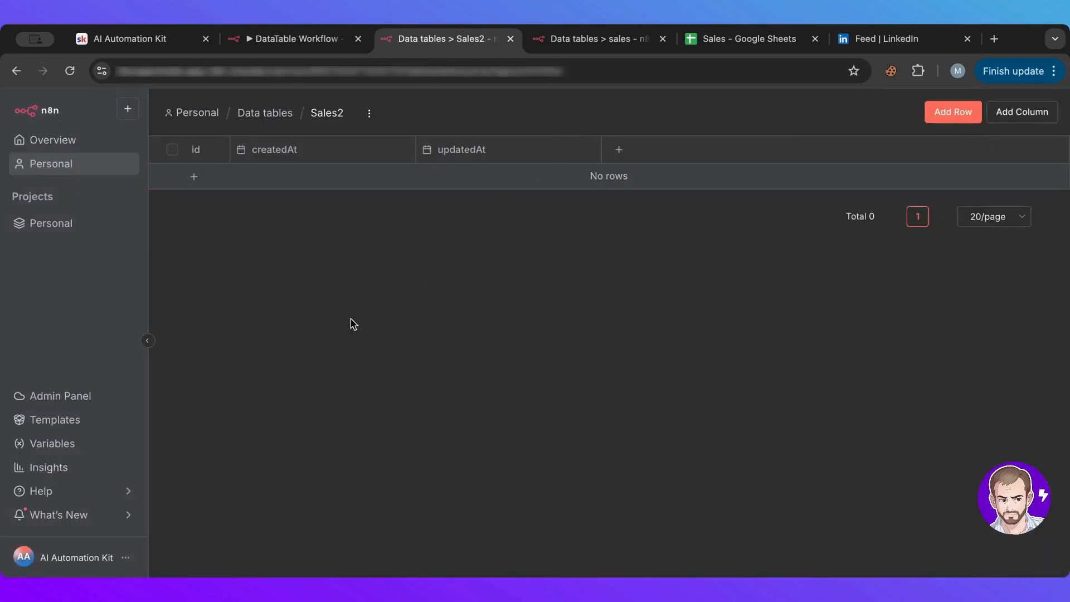
mouse_move(407, 308)
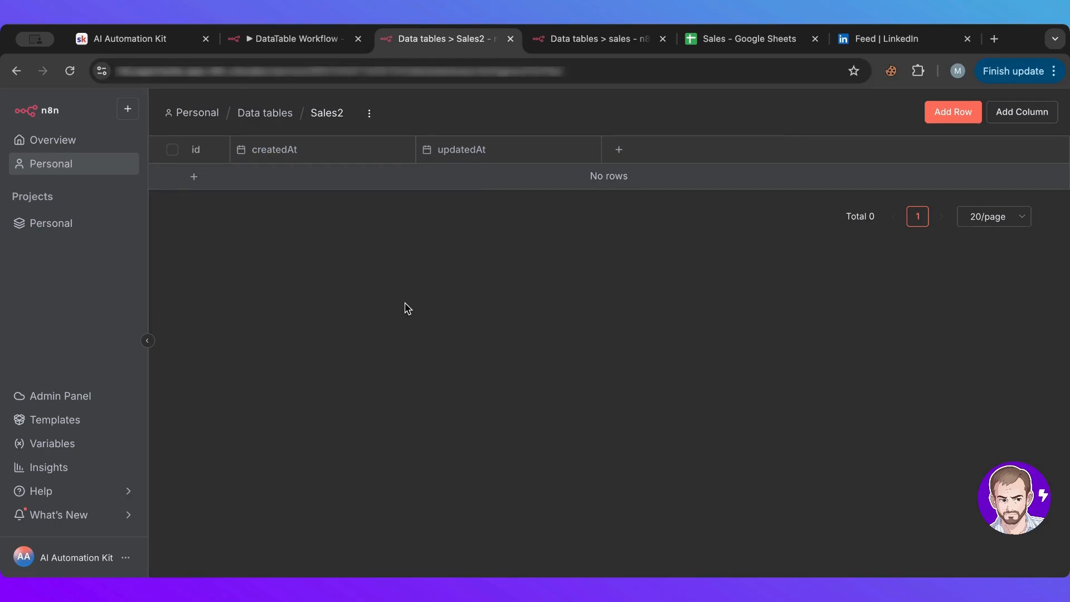
mouse_move(237, 47)
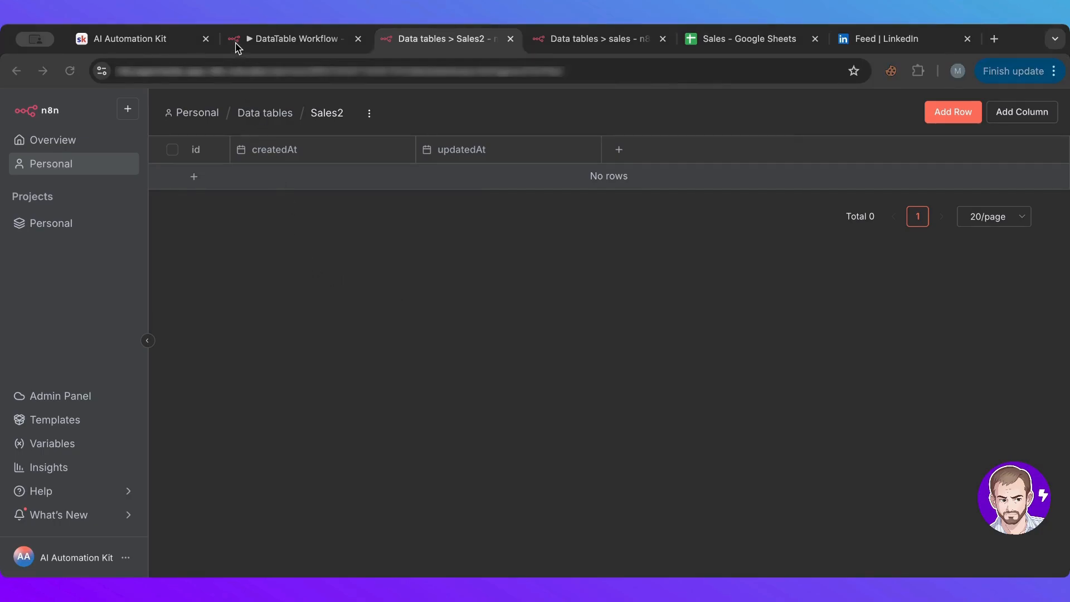
mouse_move(353, 54)
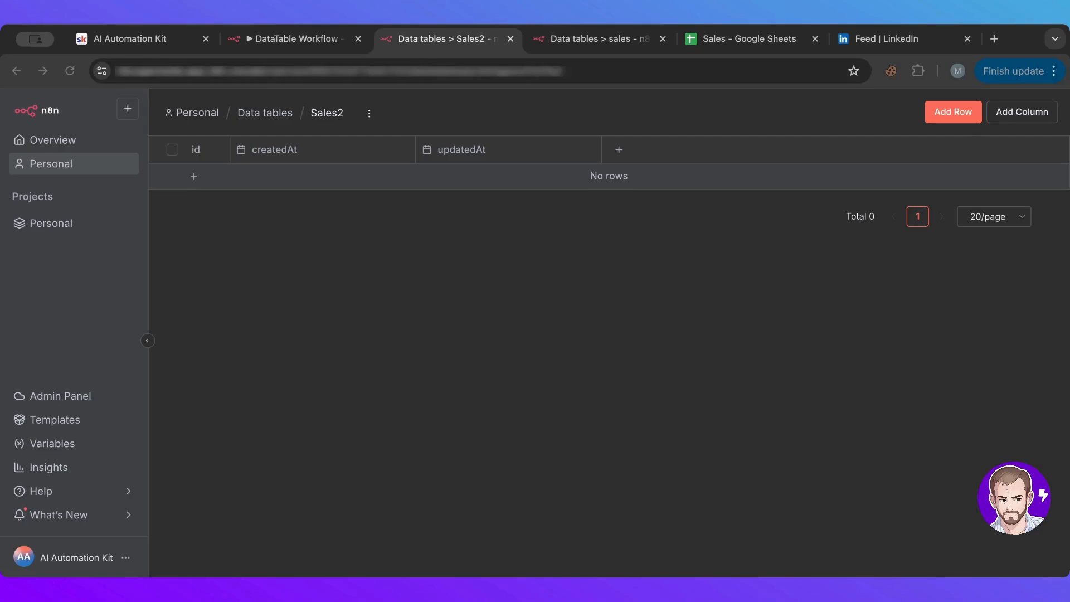
mouse_move(372, 518)
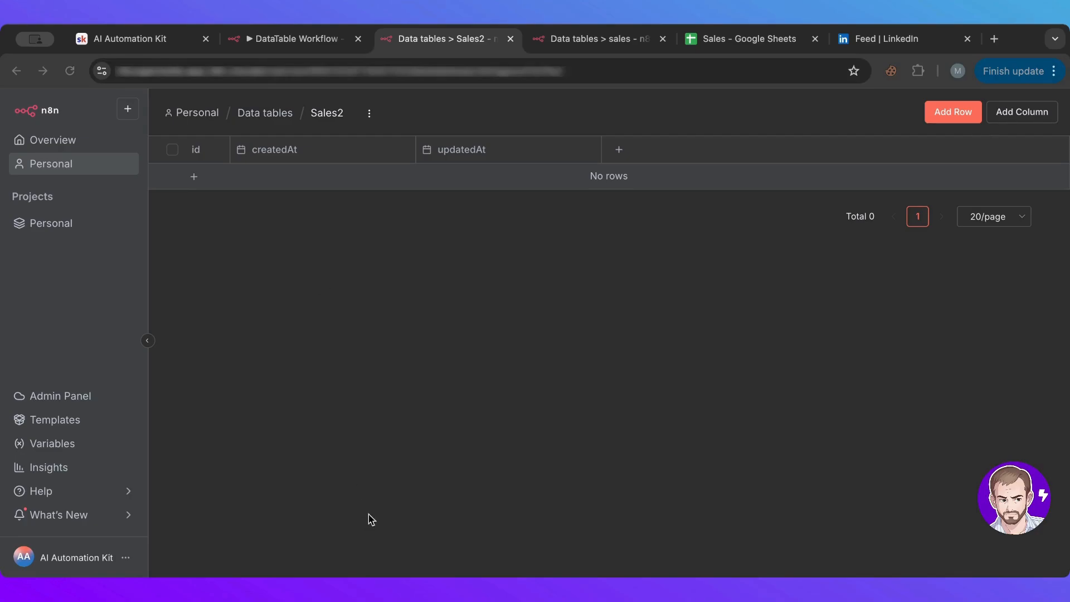
mouse_move(787, 135)
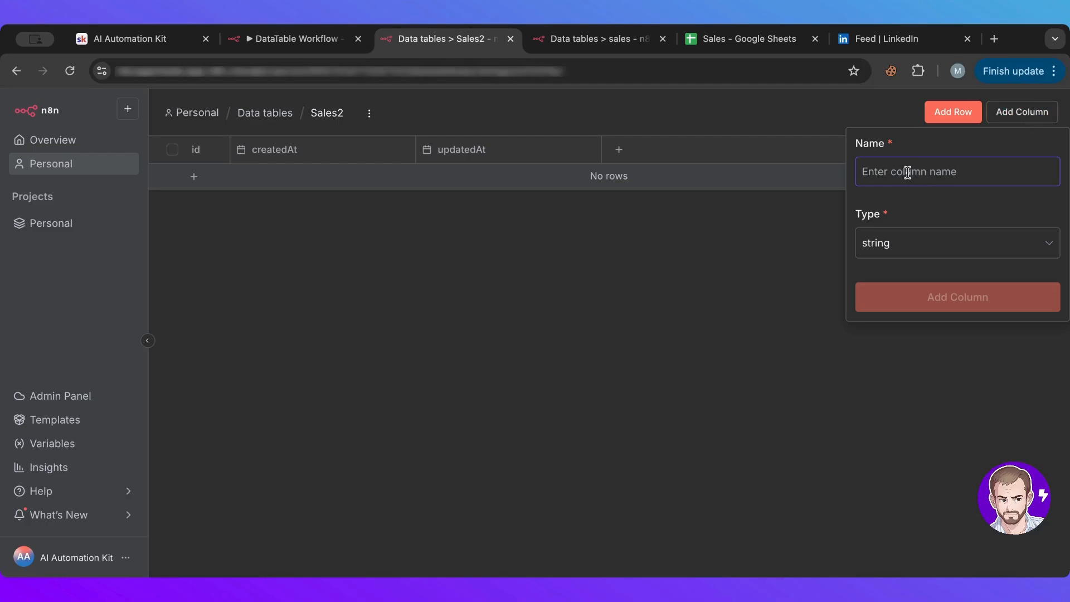
- Add a string column named Product to Sales2, matching the sheet's first header
click(744, 38)
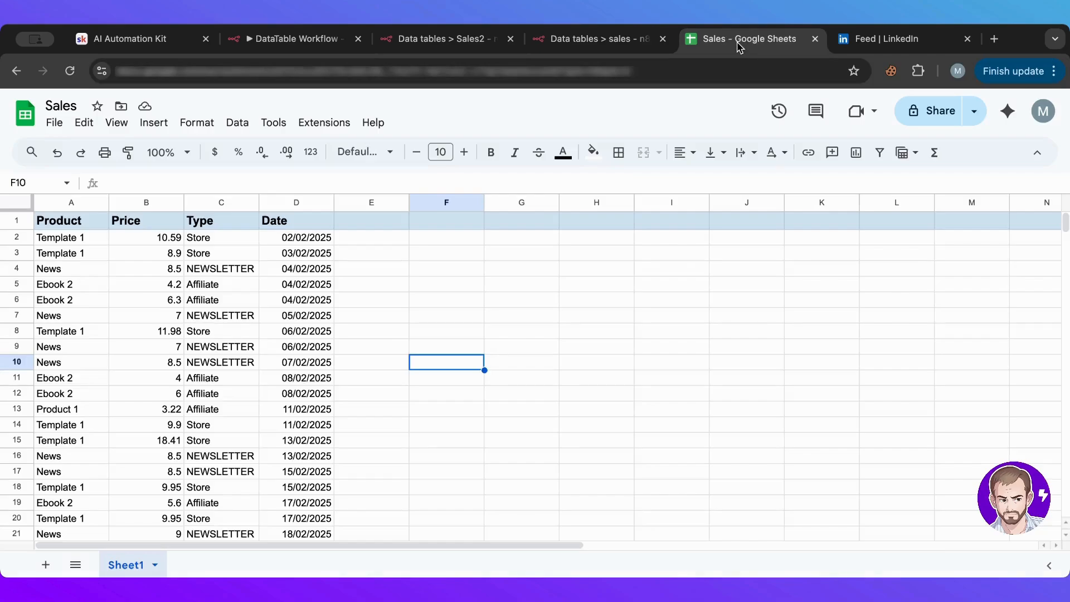
mouse_move(496, 169)
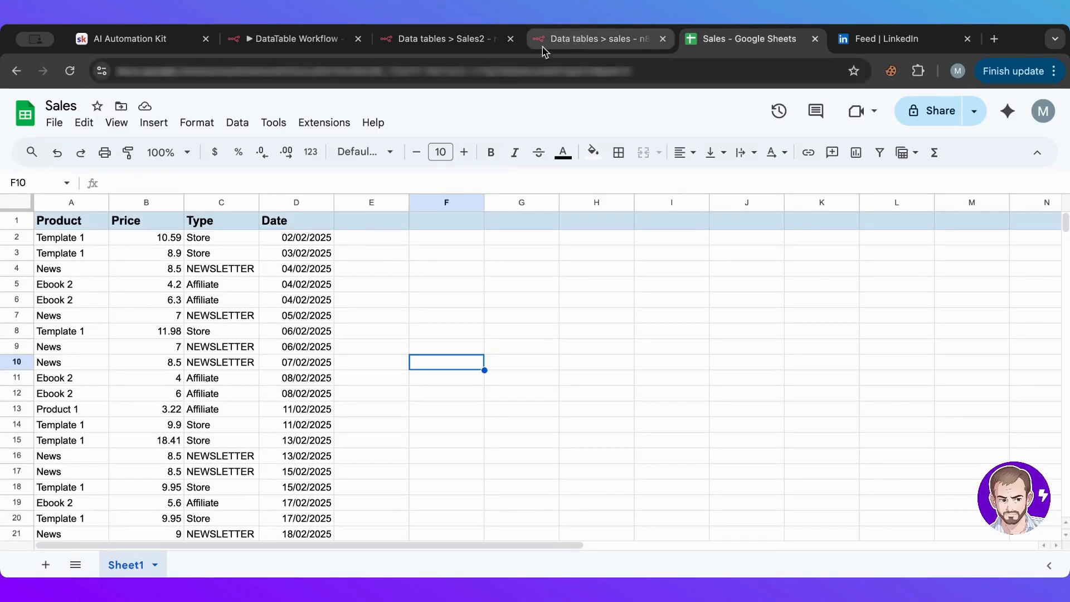
click(292, 38)
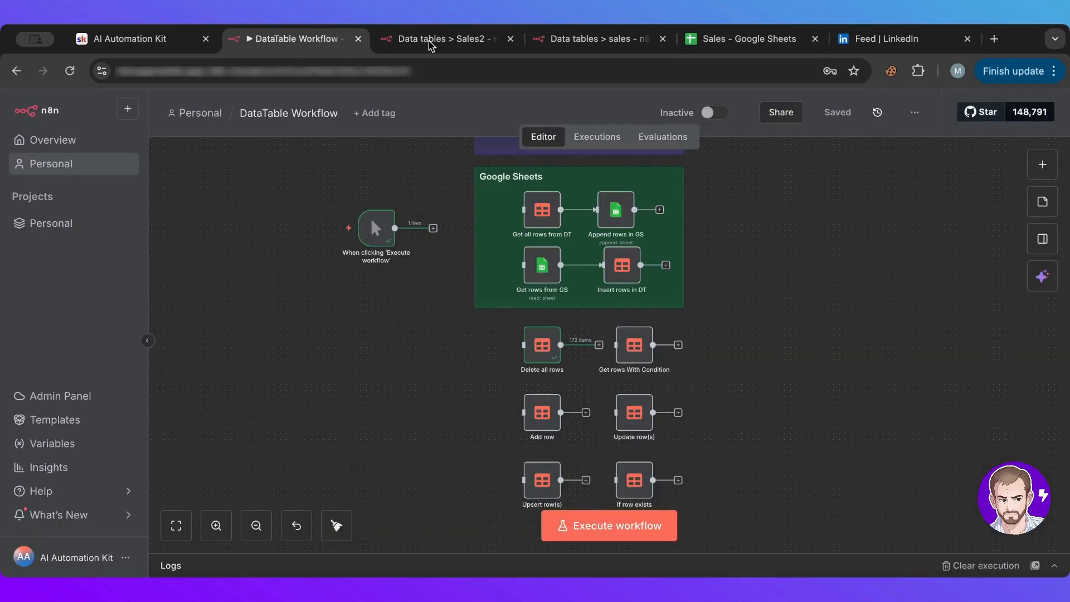
click(437, 38)
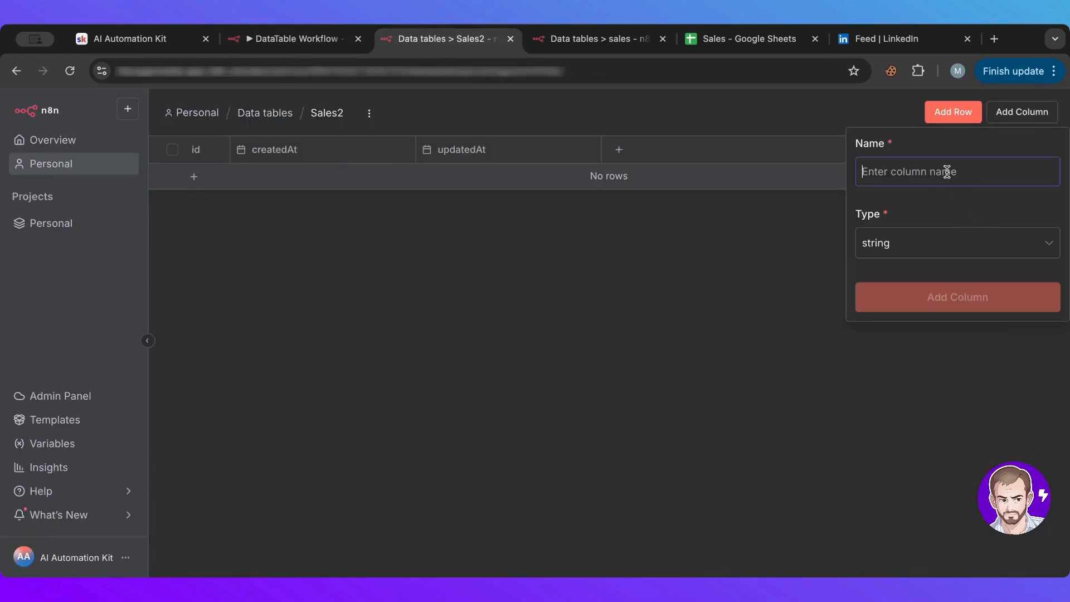
text(Product)
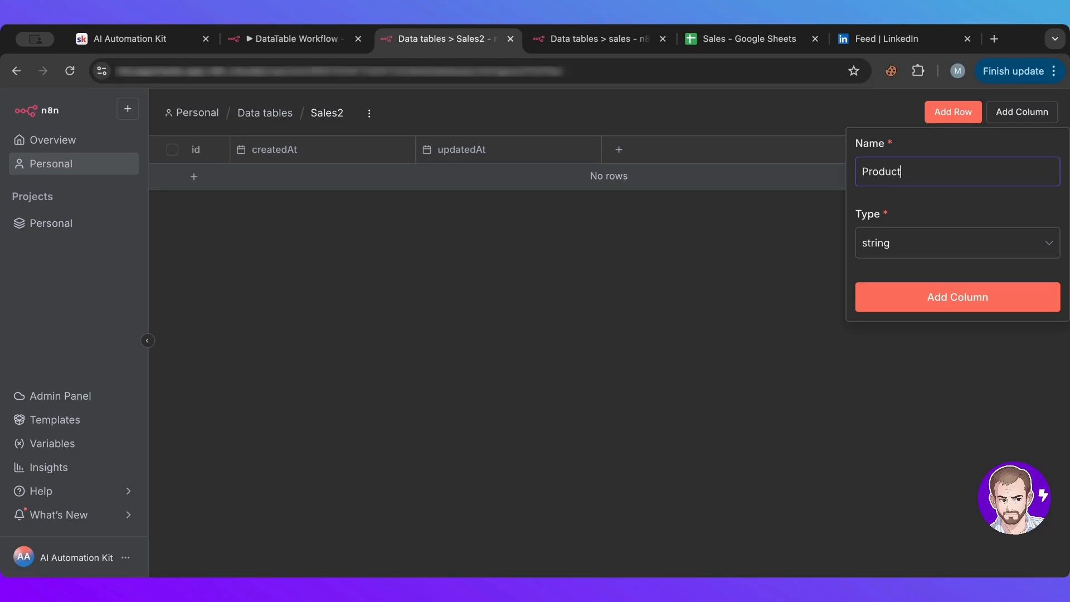
click(956, 243)
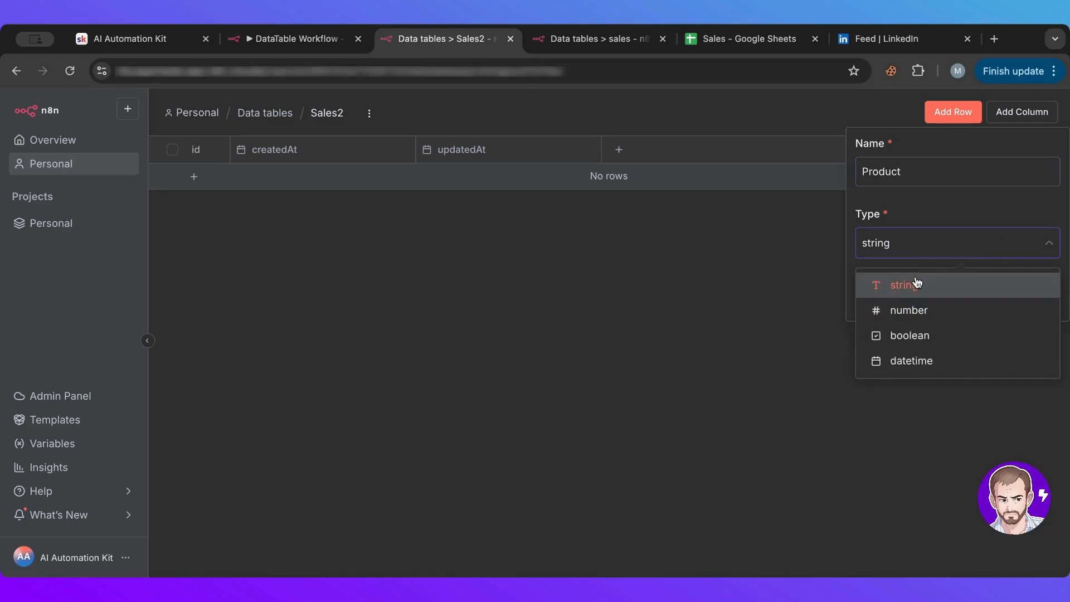
mouse_move(932, 221)
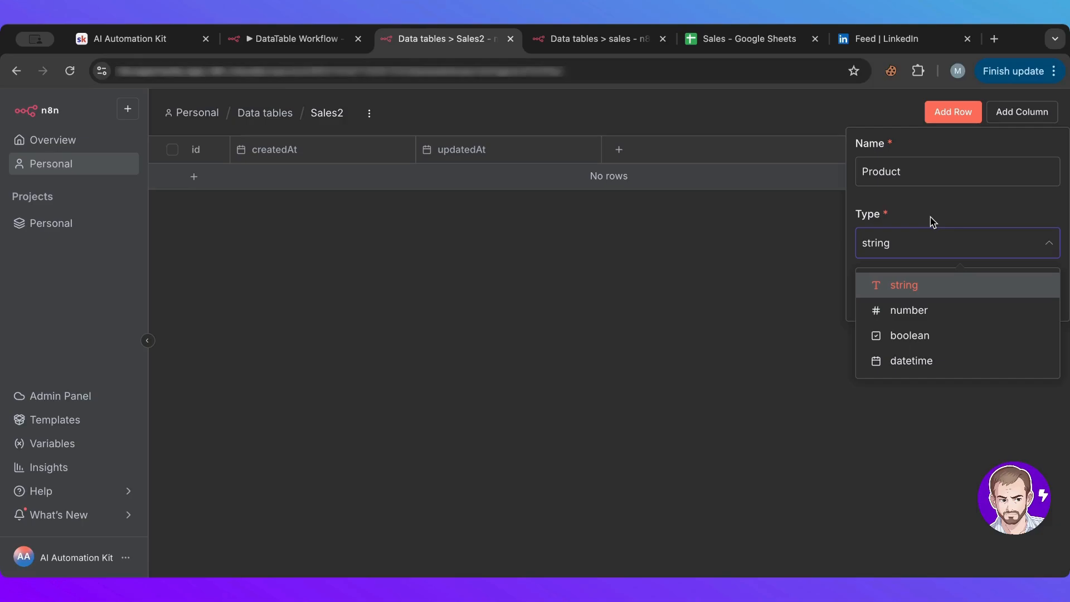
mouse_move(910, 336)
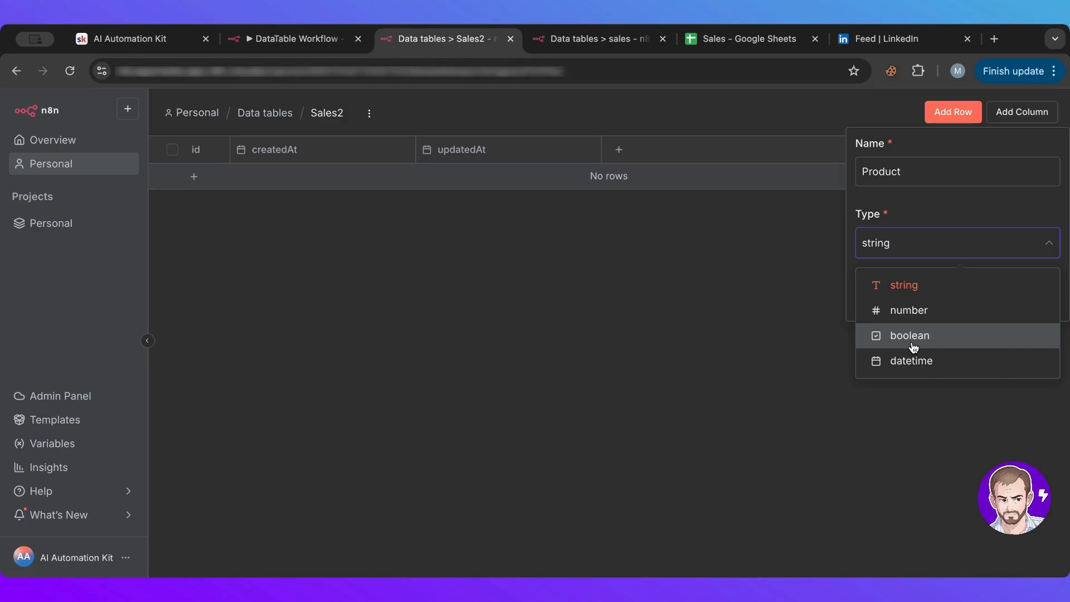
mouse_move(918, 315)
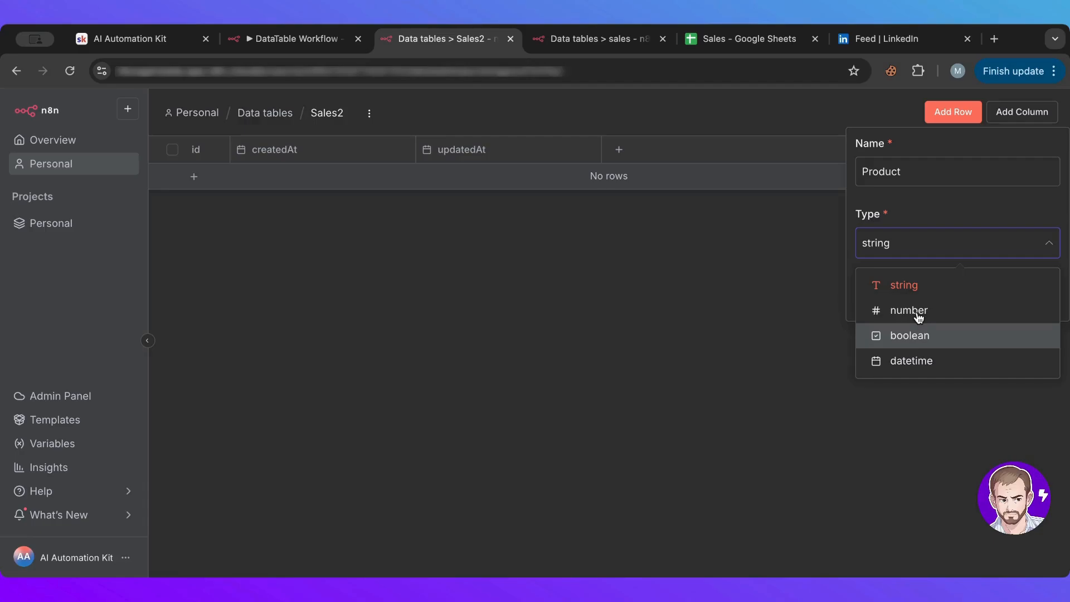
mouse_move(916, 285)
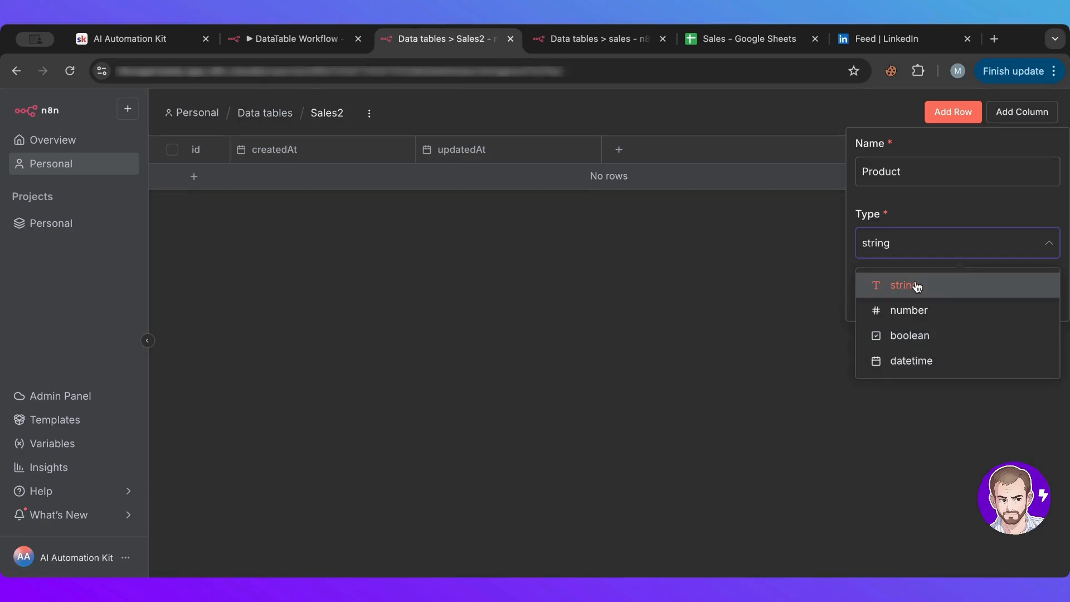
mouse_move(885, 280)
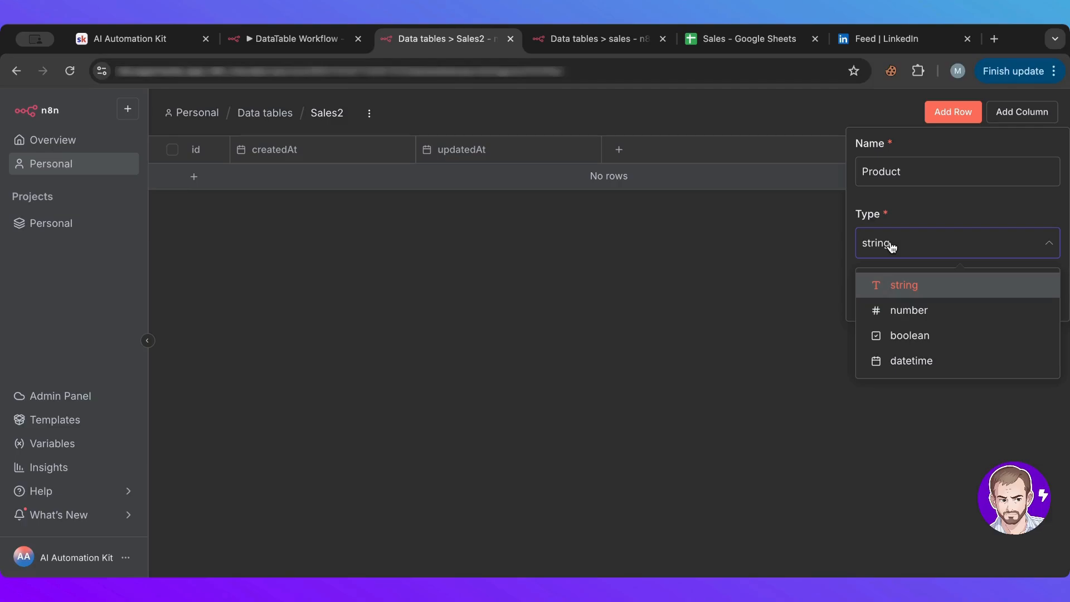
mouse_move(911, 360)
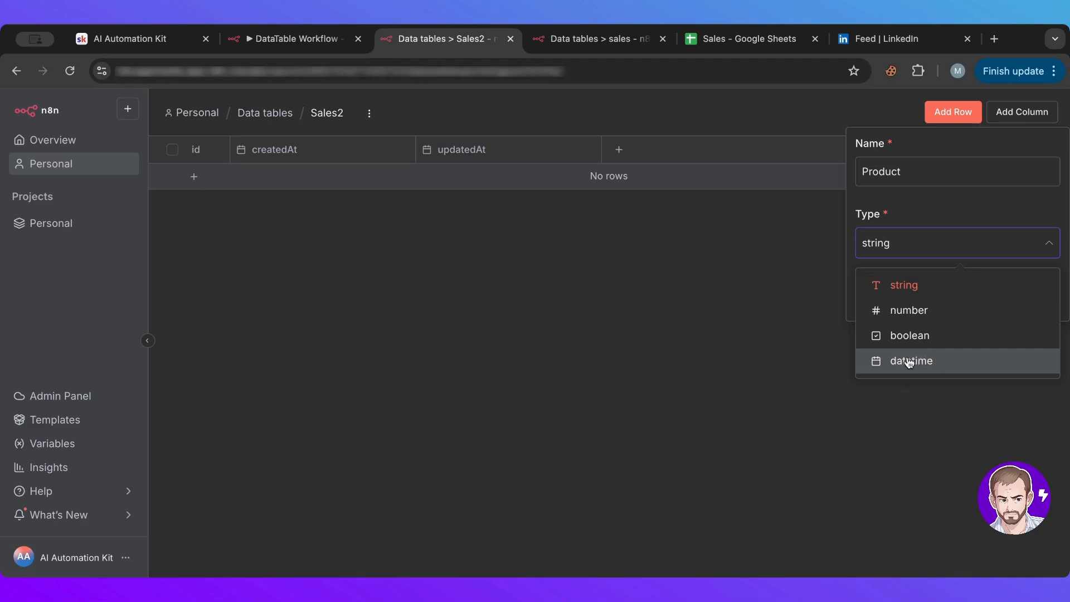
click(903, 285)
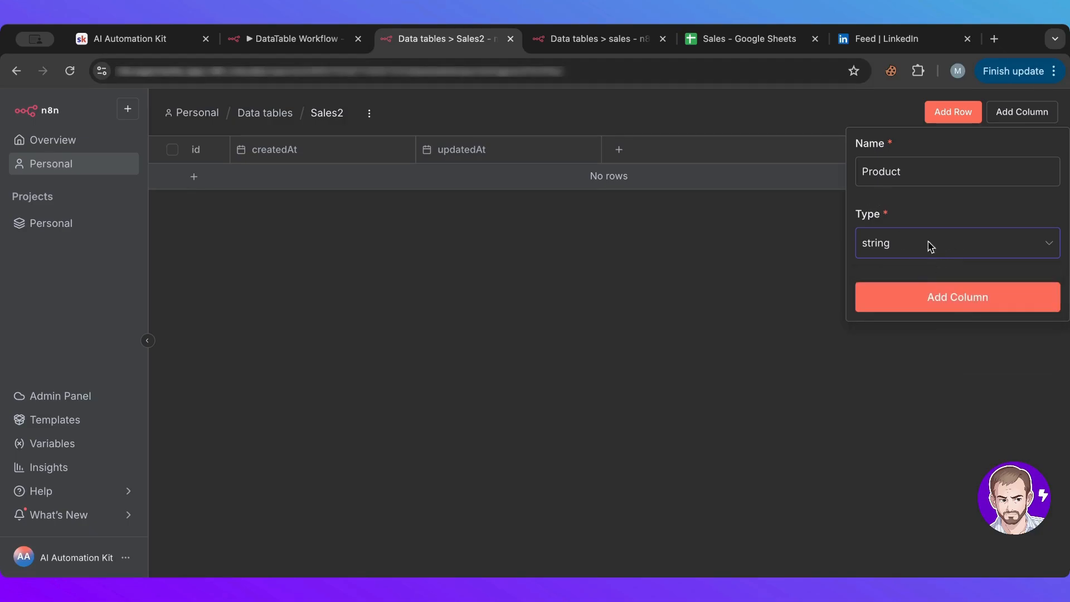
click(956, 297)
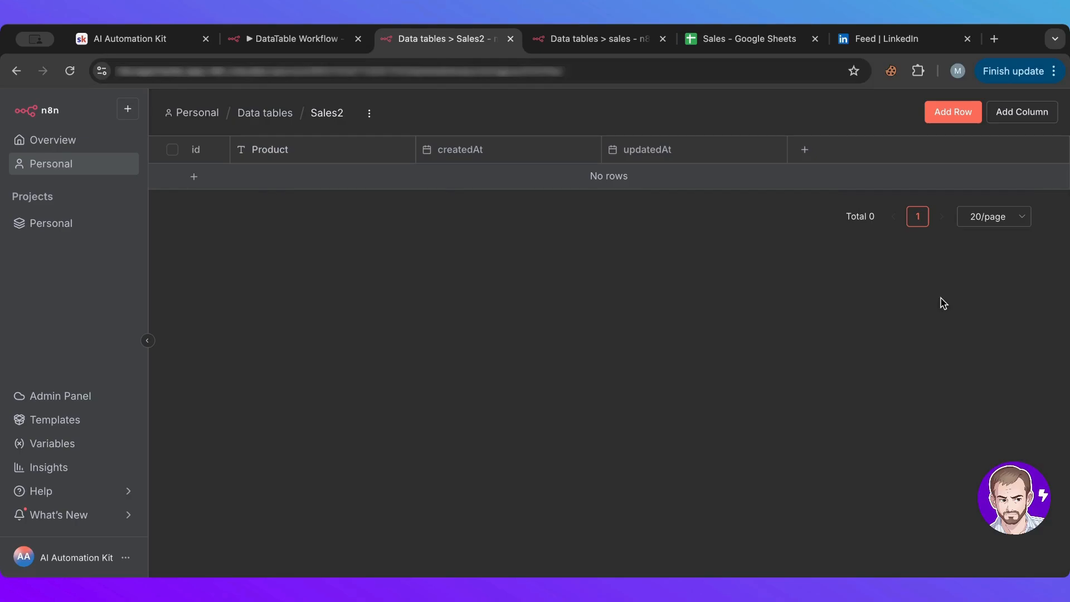
mouse_move(961, 215)
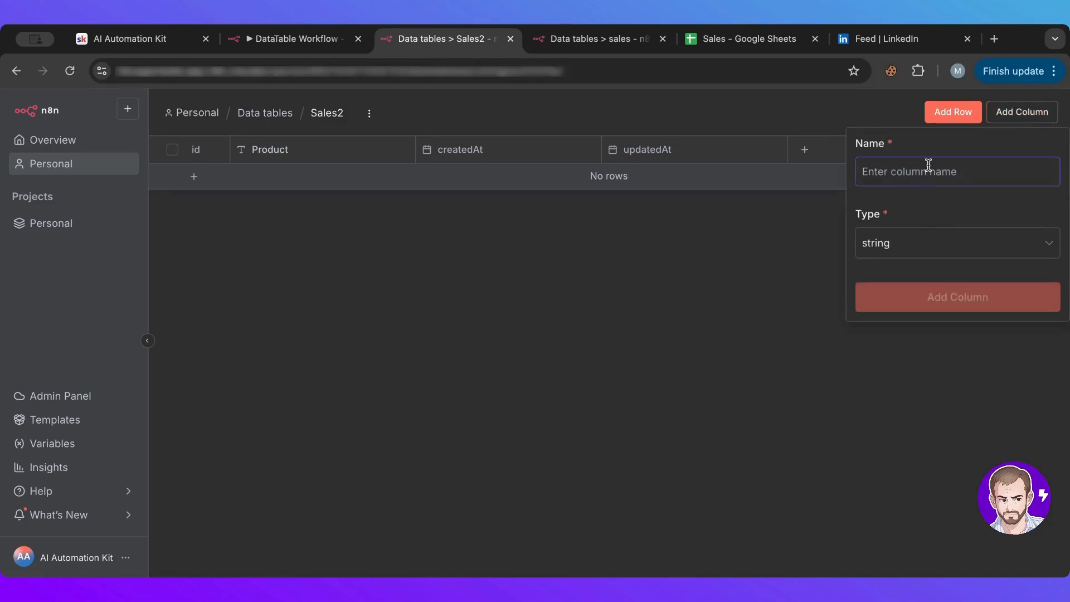
mouse_move(750, 105)
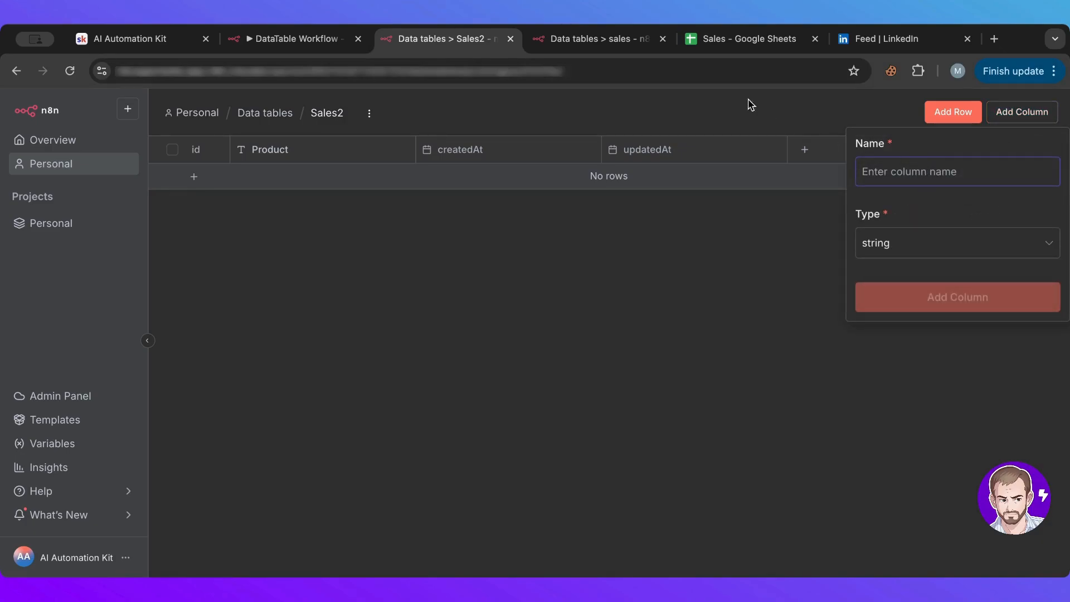
- Add a numeric Price column to Sales2, plus one empty placeholder row
click(744, 38)
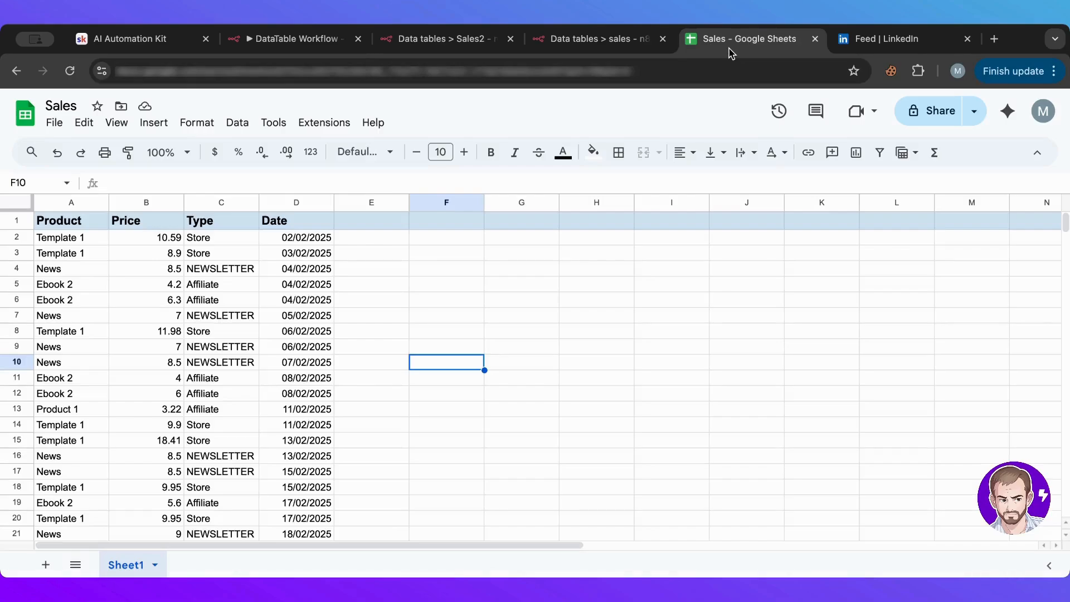
click(443, 38)
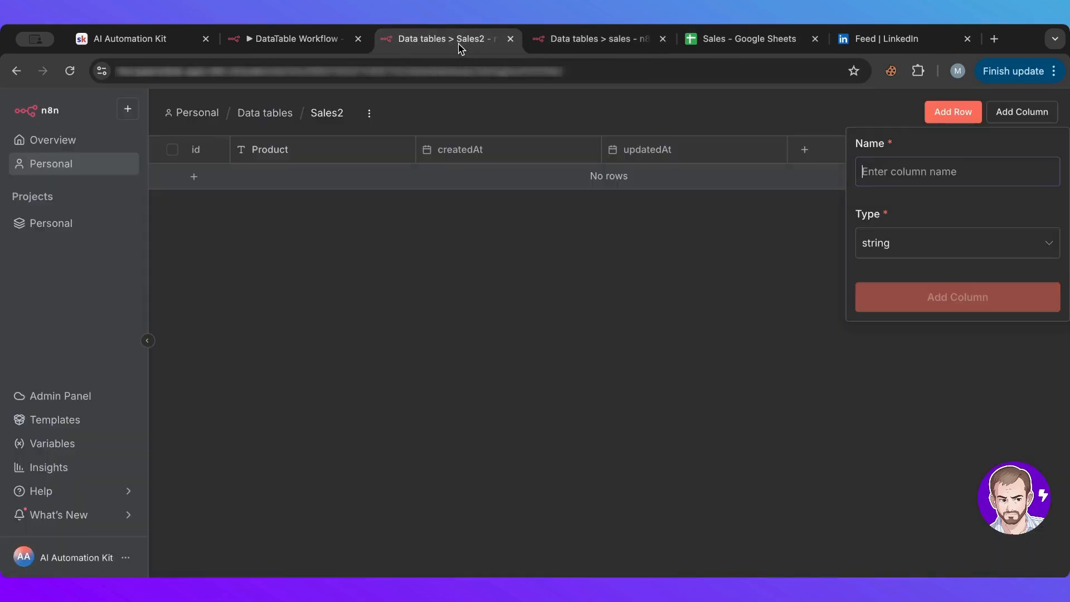
text(Price)
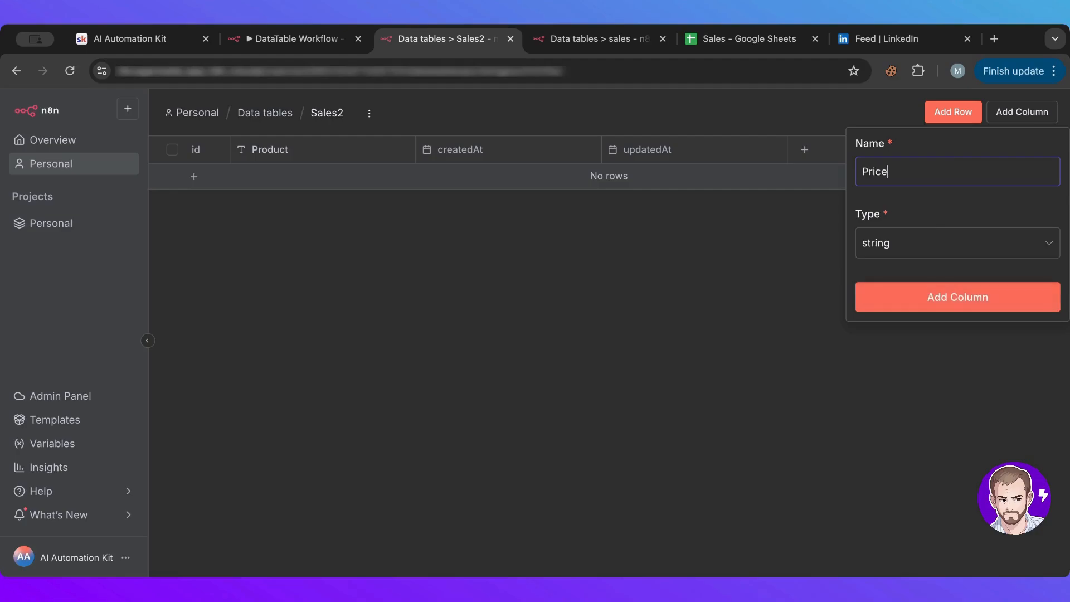
click(955, 242)
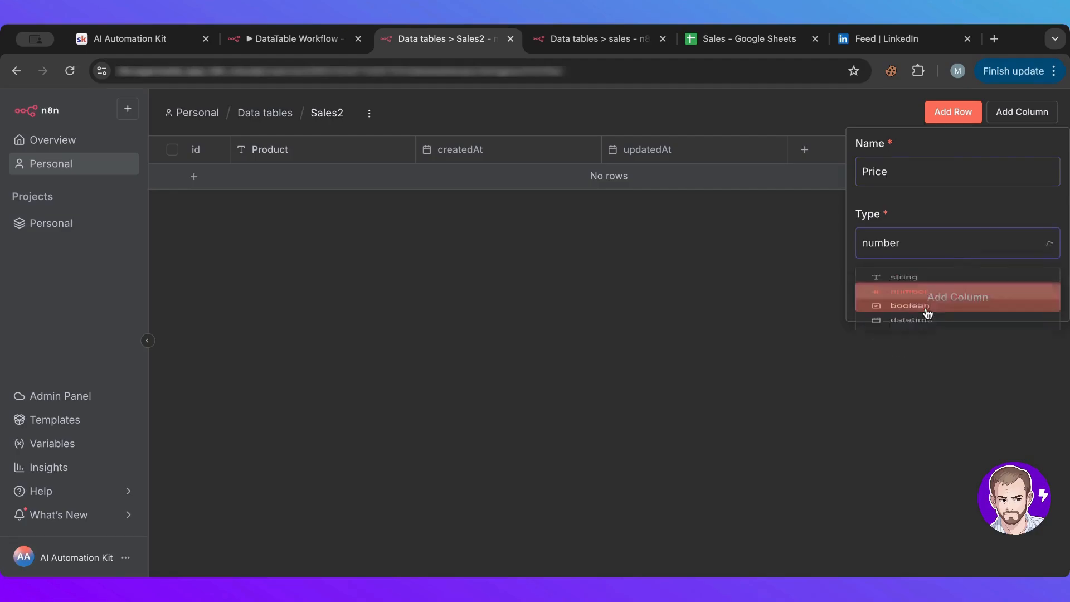
click(956, 297)
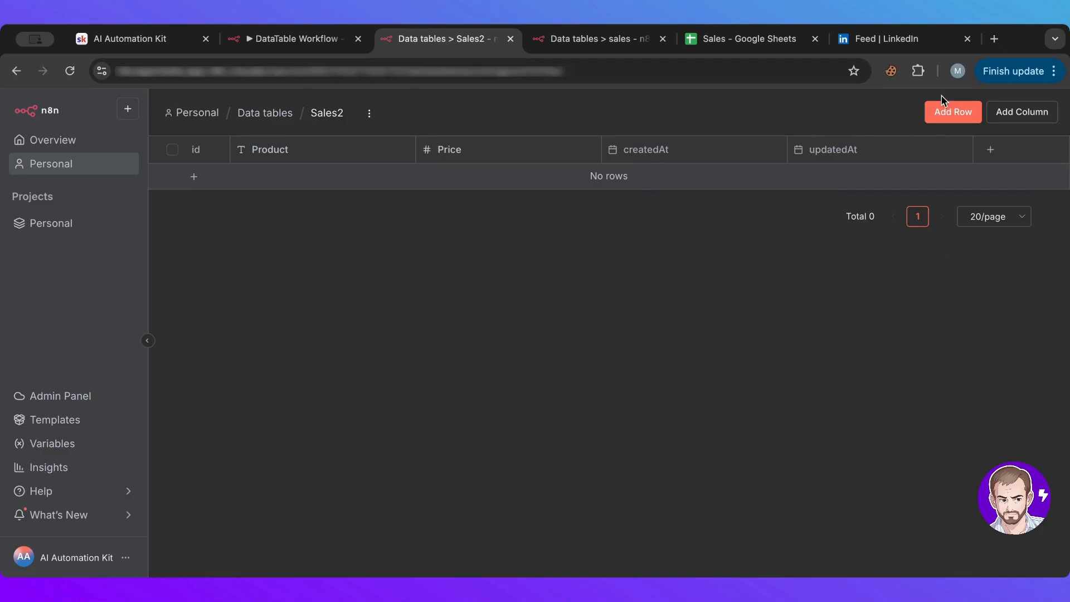
click(954, 111)
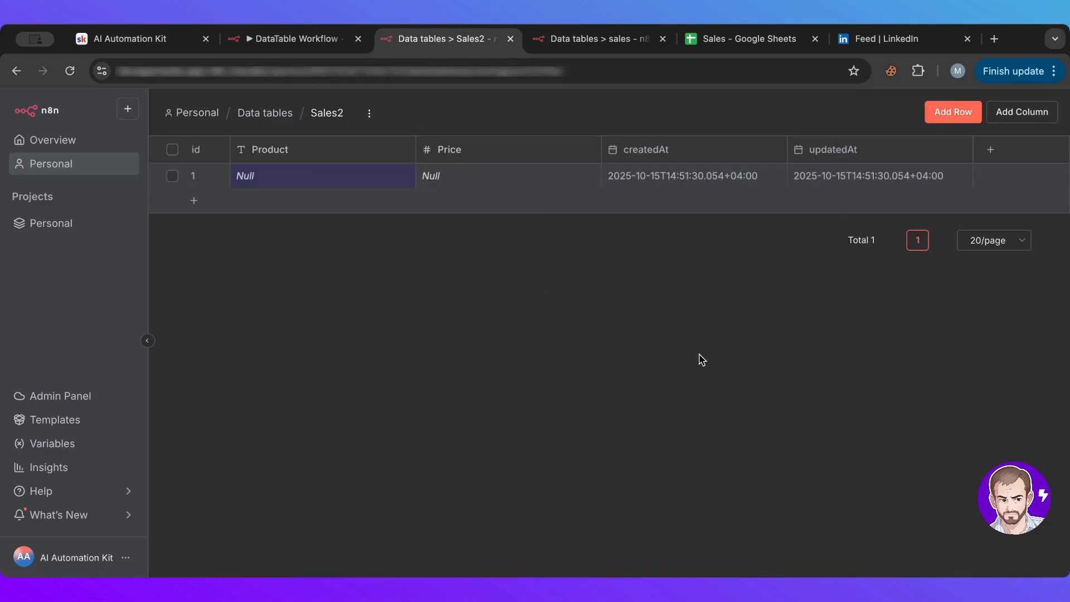
- Add a string Type column and a datetime Date column to Sales2
click(1022, 112)
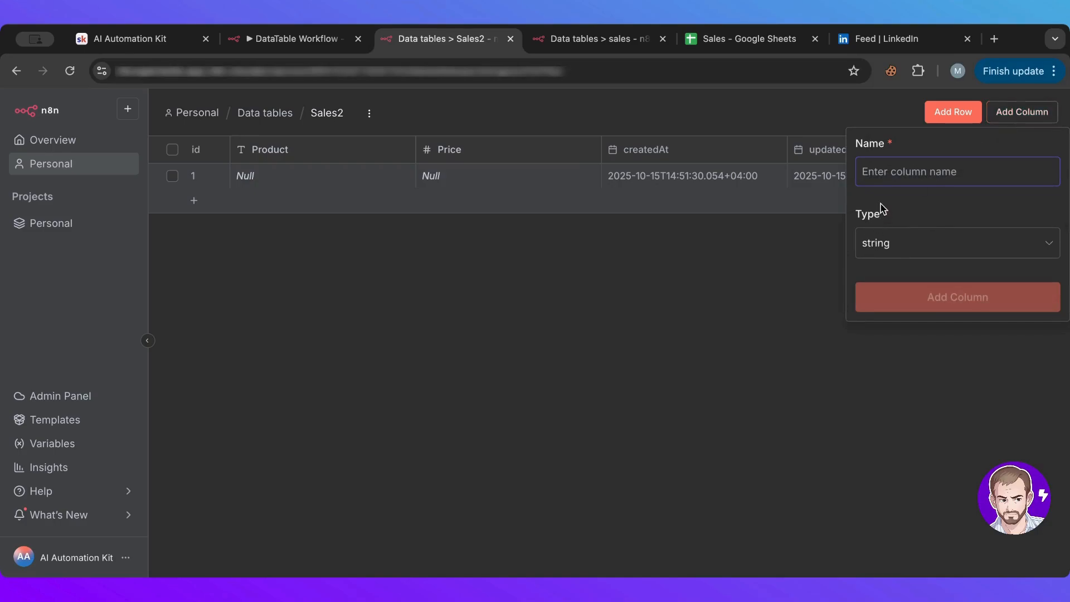
text(Type)
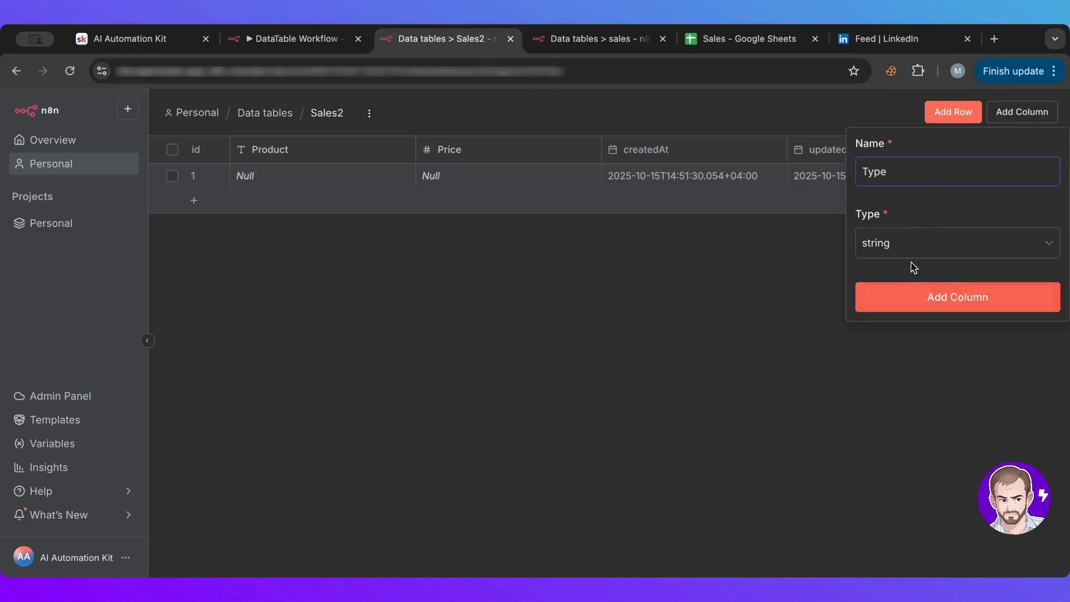
click(955, 297)
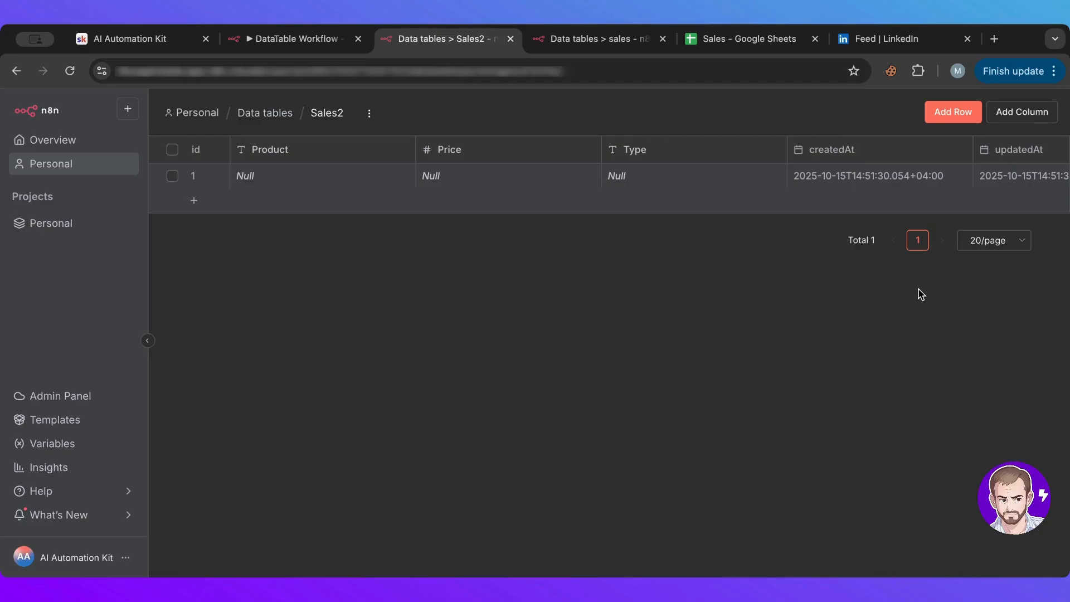
mouse_move(1023, 112)
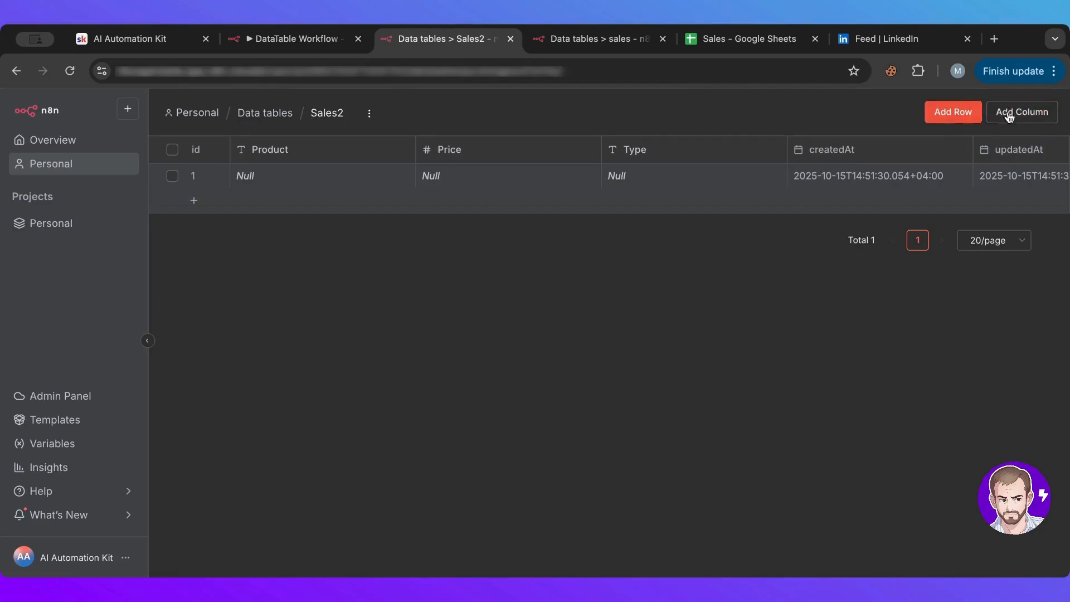
click(1021, 111)
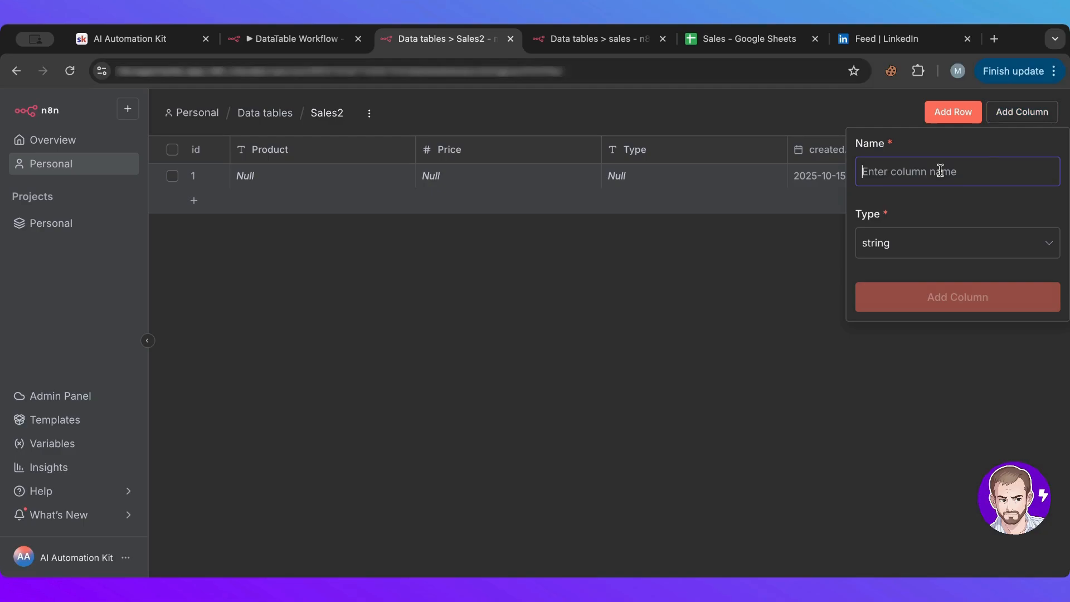
click(955, 243)
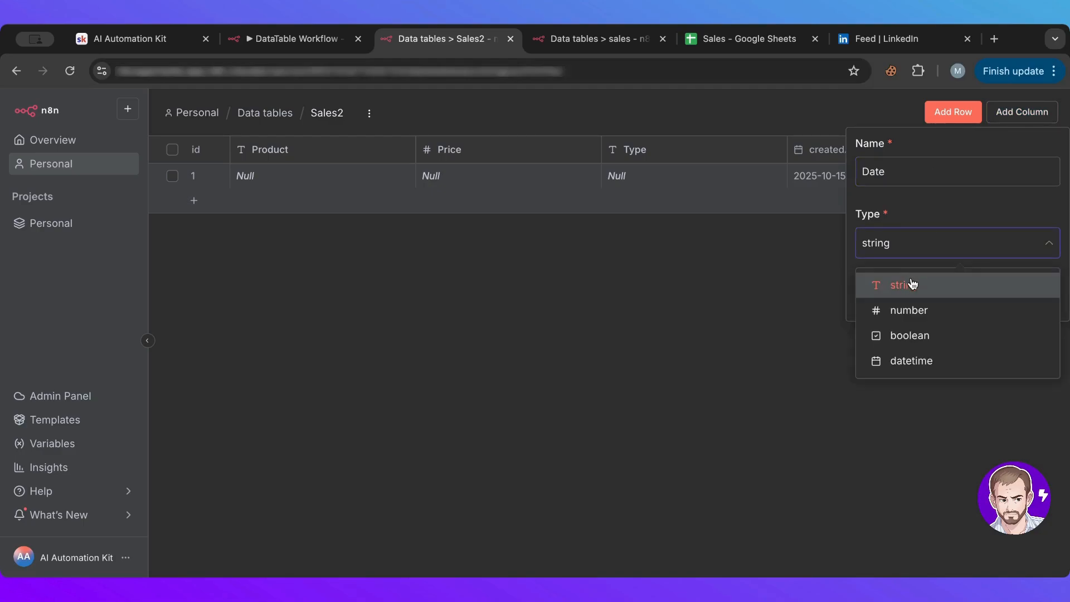
mouse_move(913, 287)
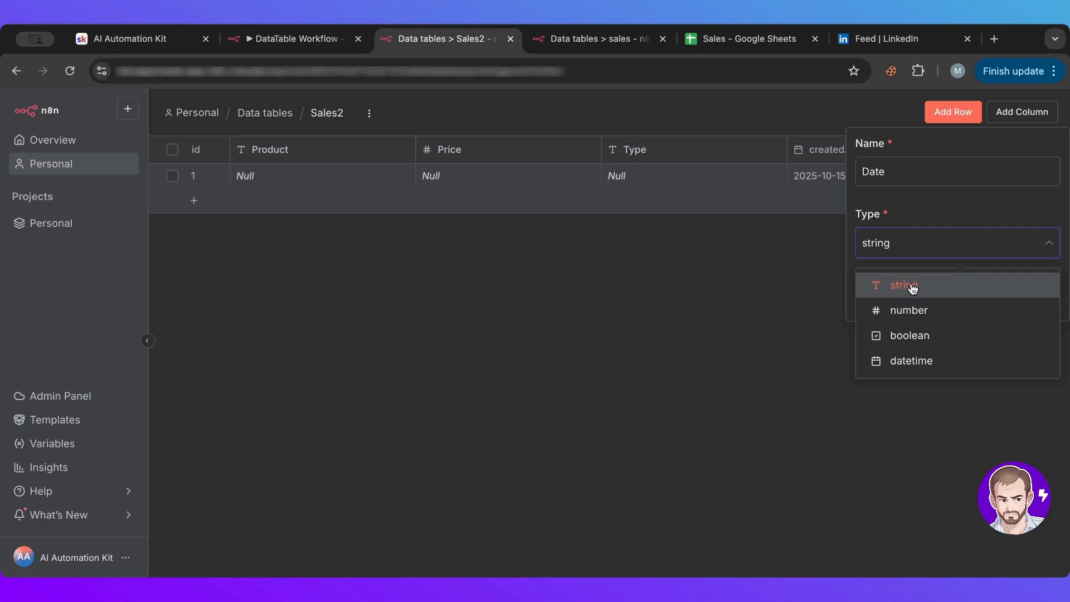
mouse_move(911, 360)
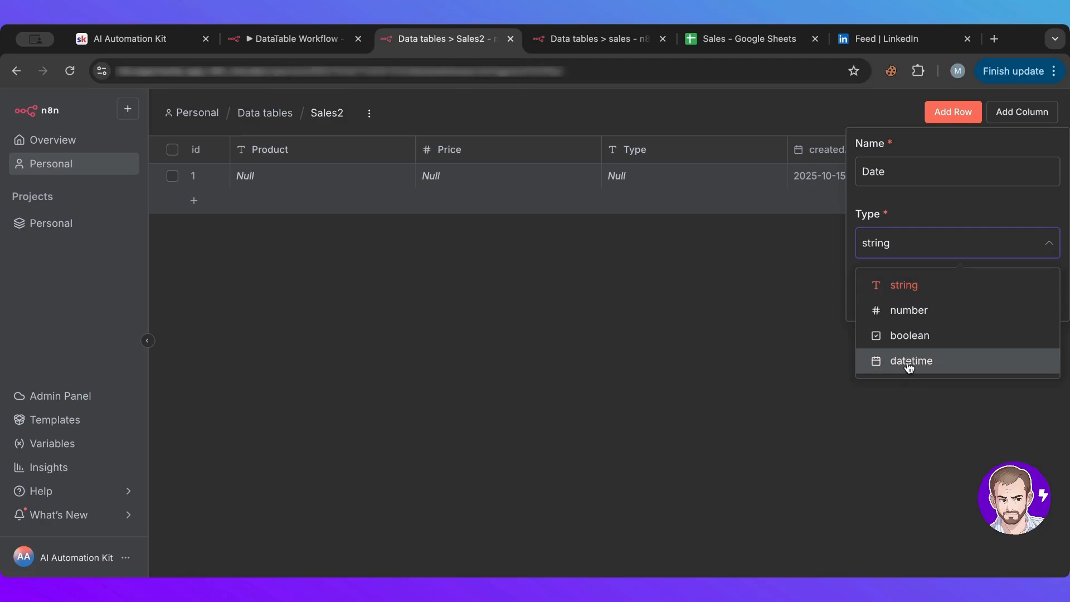
click(911, 360)
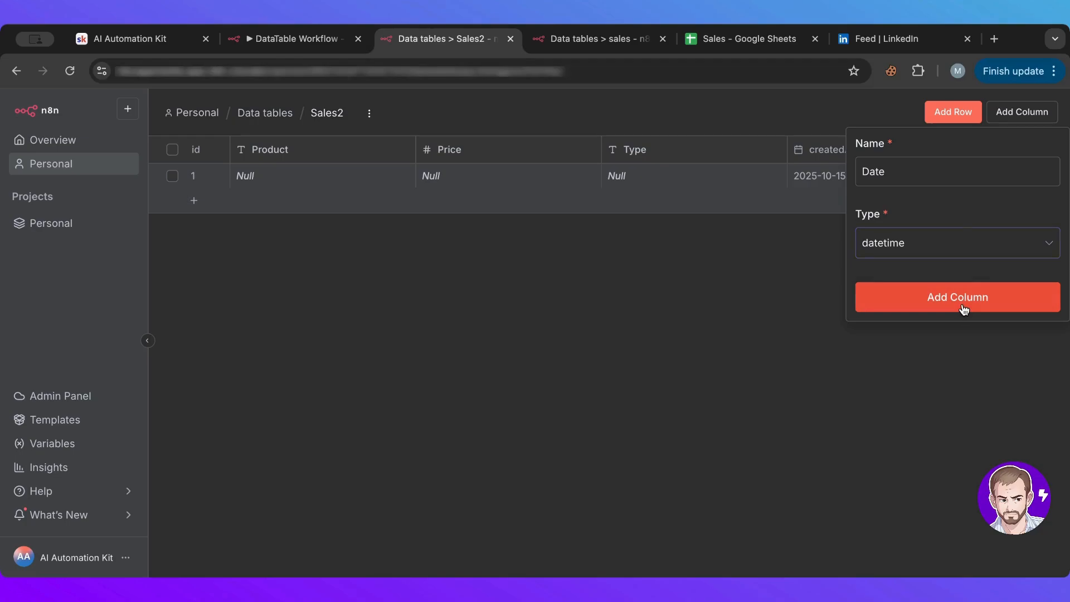
click(957, 297)
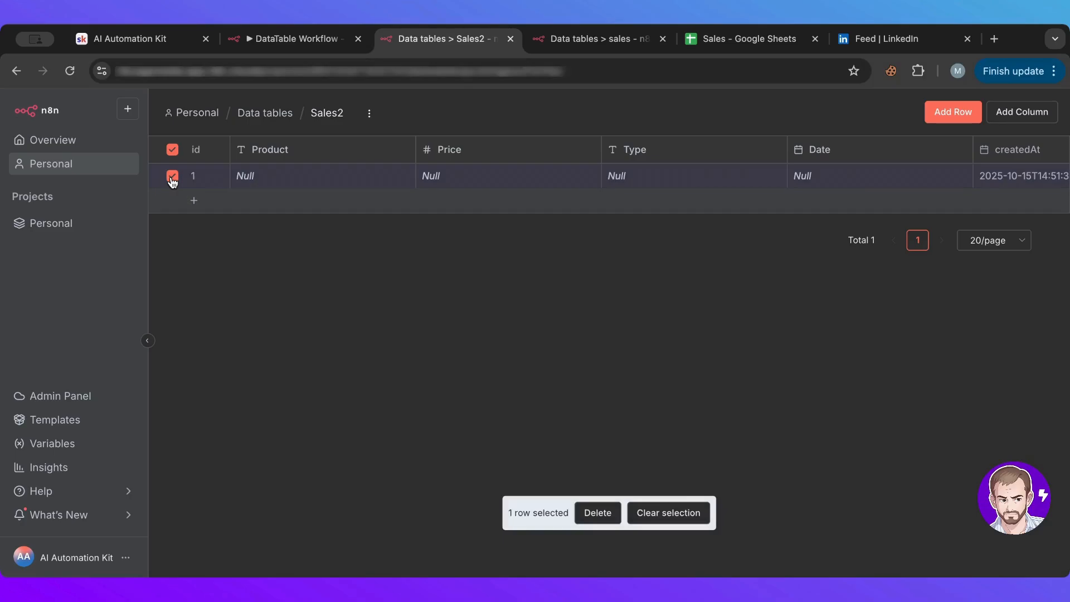
- Delete the empty row and add a test row with product sdad and price 342
click(597, 512)
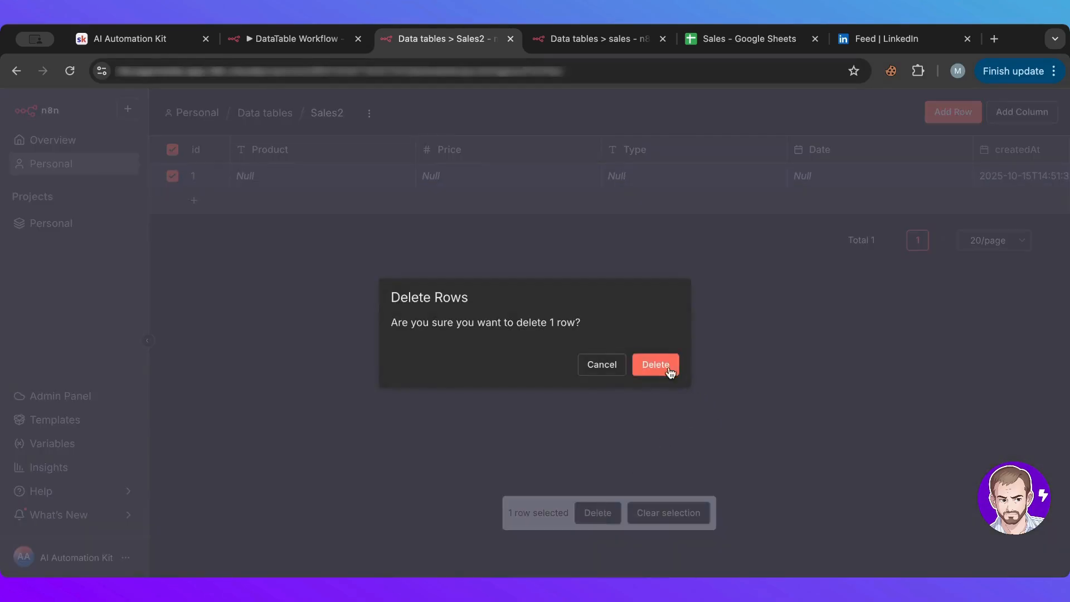
click(655, 364)
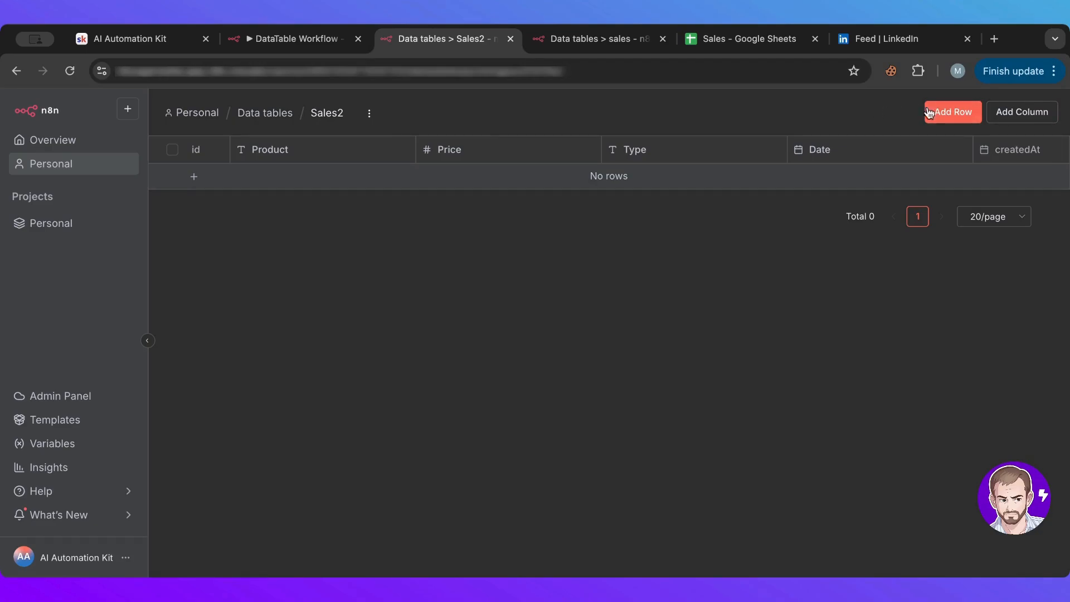
click(953, 111)
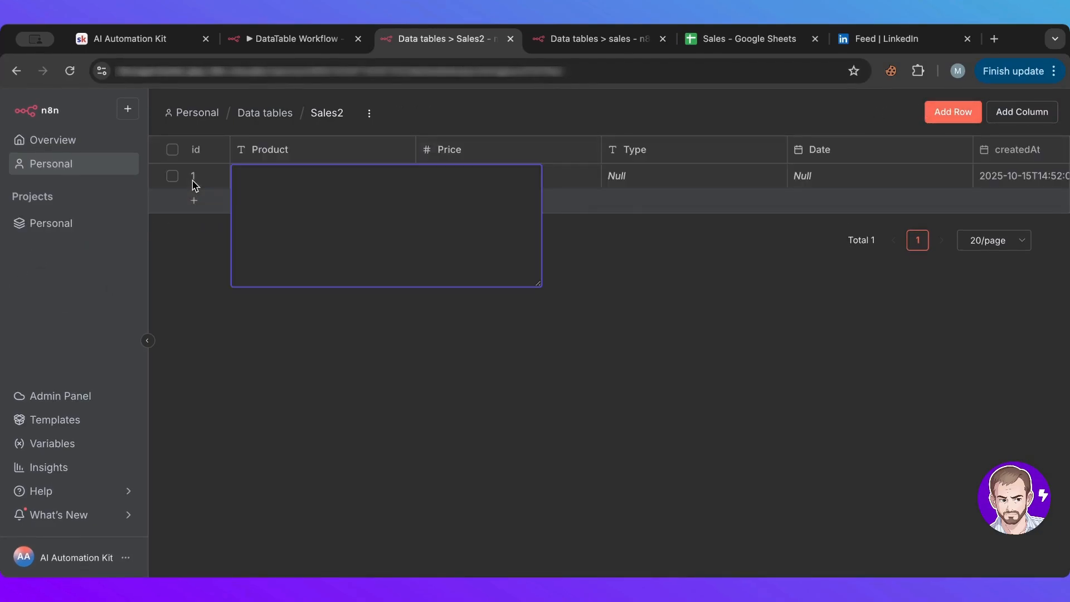
text(sdad)
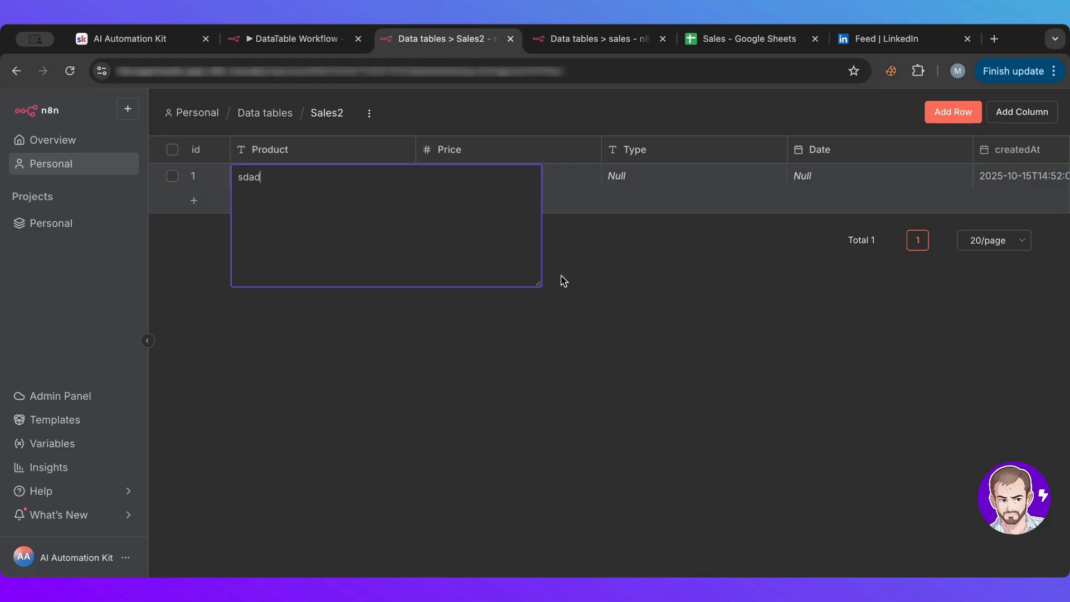
click(509, 175)
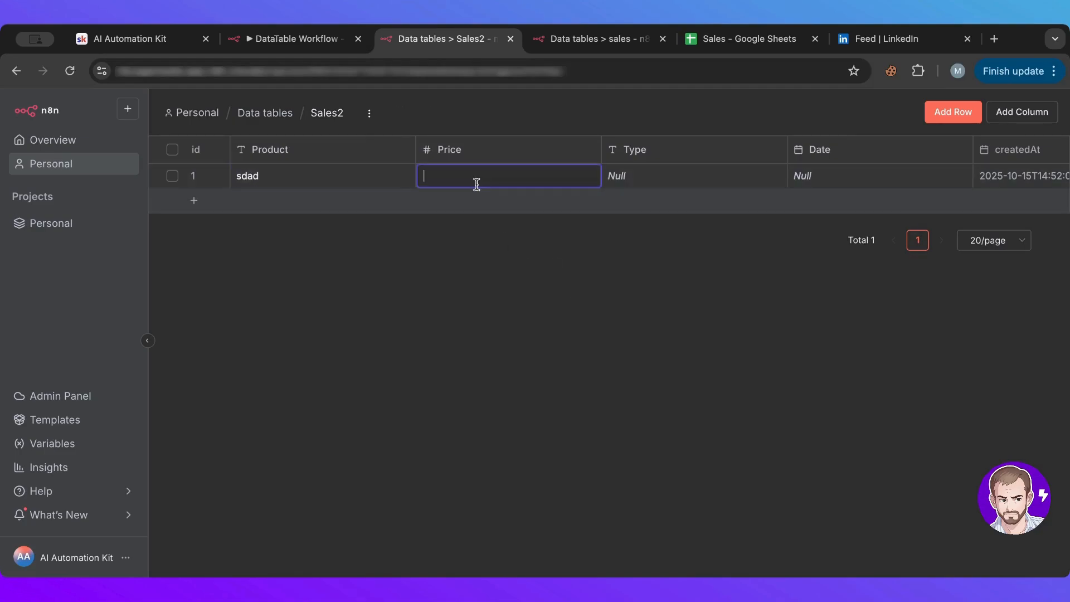
text(342)
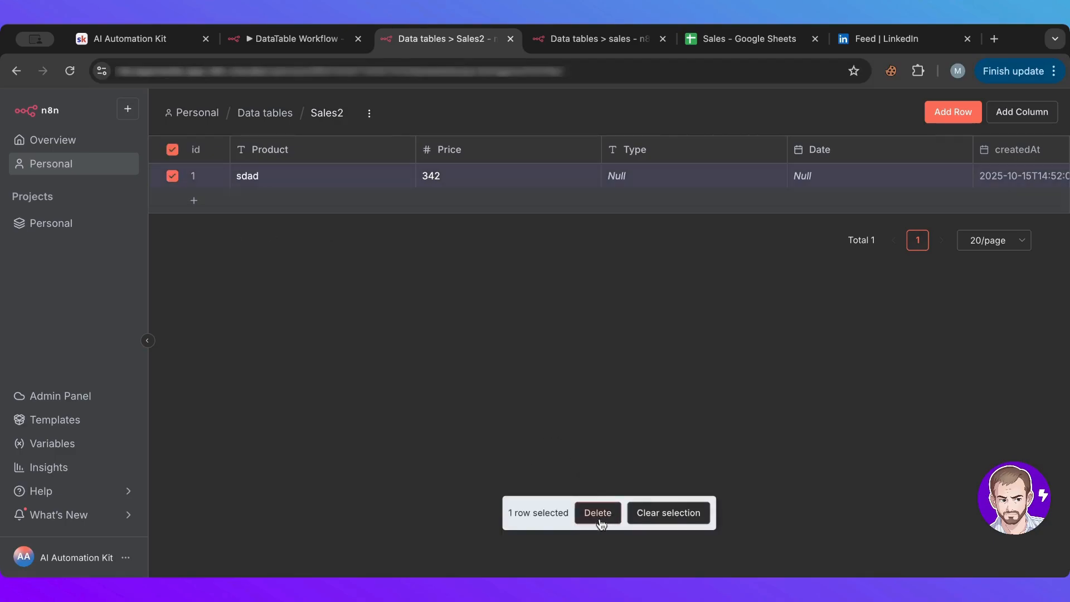
- Delete the sdad test row, leaving Sales2 with no rows
click(597, 513)
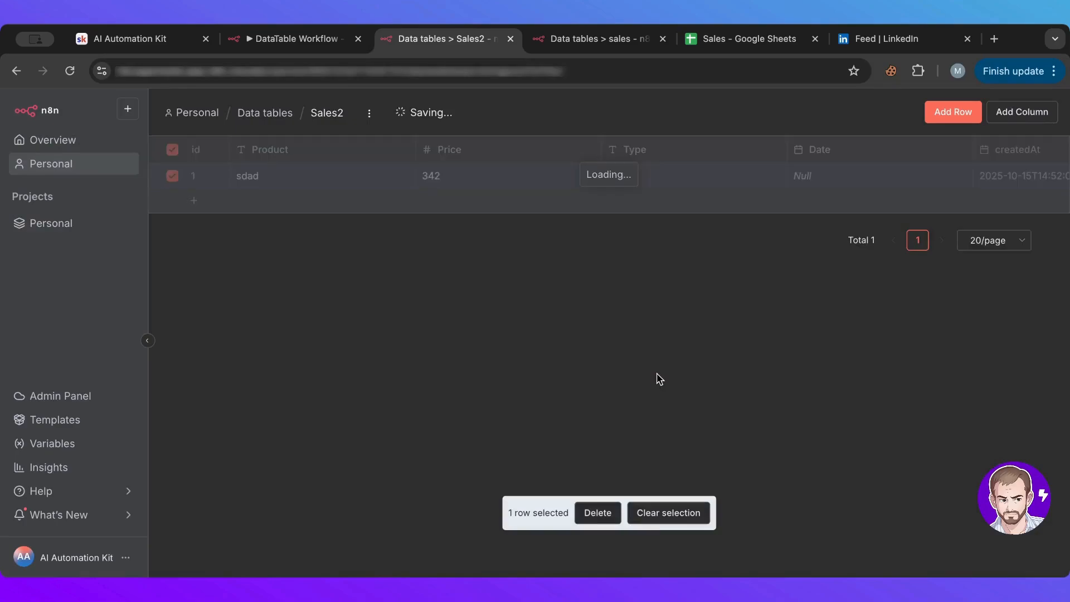
click(597, 513)
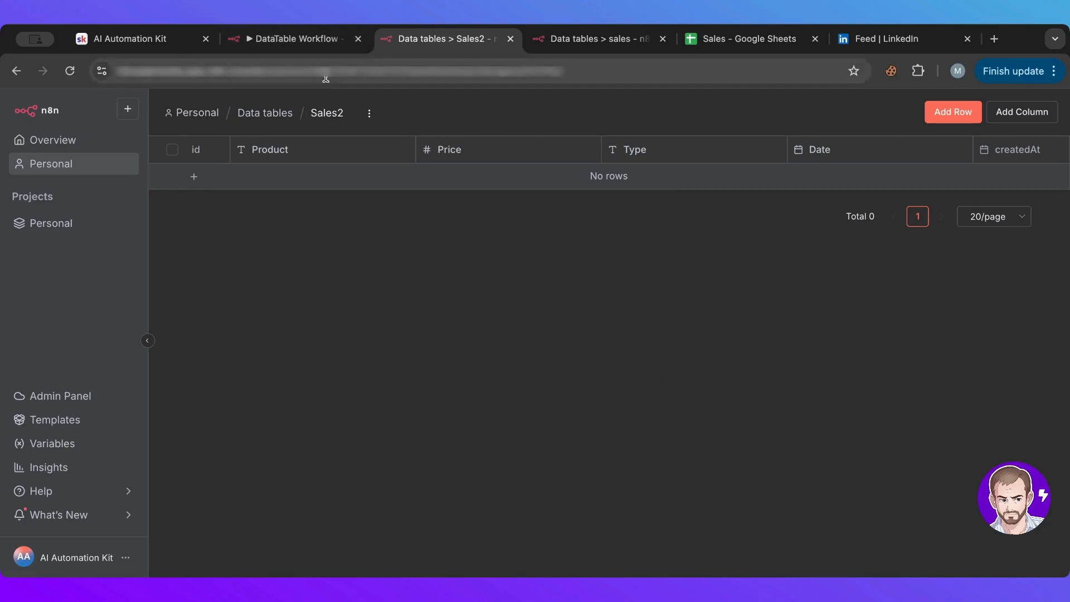
mouse_move(294, 38)
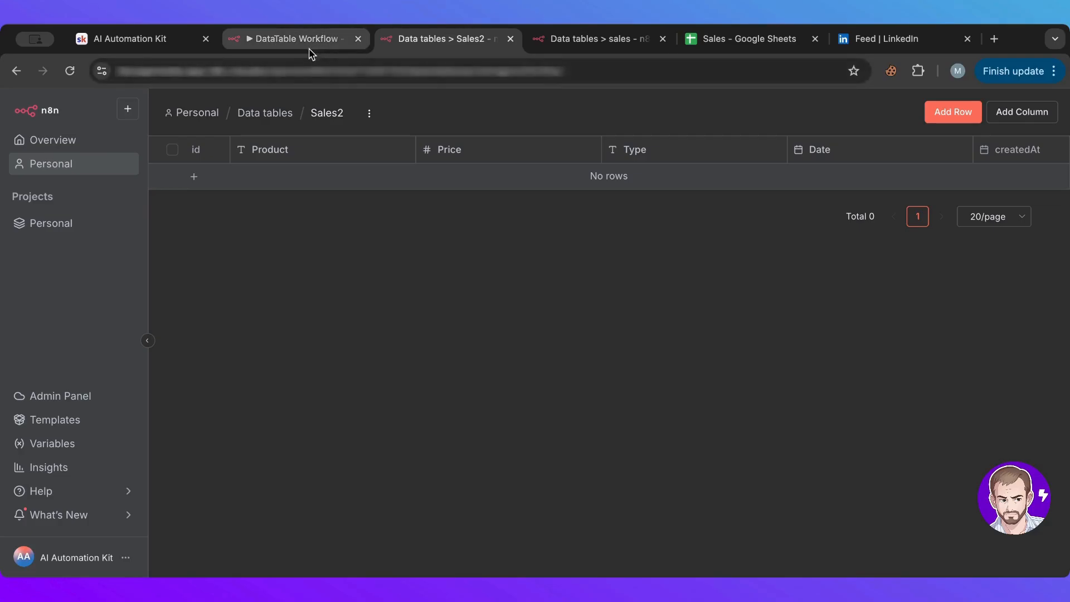
- Check the Sales2 table and Sales sheet, then return to the workflow canvas's Google Sheets group
click(294, 38)
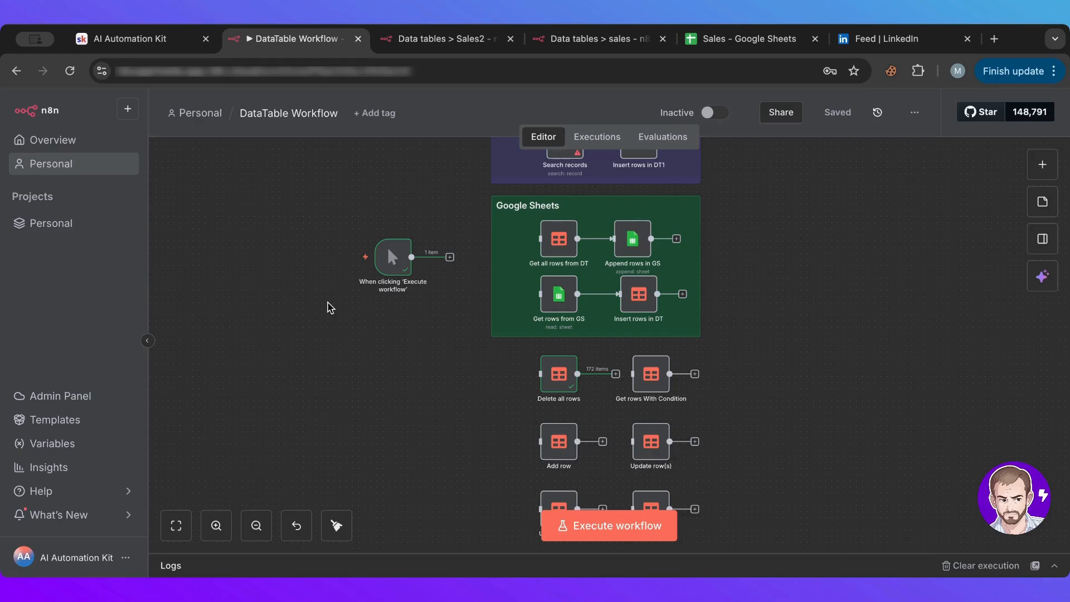
mouse_move(756, 175)
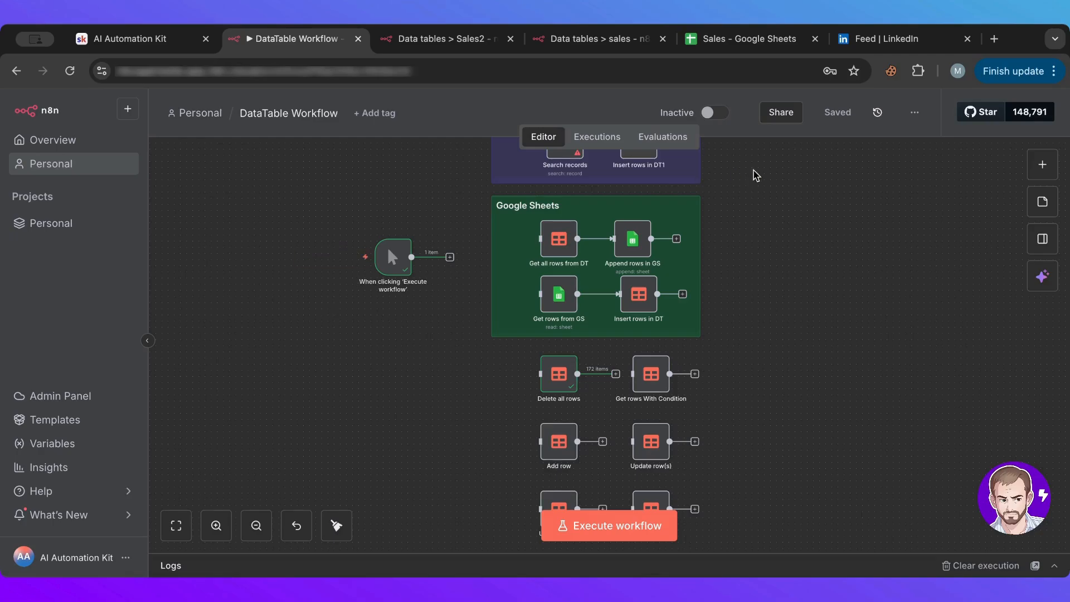
click(443, 38)
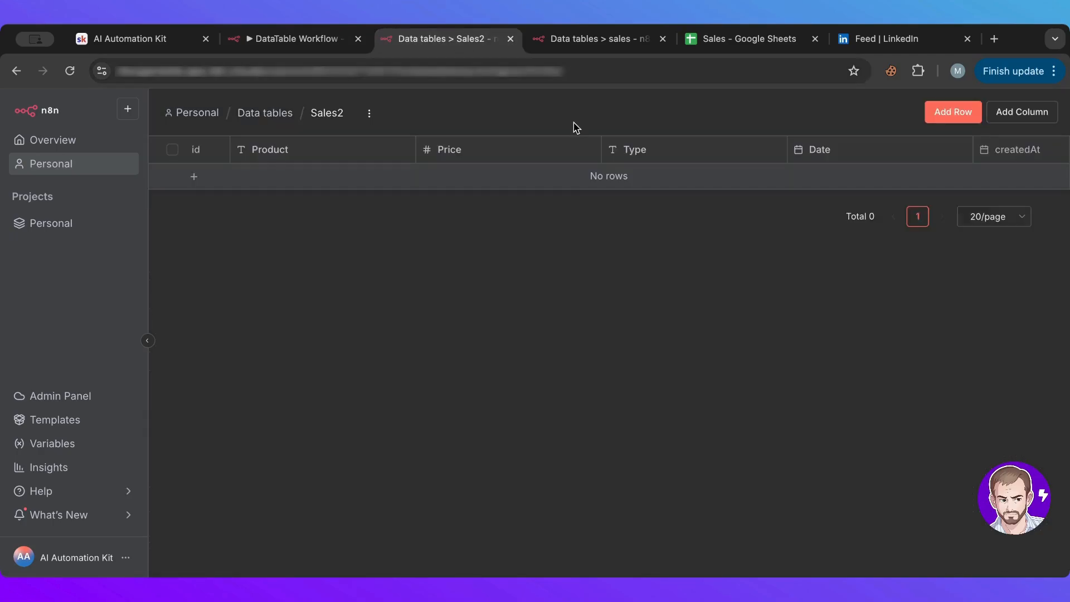
mouse_move(488, 257)
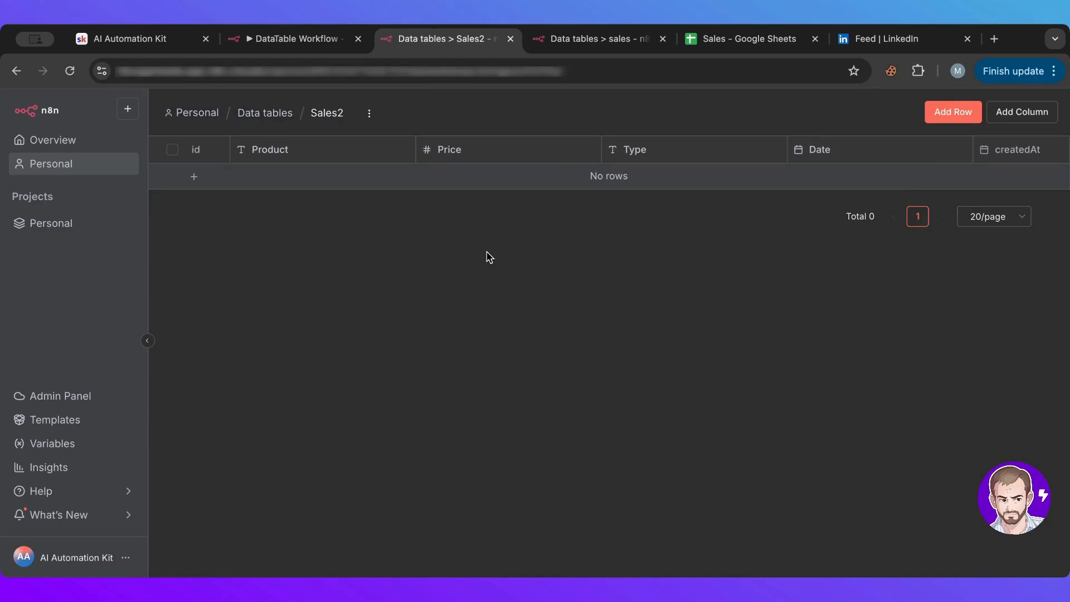
mouse_move(477, 256)
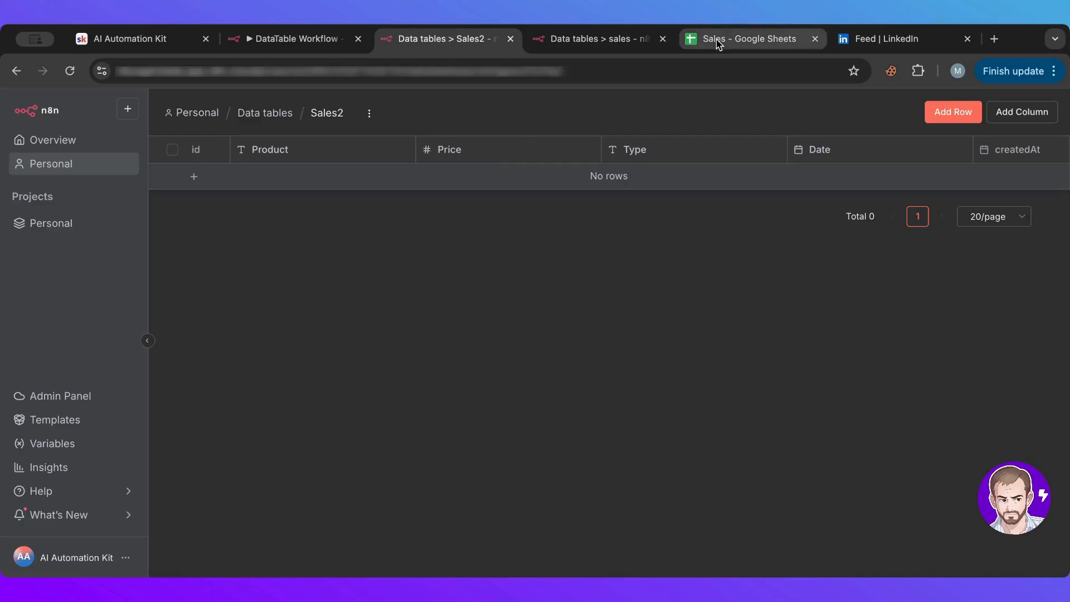
click(744, 37)
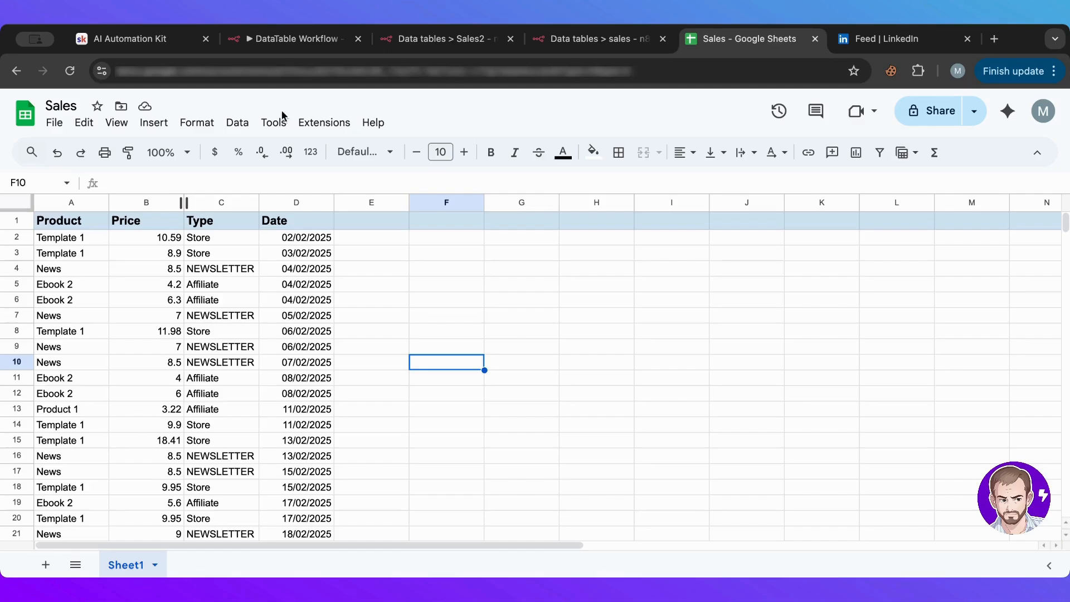
mouse_move(296, 38)
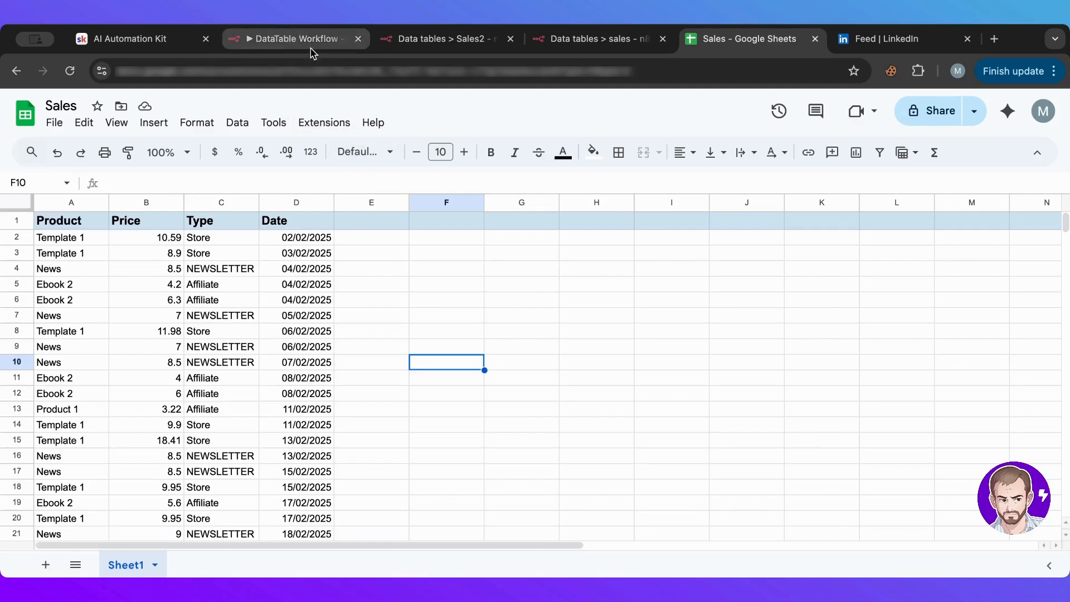
click(293, 38)
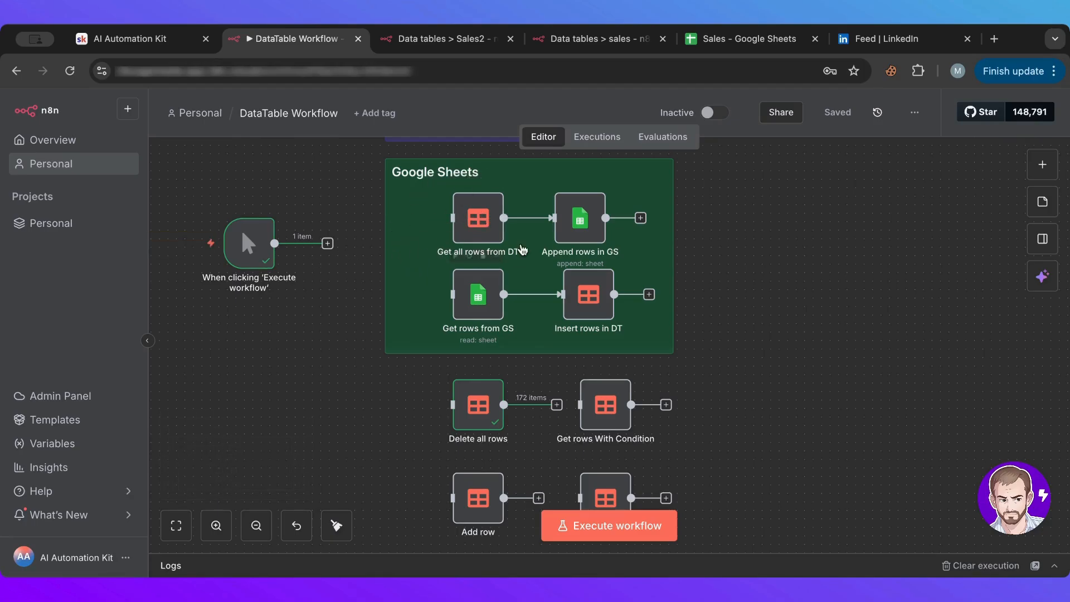
mouse_move(477, 210)
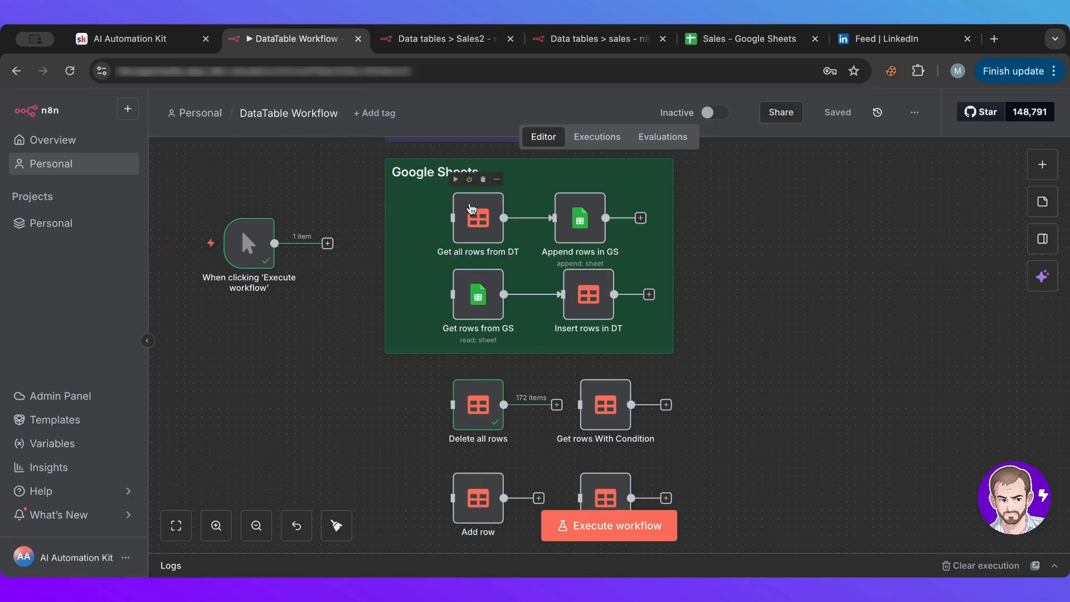
mouse_move(536, 265)
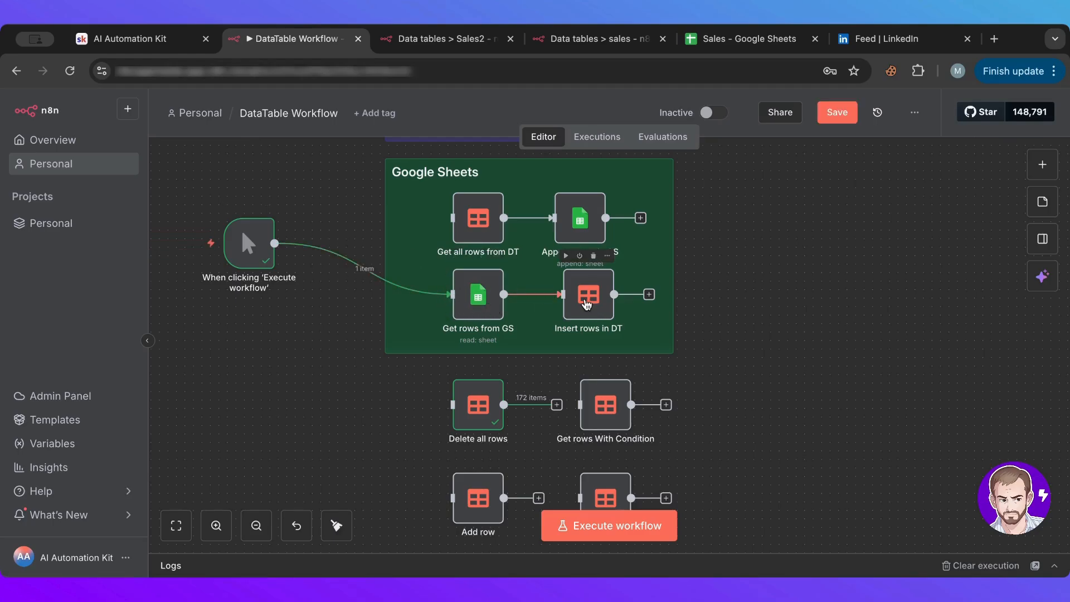
double_click(589, 295)
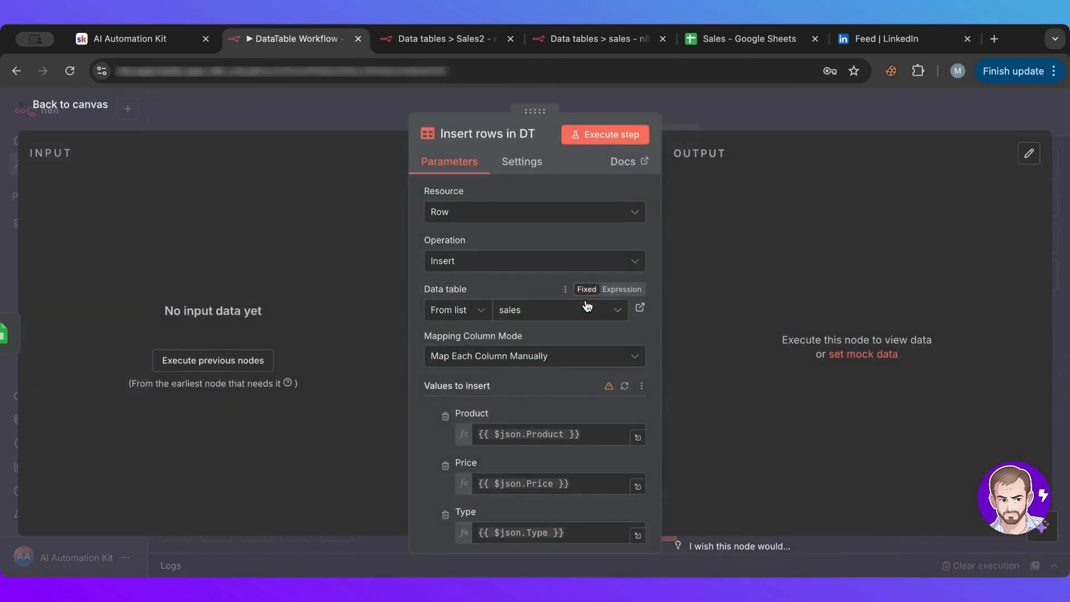
scroll(down, 3)
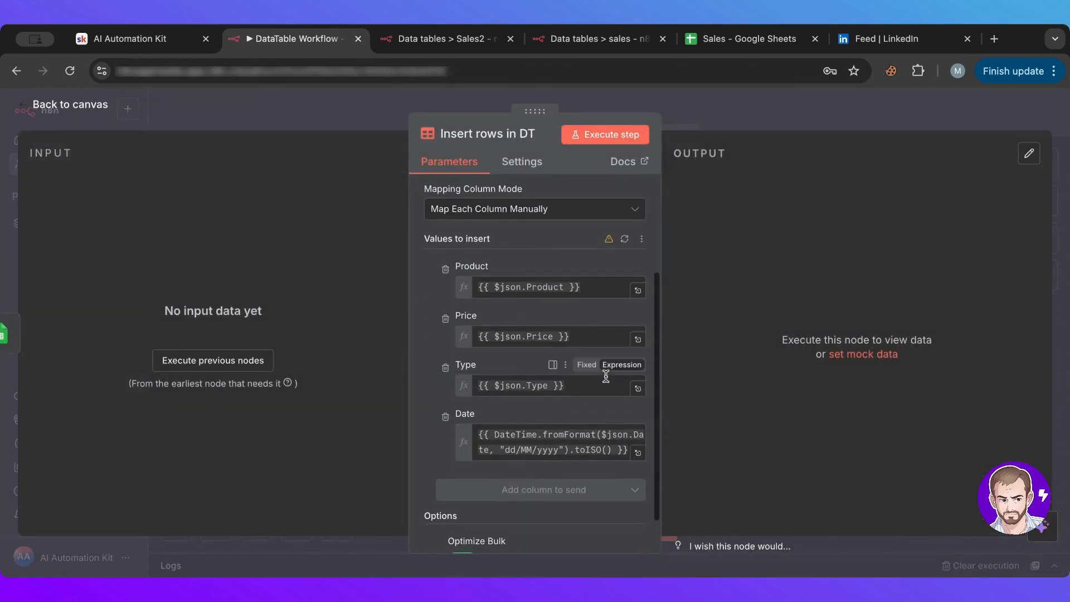
click(625, 239)
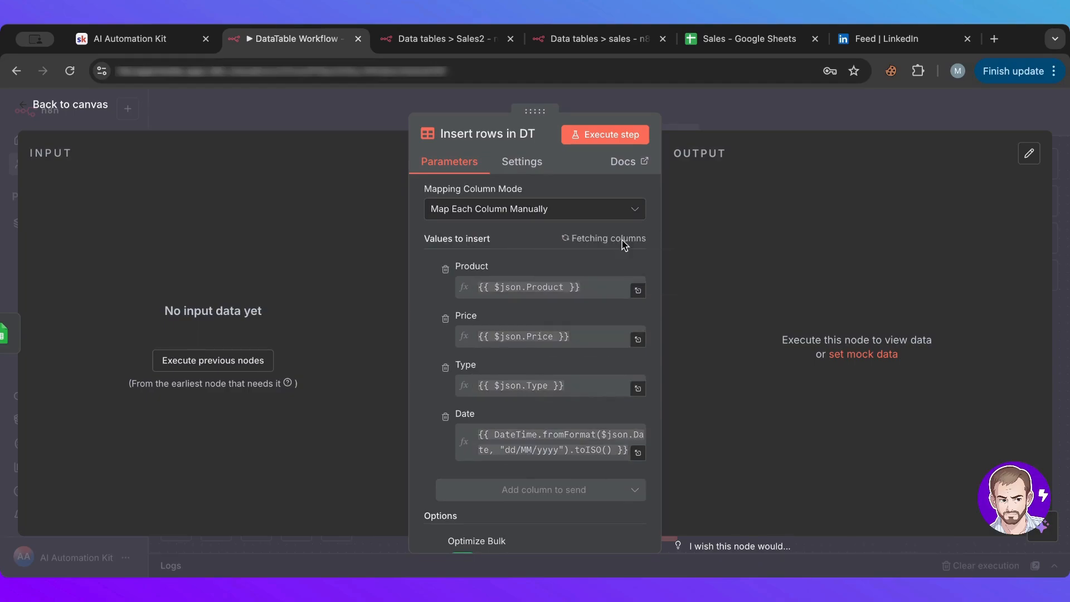
scroll(up, 3)
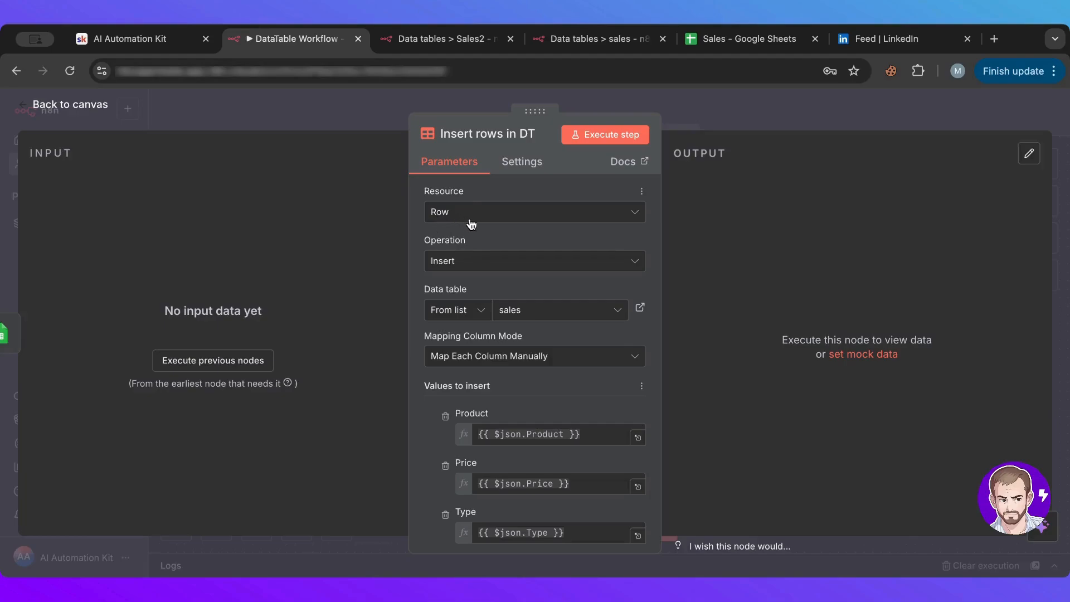
mouse_move(450, 265)
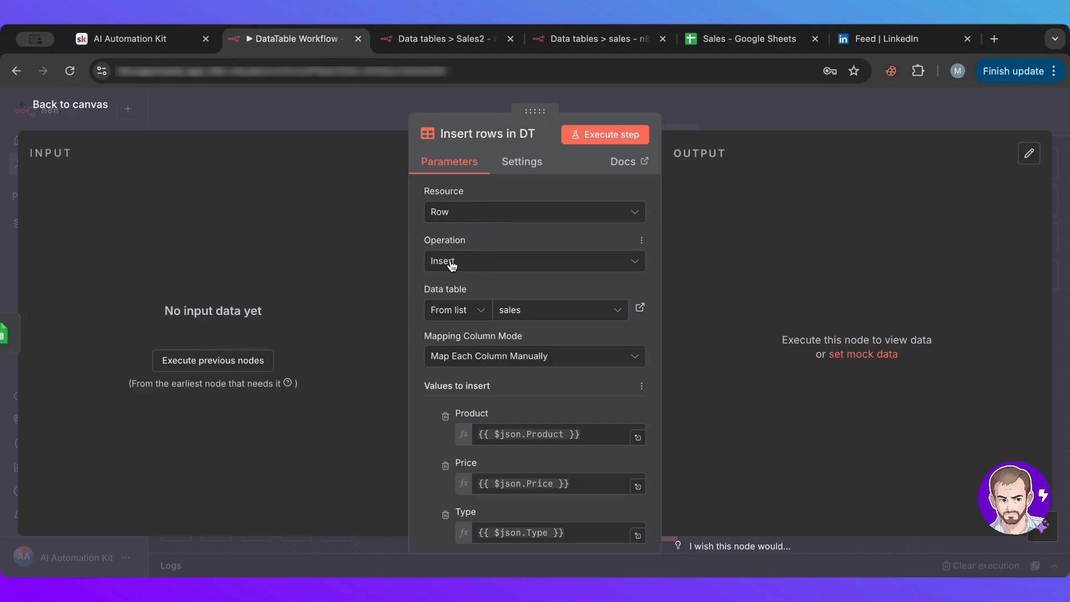
mouse_move(522, 300)
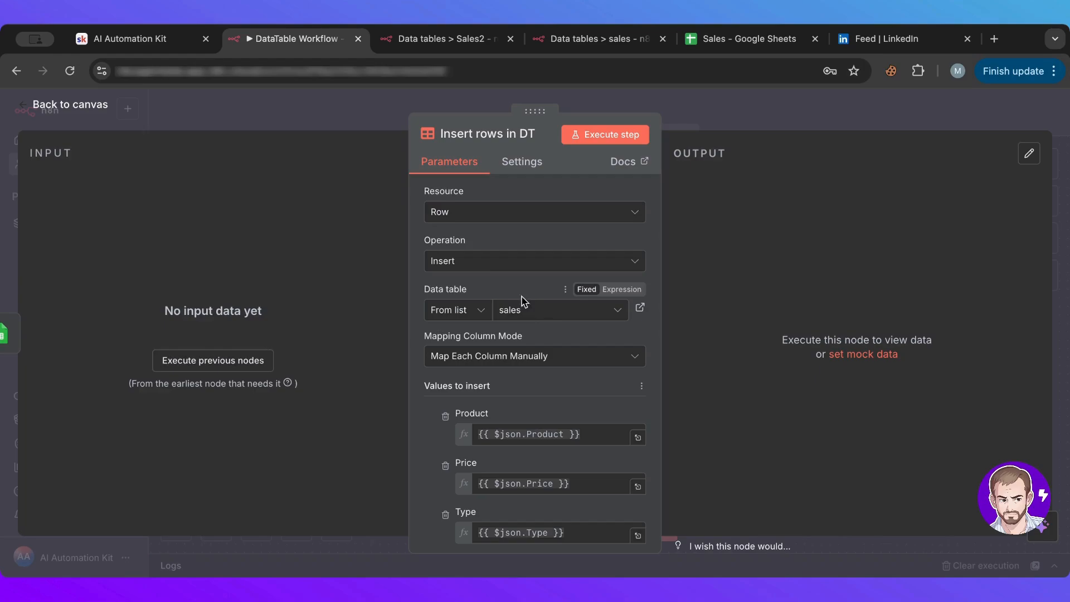
click(553, 310)
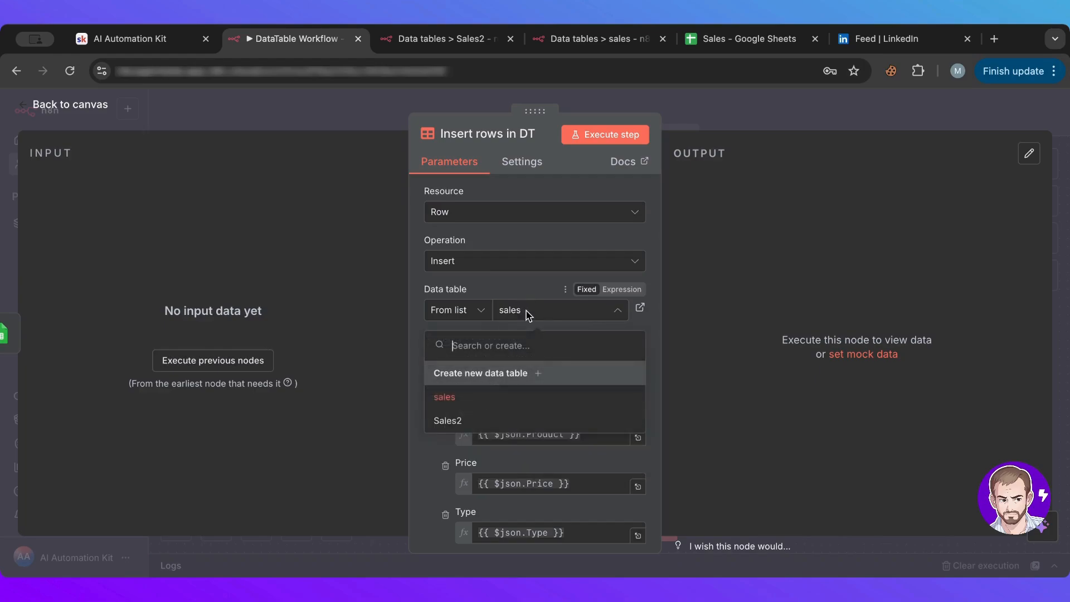
click(444, 397)
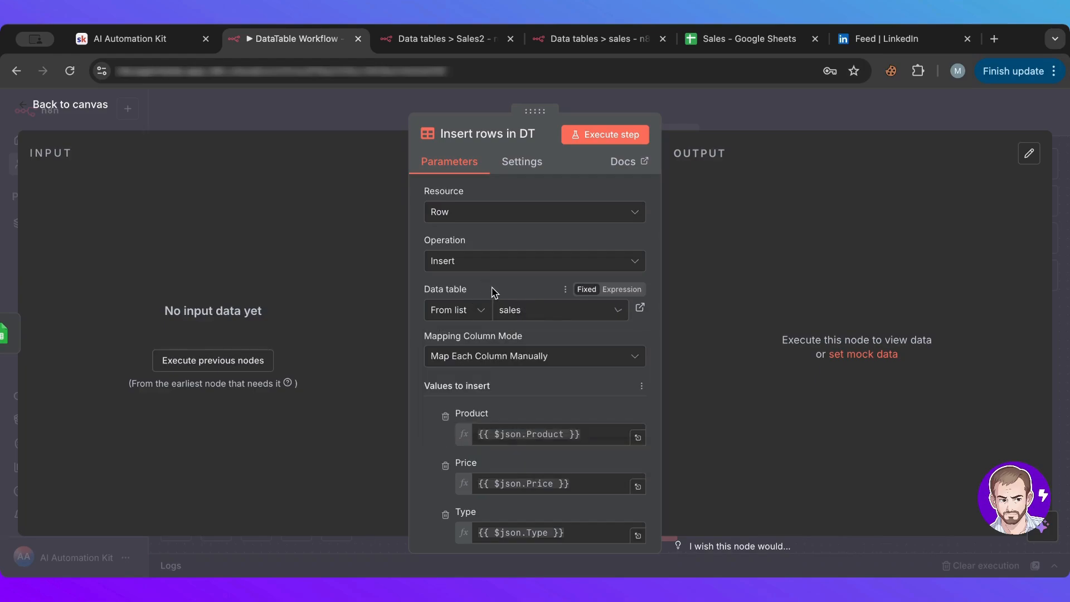
click(558, 310)
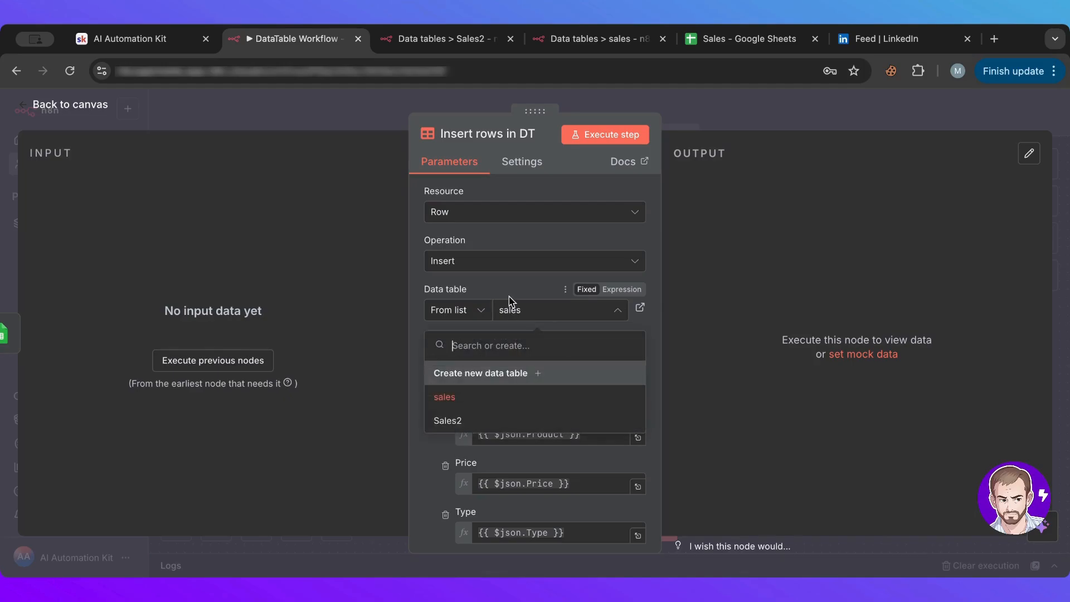
click(444, 397)
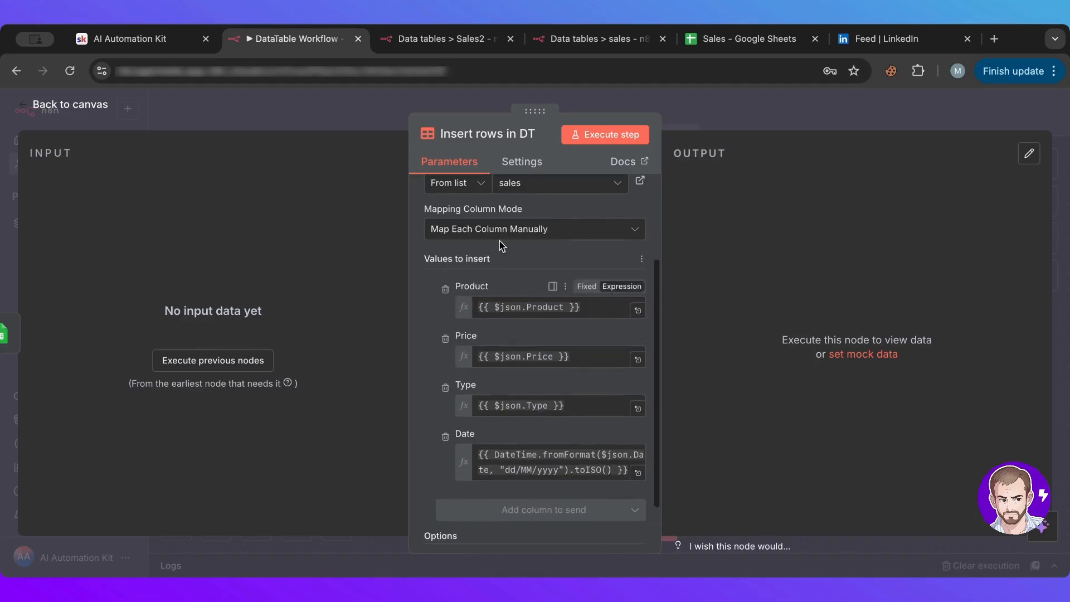
mouse_move(515, 232)
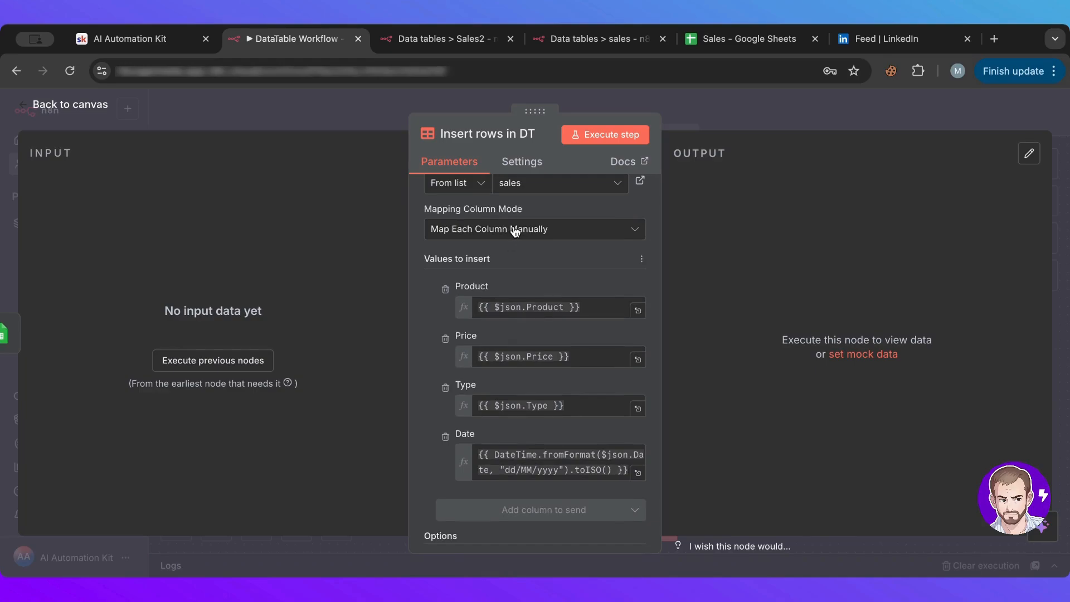
mouse_move(489, 469)
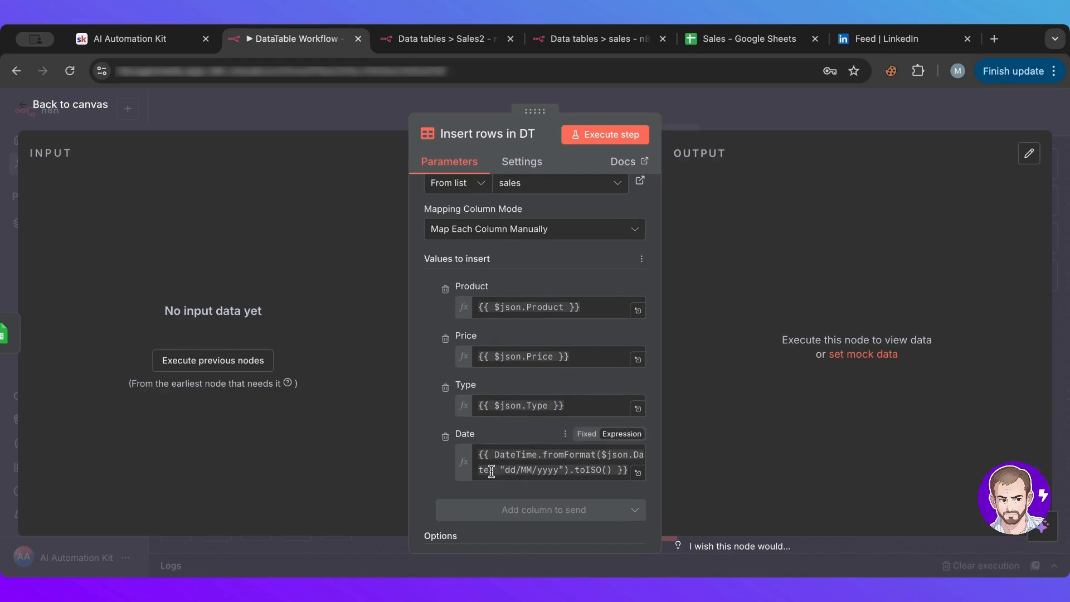
mouse_move(576, 365)
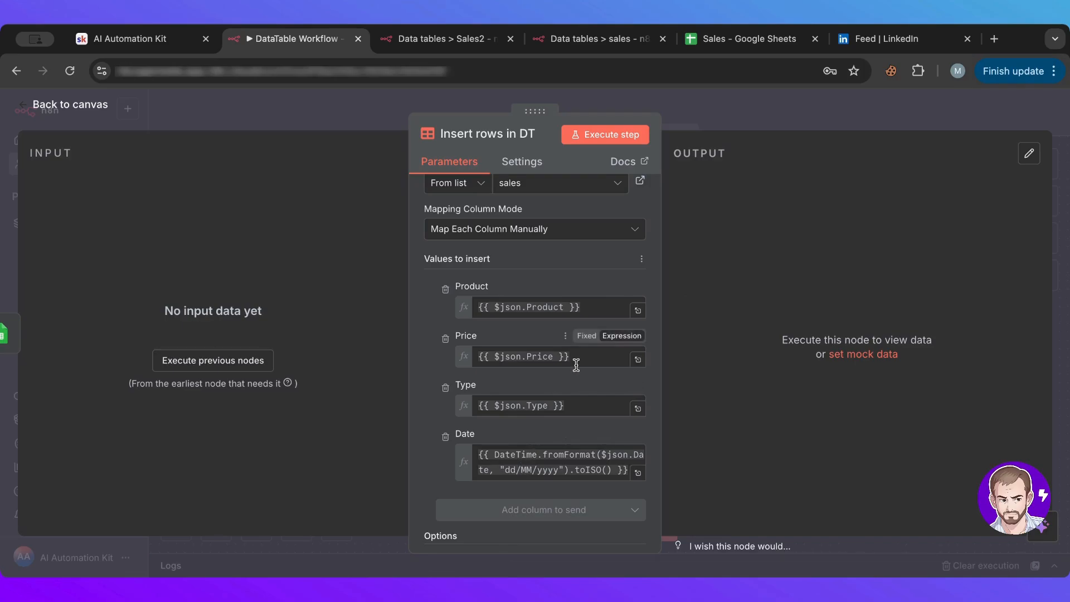
click(742, 38)
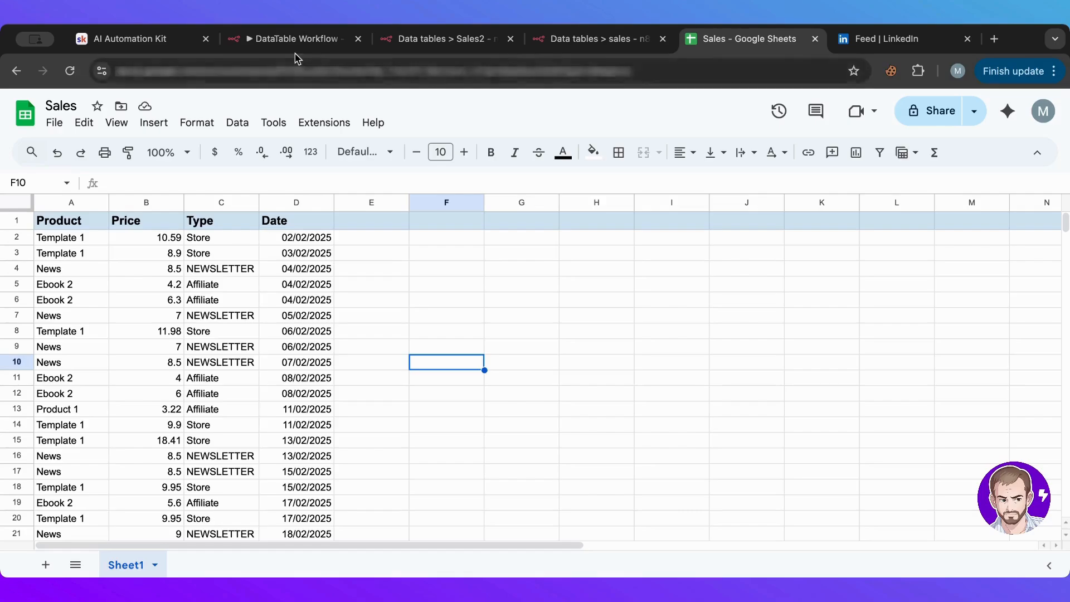
click(294, 38)
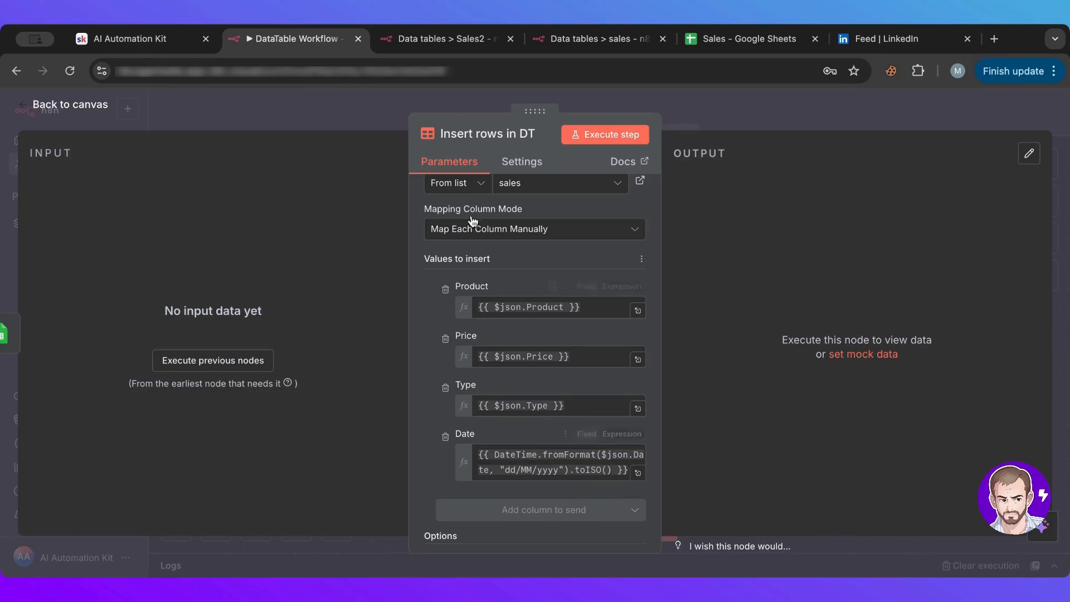
mouse_move(478, 106)
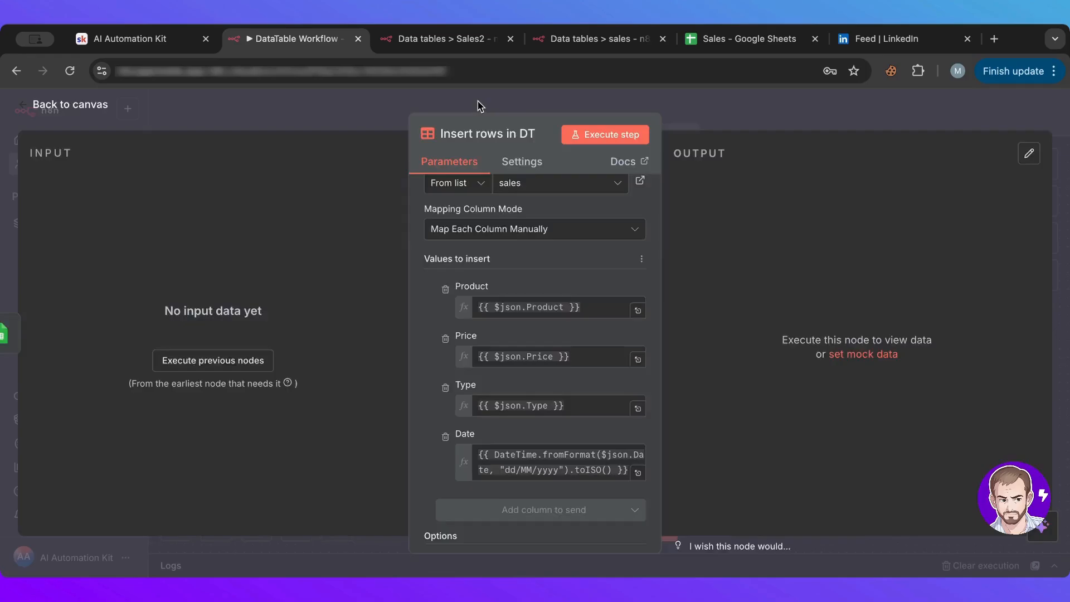
click(70, 104)
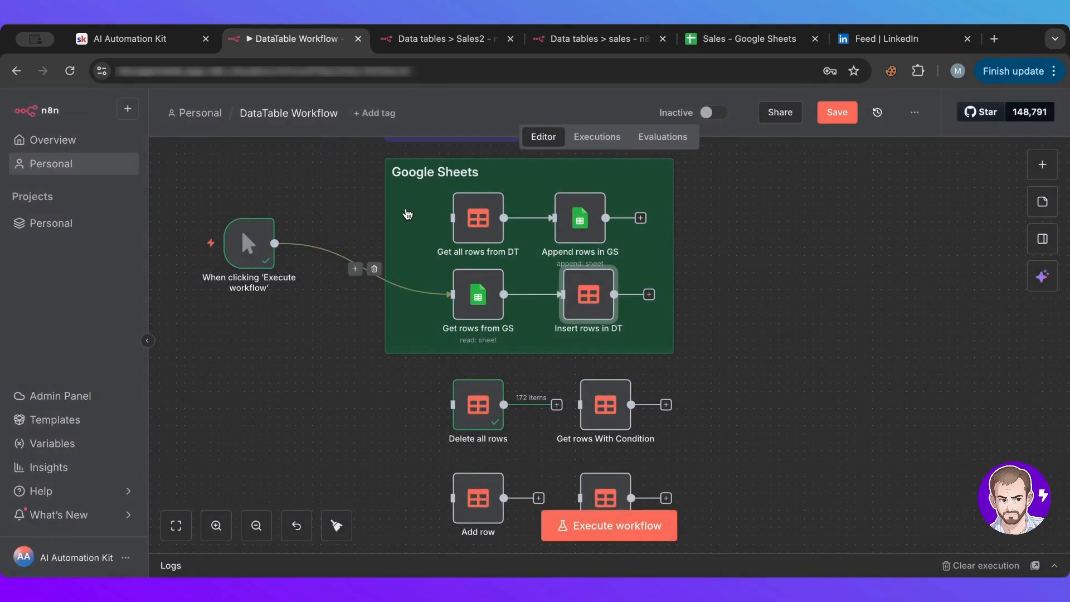
mouse_move(476, 324)
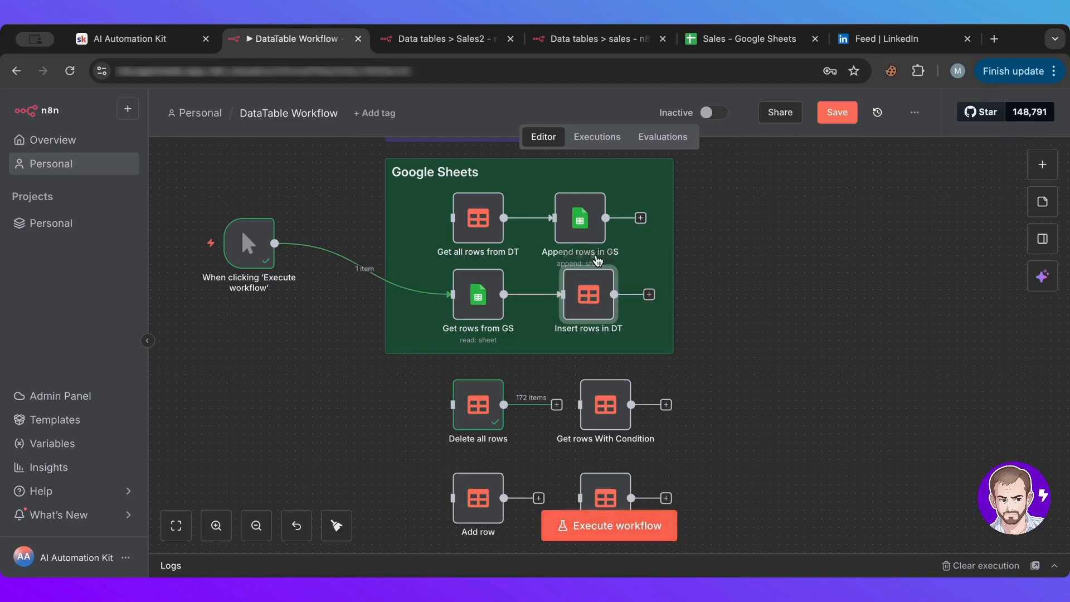
mouse_move(495, 315)
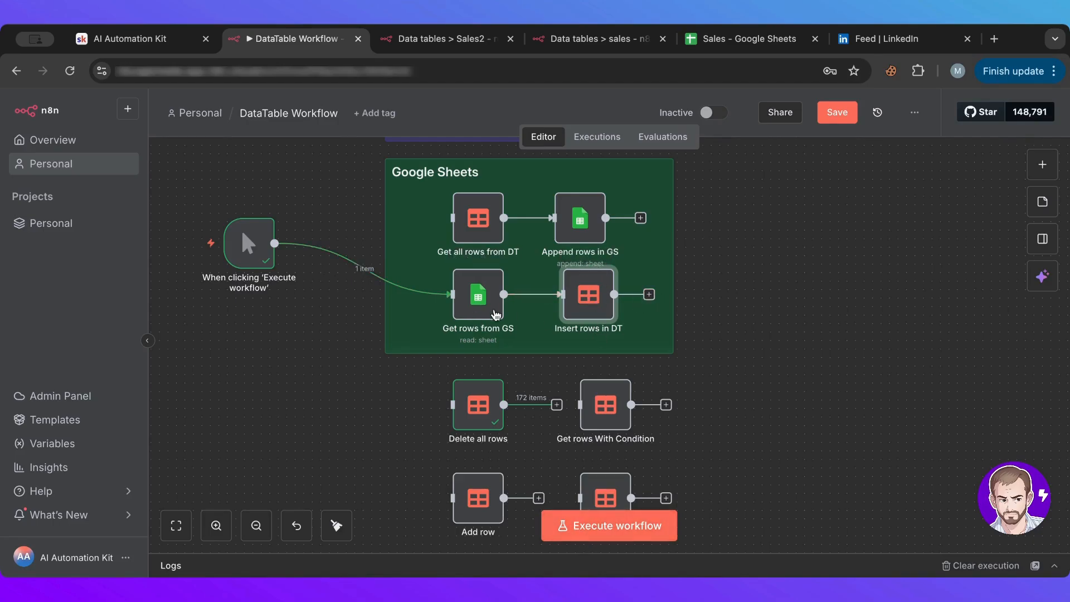
mouse_move(553, 316)
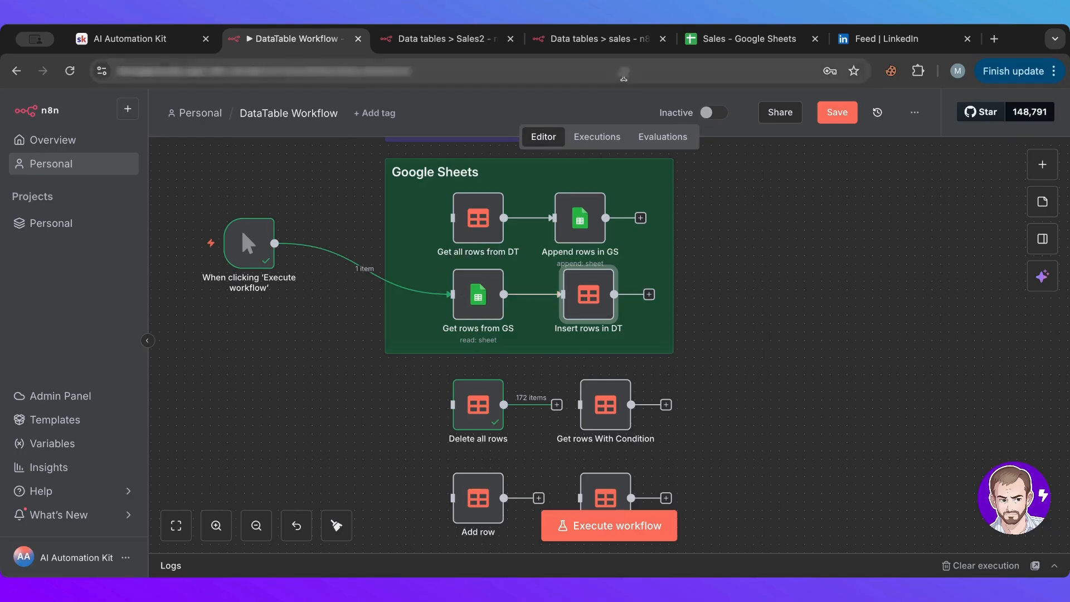
- Review the 172 rows in the sales data table, selecting and deselecting all
click(594, 38)
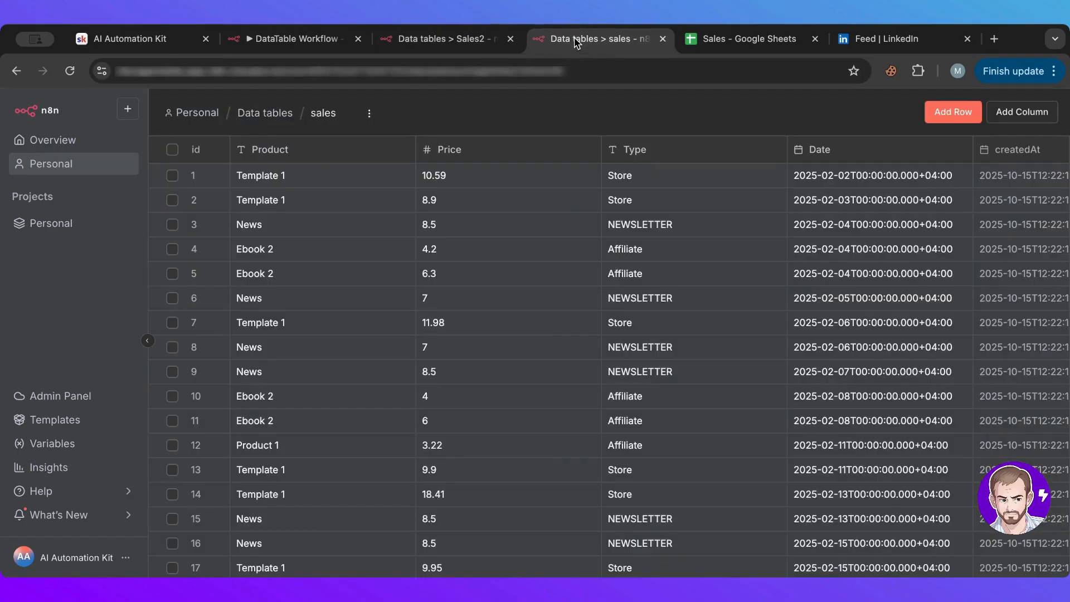
click(172, 148)
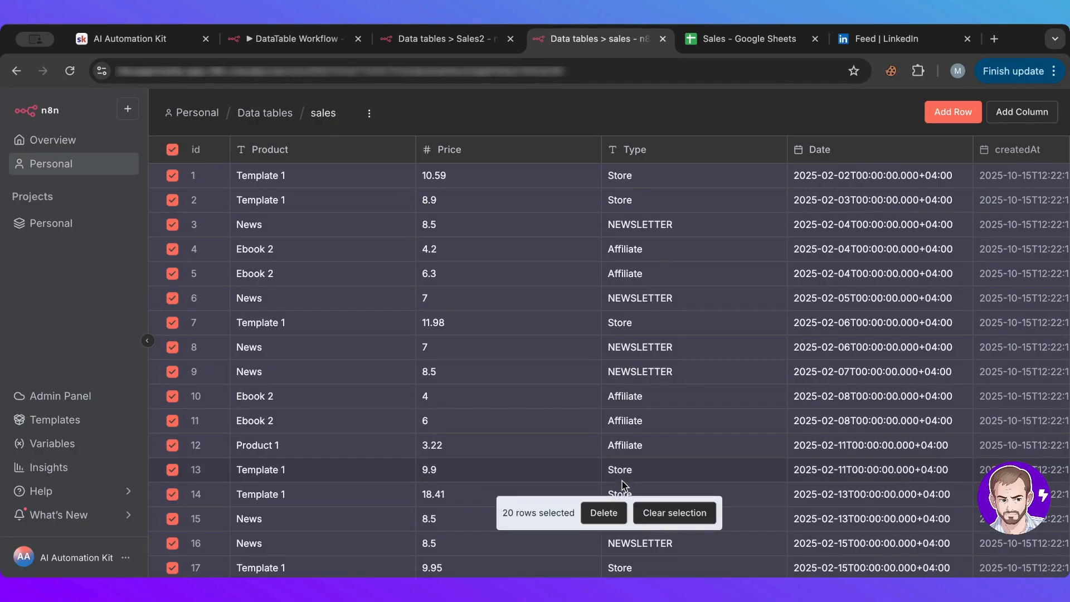
mouse_move(294, 38)
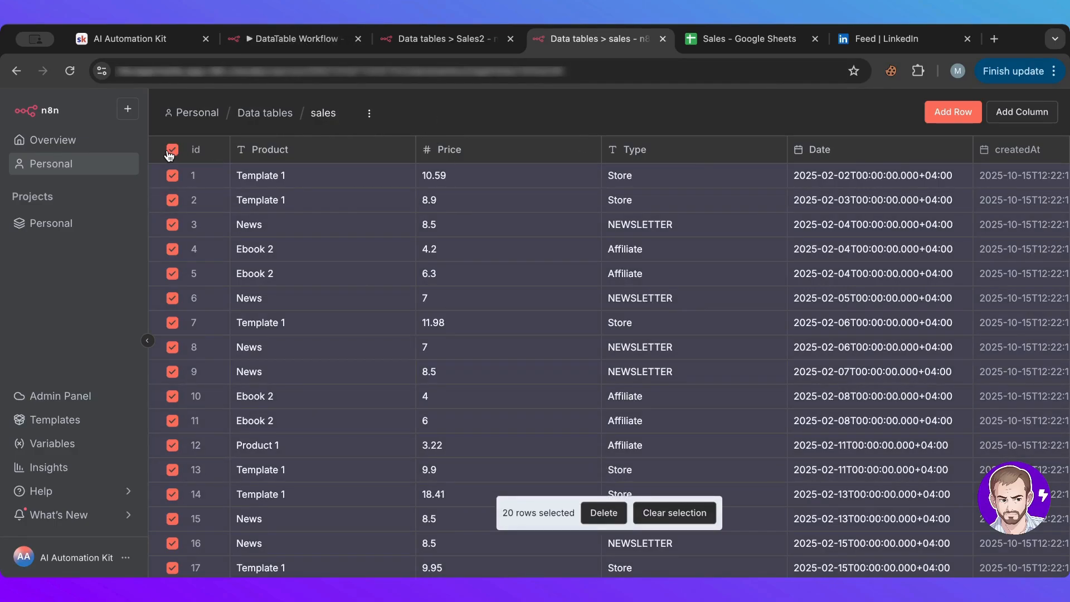
click(674, 513)
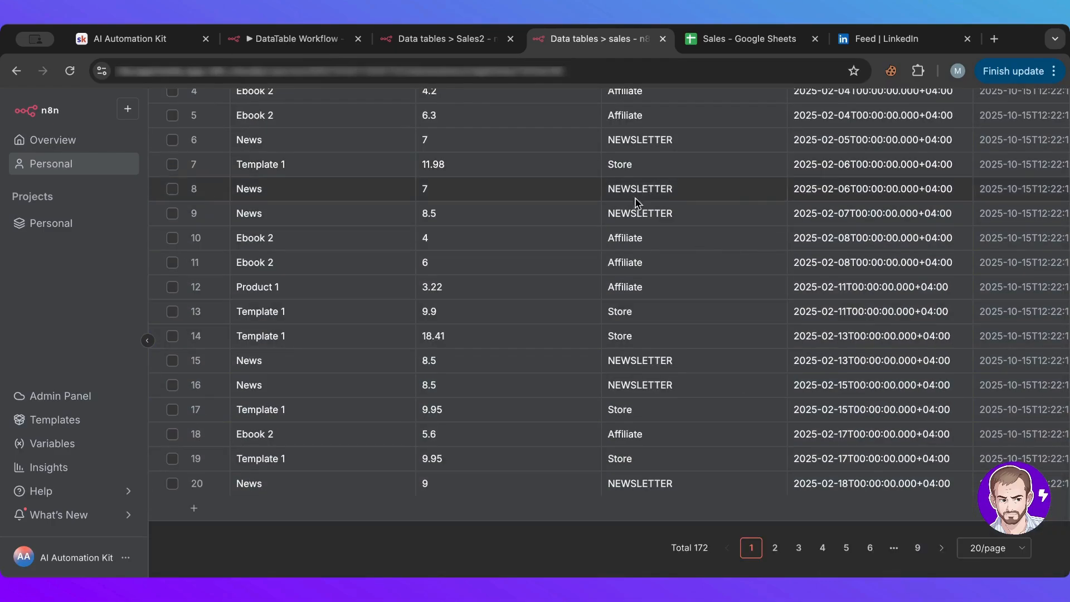
click(293, 38)
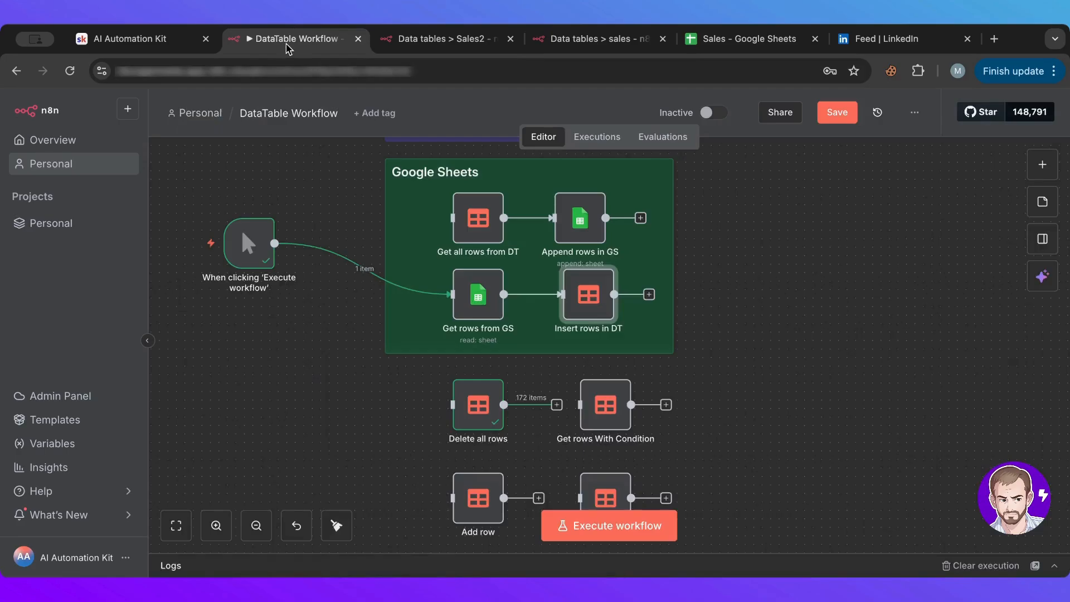
mouse_move(410, 450)
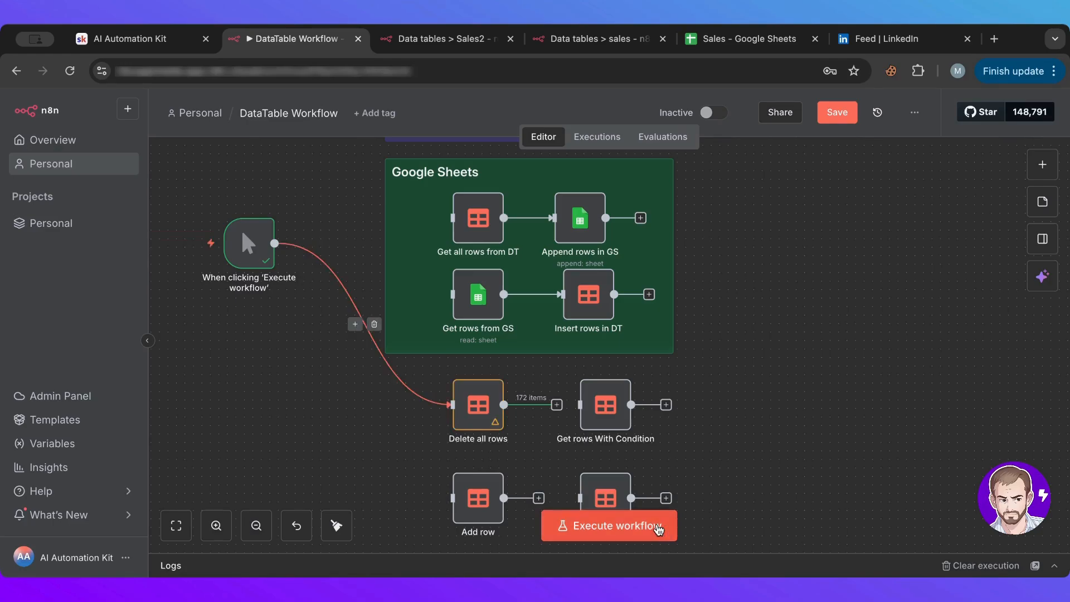
- Run the Delete all rows node and reload the sales table to confirm it shows No rows
click(609, 525)
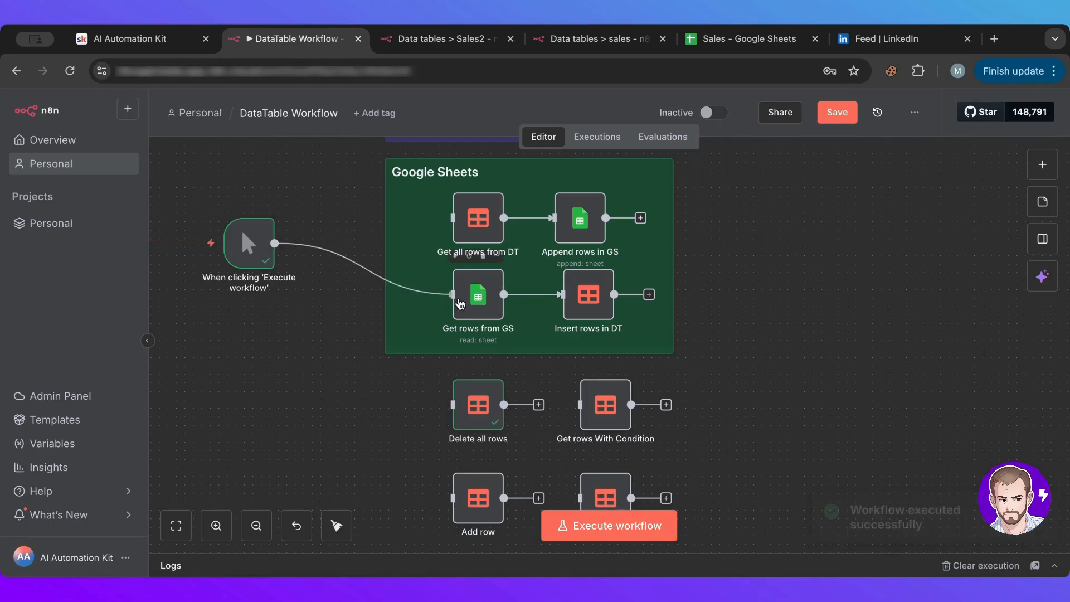
click(597, 37)
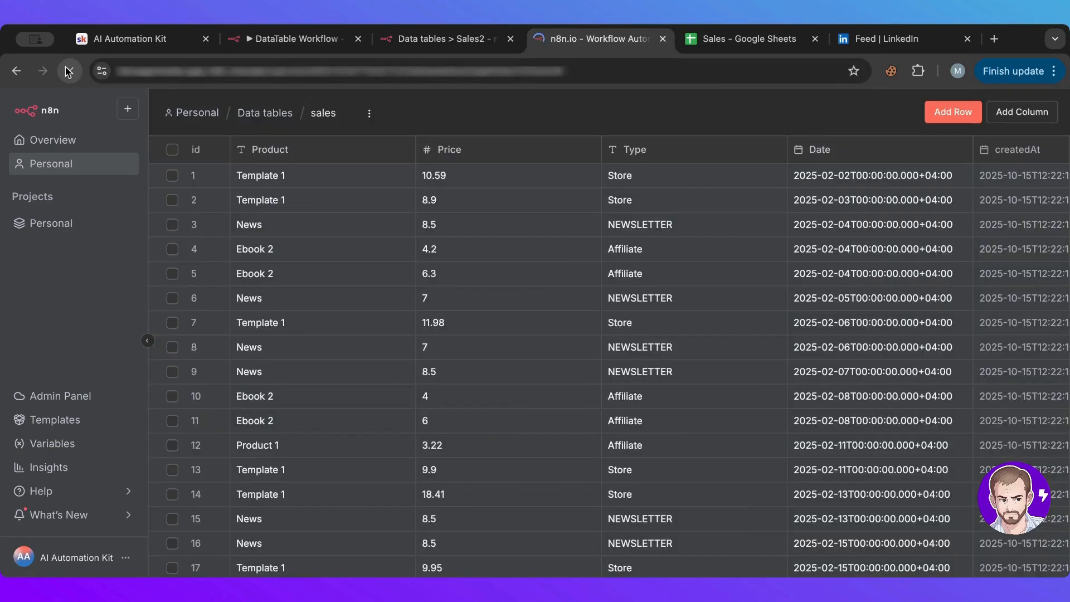
click(67, 72)
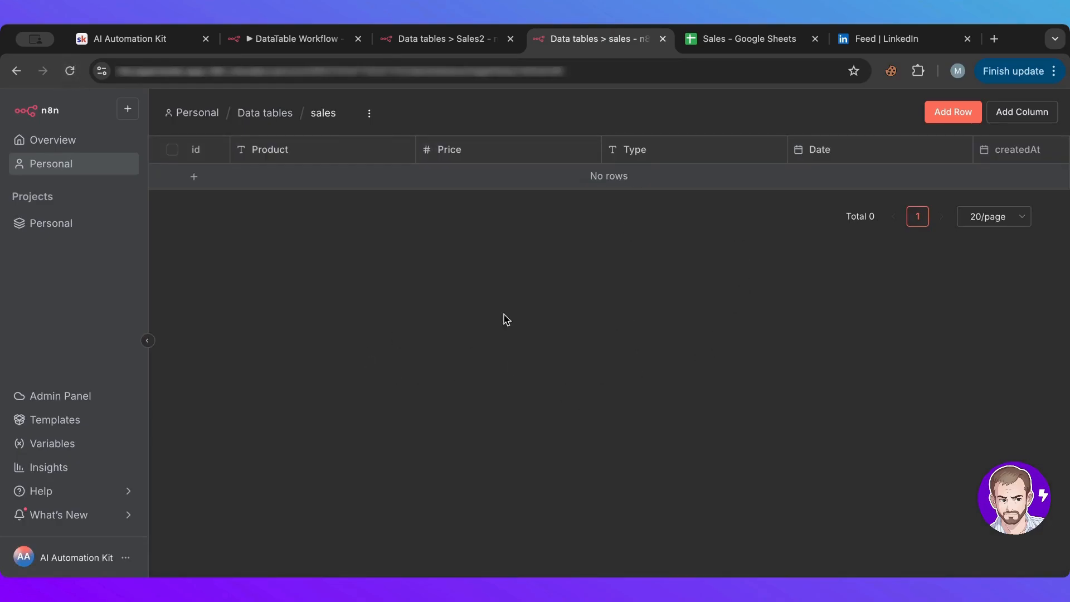
mouse_move(294, 38)
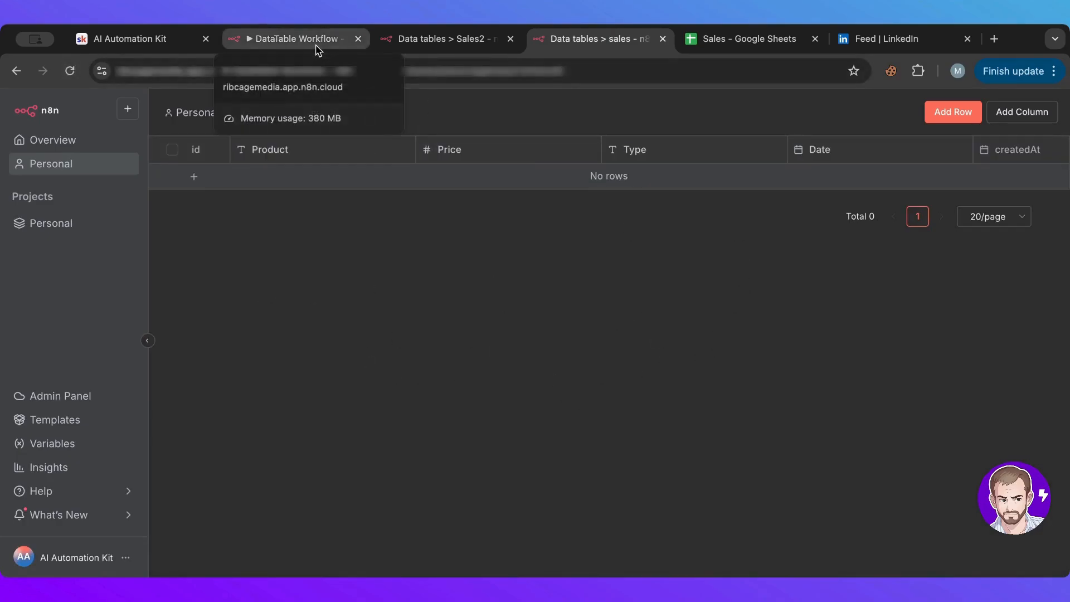
click(293, 38)
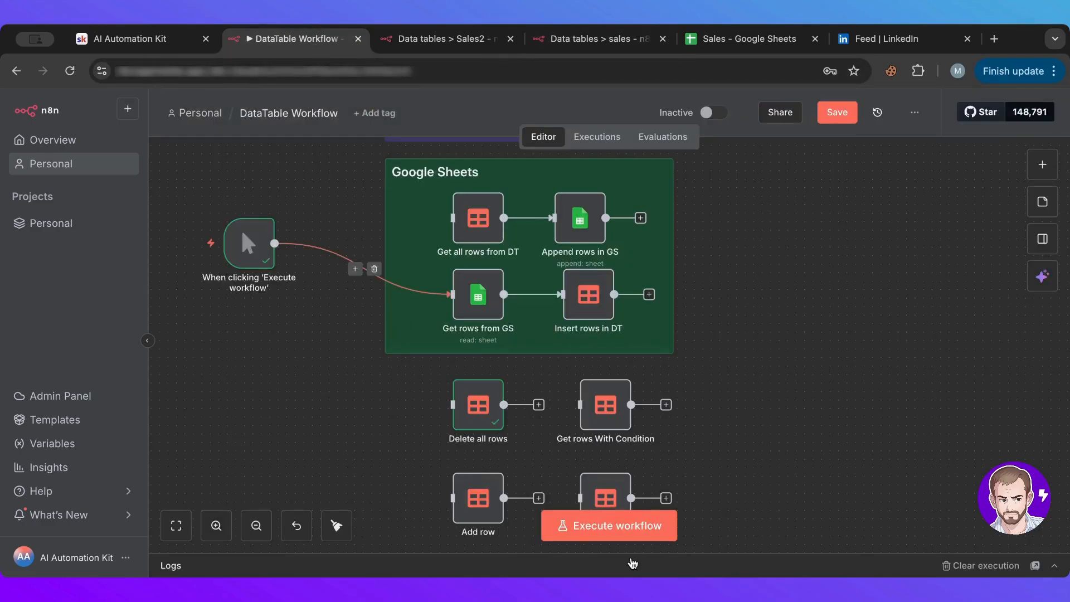
- Execute the workflow inserting 172 sheet rows, then reload and browse the refilled sales table
click(608, 525)
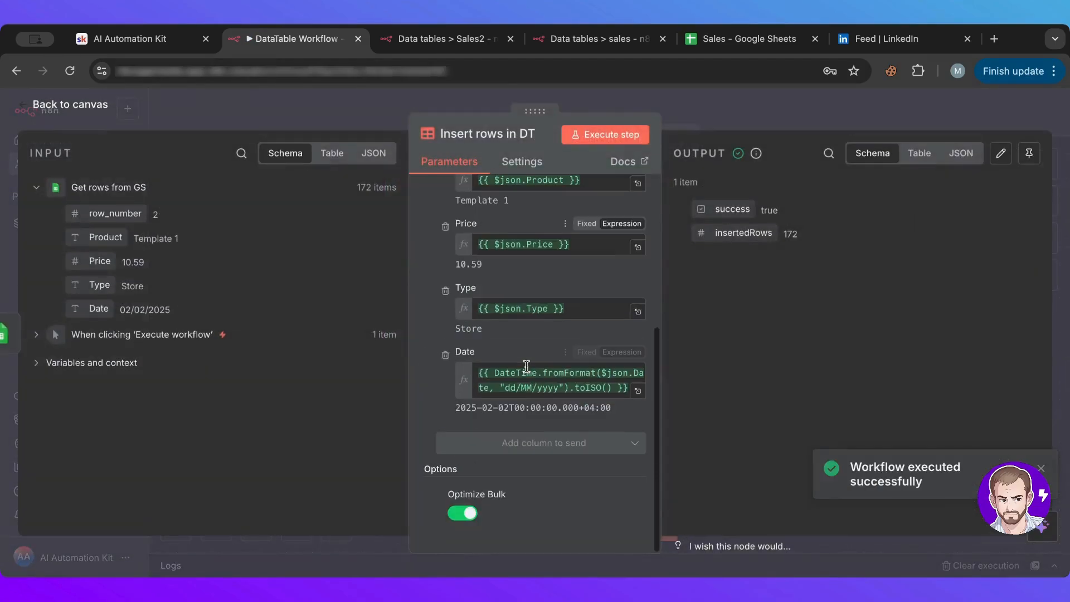
mouse_move(512, 494)
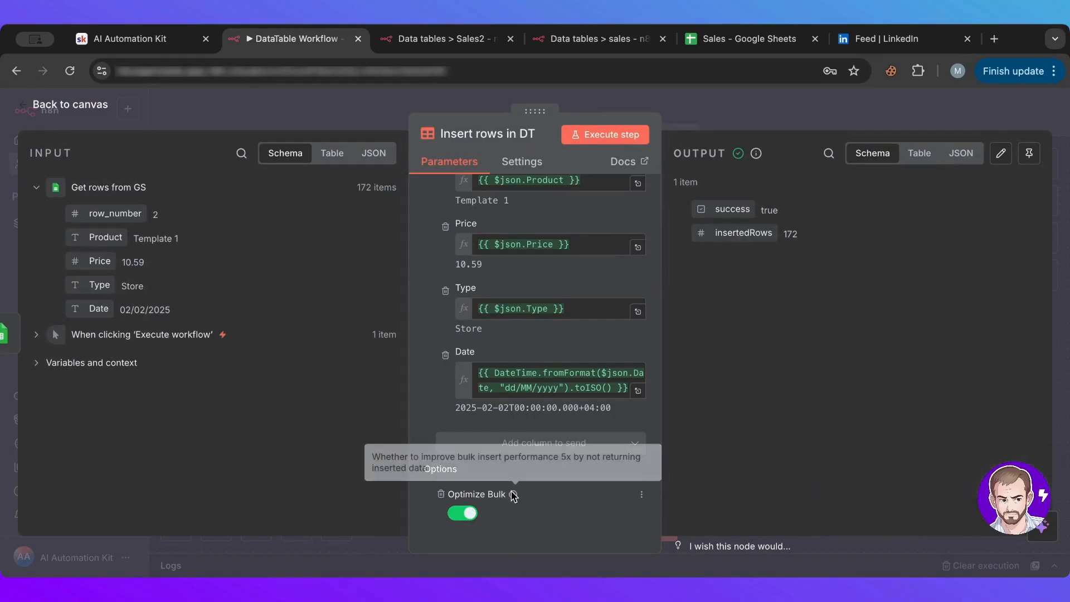
mouse_move(511, 494)
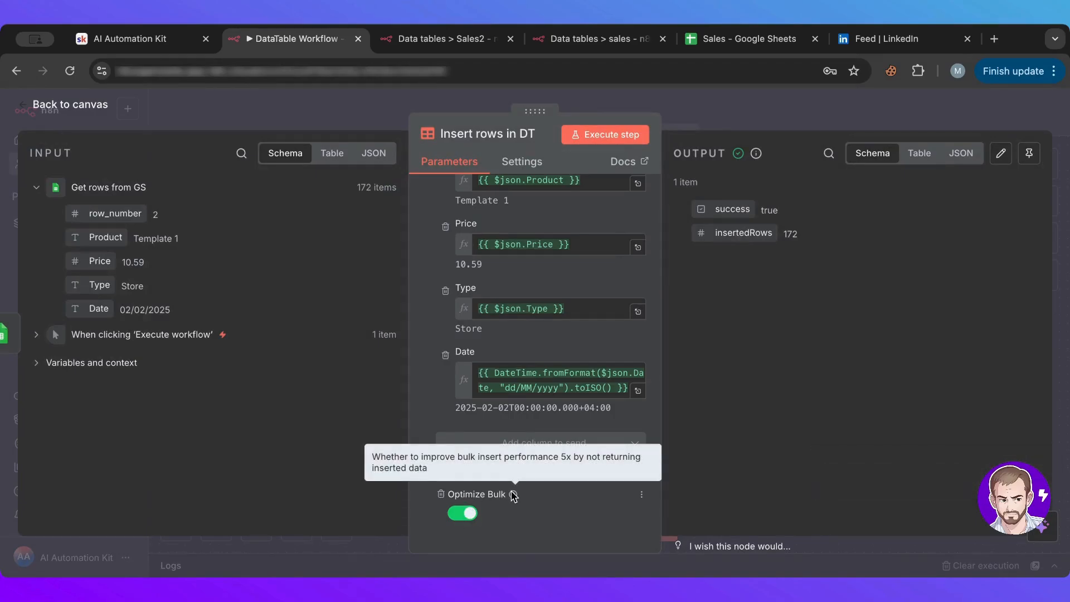
mouse_move(492, 493)
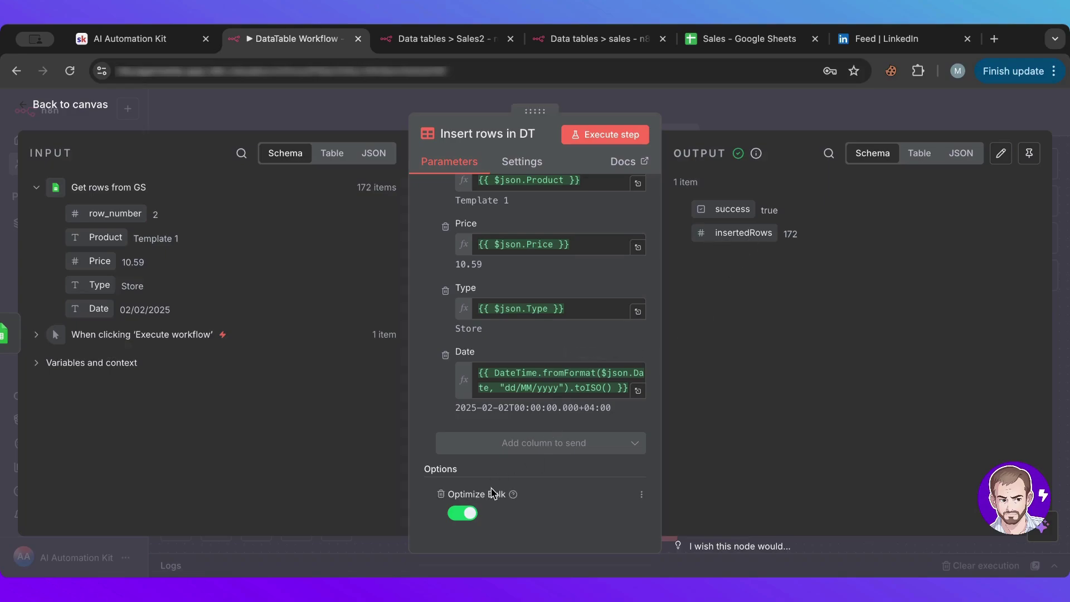
mouse_move(762, 209)
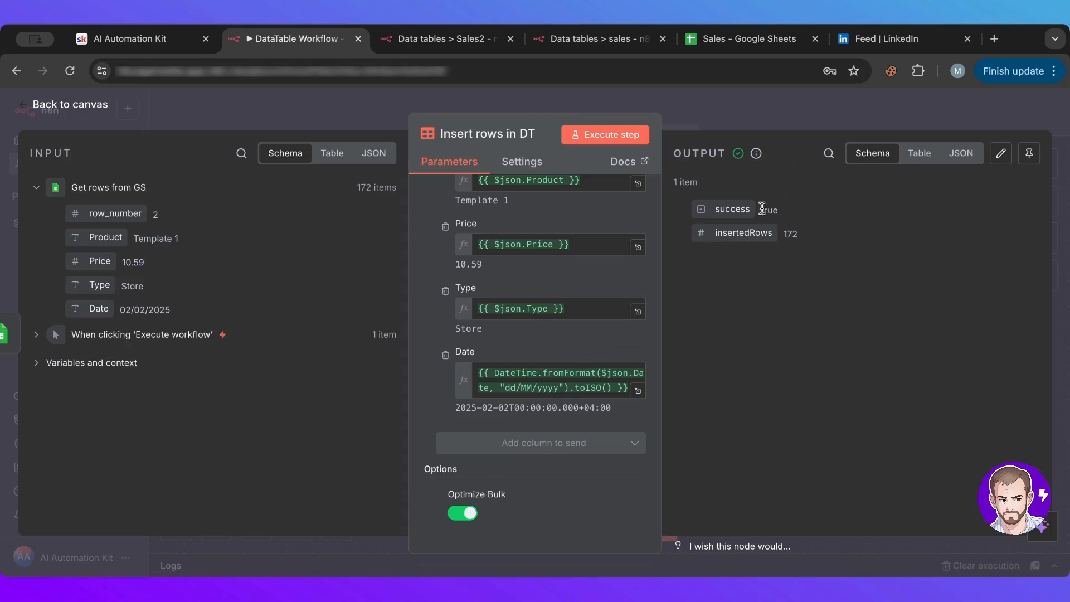
mouse_move(759, 219)
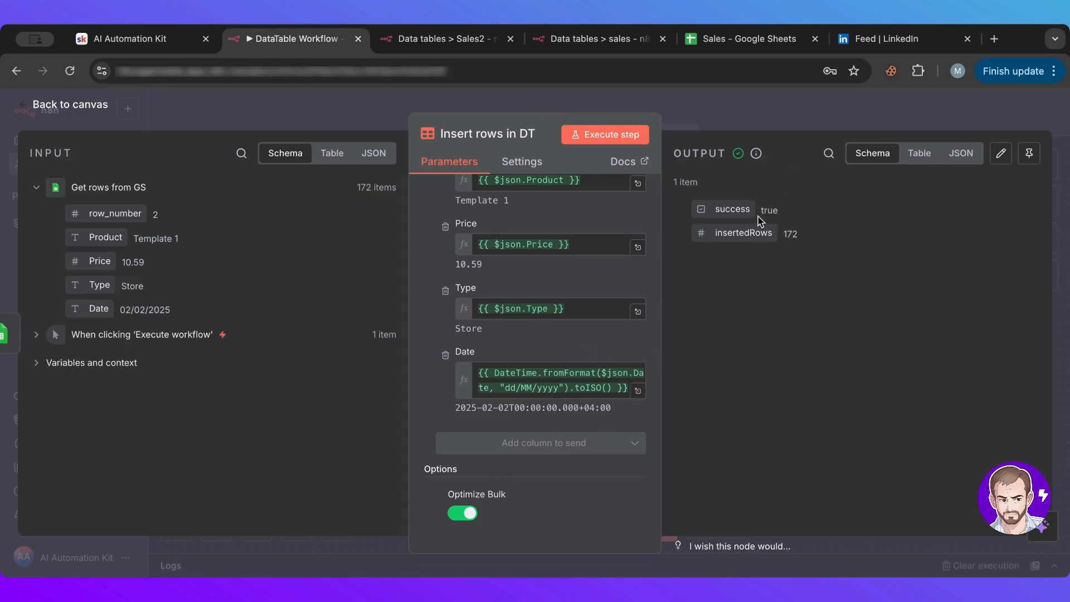
mouse_move(737, 109)
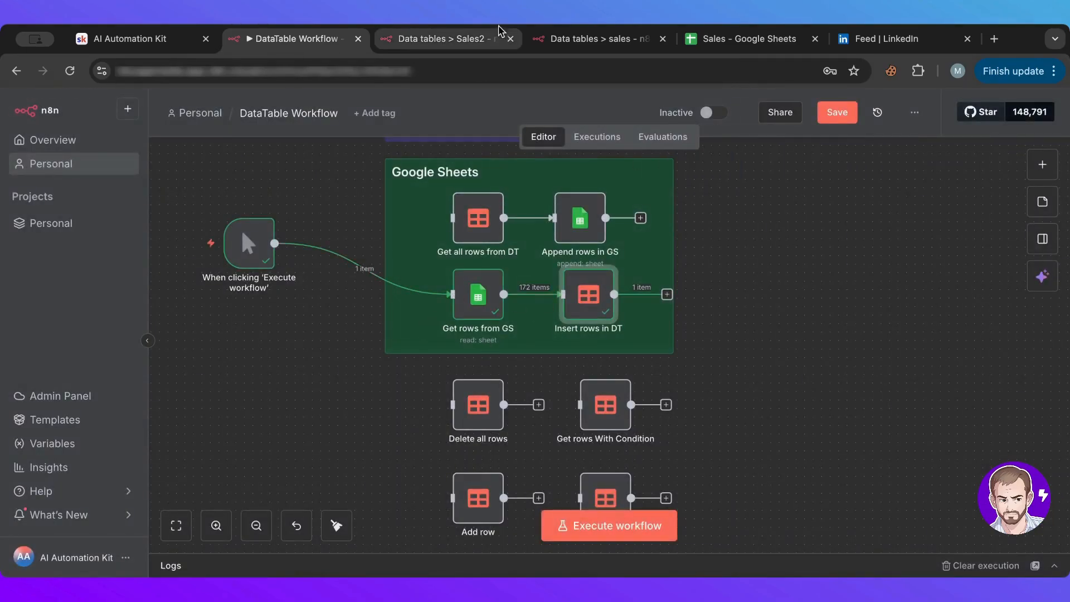
mouse_move(386, 290)
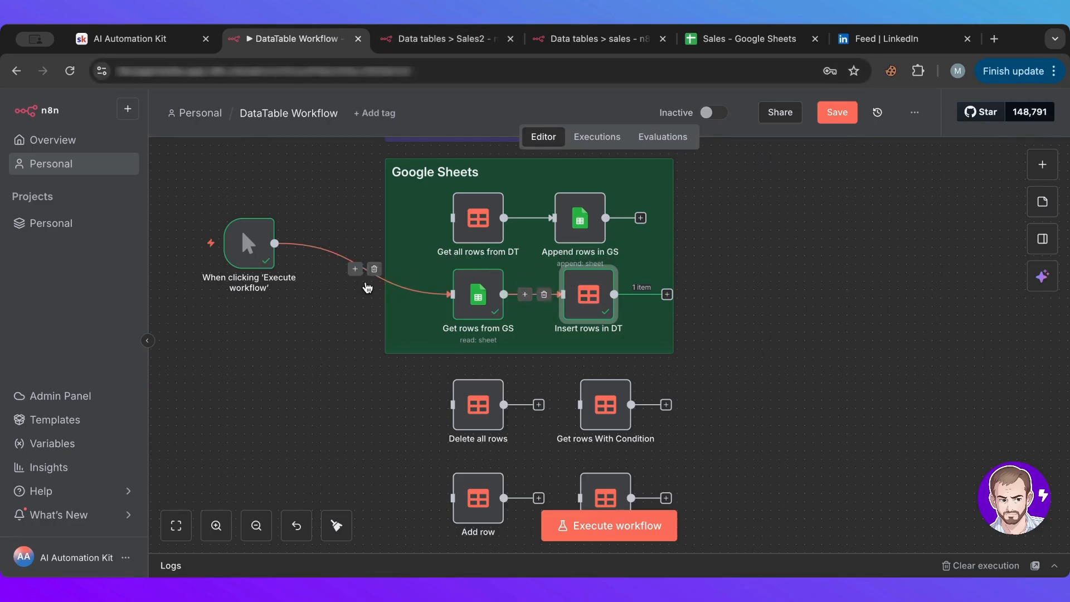
click(598, 38)
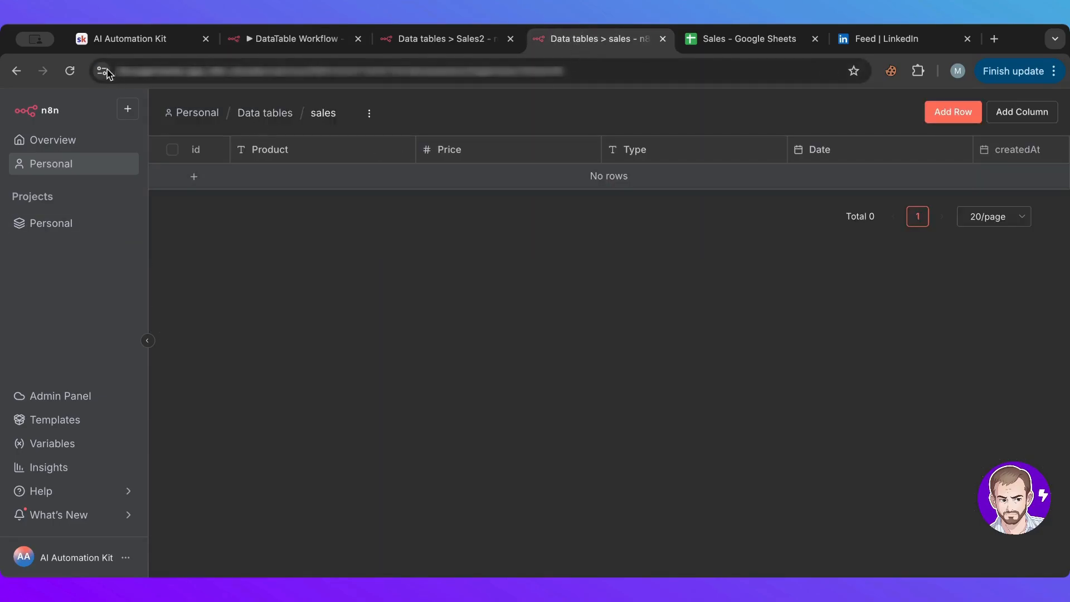
click(69, 71)
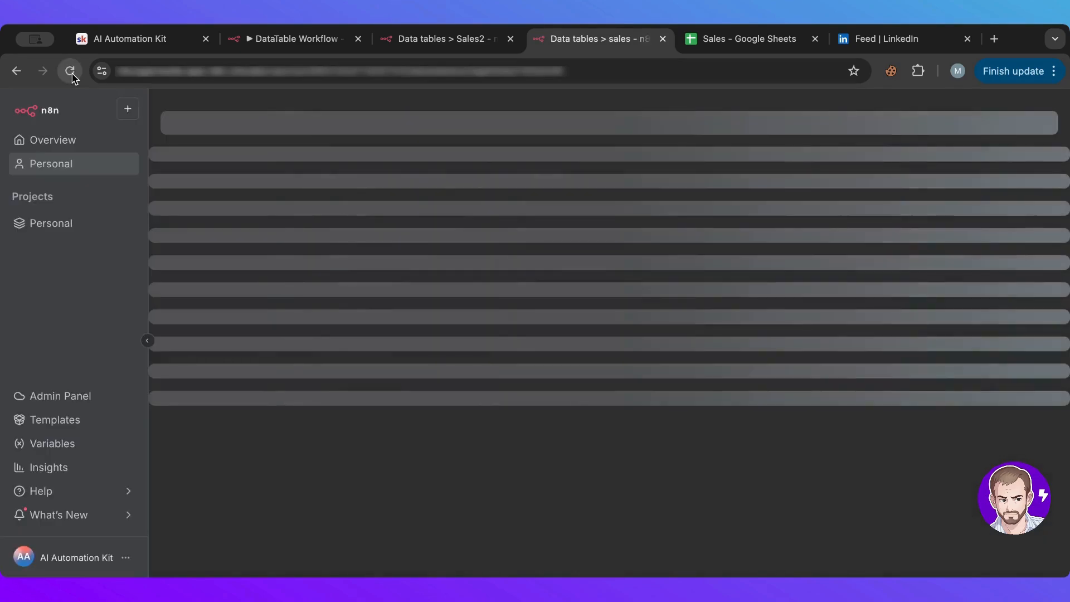
click(70, 70)
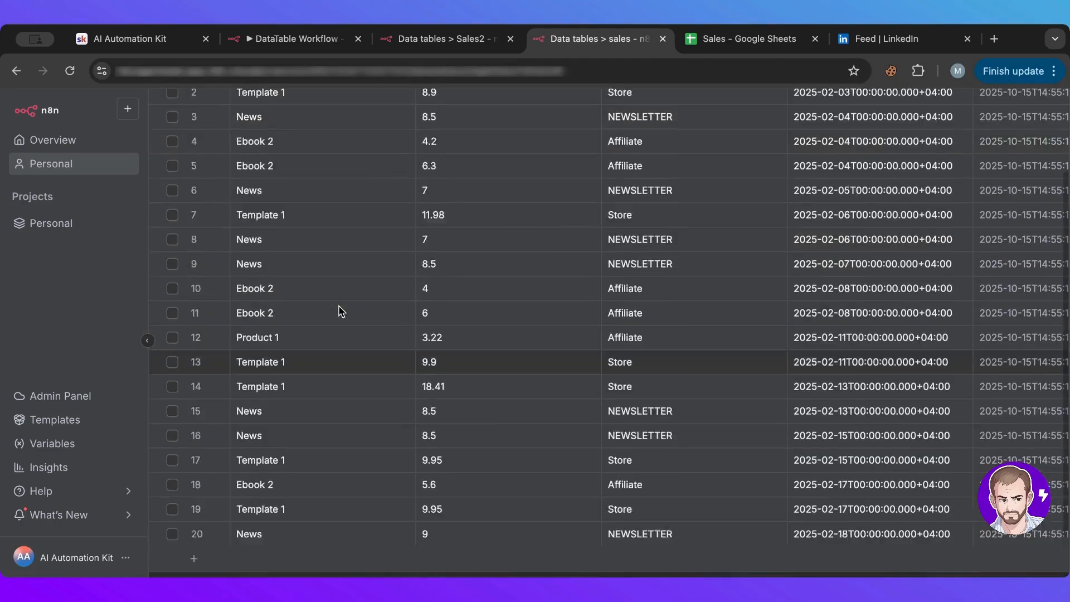
scroll(up, 3)
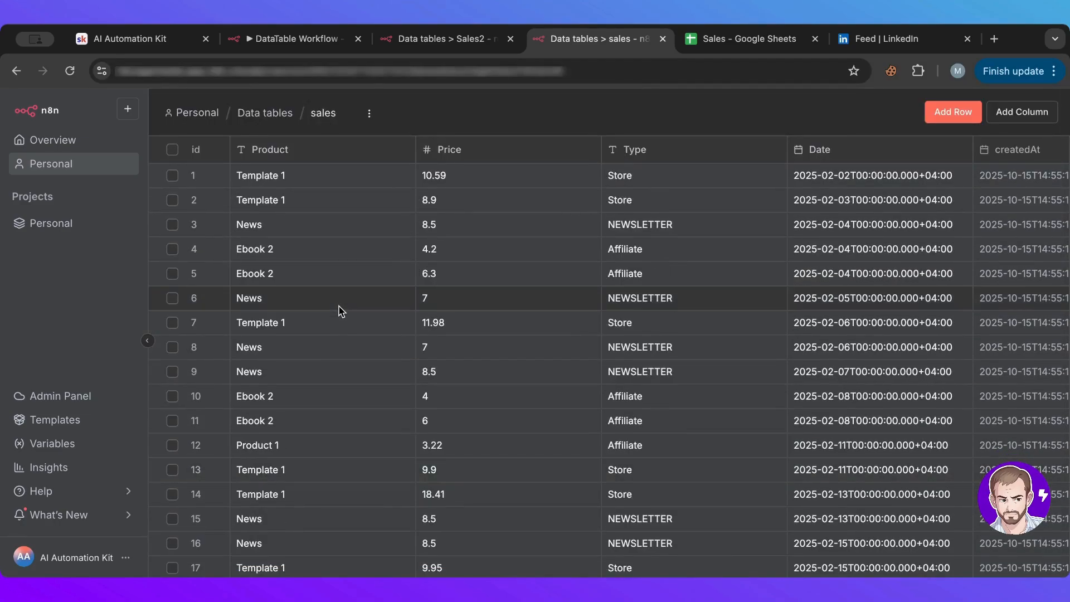
scroll(right, 3)
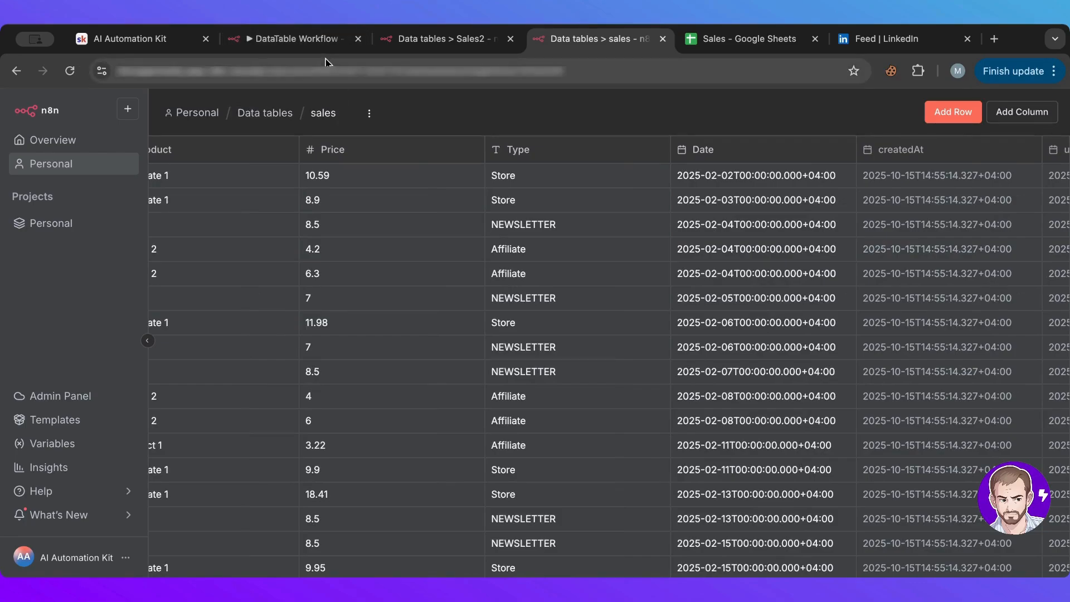
click(294, 38)
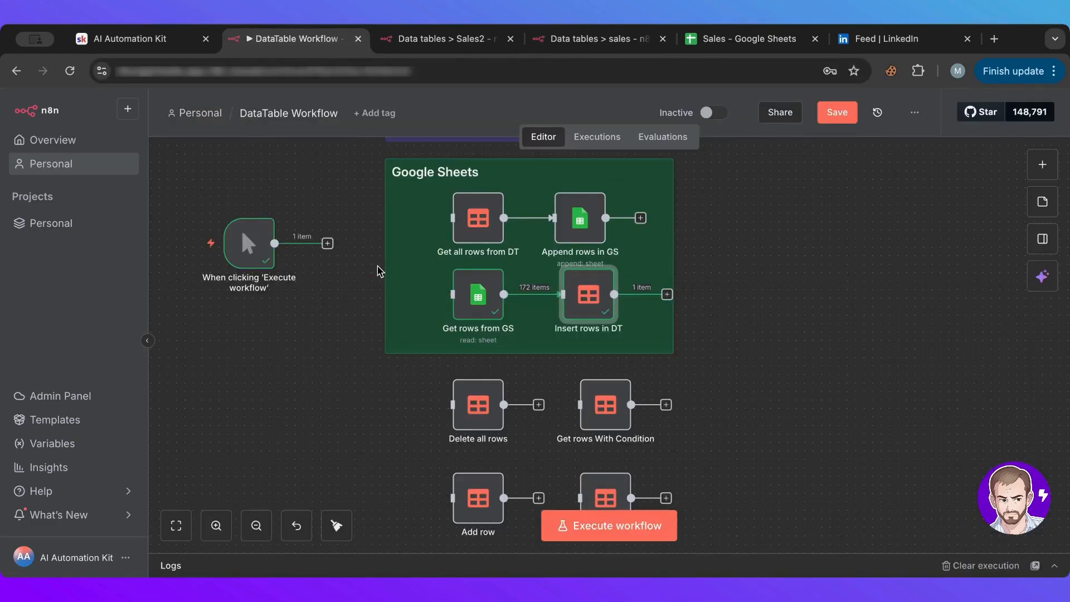
mouse_move(473, 251)
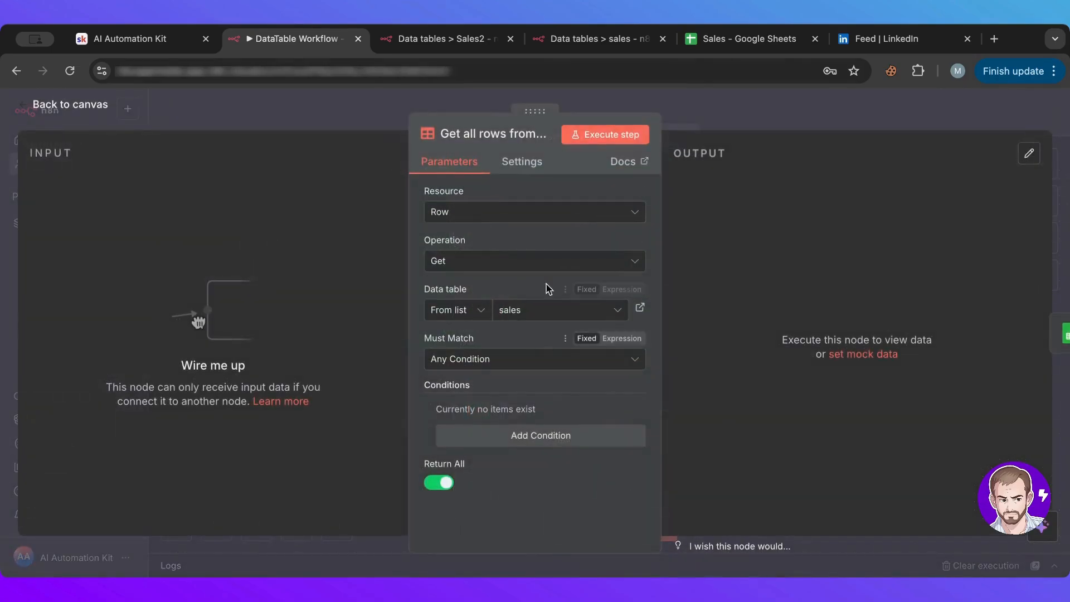
mouse_move(704, 119)
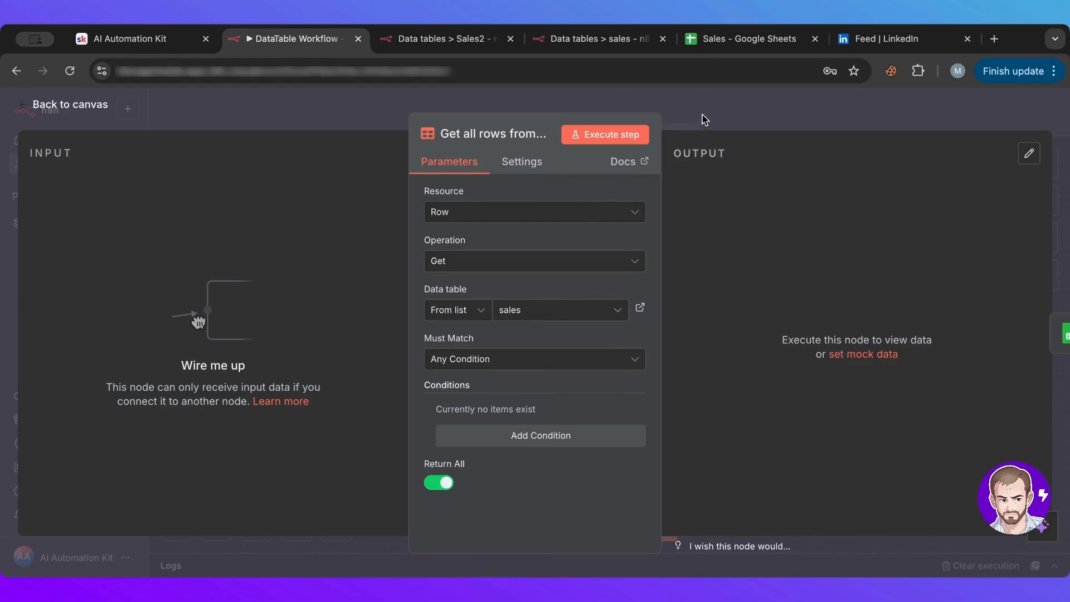
- Briefly review the Append rows in GS step and the remaining column mappings before leaving
click(70, 103)
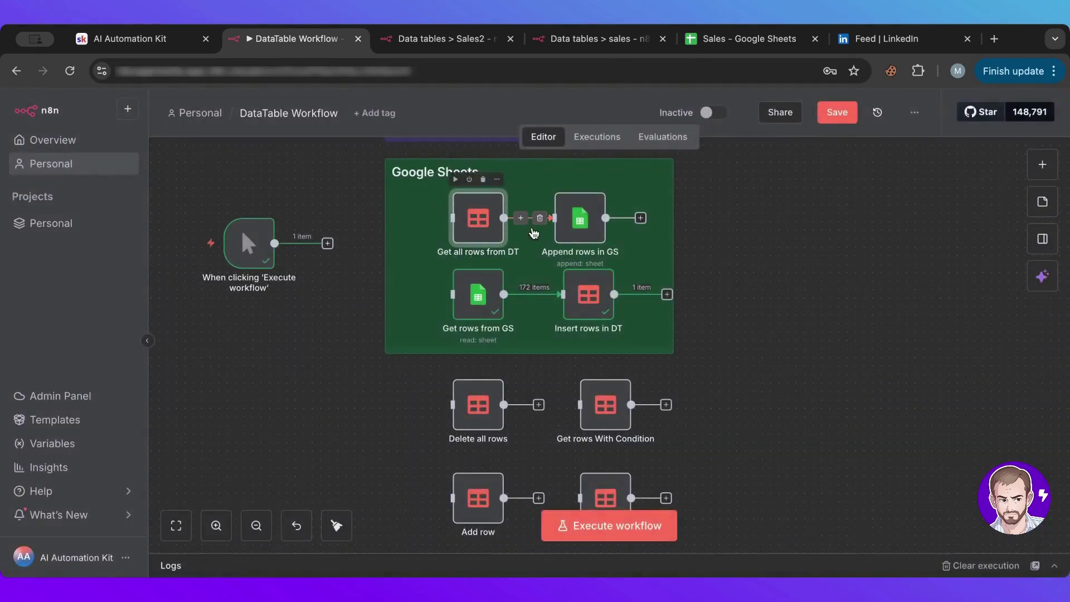
double_click(580, 218)
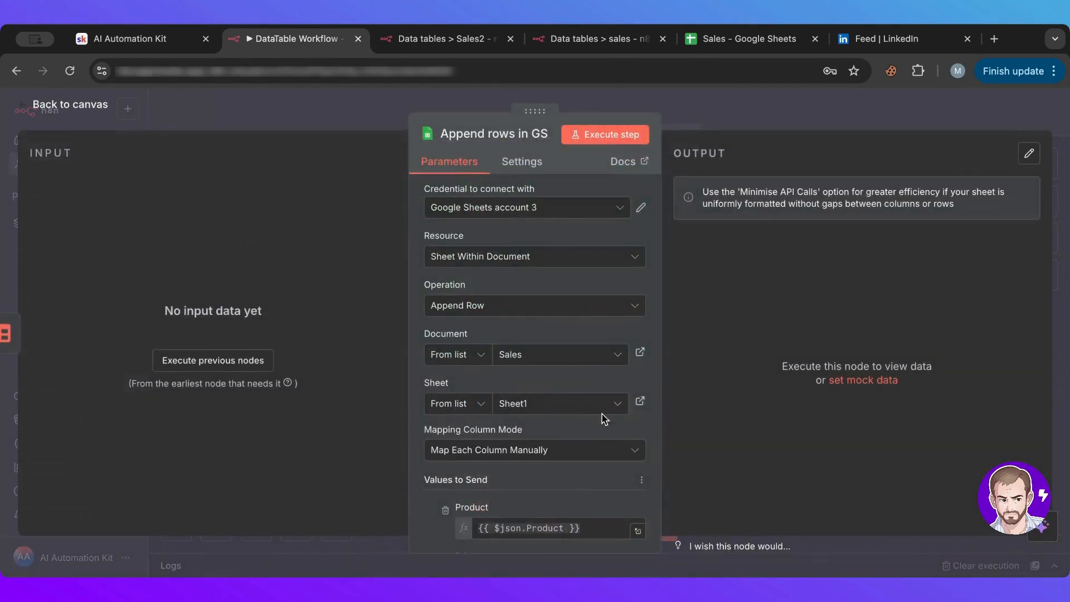
click(69, 105)
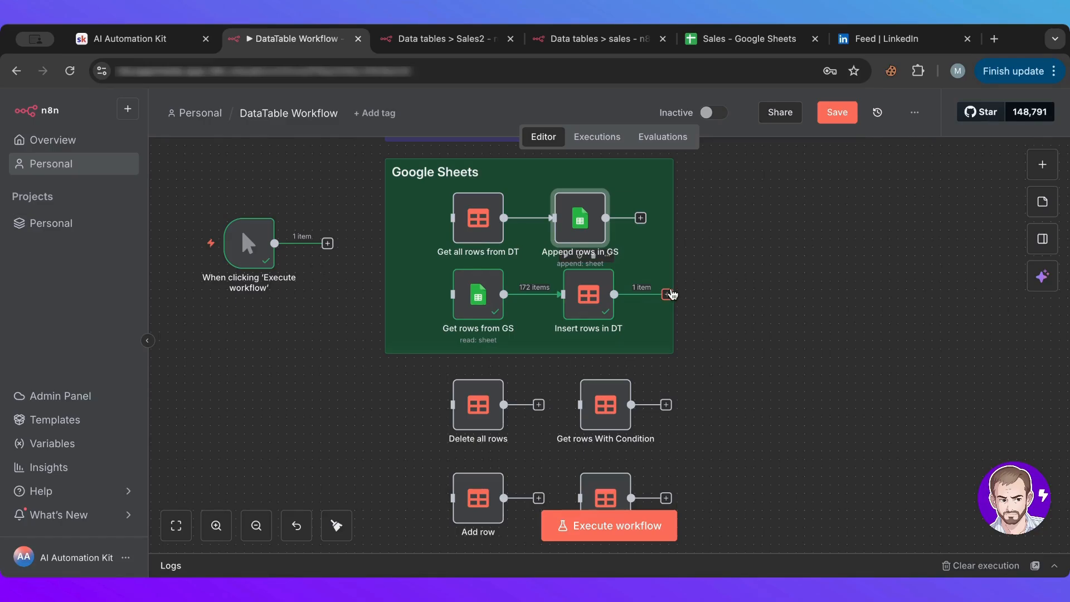
mouse_move(757, 335)
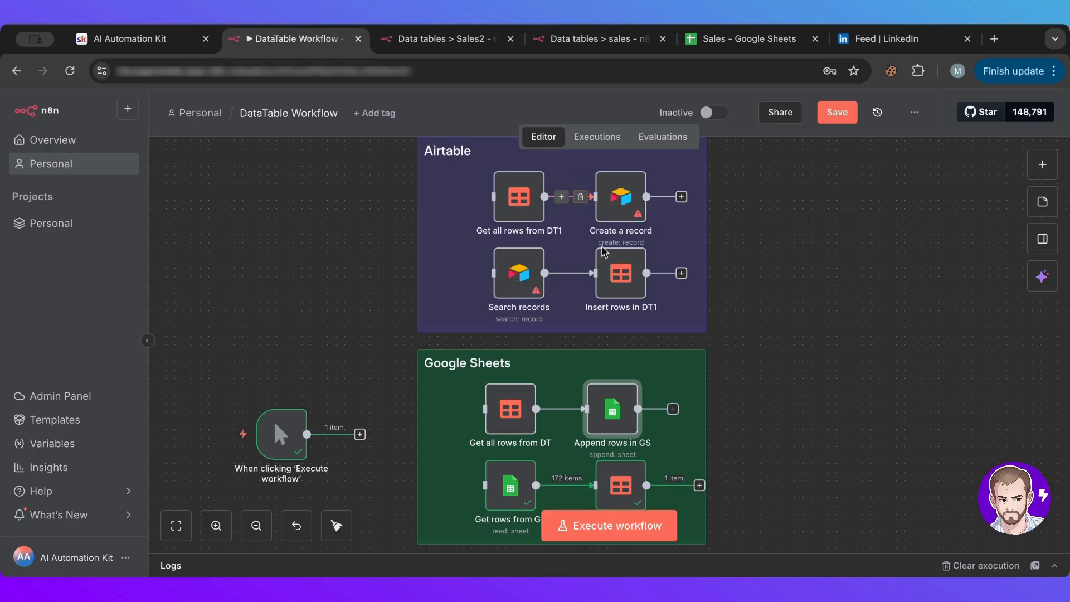
mouse_move(761, 443)
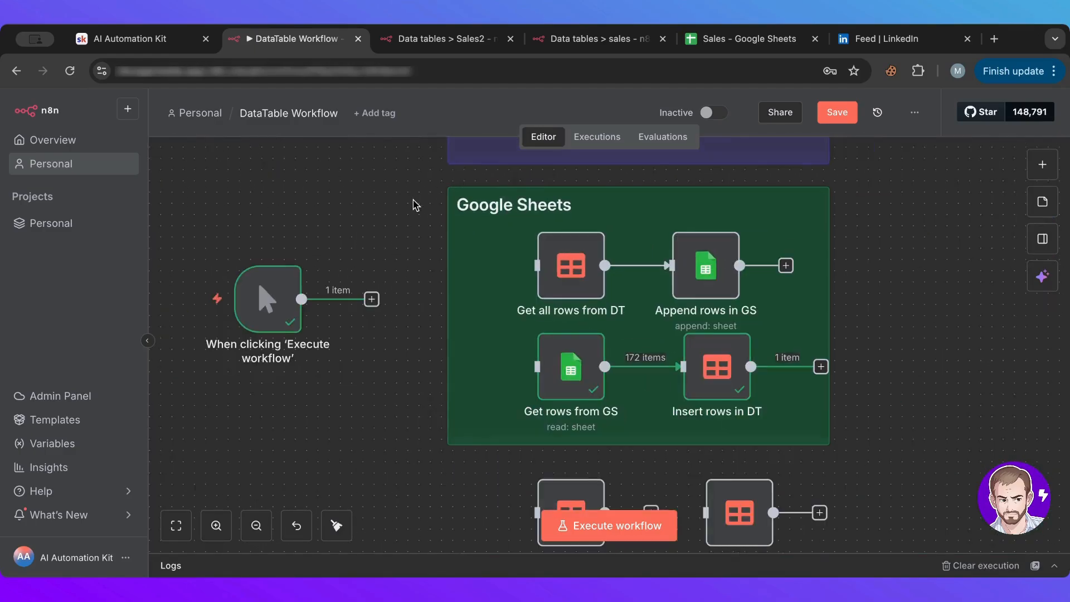
scroll(down, 3)
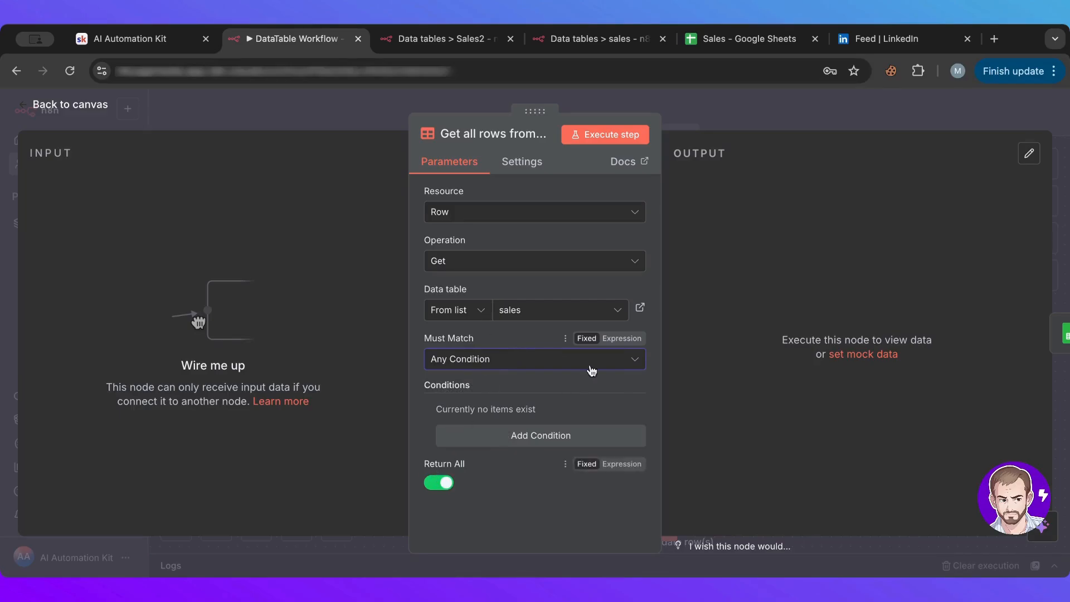
click(69, 105)
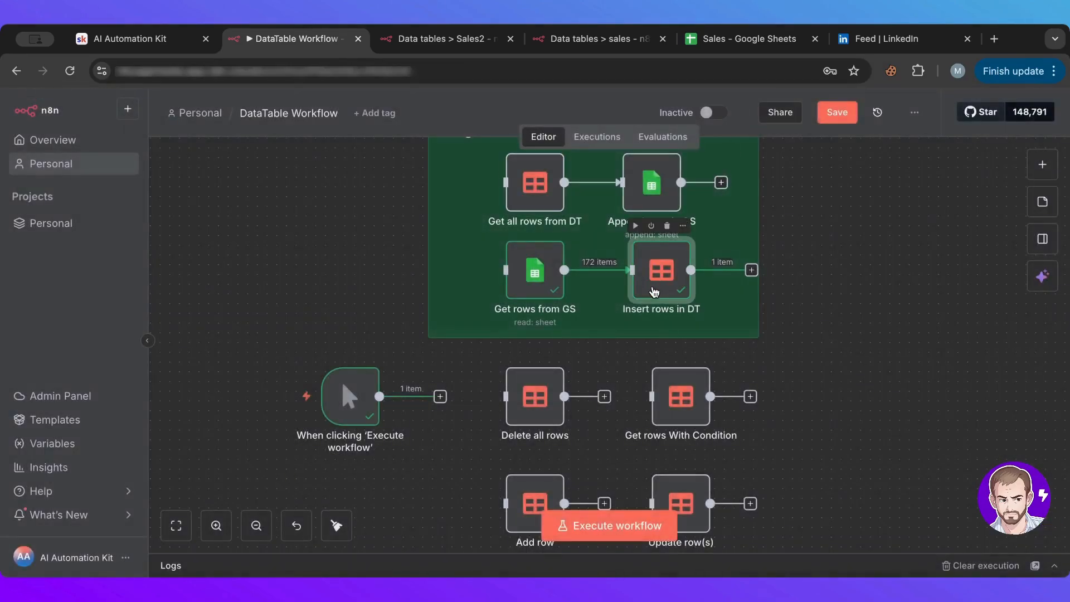
- Reopen Insert rows in DT to check its sheet-to-sales mappings, then move on to the delete-all-rows step
double_click(660, 270)
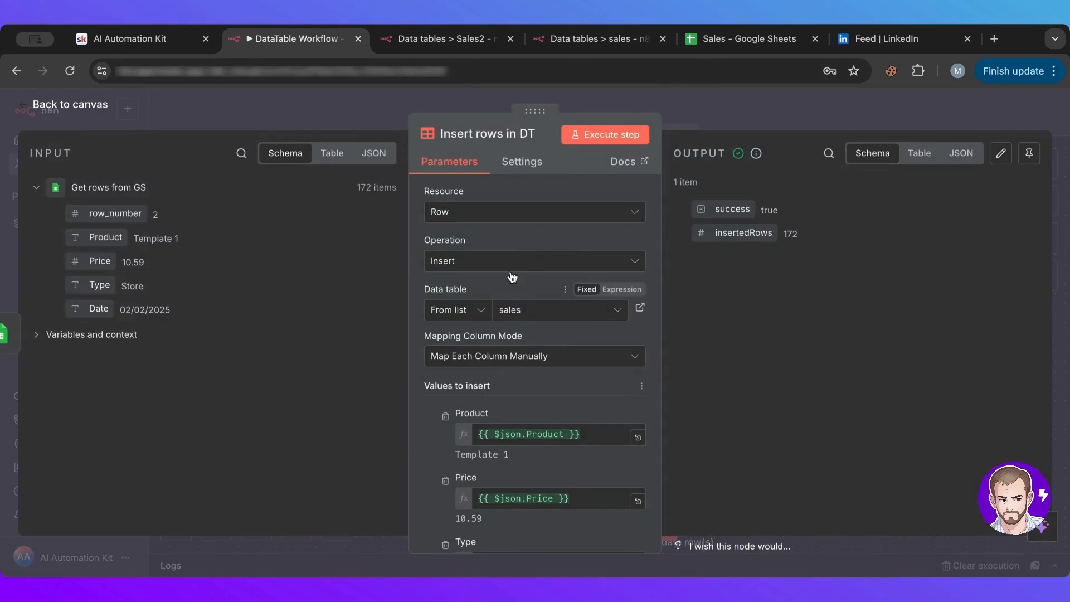
mouse_move(504, 384)
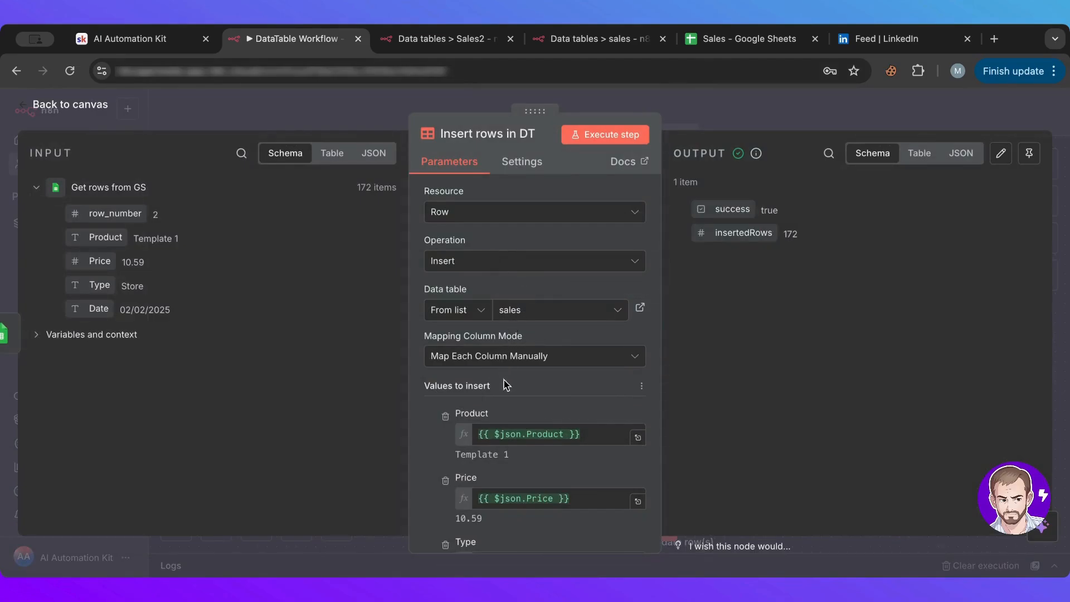
scroll(down, 3)
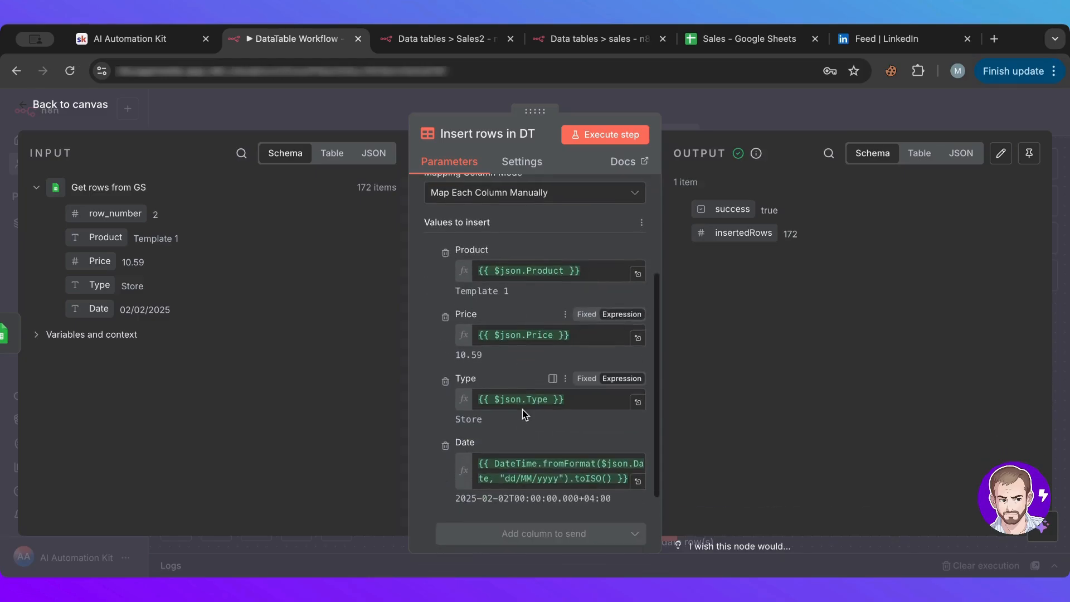
click(69, 103)
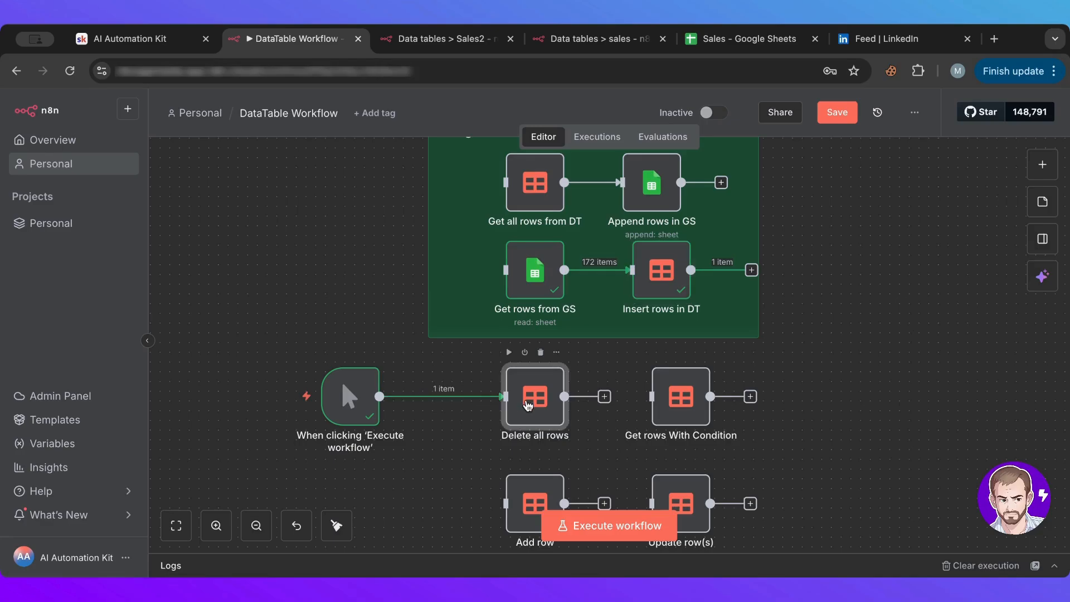
double_click(534, 397)
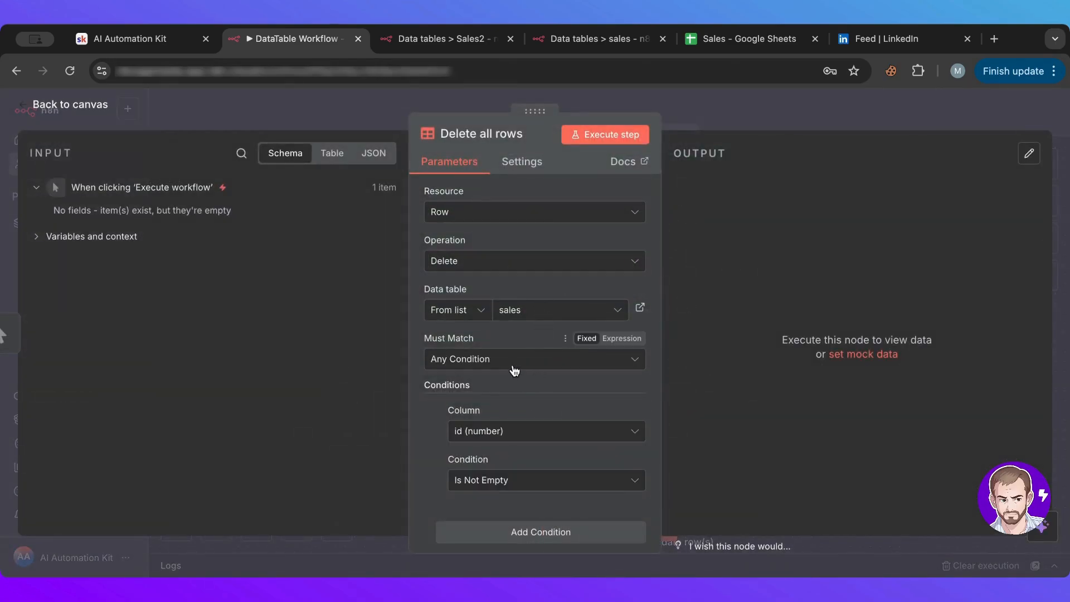
mouse_move(529, 355)
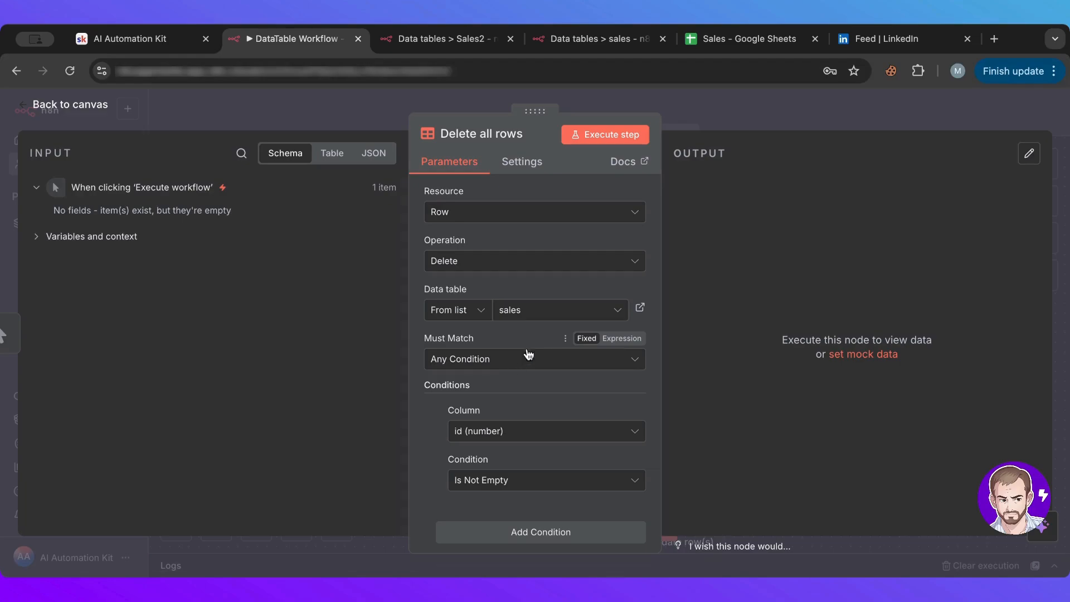
mouse_move(458, 440)
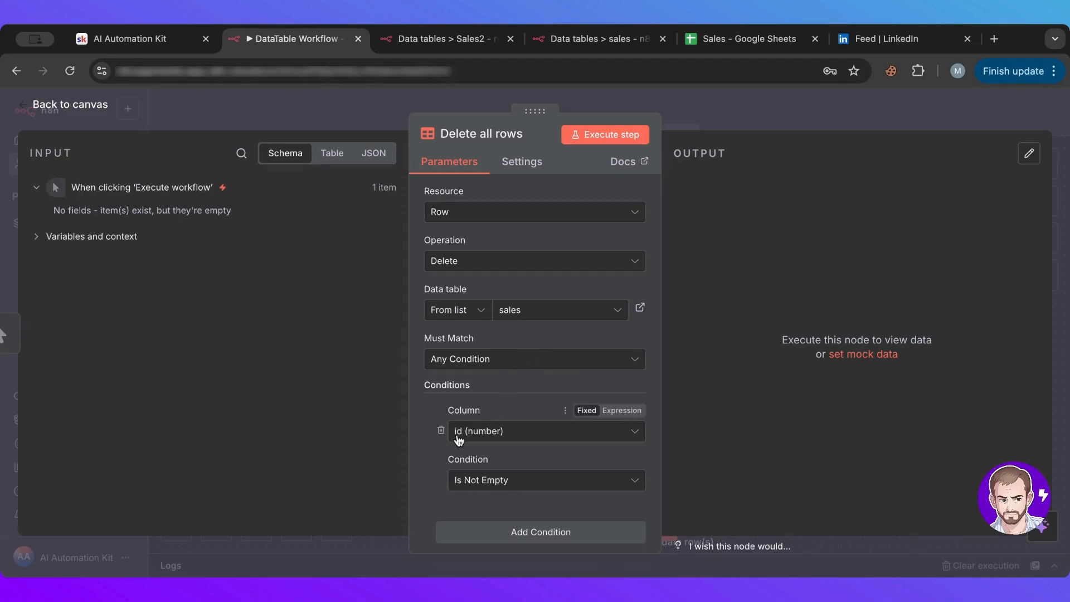
mouse_move(483, 436)
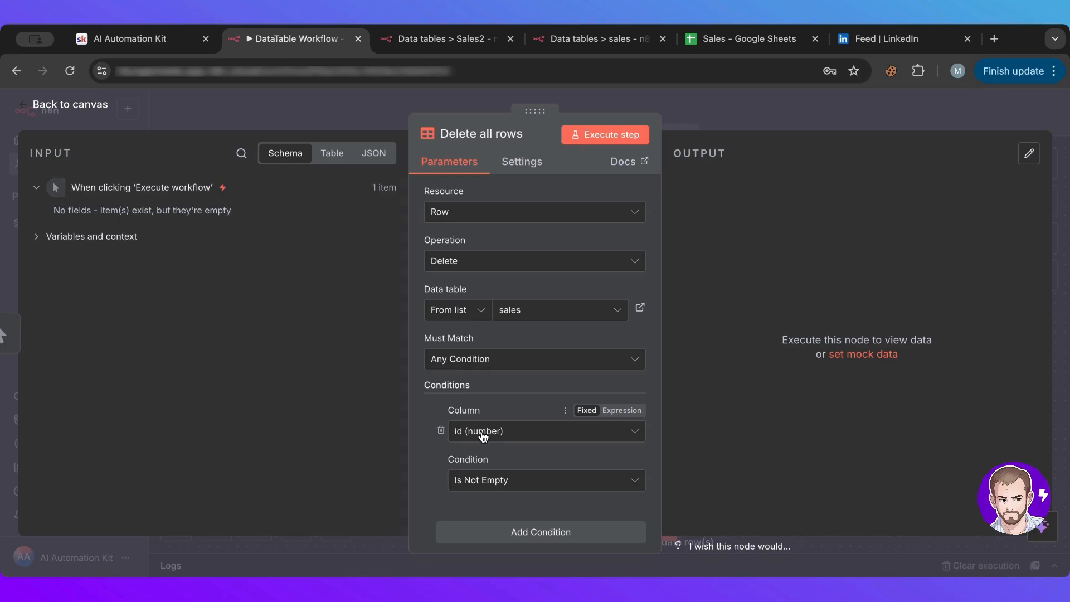
- Browse the delete step's condition operators and the sales columns a condition can test, changing nothing
scroll(down, 3)
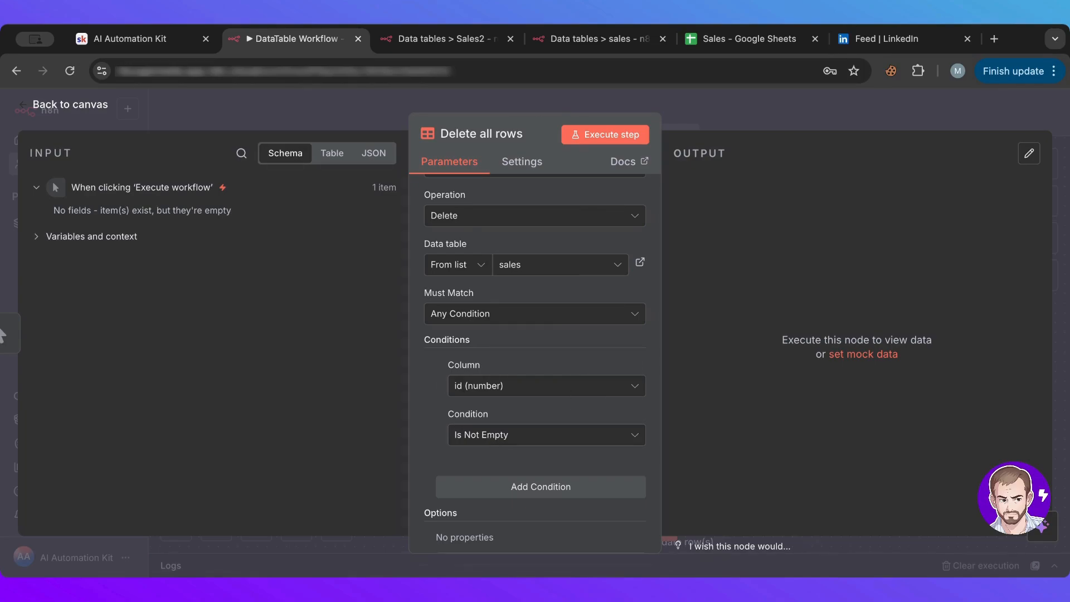
mouse_move(553, 110)
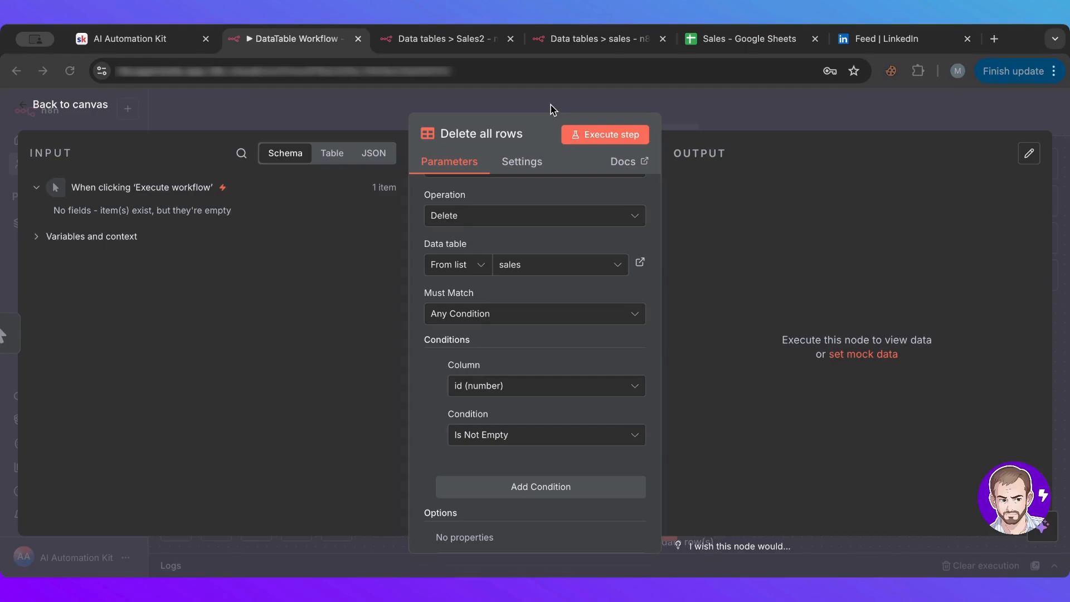
mouse_move(485, 442)
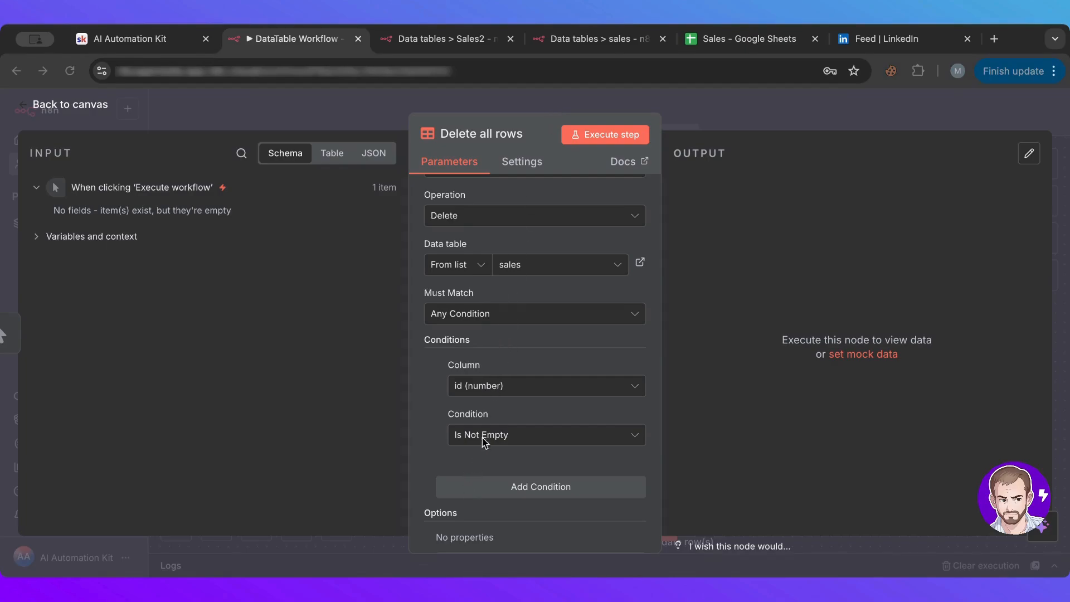
click(545, 435)
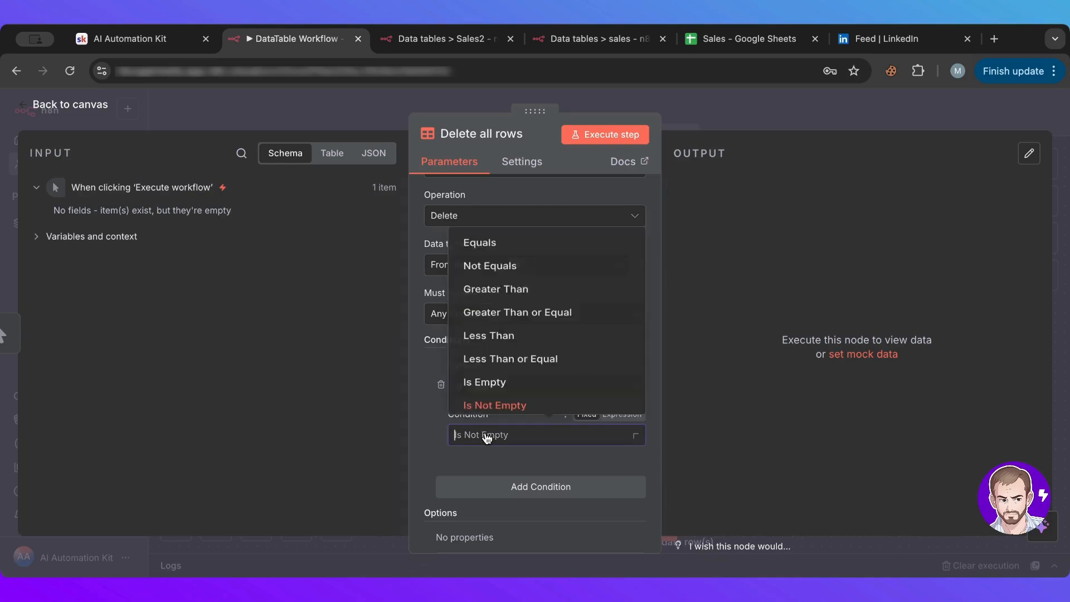
mouse_move(495, 274)
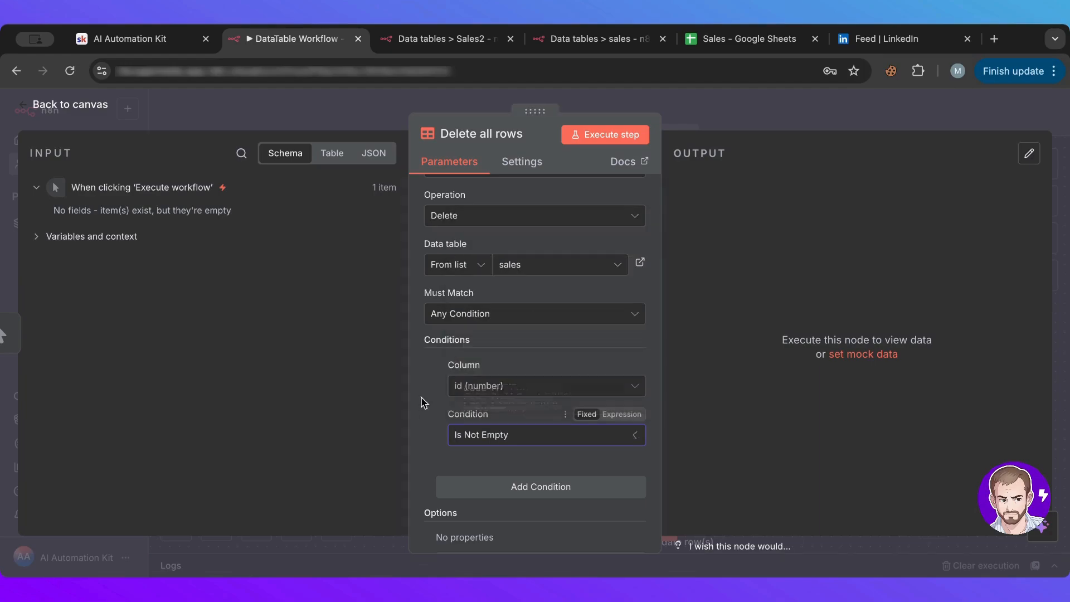
click(547, 385)
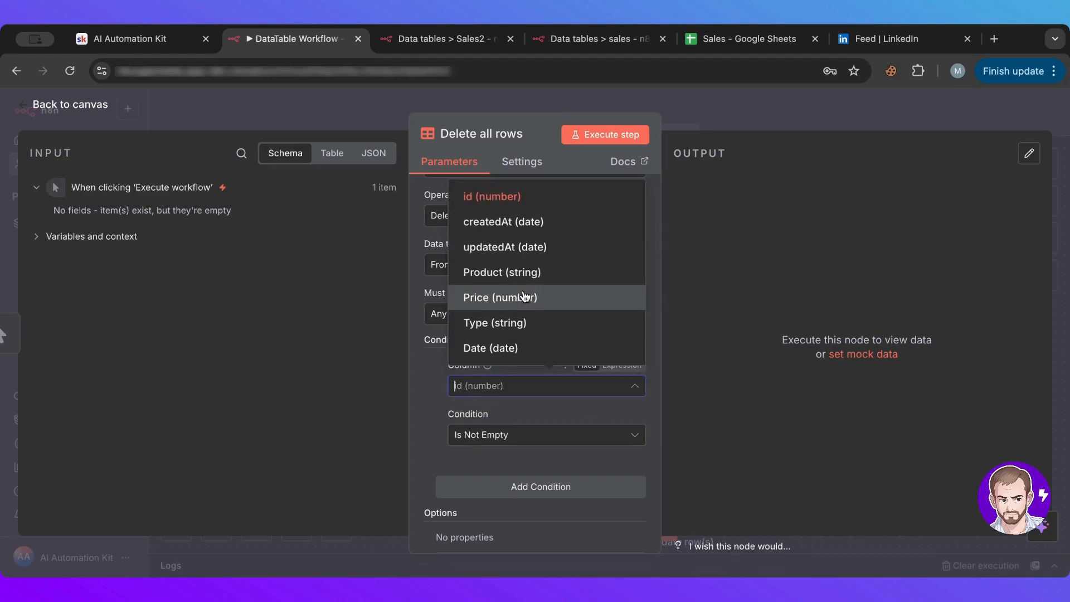
mouse_move(520, 267)
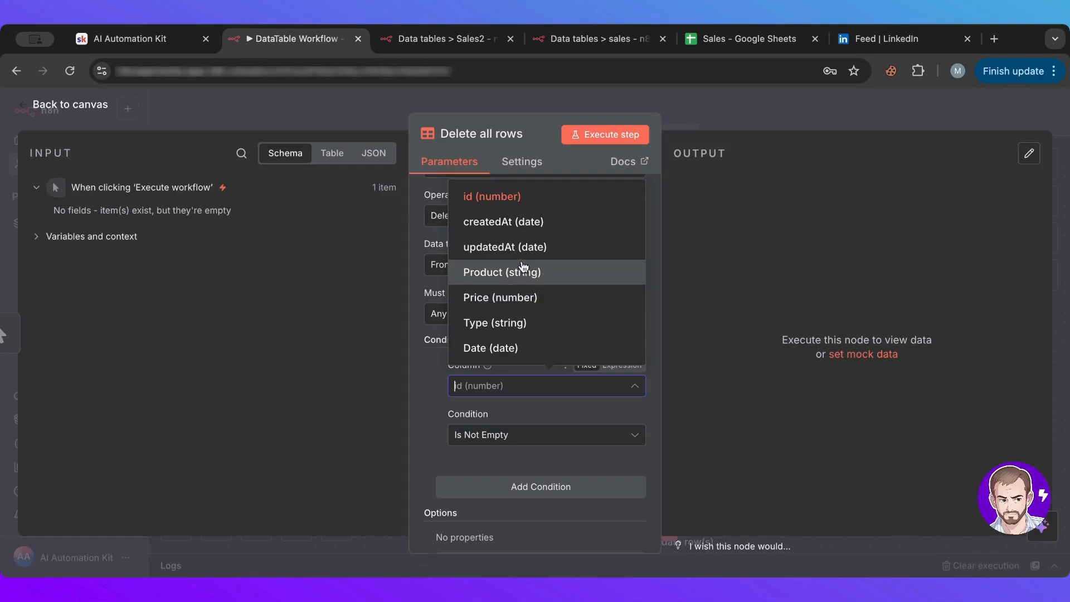
mouse_move(458, 491)
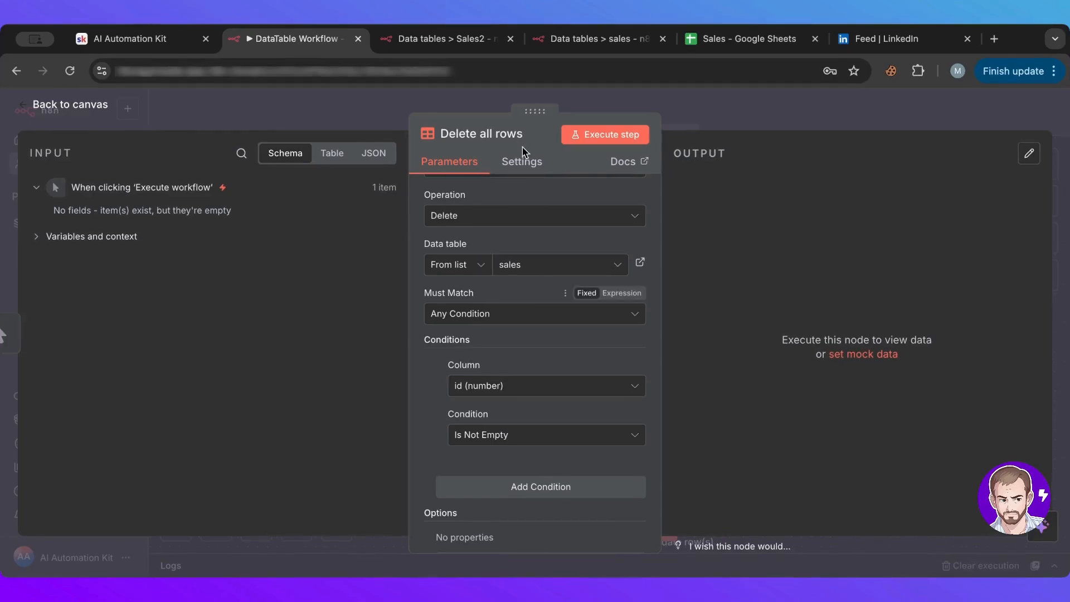
mouse_move(729, 119)
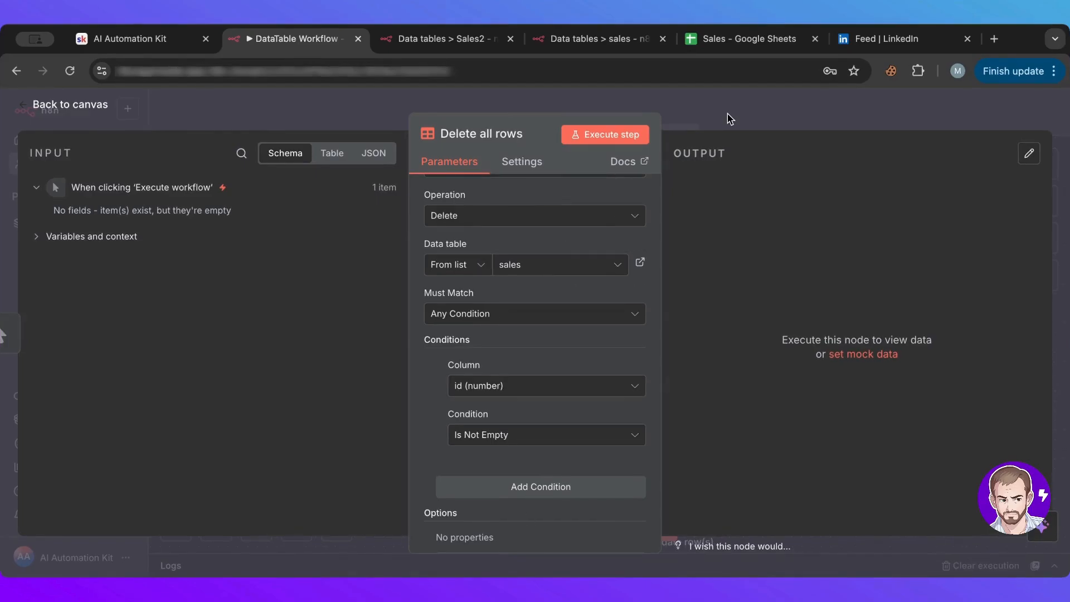
- View the Add row step's Product, Price, Type and Date mapping and the still-empty Sales2 table
click(69, 104)
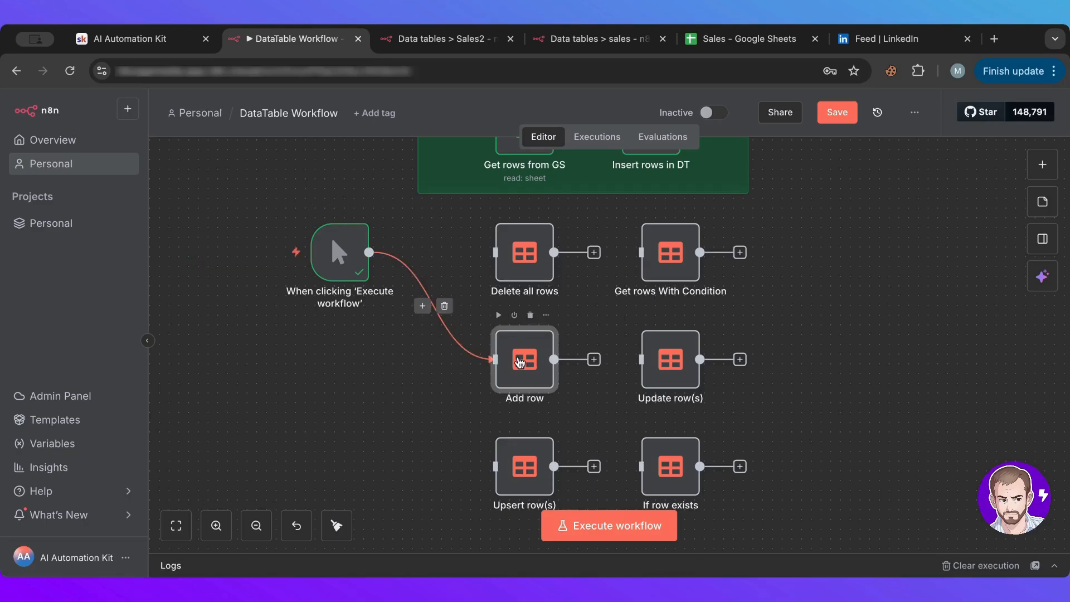
double_click(524, 361)
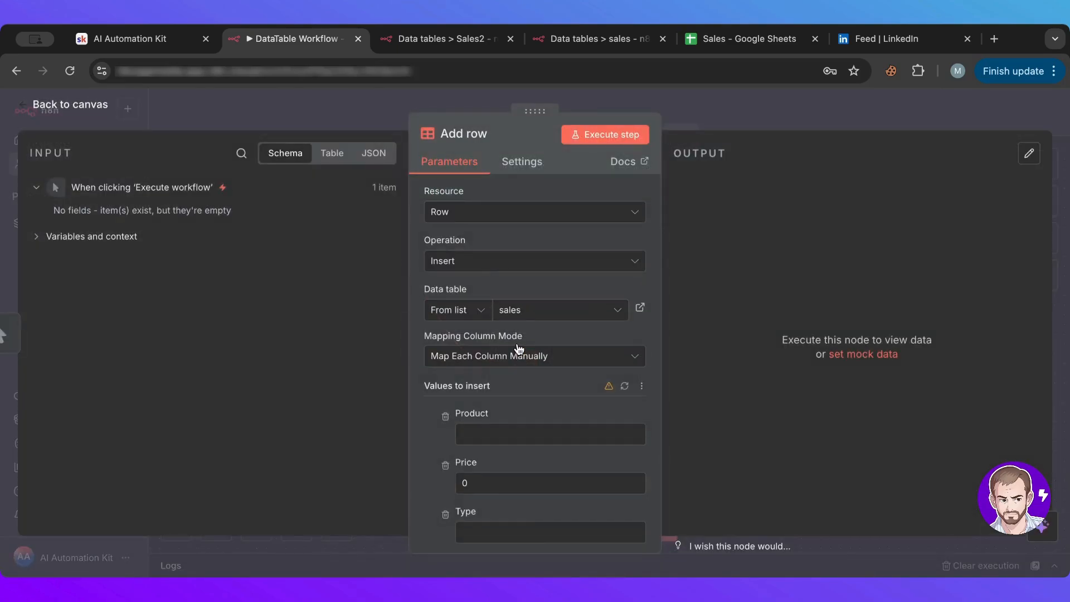
scroll(down, 3)
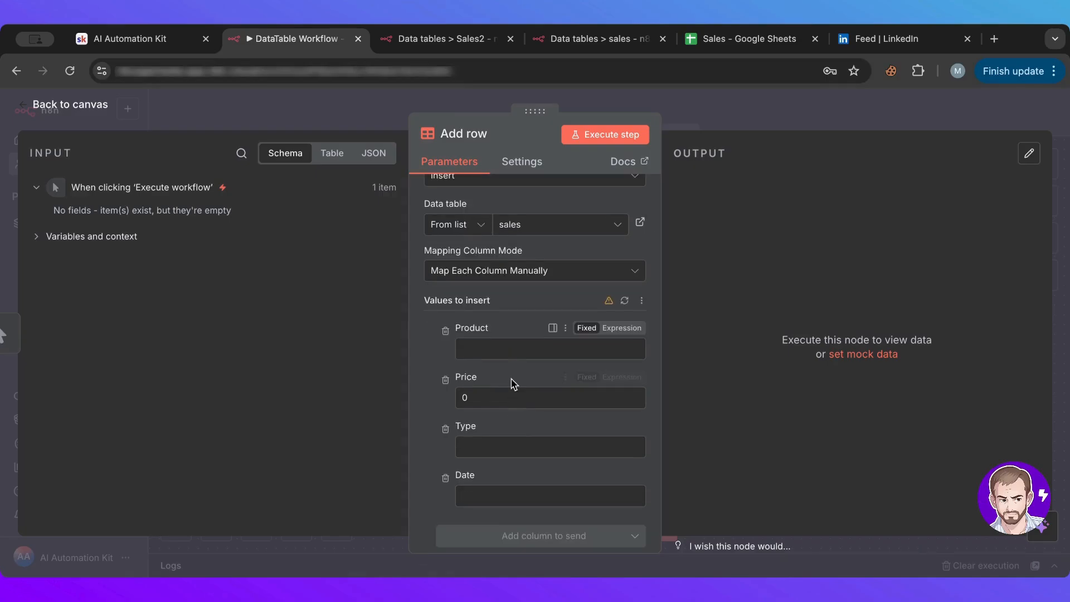
click(440, 38)
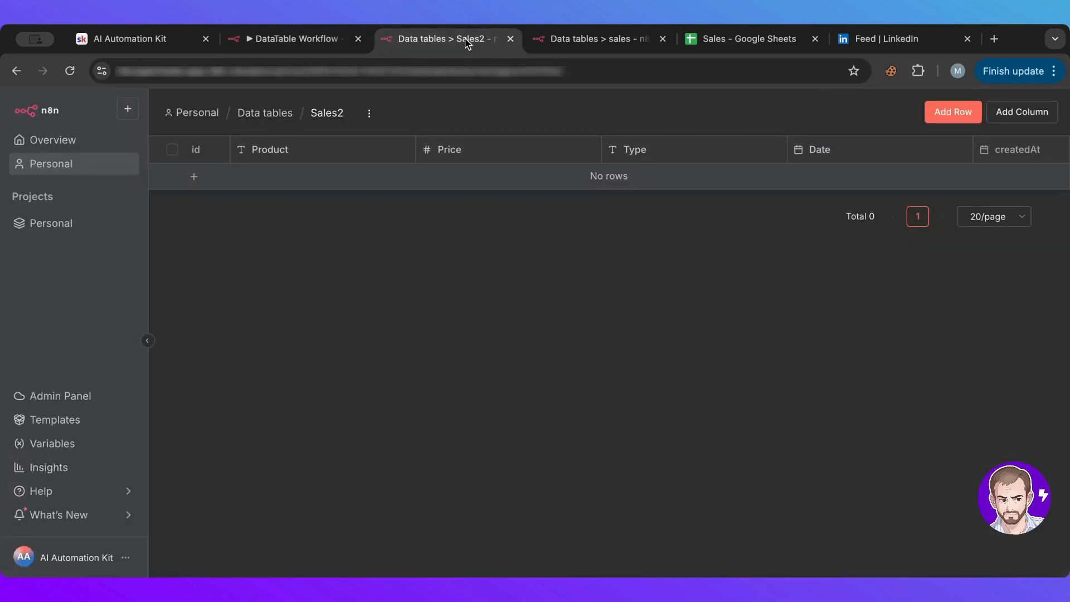
mouse_move(445, 117)
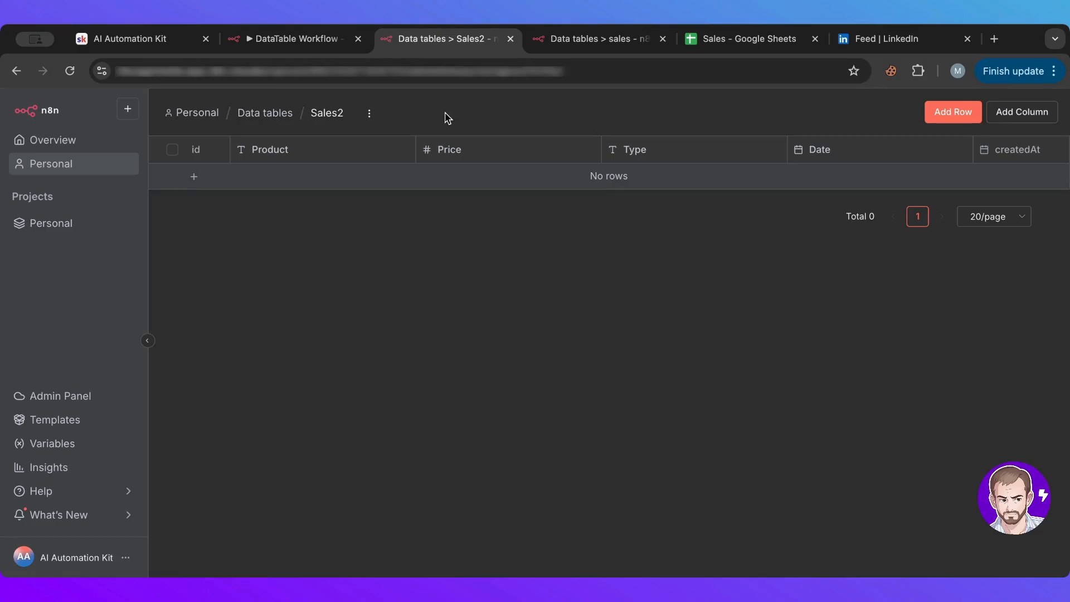
mouse_move(871, 372)
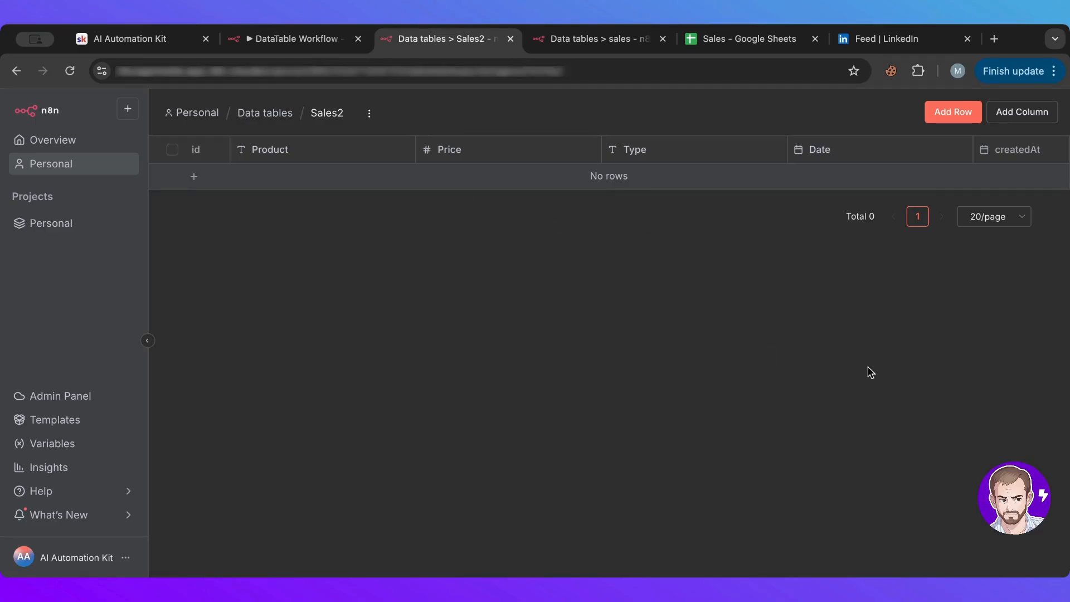
mouse_move(820, 163)
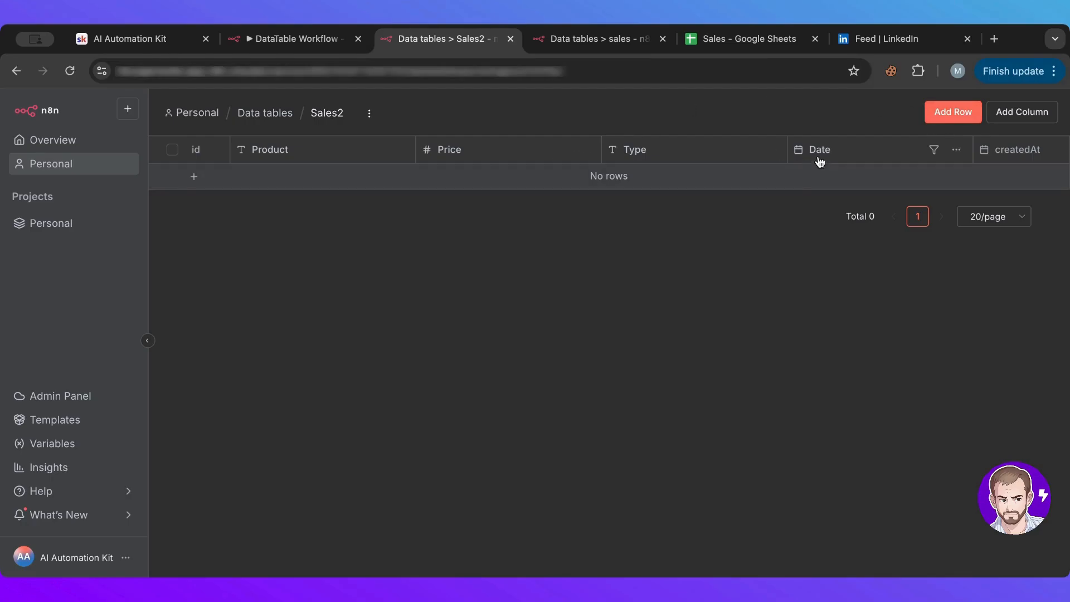
click(286, 37)
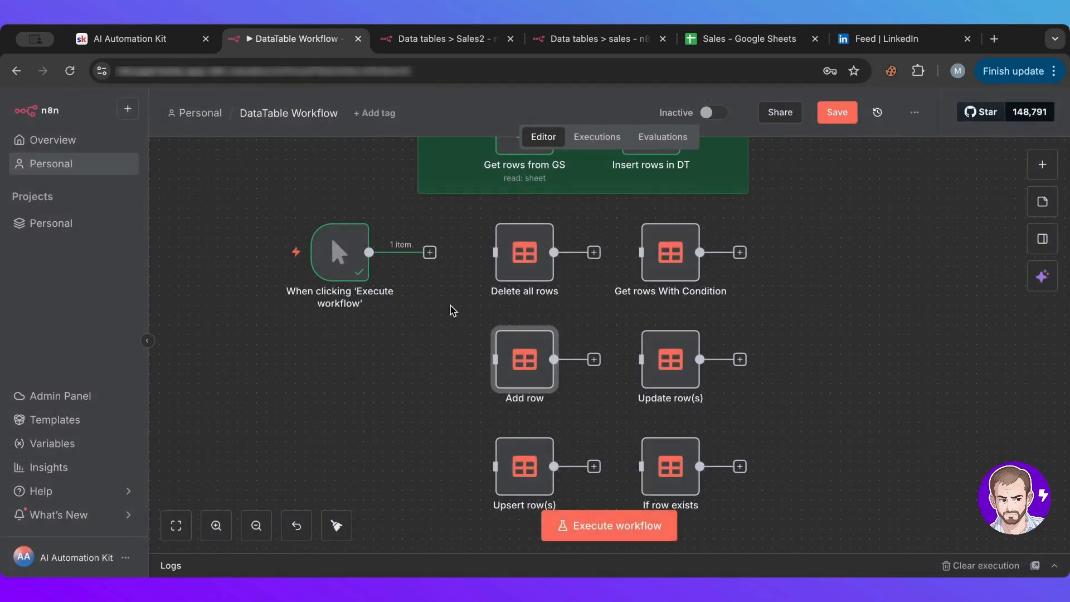
mouse_move(431, 252)
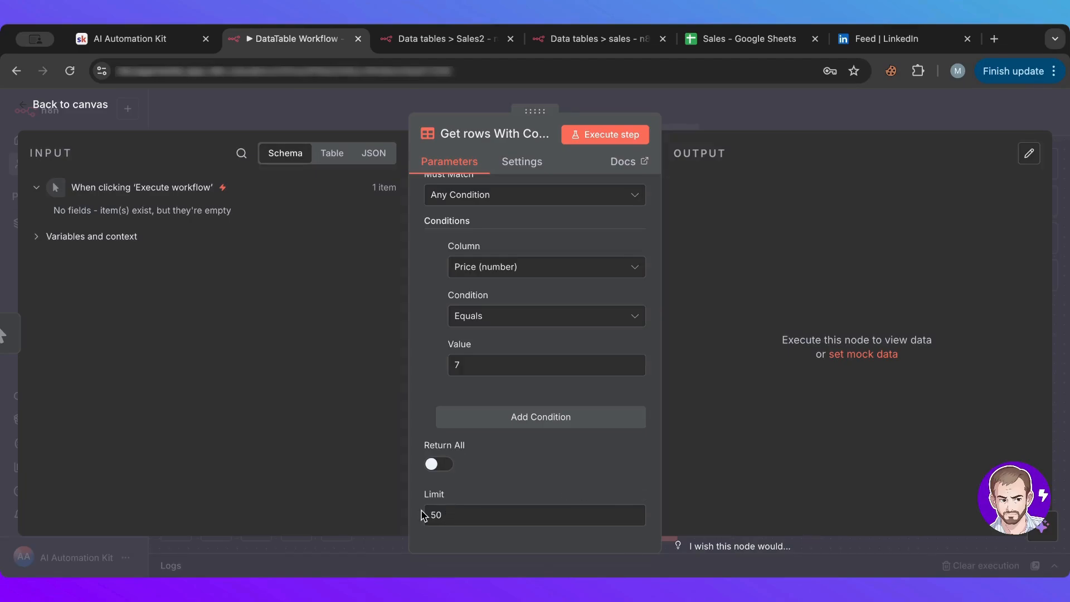
mouse_move(968, 26)
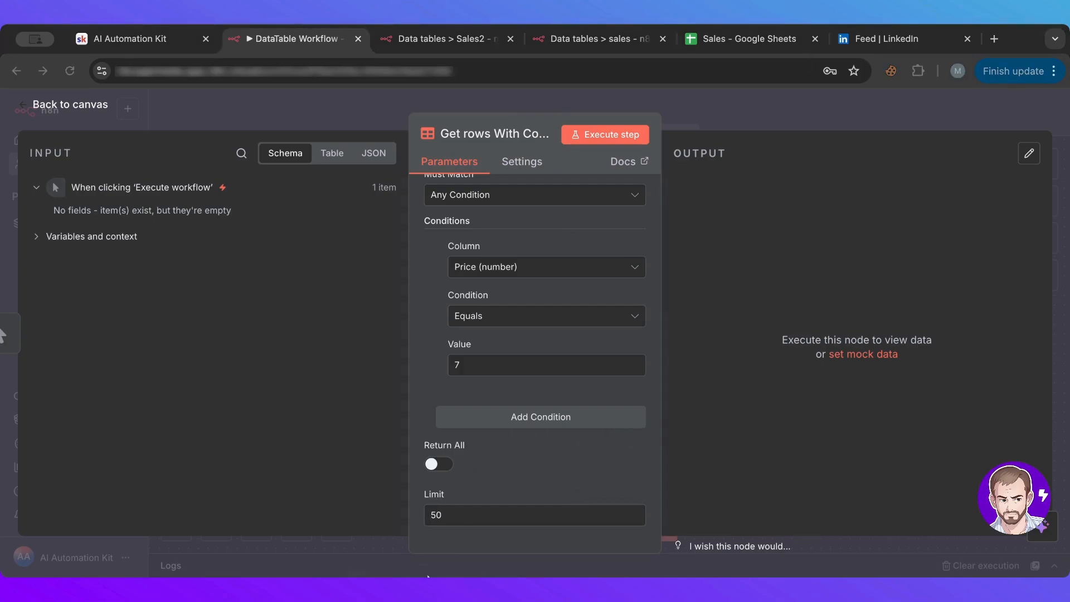
mouse_move(443, 504)
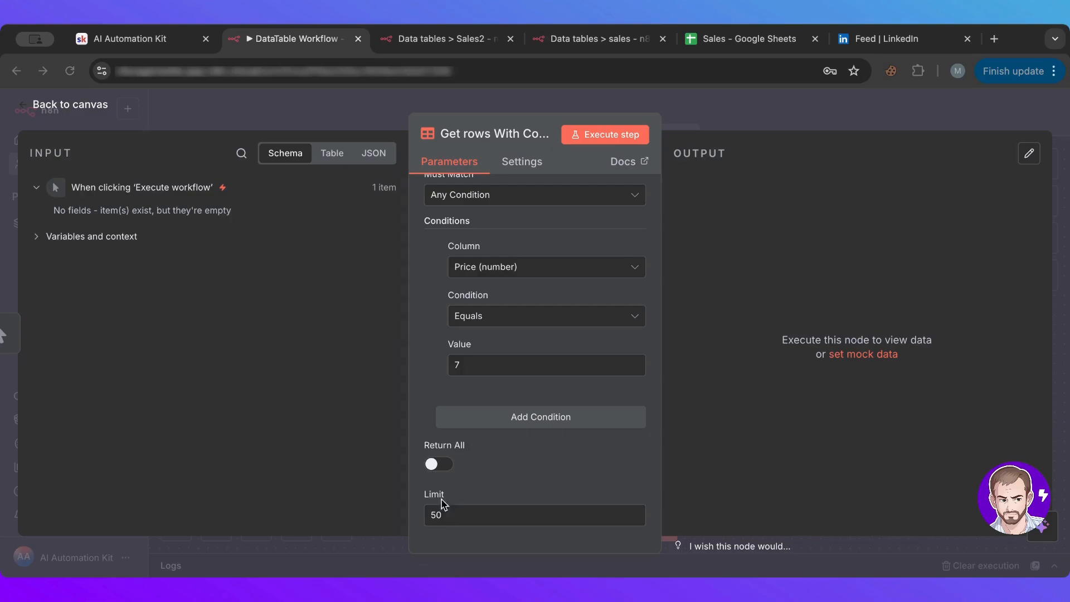
- Run Get rows With Condition for Price equal to 7 and inspect the returned sales rows
scroll(up, 3)
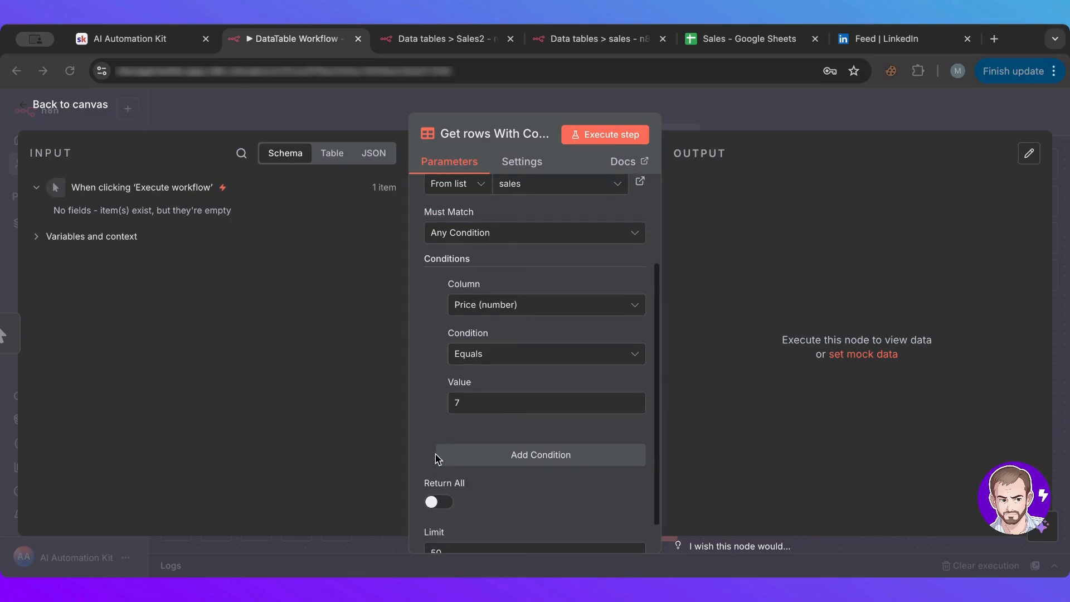
scroll(up, 3)
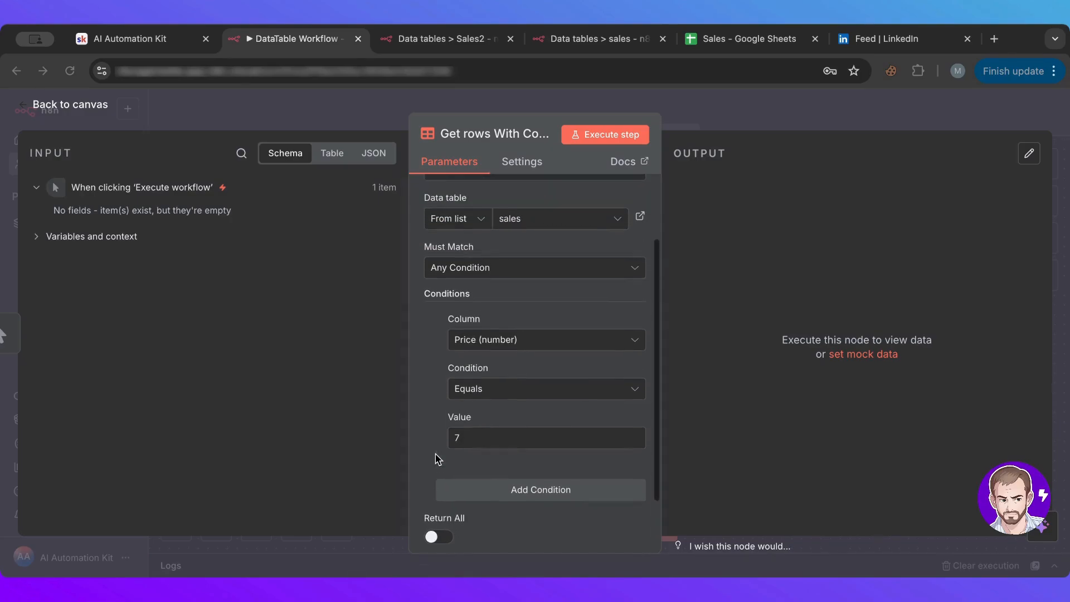
scroll(up, 3)
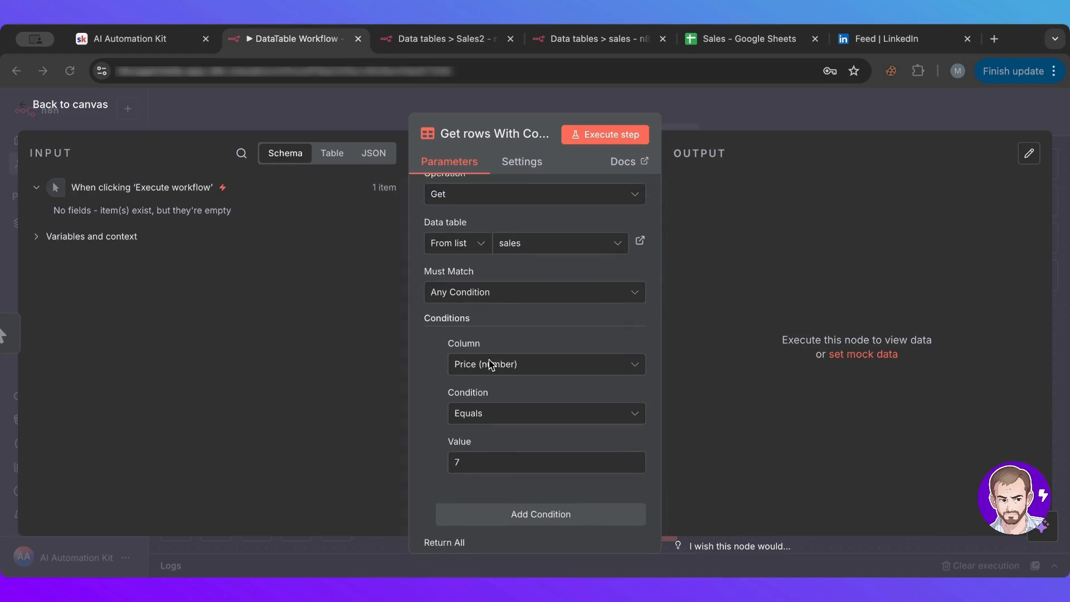
mouse_move(479, 363)
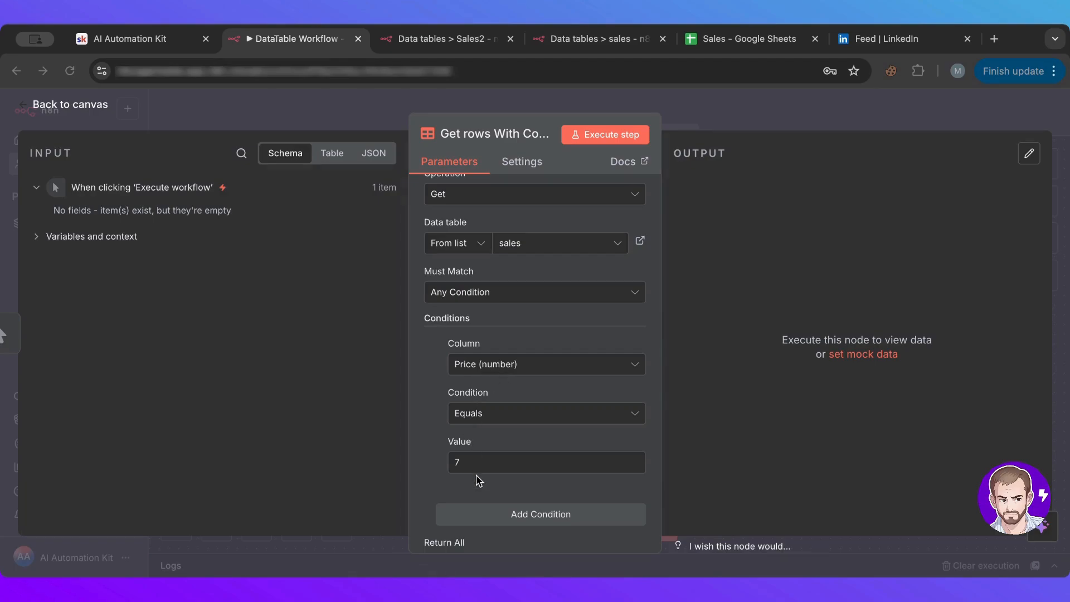
mouse_move(721, 104)
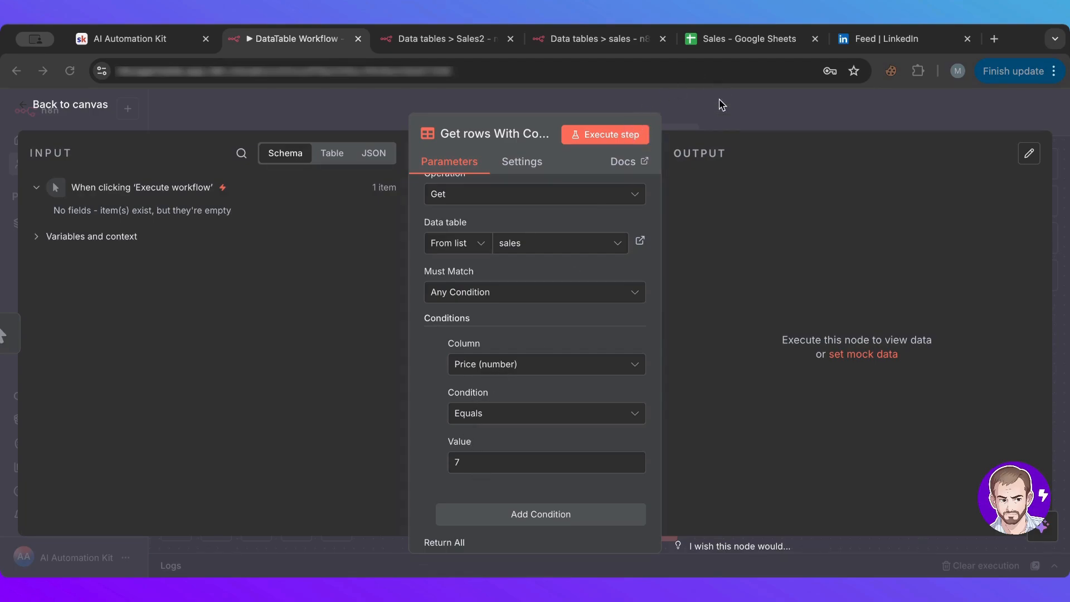
mouse_move(713, 111)
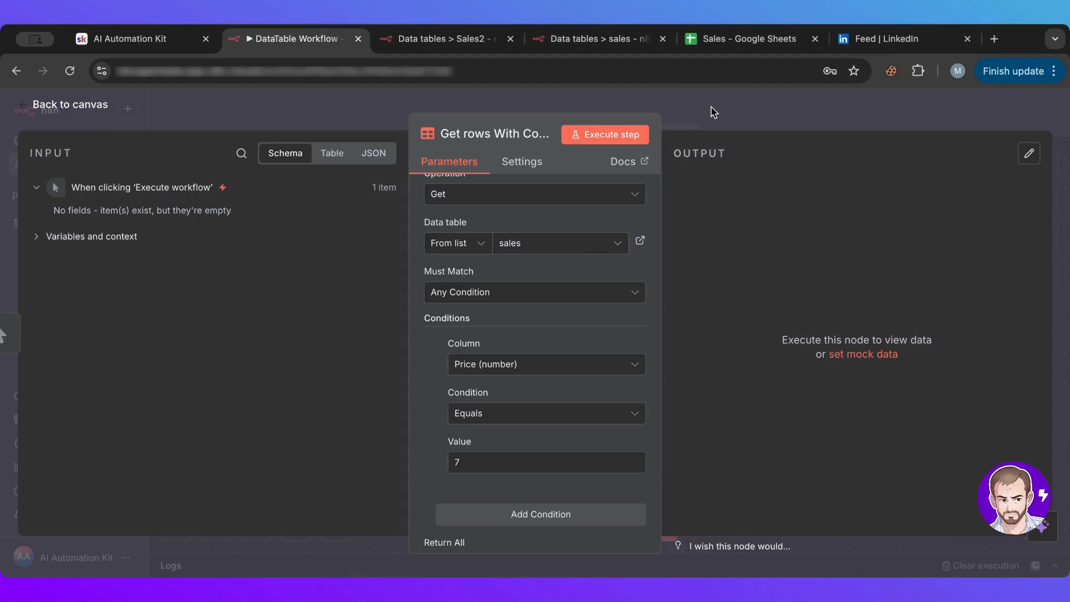
click(69, 104)
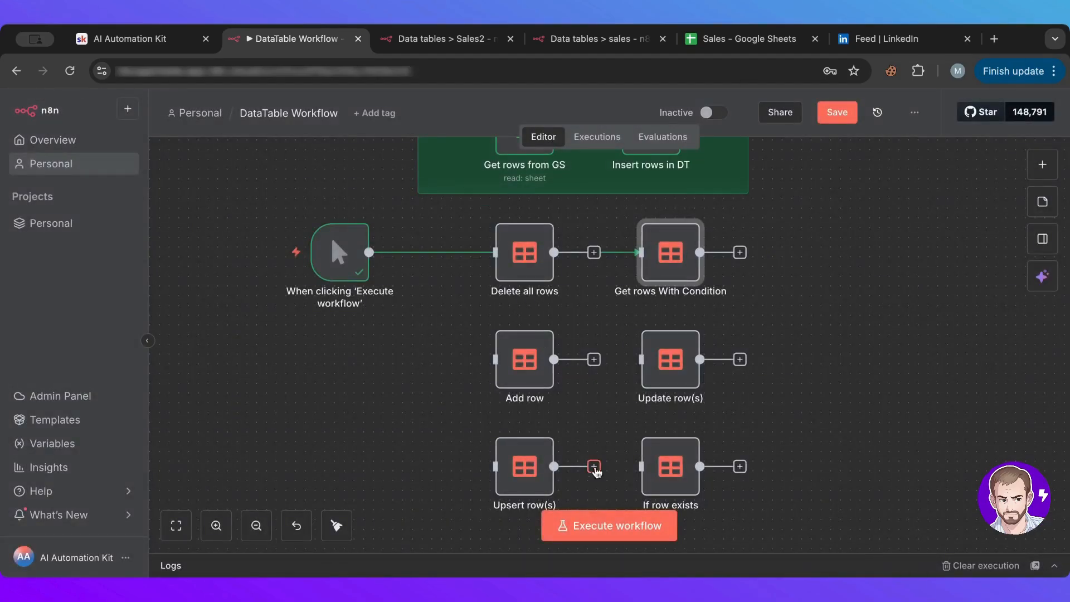
click(609, 525)
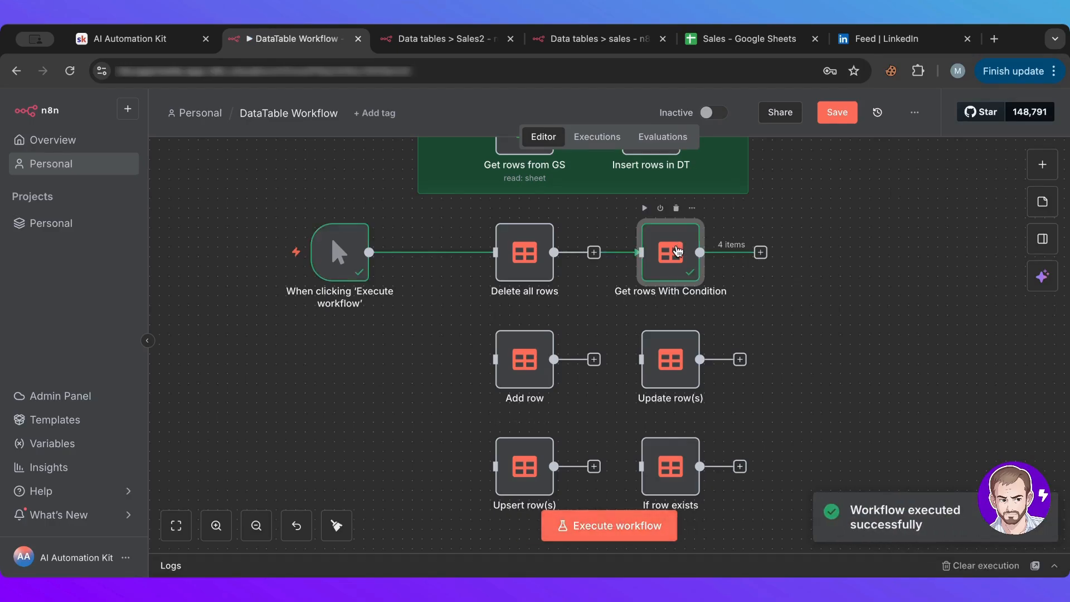
double_click(670, 252)
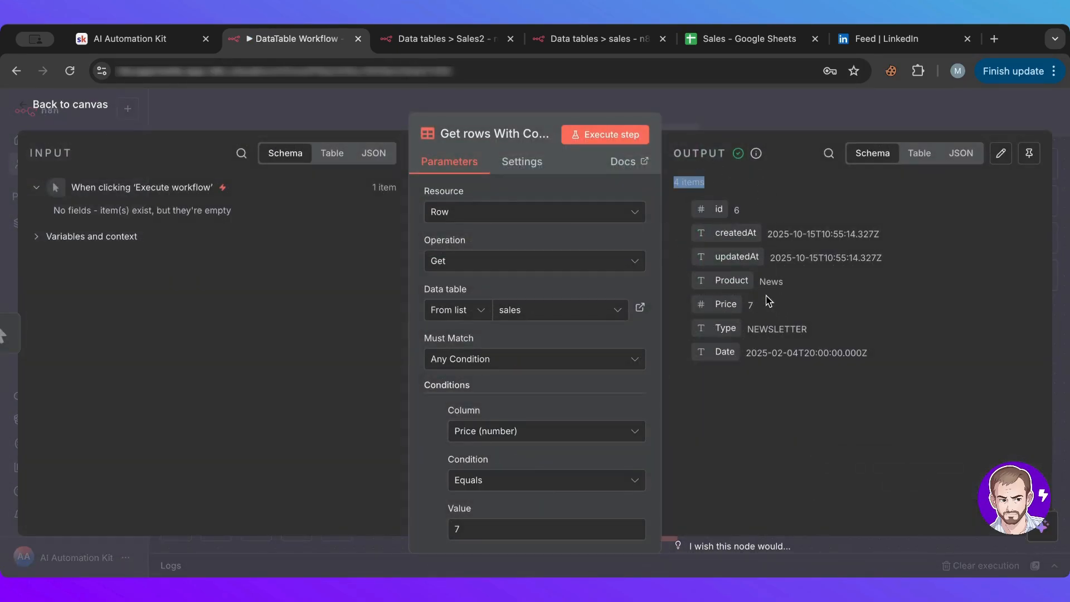
mouse_move(509, 499)
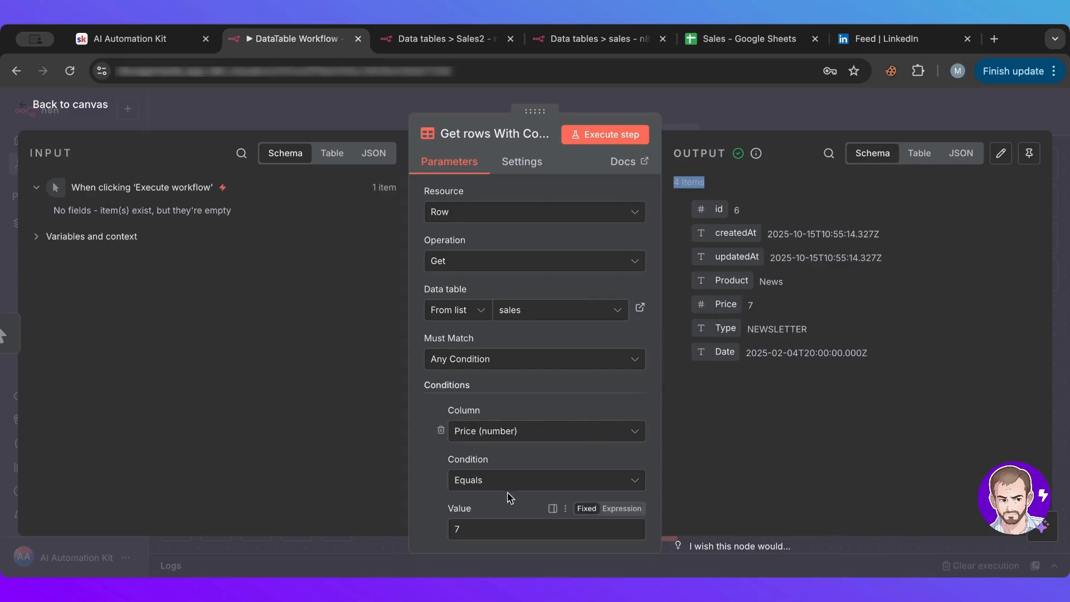
- Fetch sales rows with Price less than and then greater than 7, returning up to 101 items
click(545, 480)
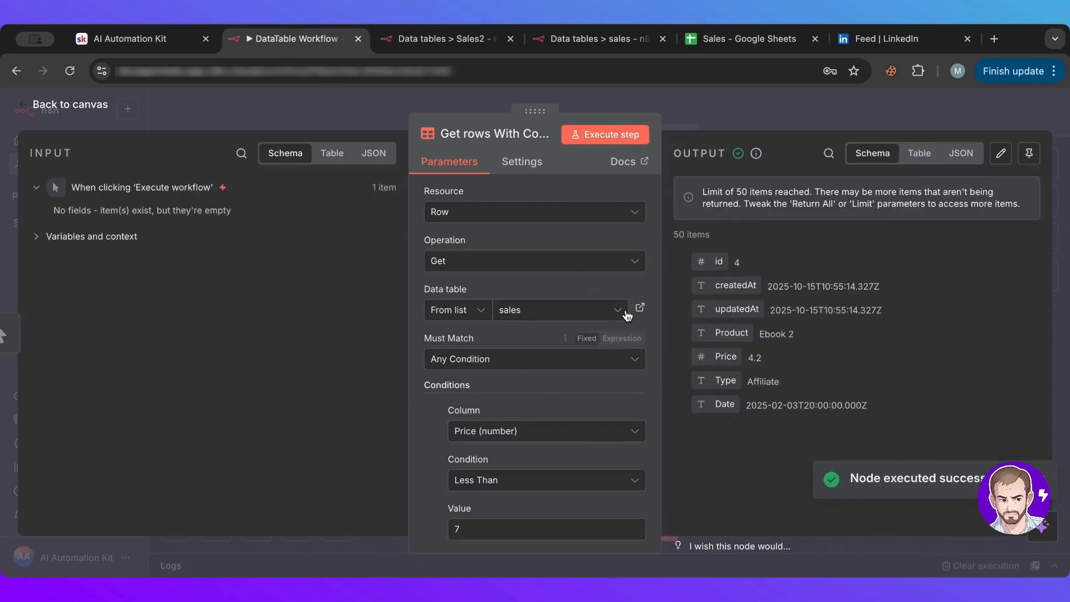
scroll(down, 3)
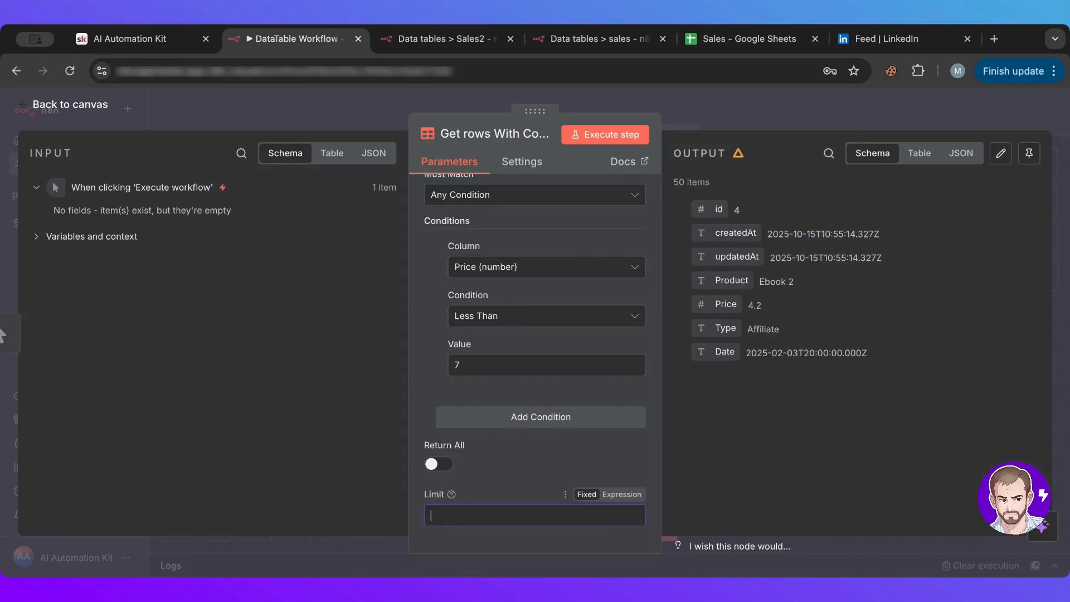
click(546, 316)
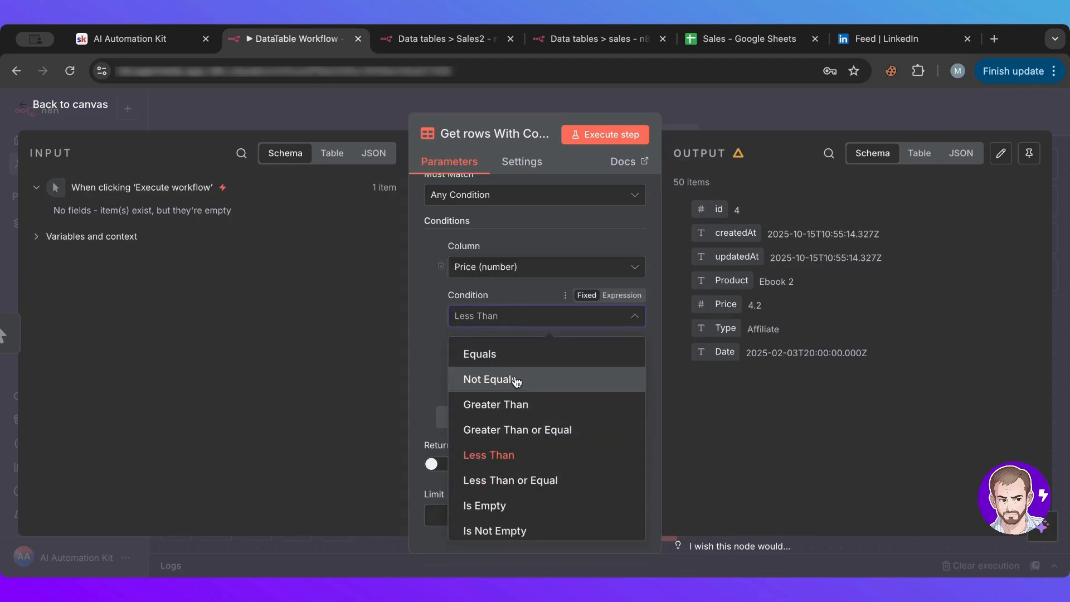
click(496, 403)
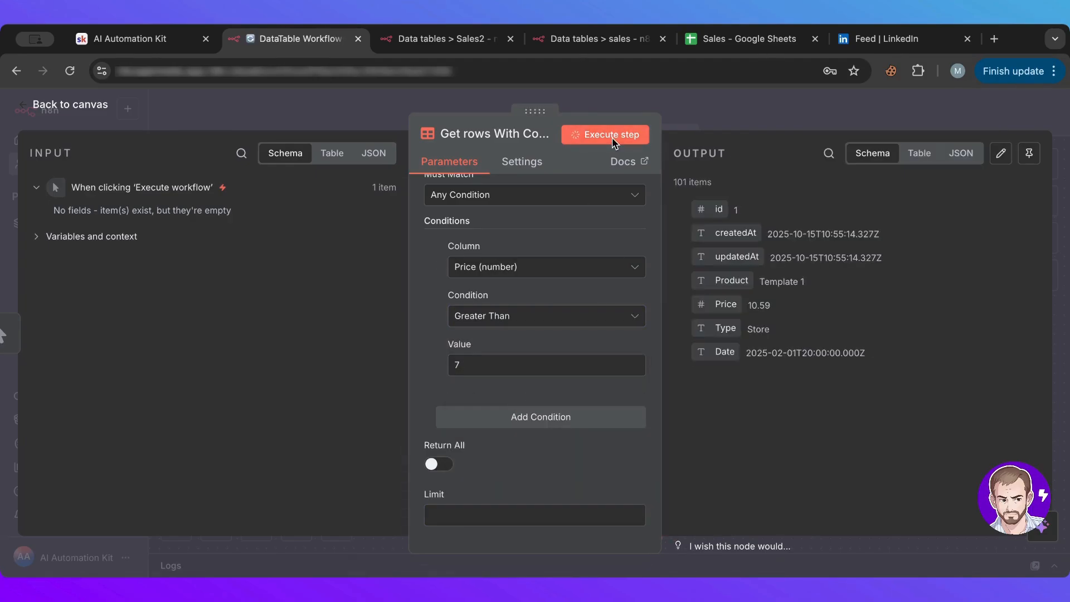
click(604, 134)
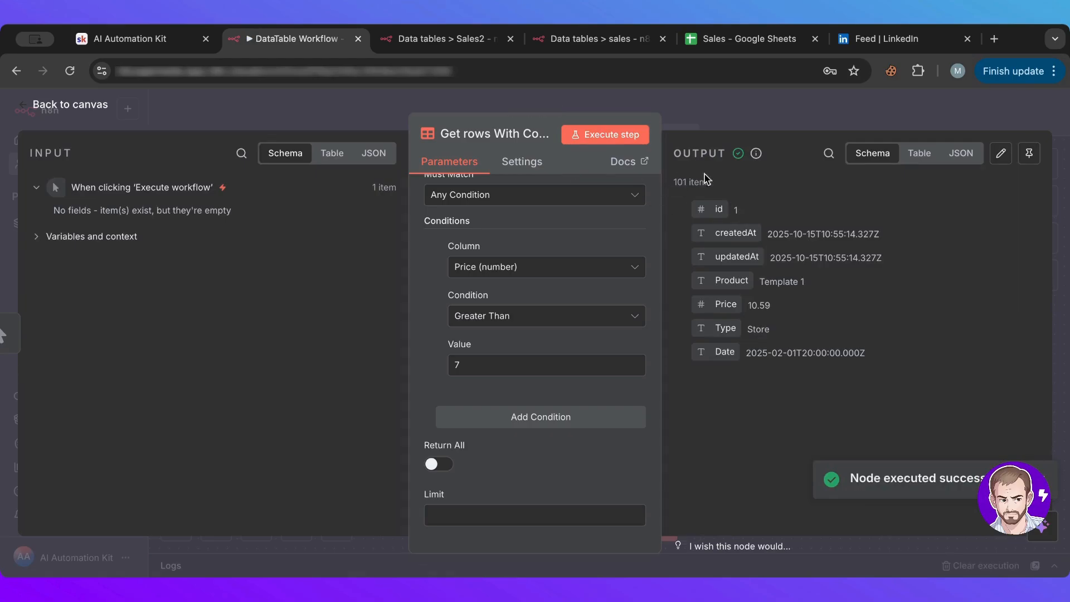
mouse_move(746, 158)
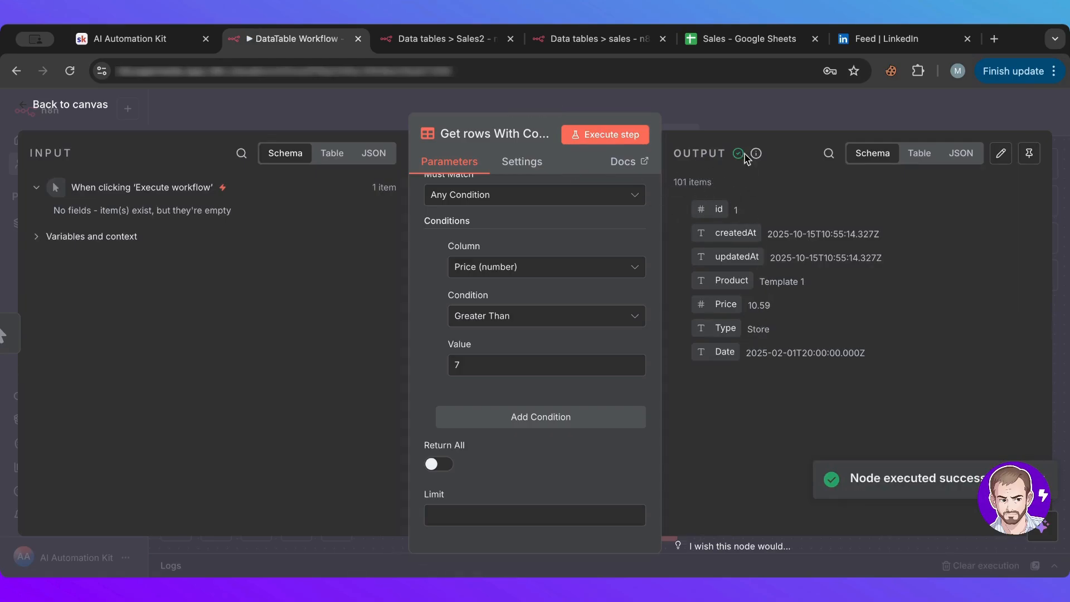
click(69, 105)
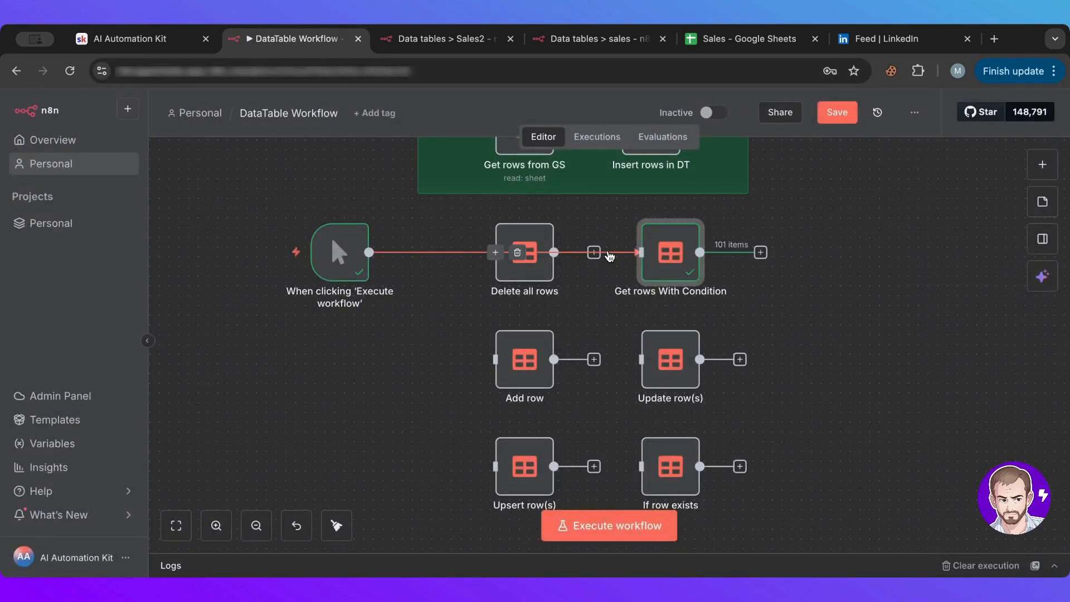
mouse_move(683, 266)
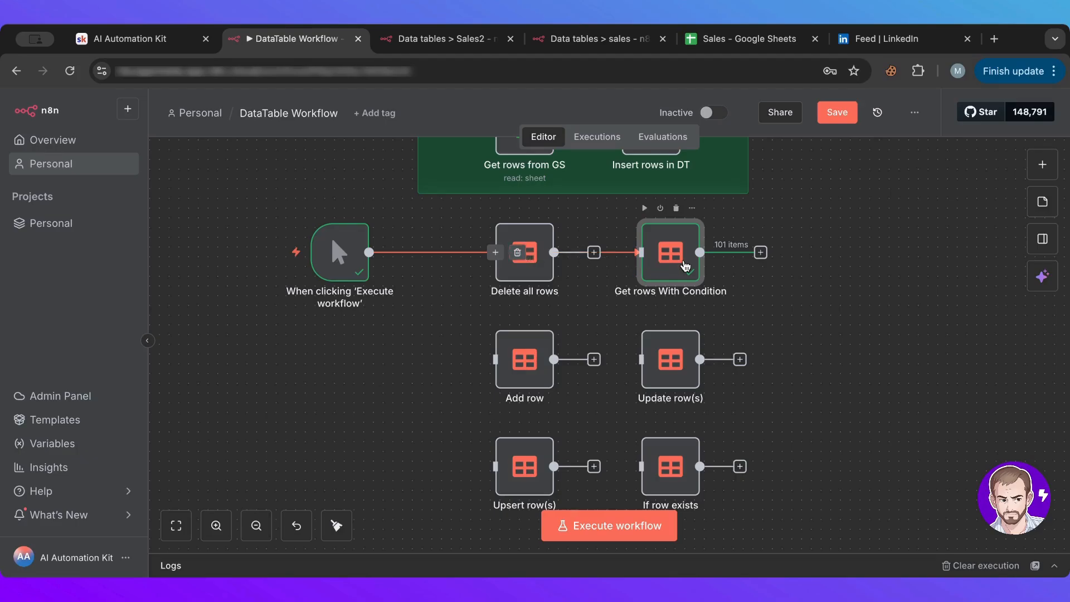
- Switch the fetch condition's column from Price to Date
double_click(670, 253)
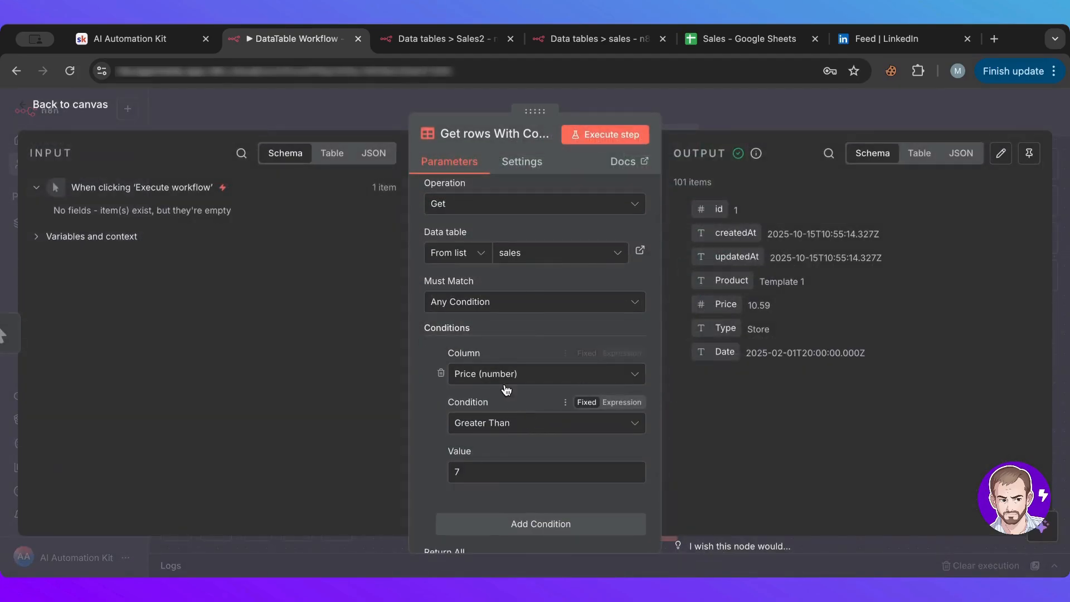
click(545, 373)
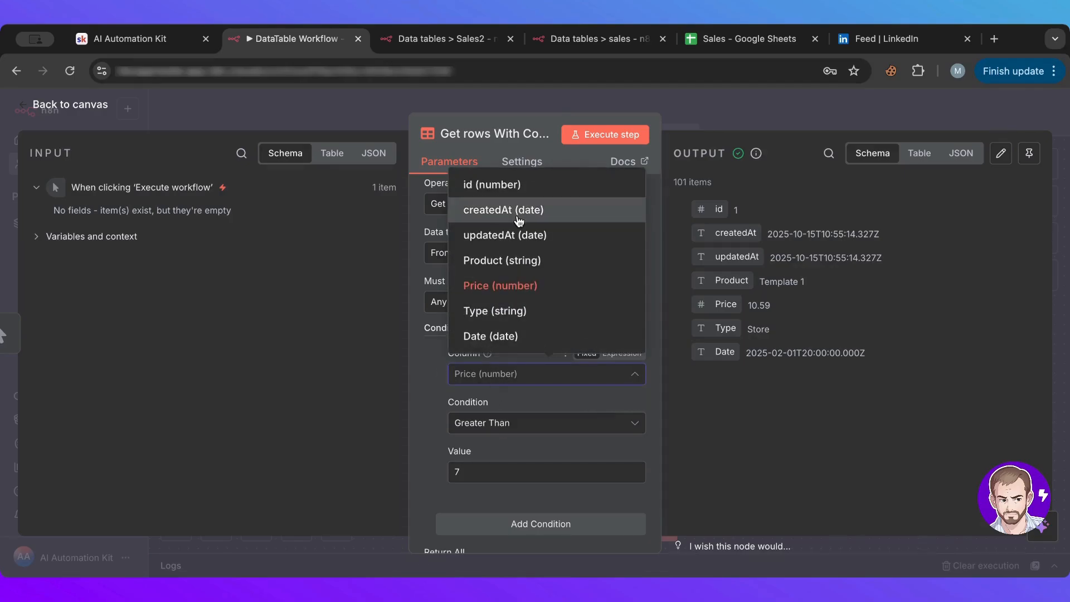
mouse_move(512, 335)
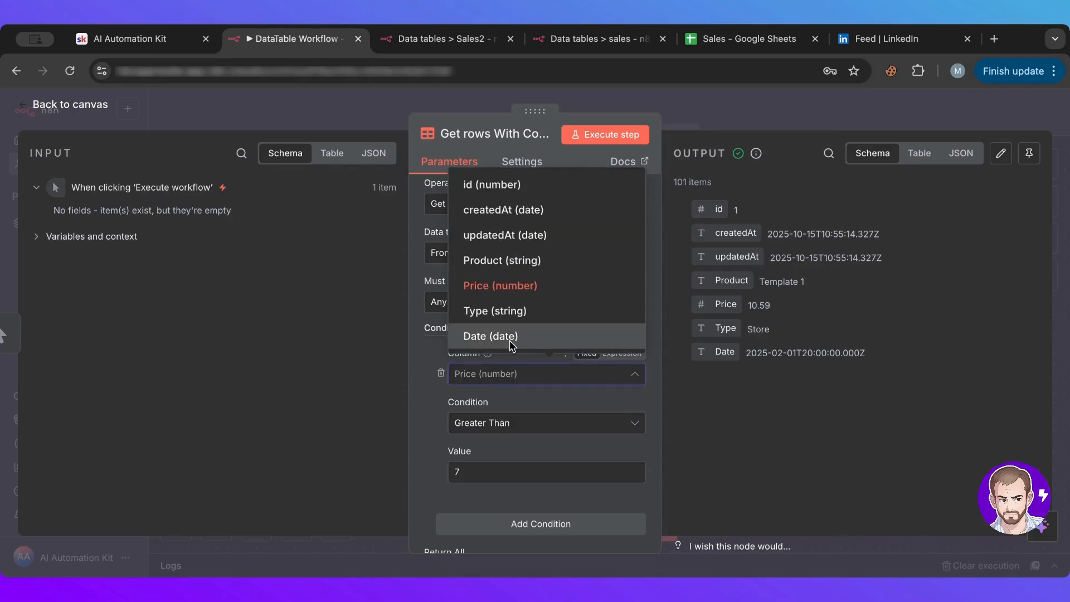
click(490, 335)
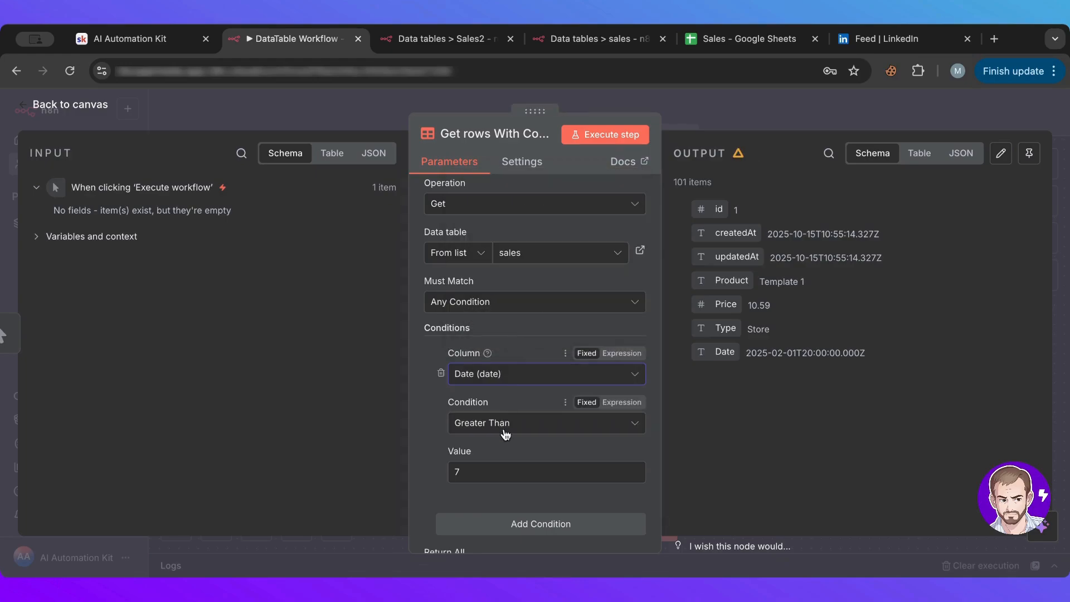
click(545, 422)
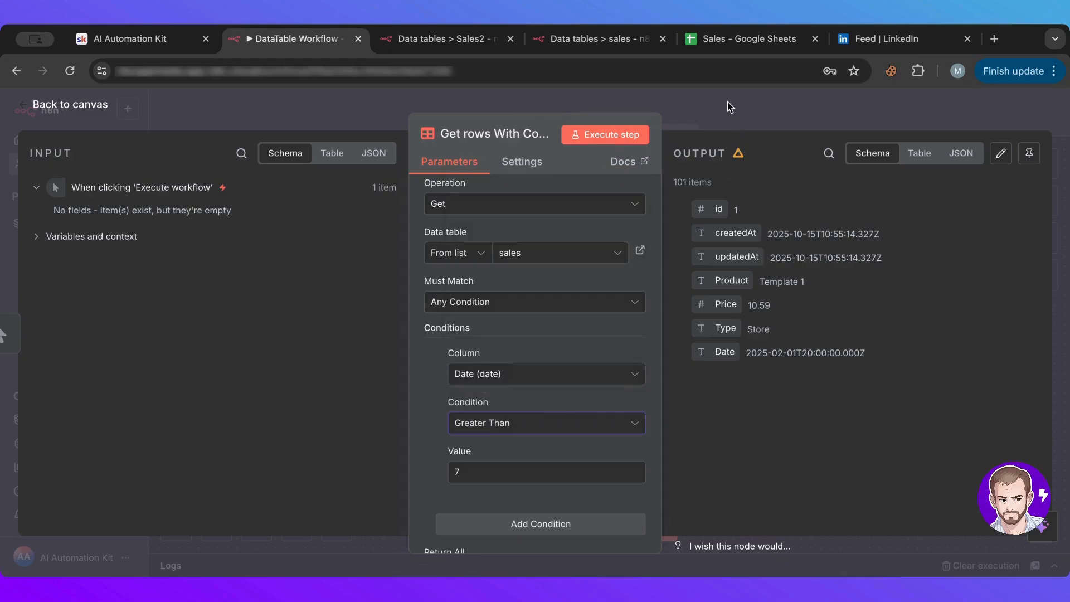
click(69, 104)
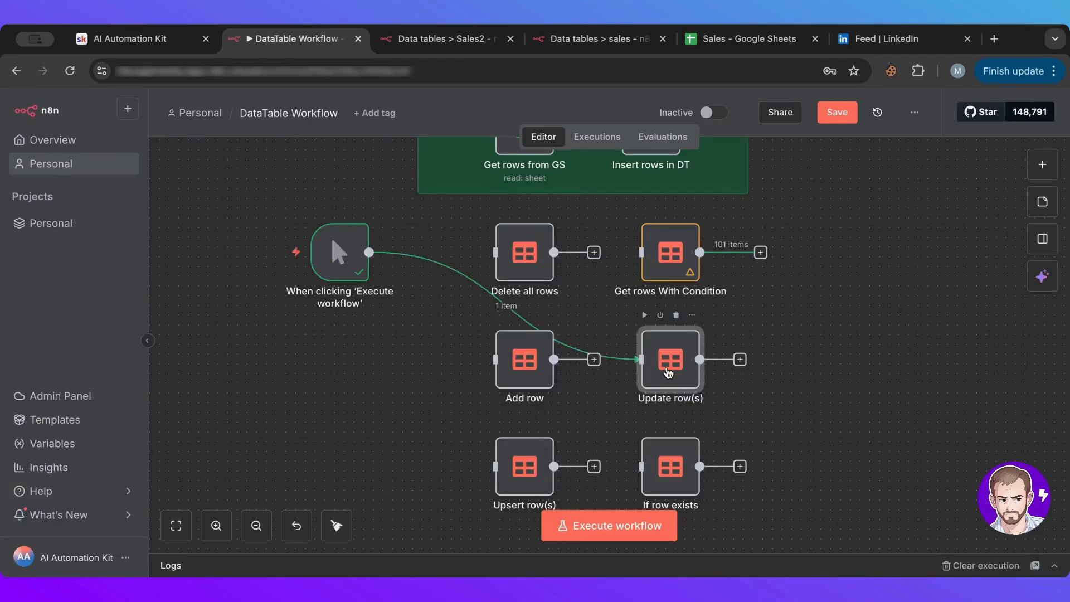
- Review the Update row(s) match condition and keep Price as the matching column
double_click(670, 359)
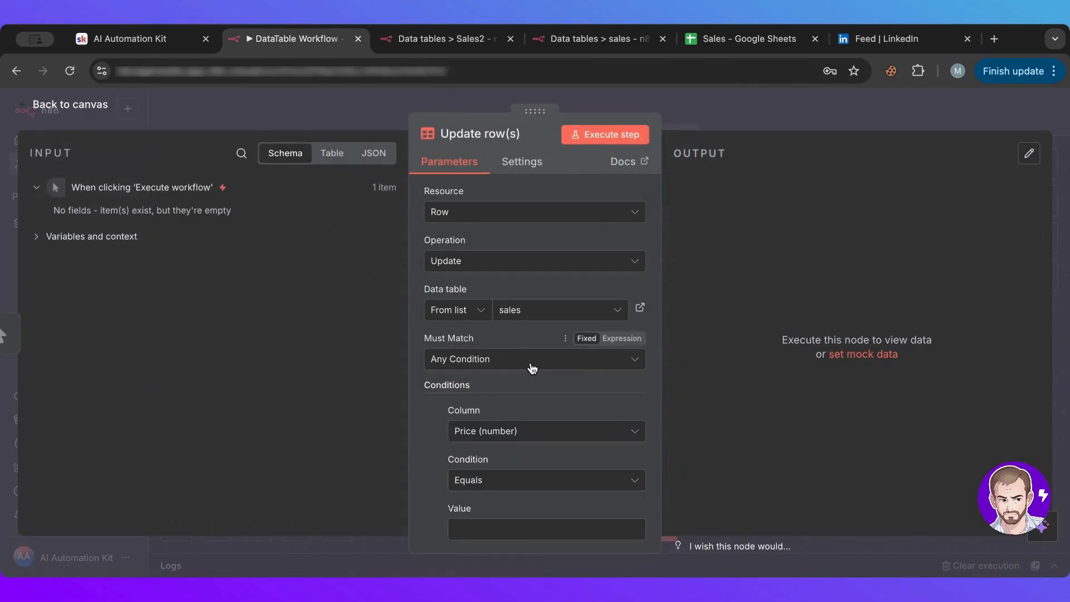
scroll(down, 3)
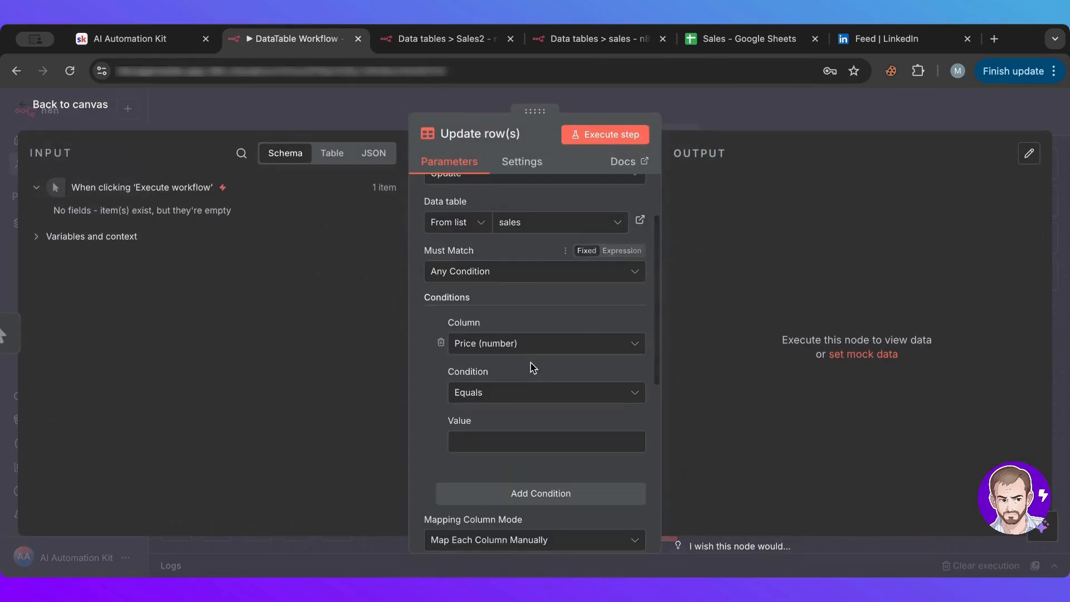
scroll(down, 3)
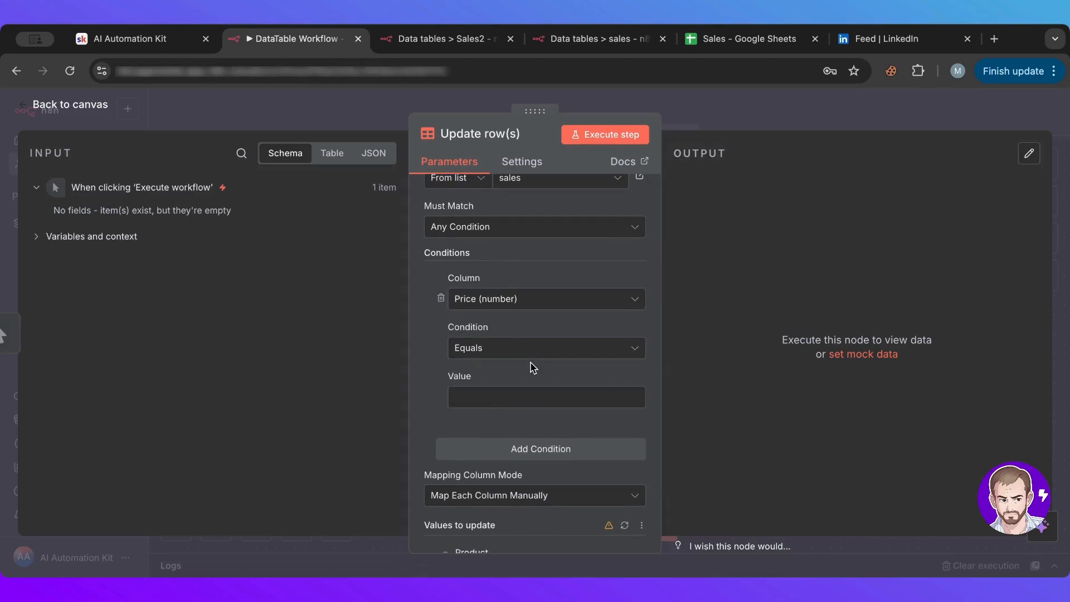
mouse_move(513, 363)
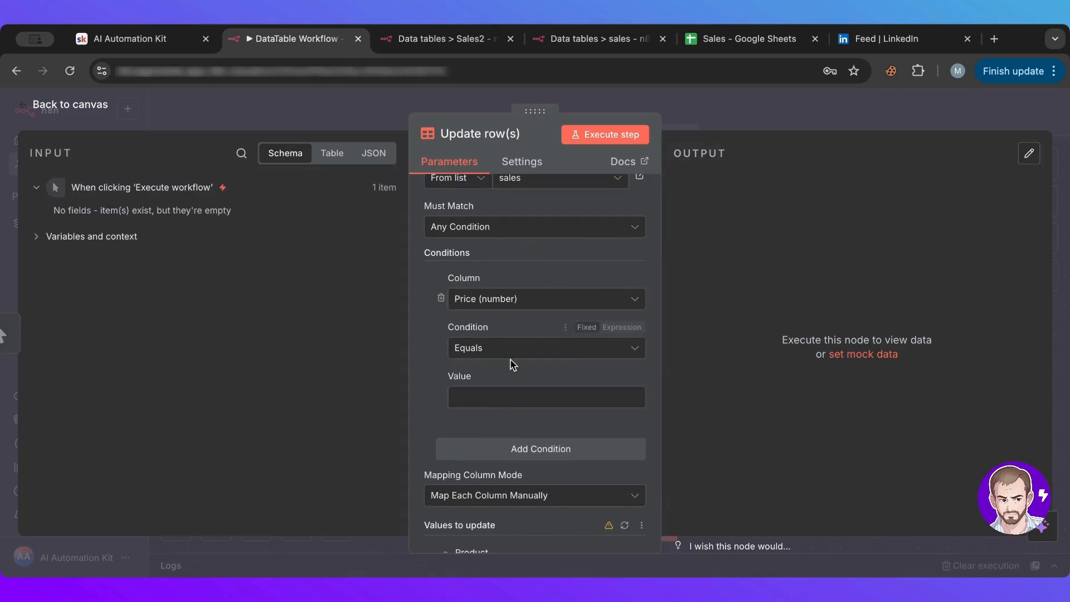
mouse_move(489, 298)
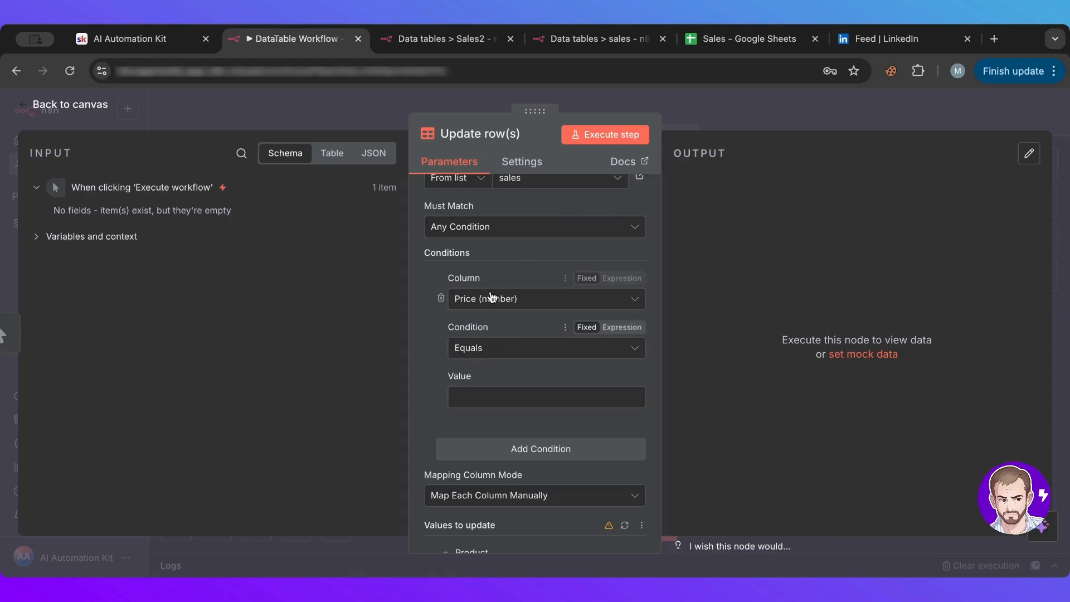
click(546, 299)
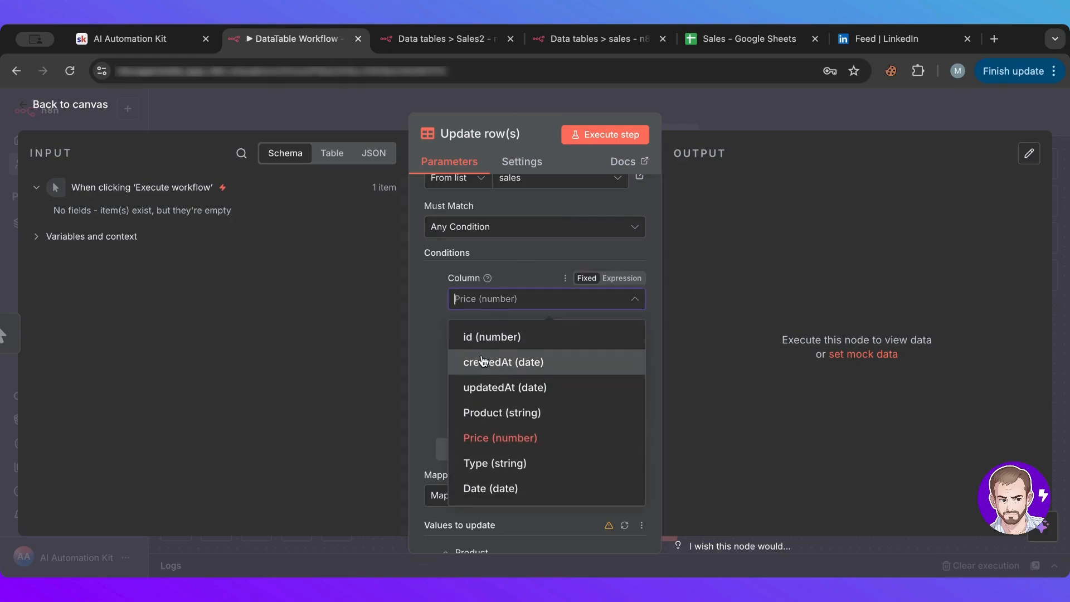
mouse_move(496, 337)
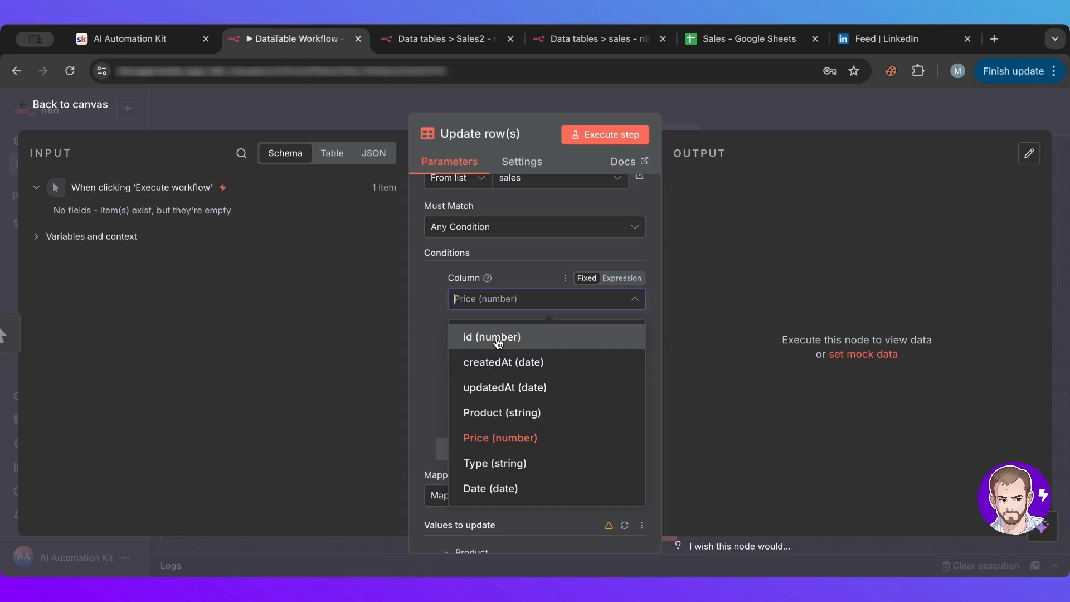
mouse_move(503, 413)
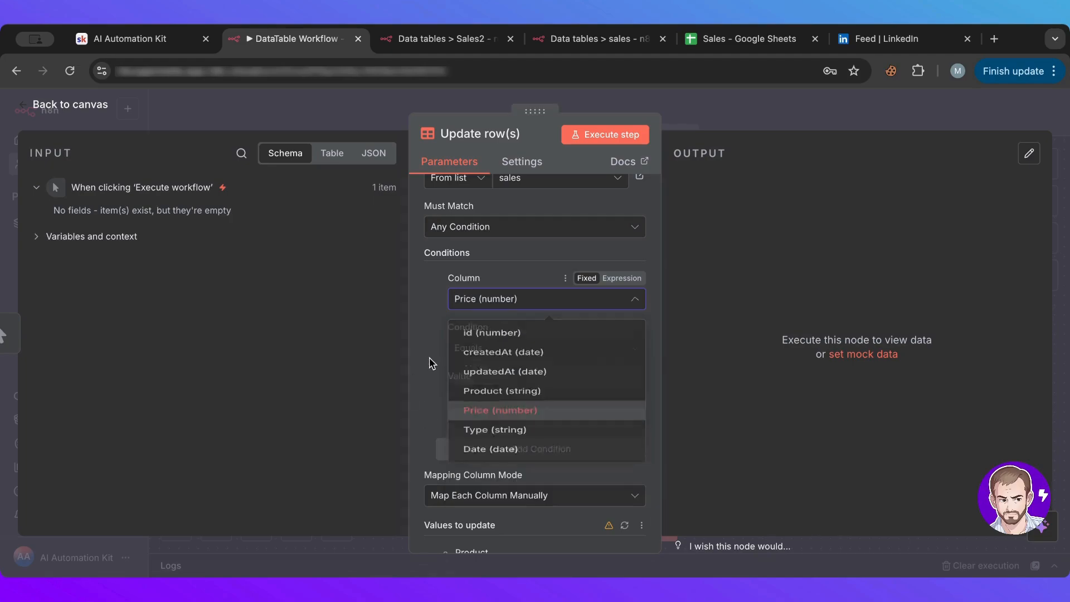
click(500, 411)
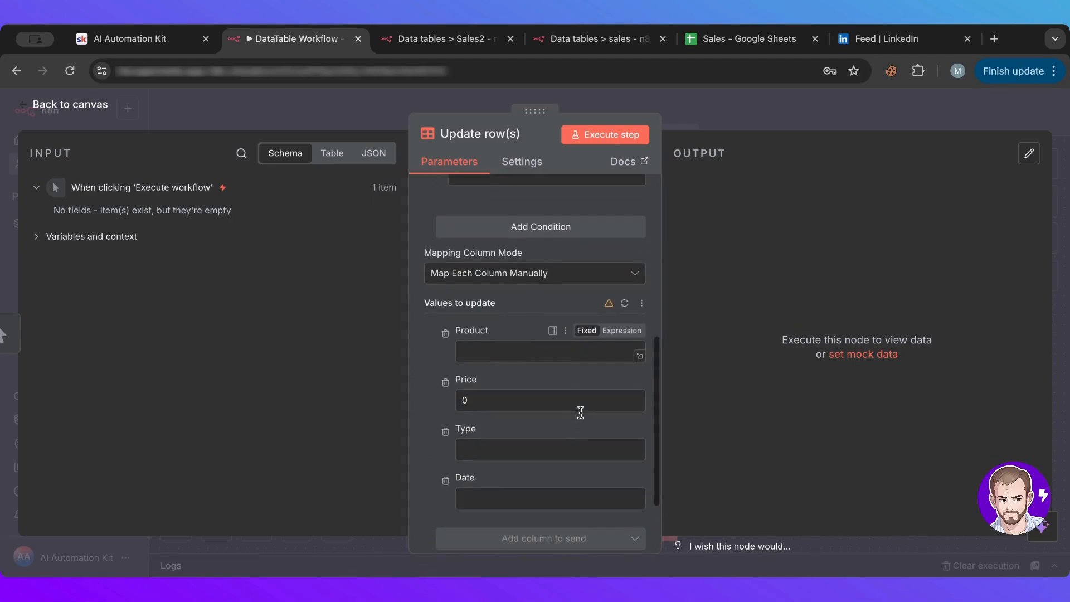
mouse_move(525, 522)
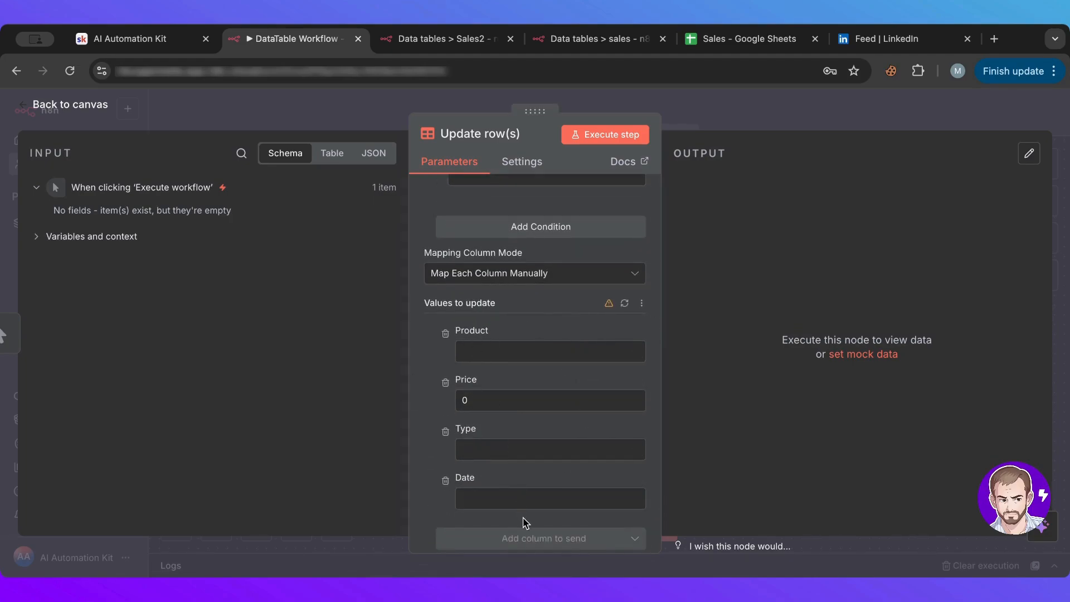
mouse_move(763, 132)
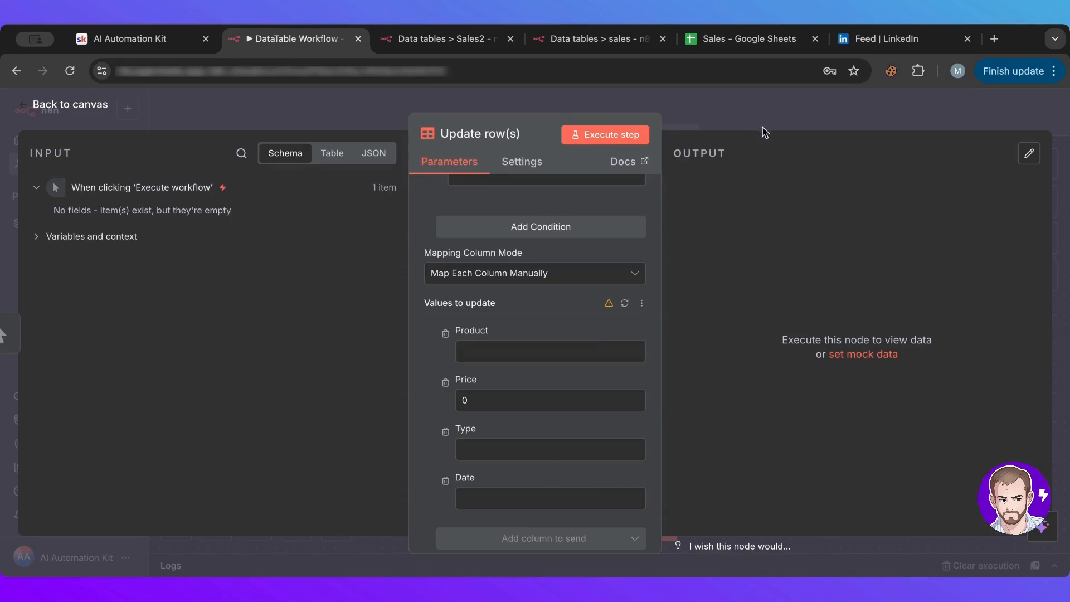
- Trim the values to update so only Price is set to 0, then leave the step
scroll(up, 3)
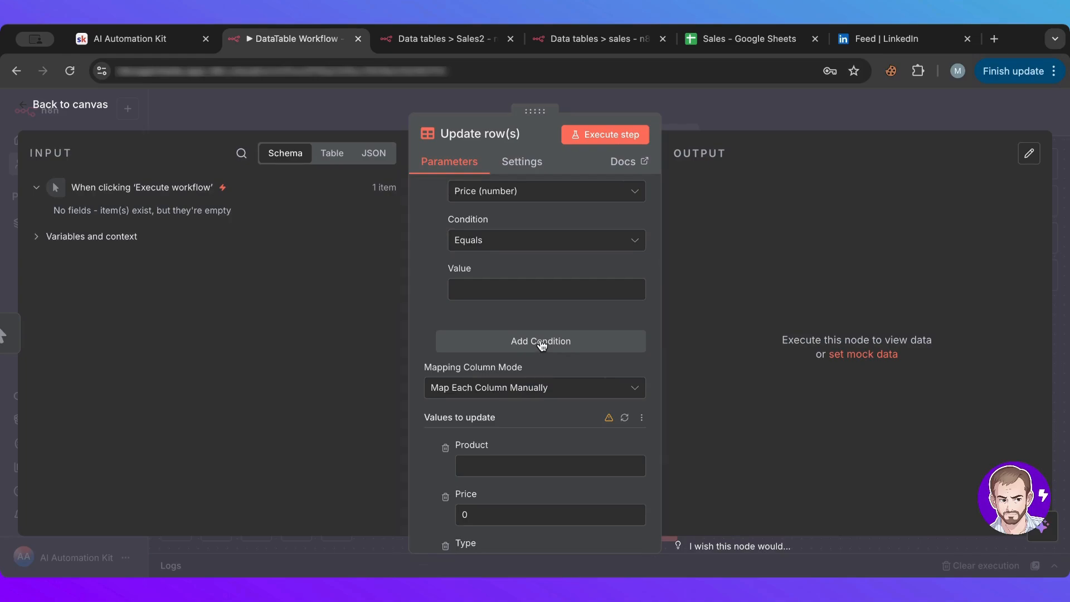
scroll(up, 3)
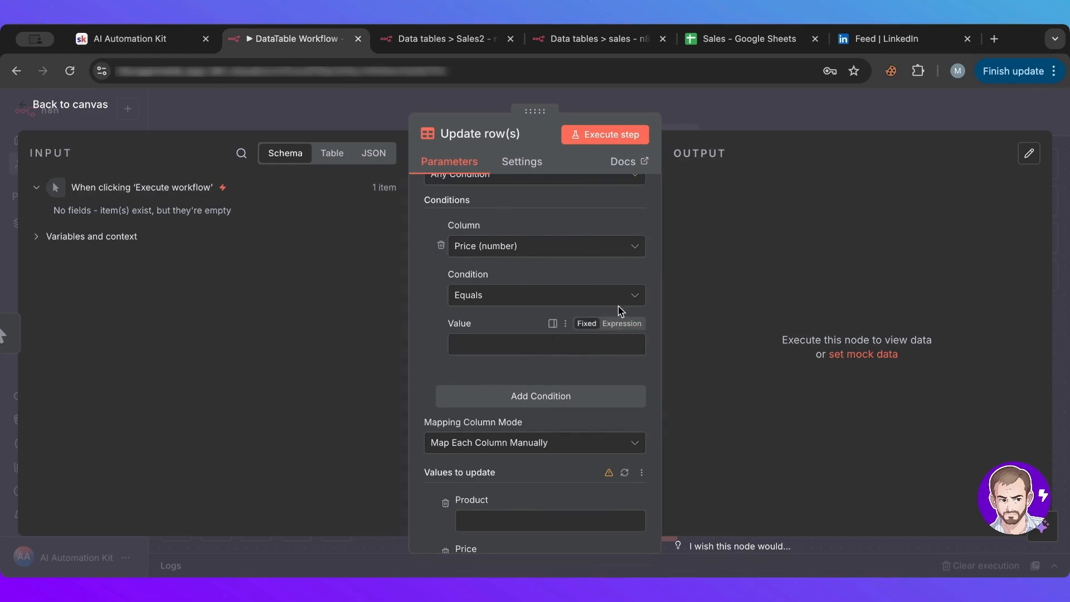
mouse_move(454, 258)
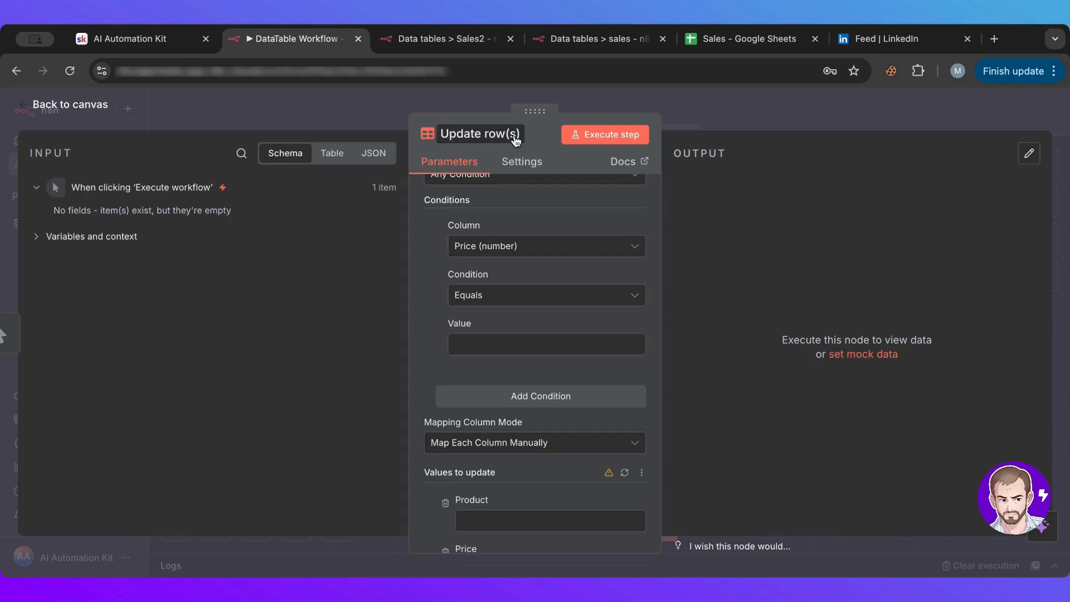
mouse_move(482, 263)
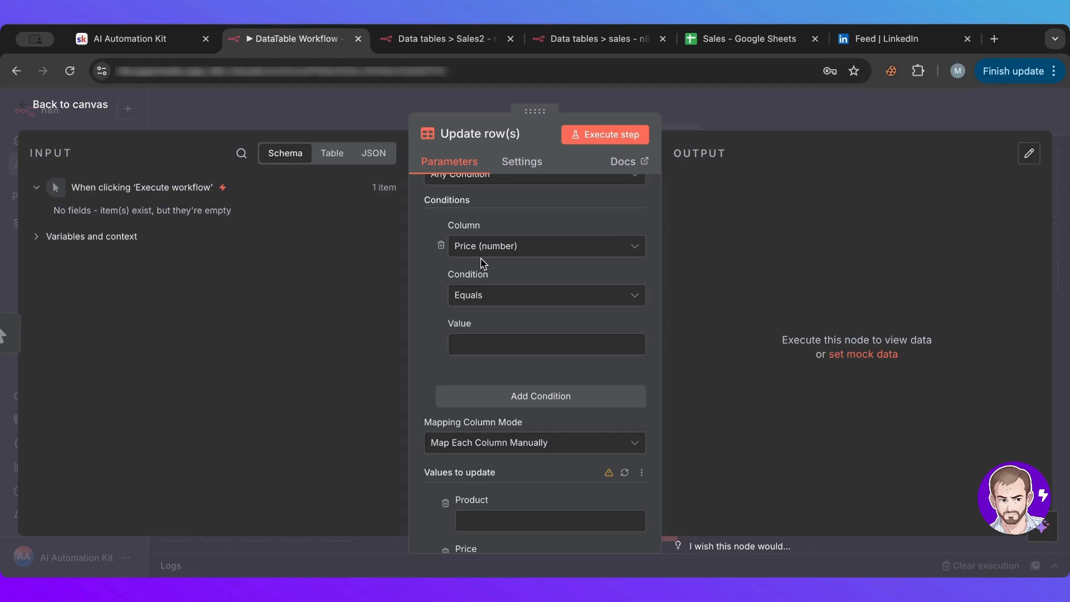
mouse_move(476, 294)
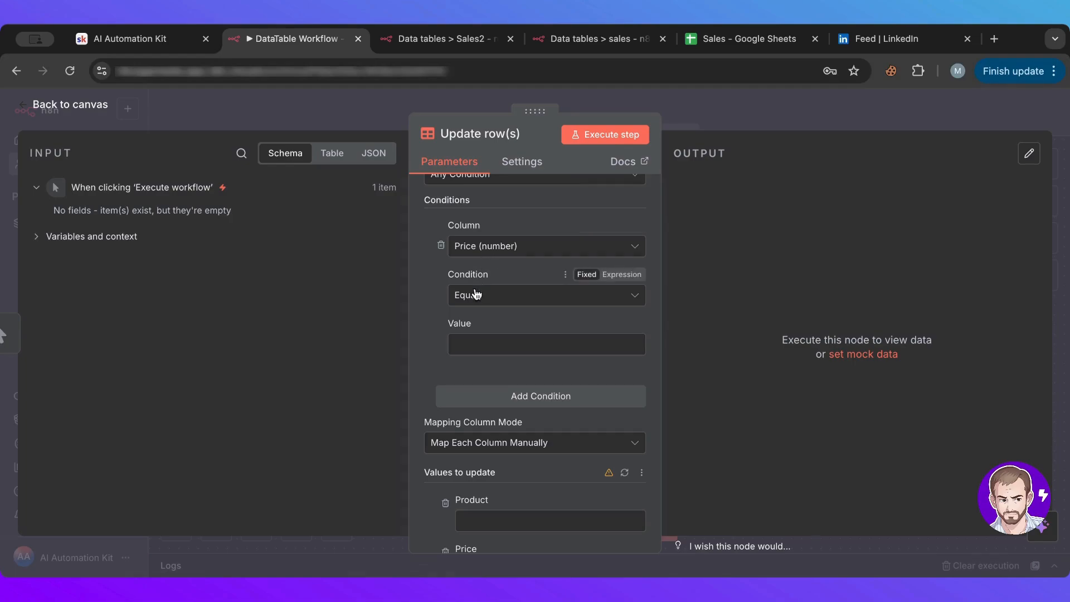
mouse_move(501, 304)
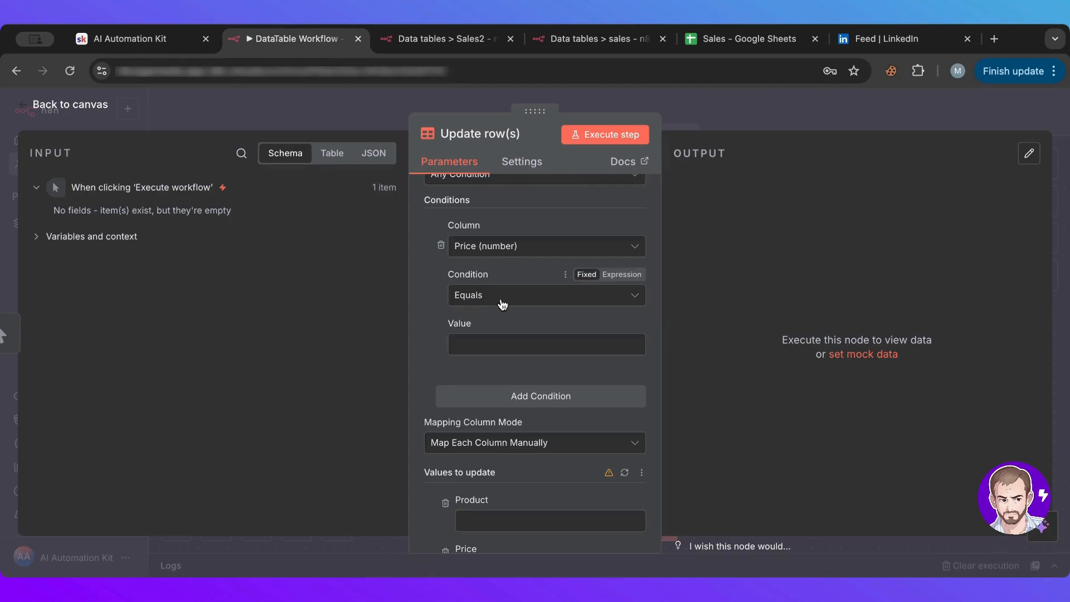
scroll(down, 3)
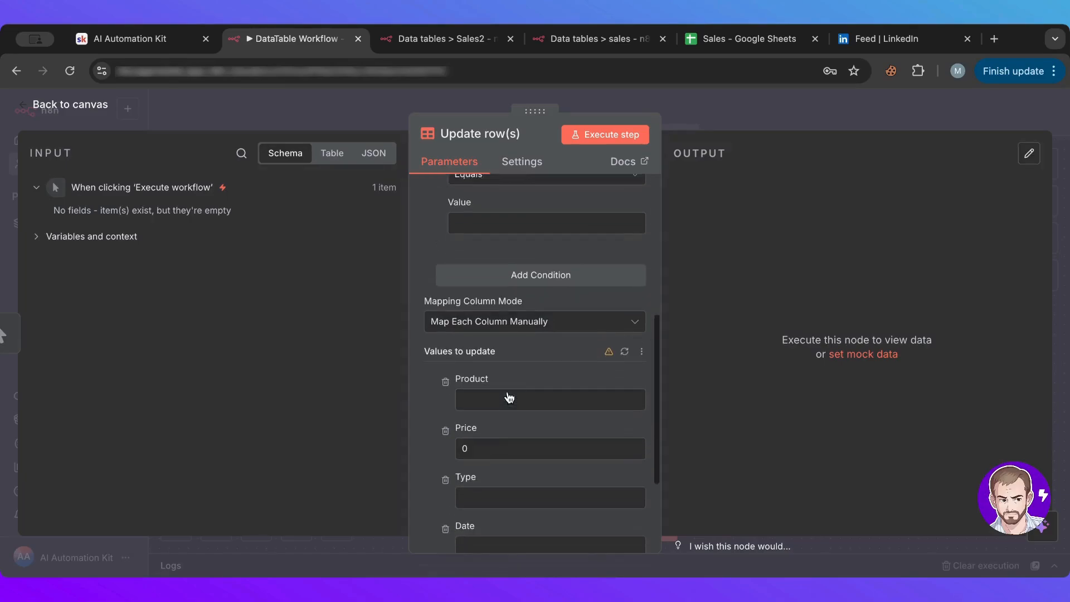
scroll(up, 3)
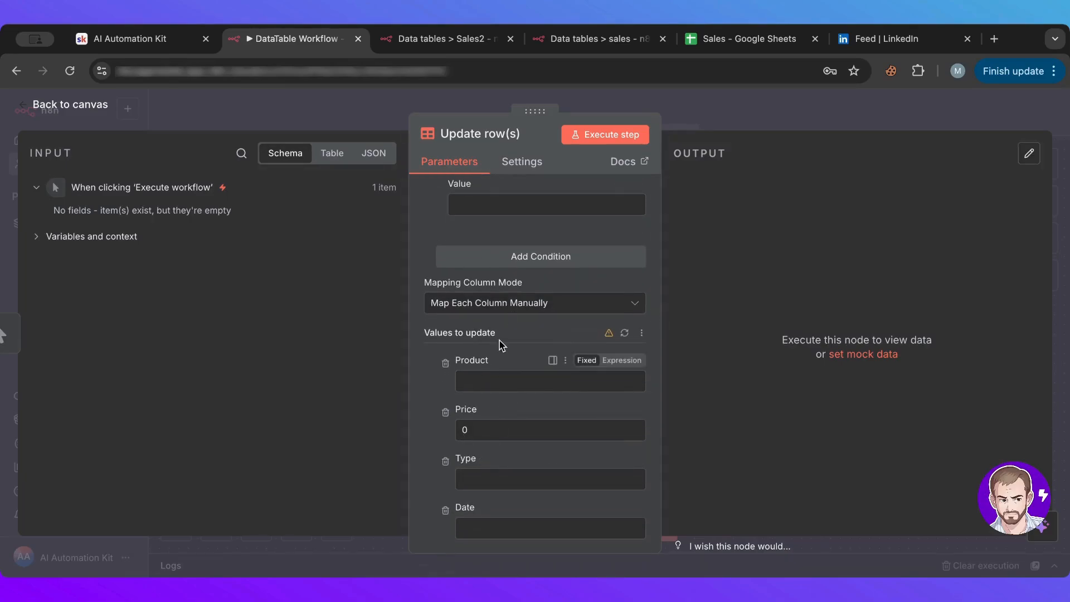
scroll(down, 3)
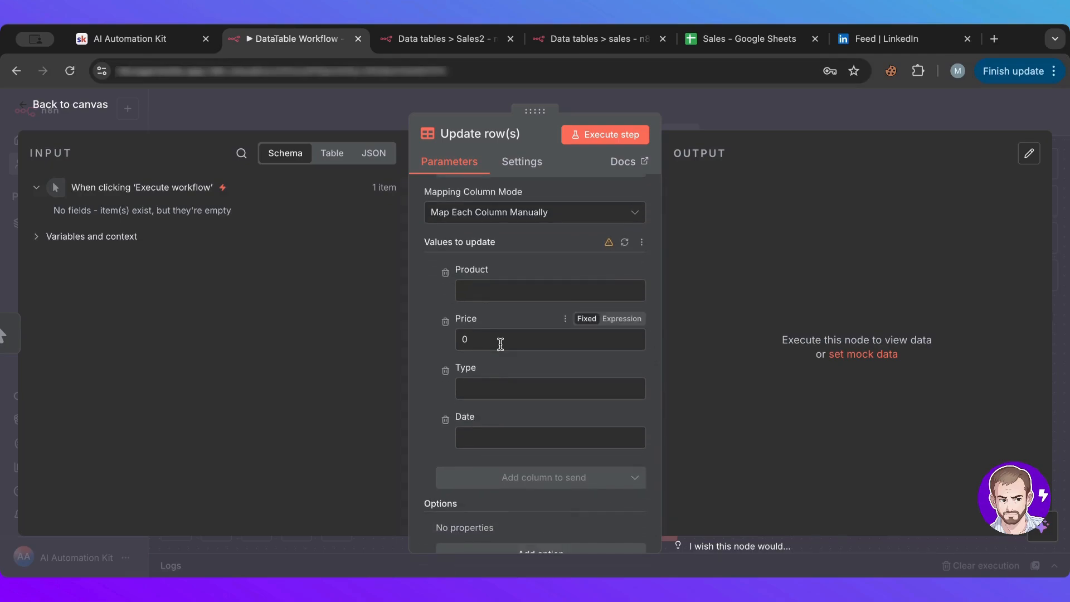
mouse_move(457, 361)
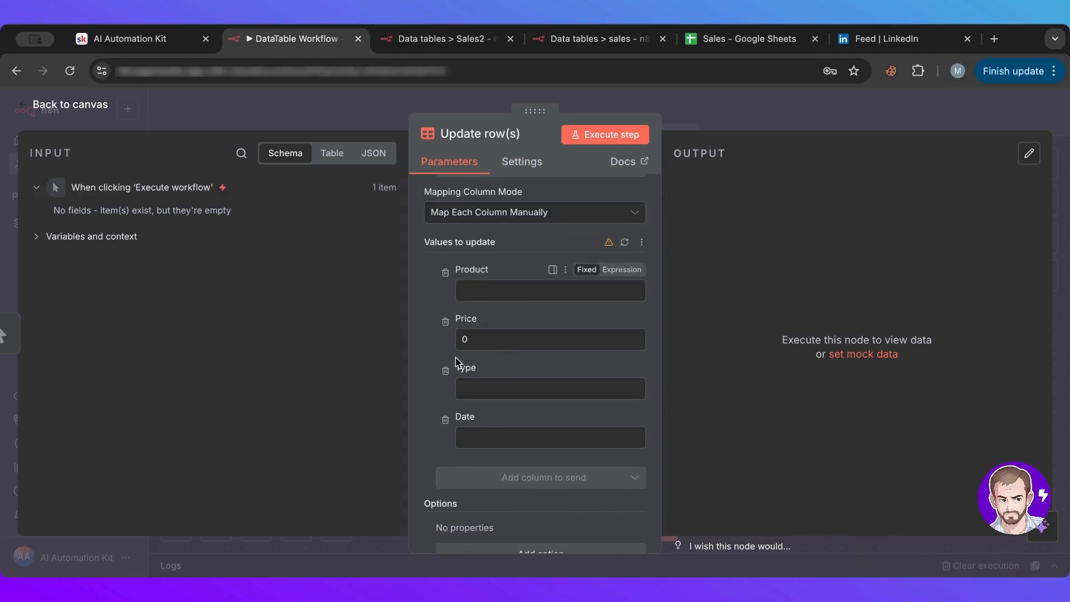
mouse_move(481, 312)
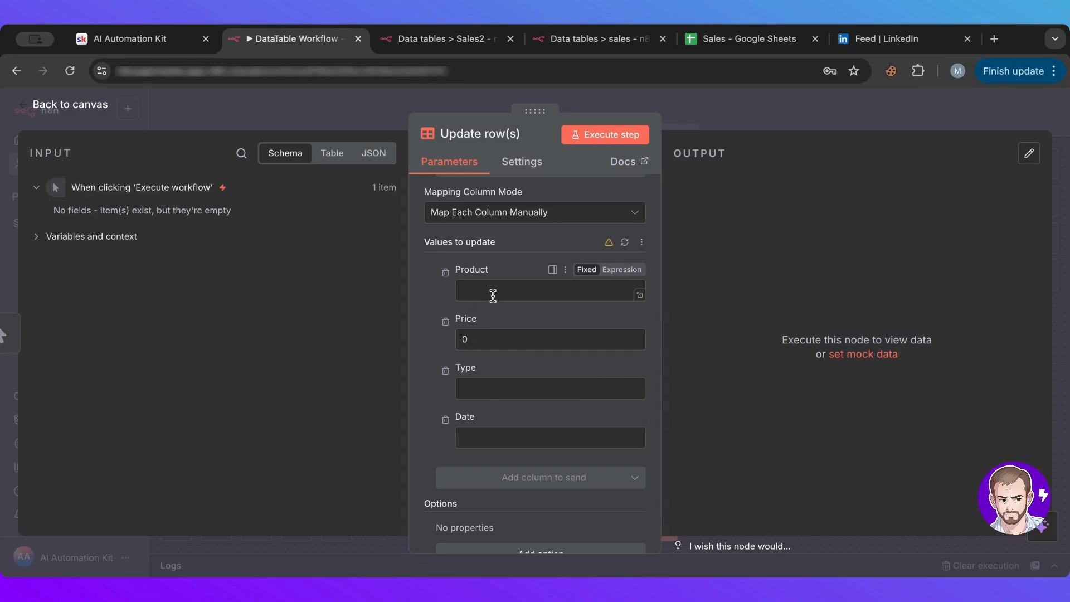
mouse_move(528, 299)
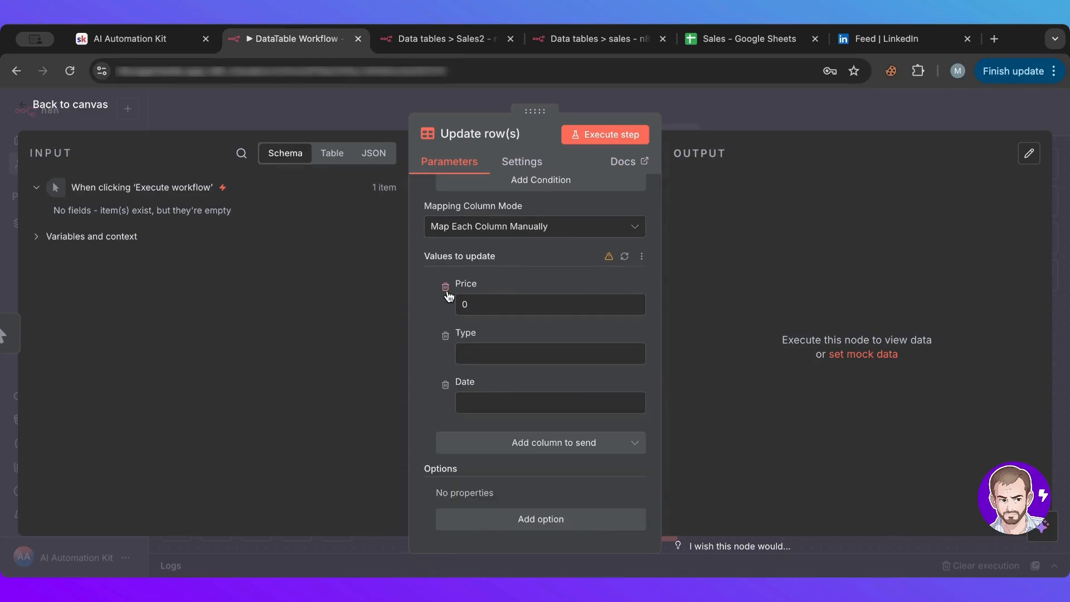
scroll(up, 3)
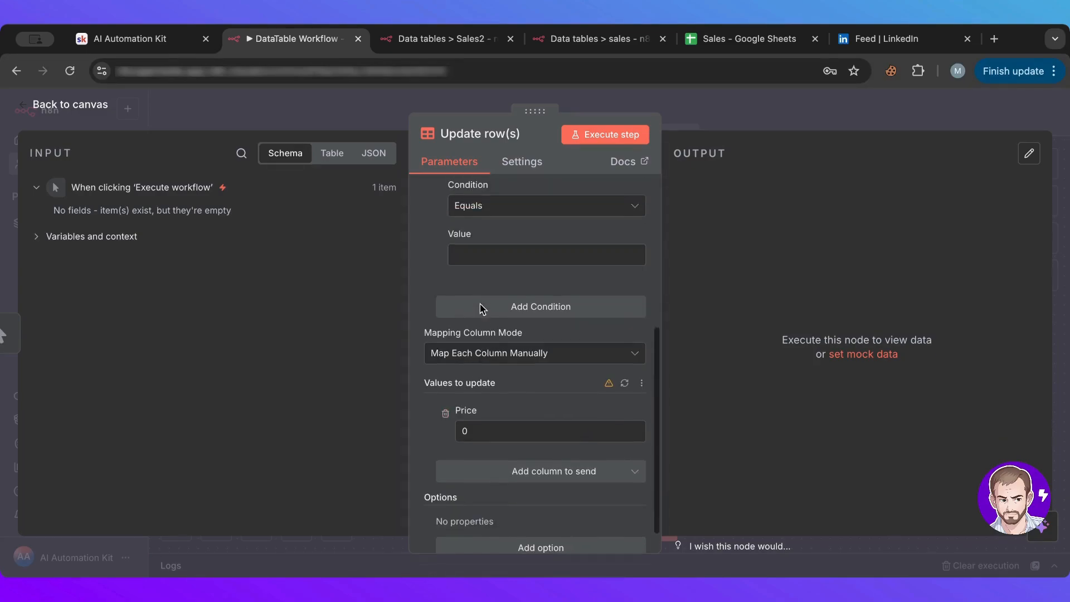
click(546, 209)
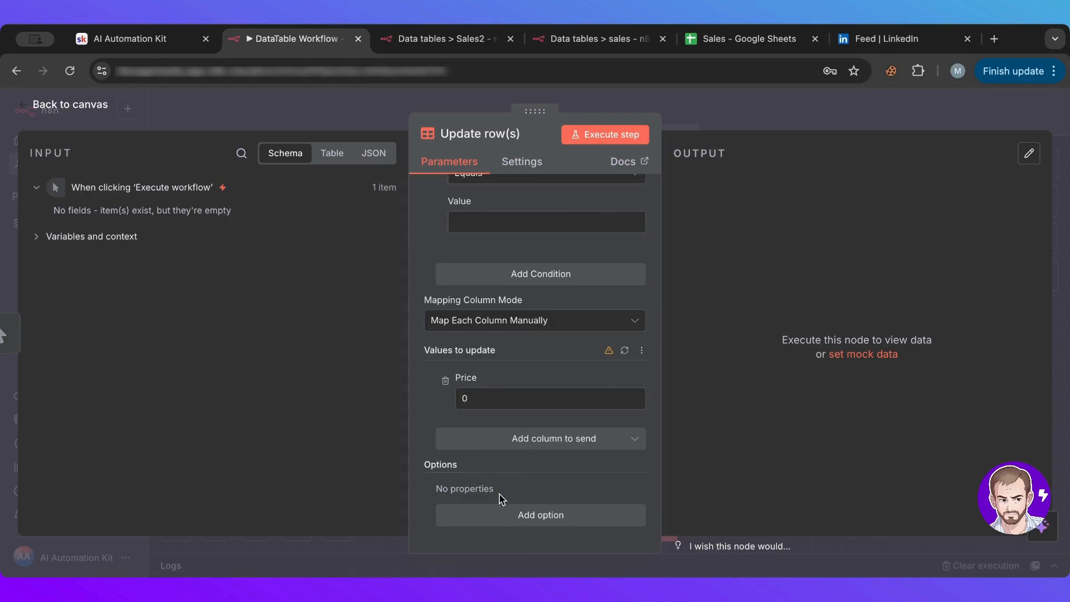
click(550, 399)
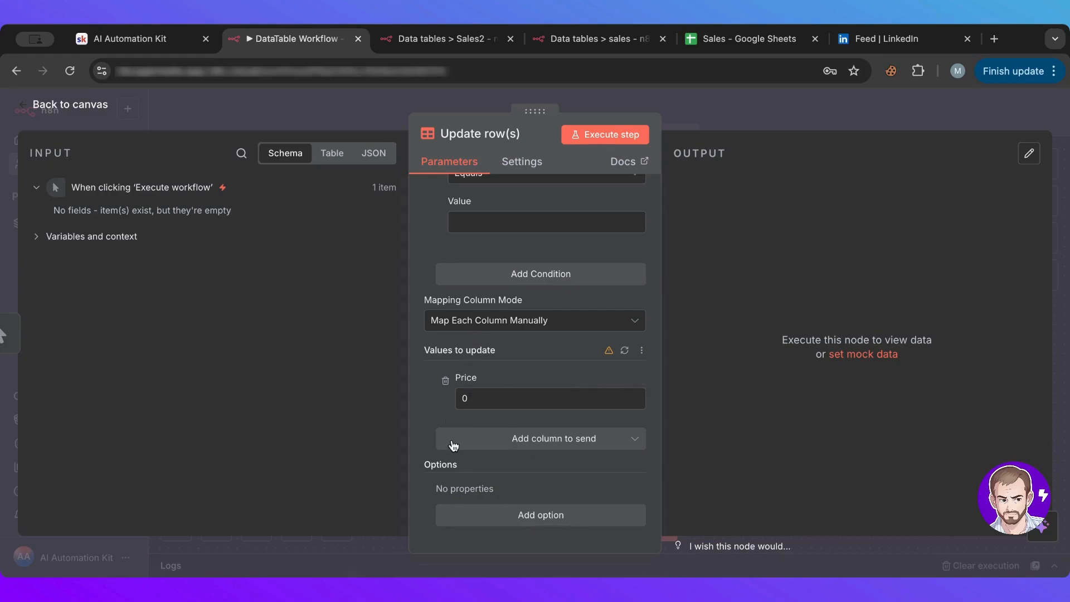
mouse_move(462, 427)
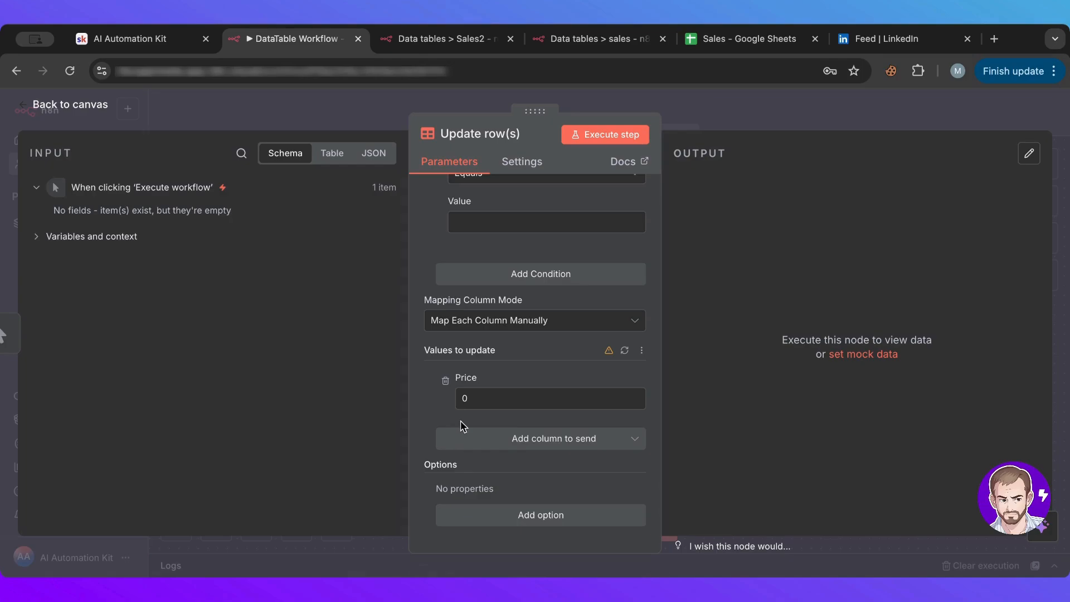
click(69, 104)
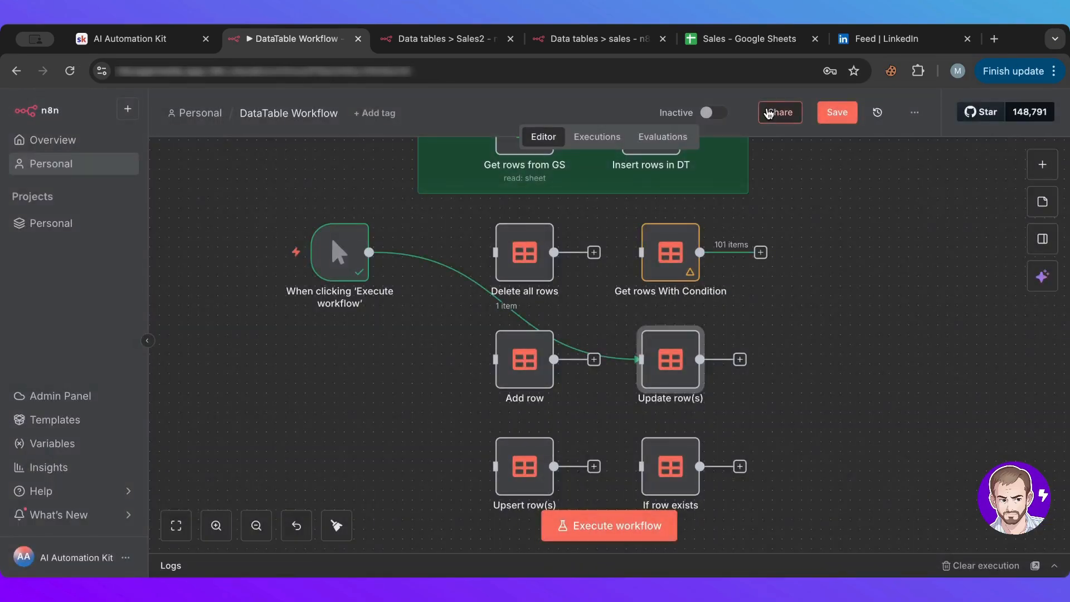
mouse_move(518, 305)
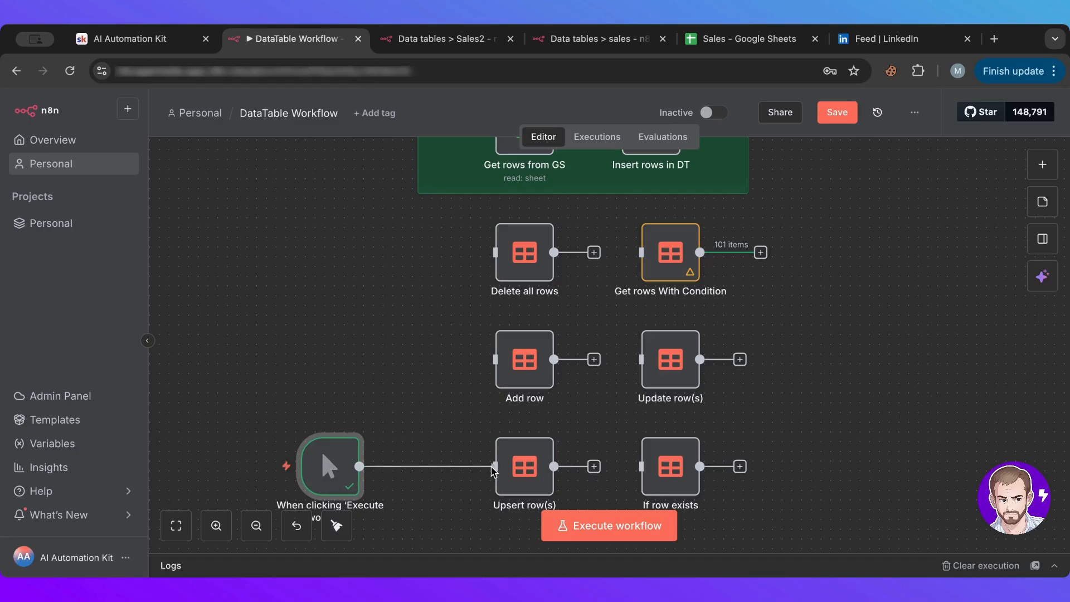
- Check the Upsert row(s) step's operation choices, keep Upsert and review its match settings
double_click(524, 467)
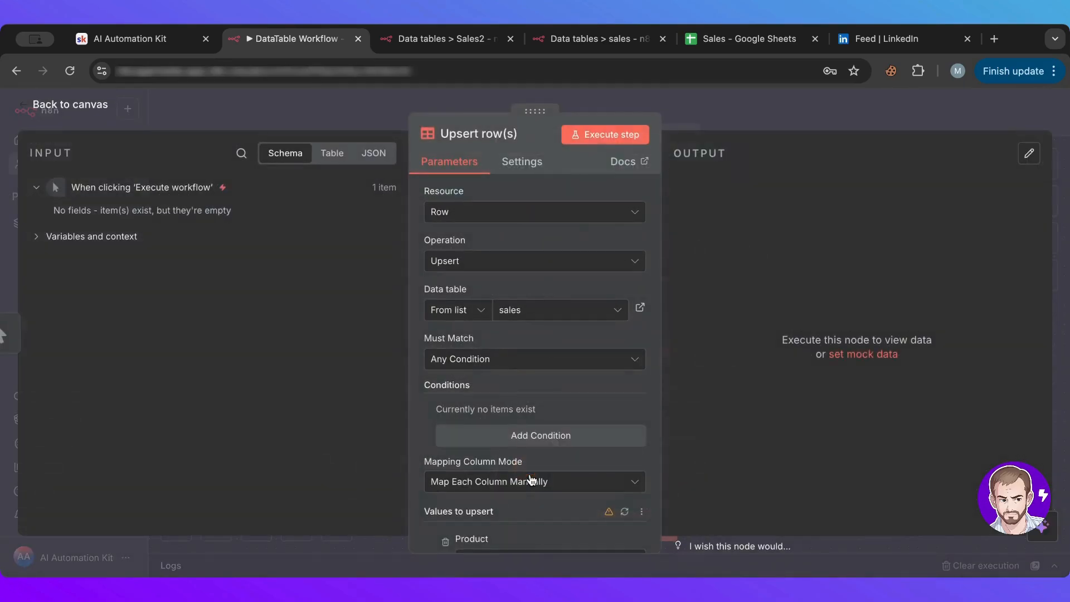
mouse_move(505, 266)
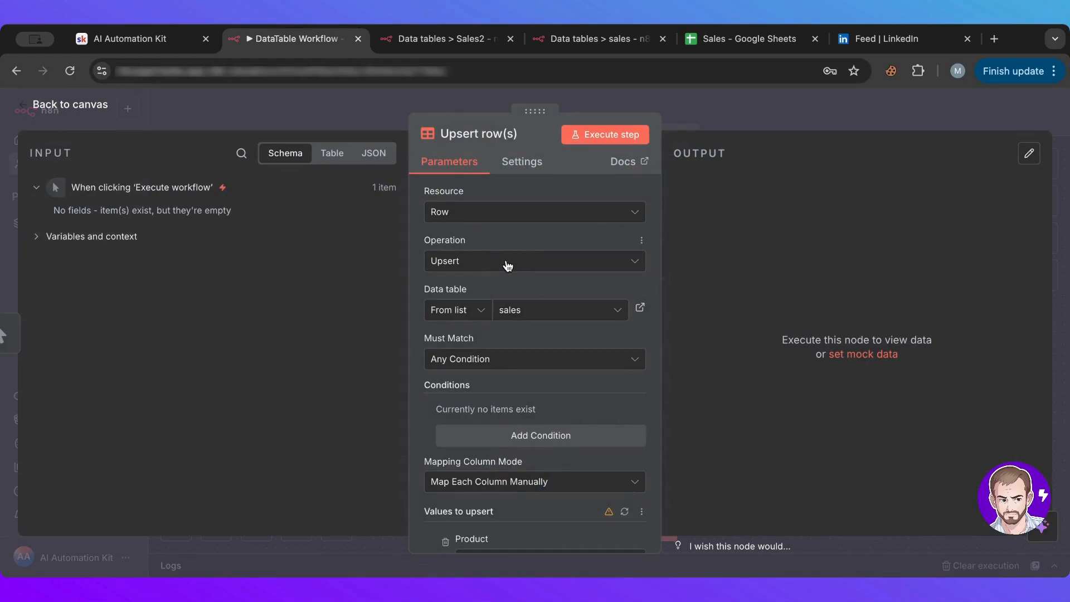
click(534, 261)
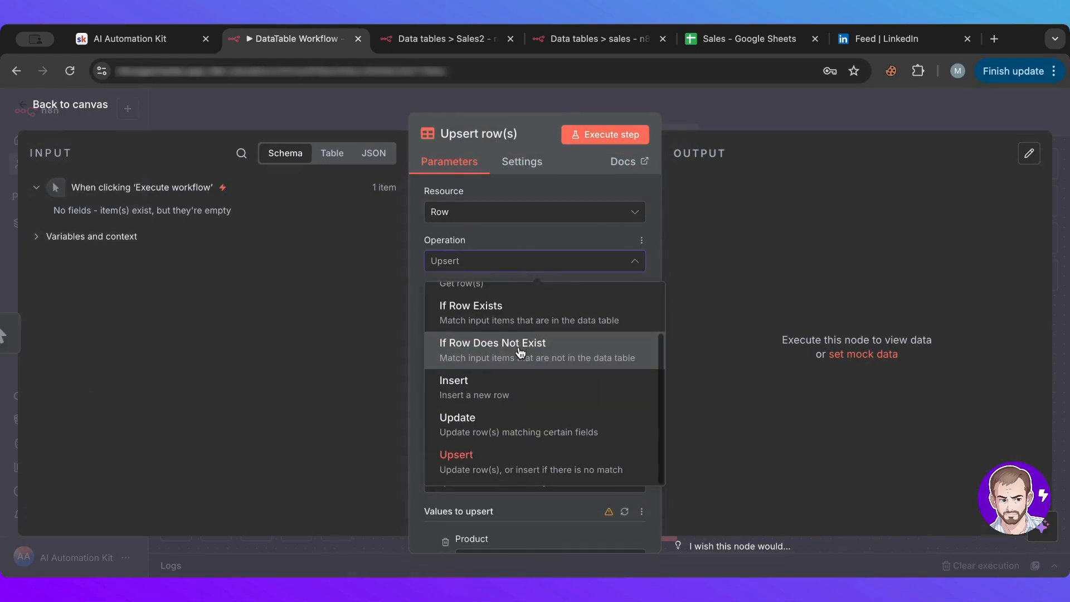
mouse_move(499, 482)
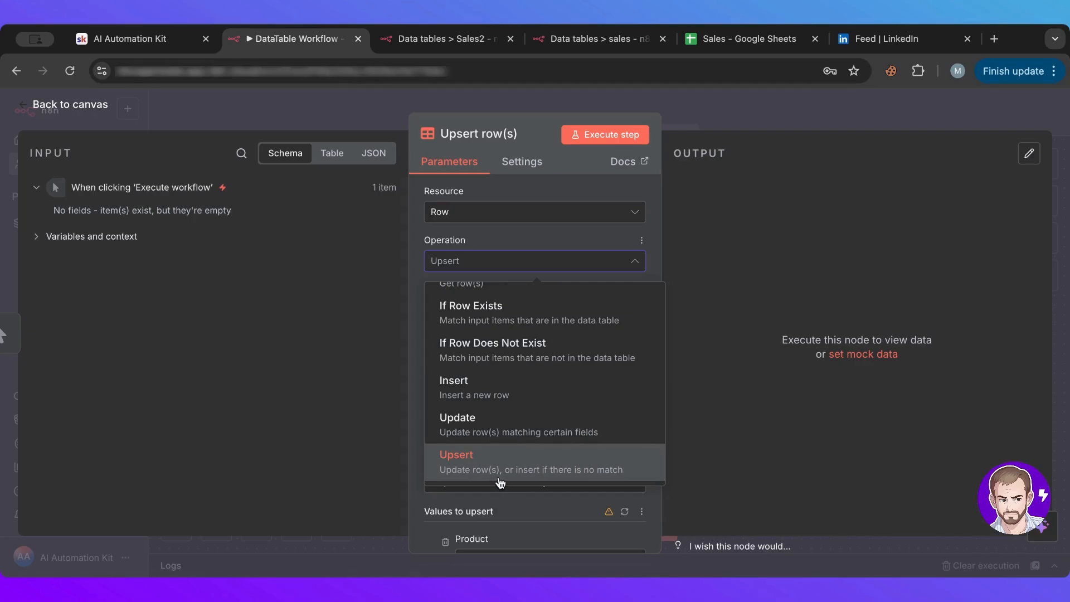
click(456, 455)
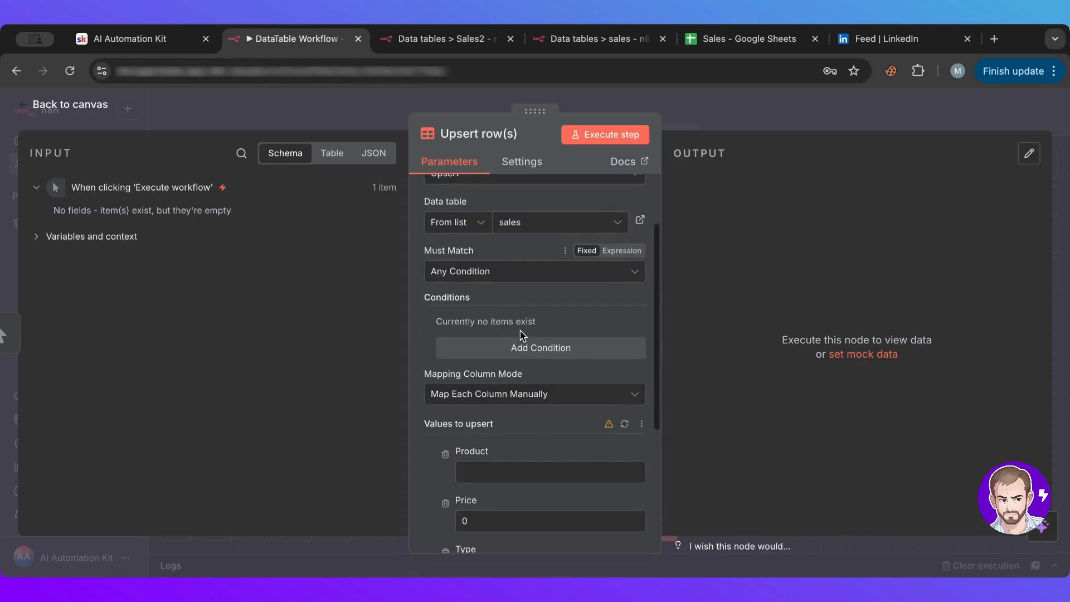
scroll(down, 3)
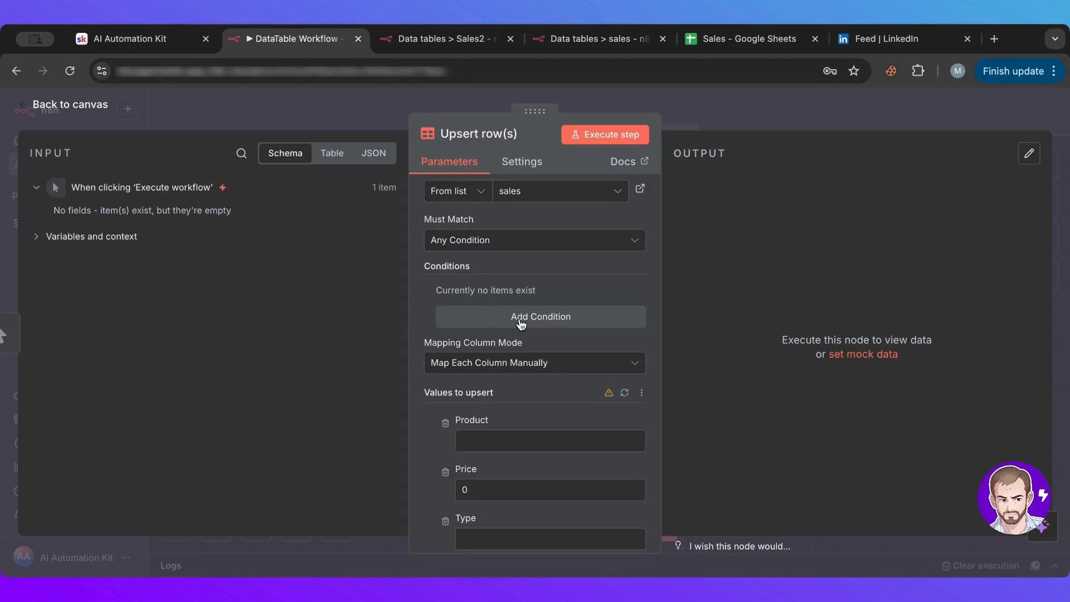
mouse_move(495, 311)
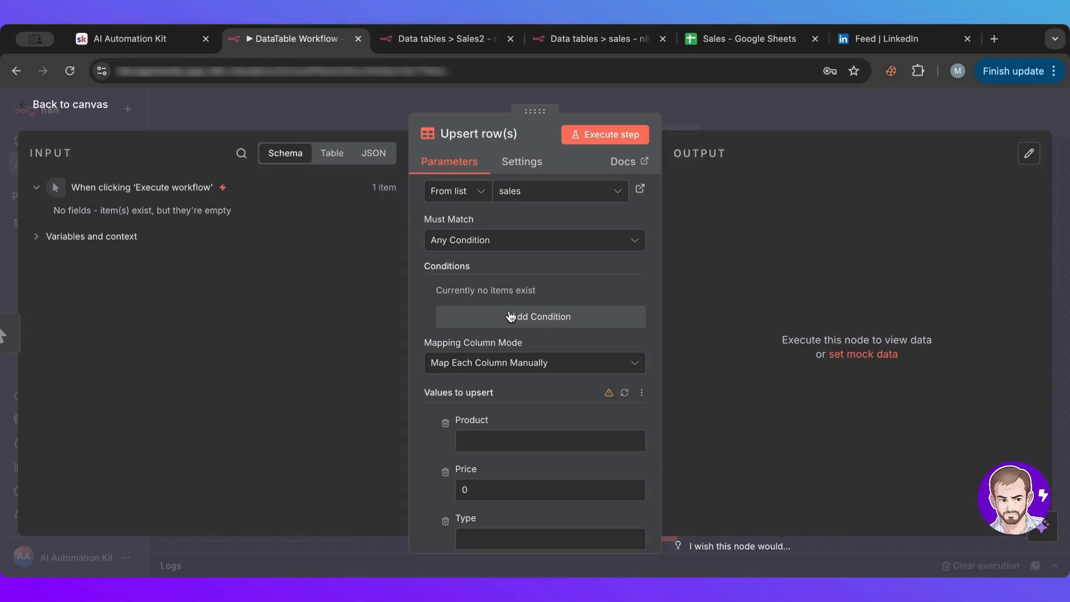
mouse_move(539, 316)
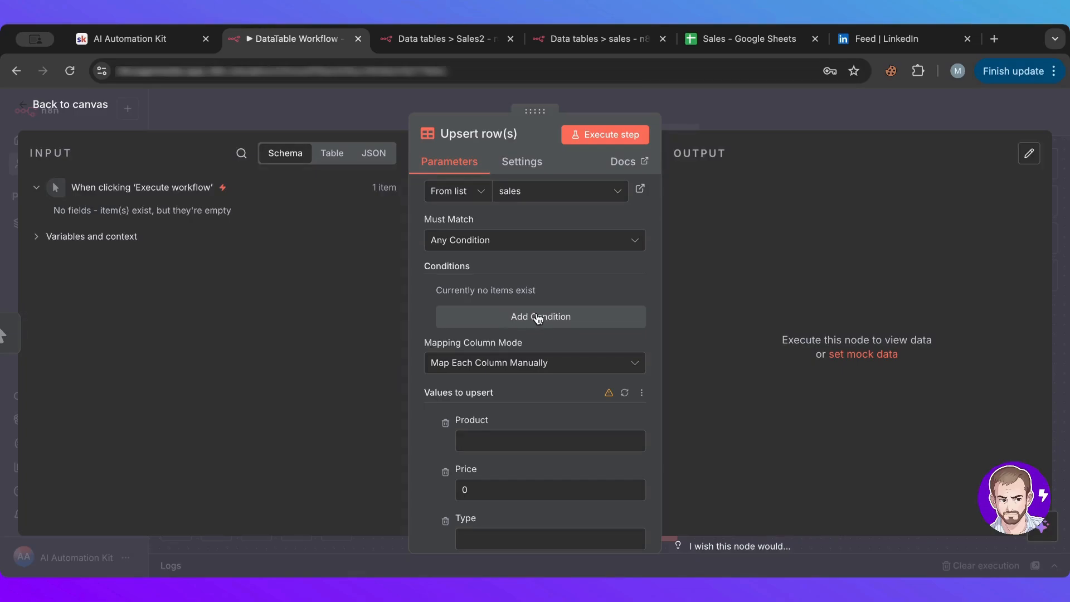
mouse_move(538, 481)
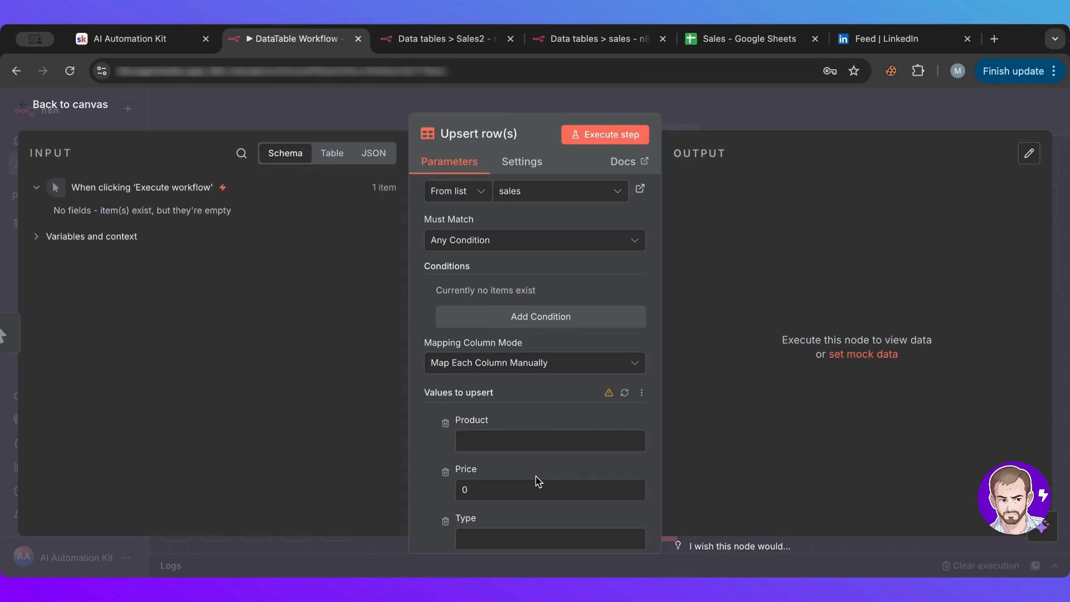
click(69, 105)
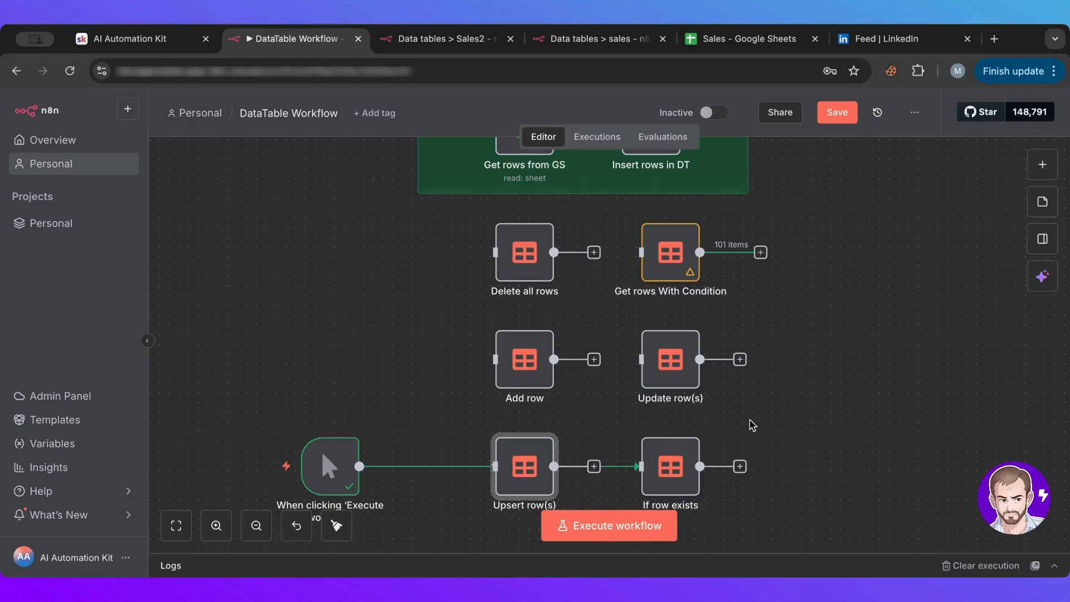
- Run If row exists for id 1, then for id 1000, which returns no output
scroll(up, 3)
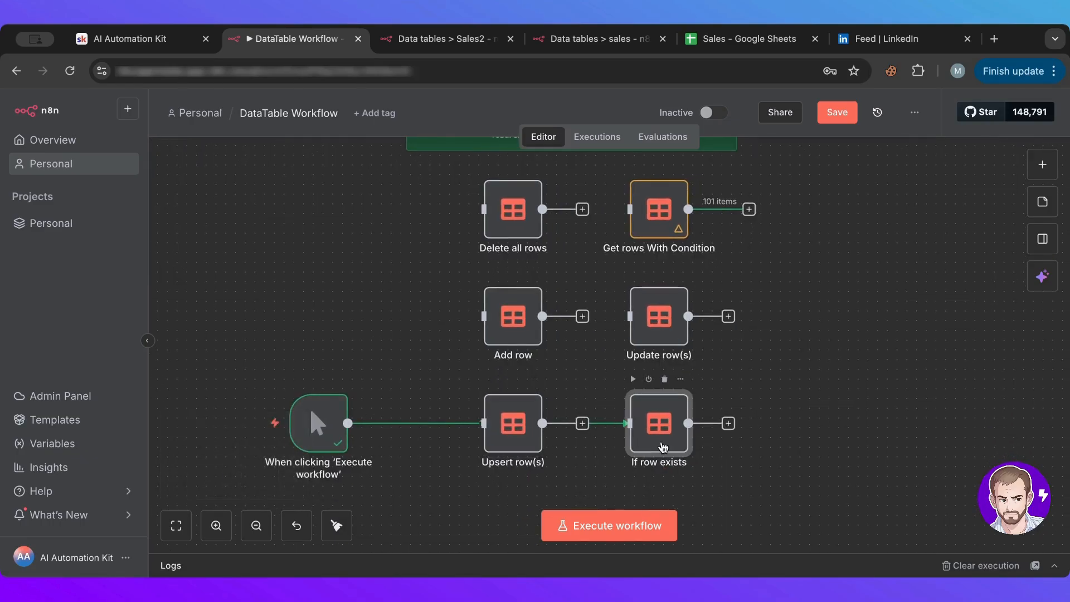
double_click(658, 424)
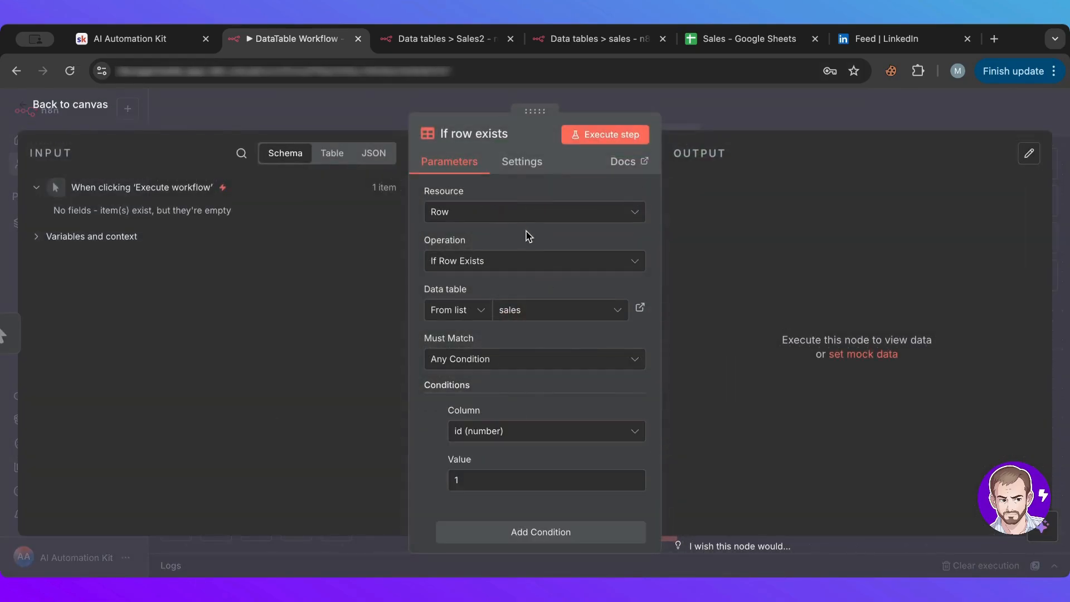
mouse_move(966, 233)
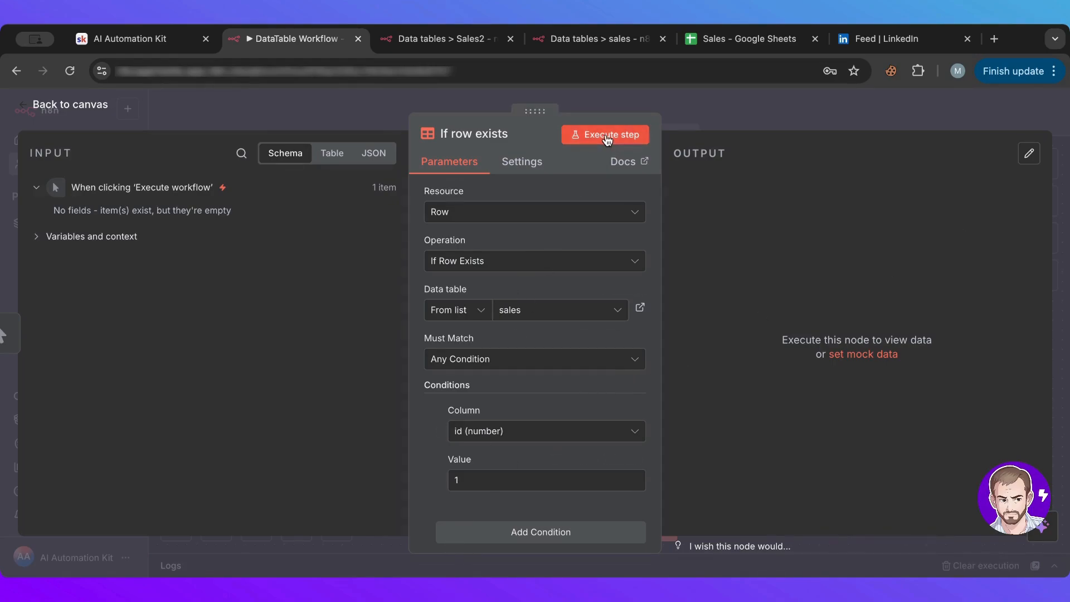
click(604, 133)
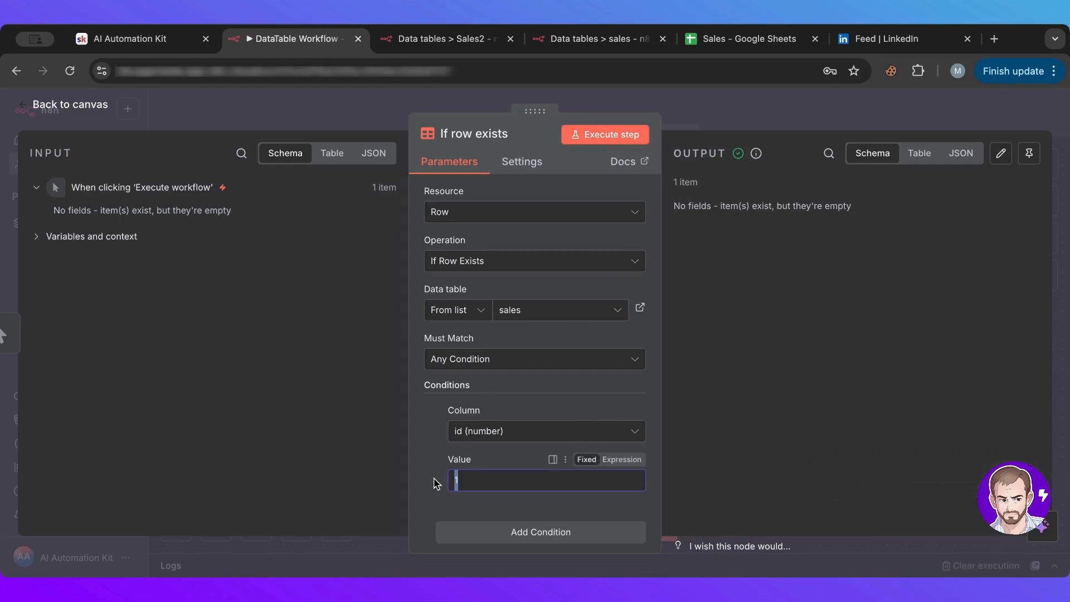
text(1000)
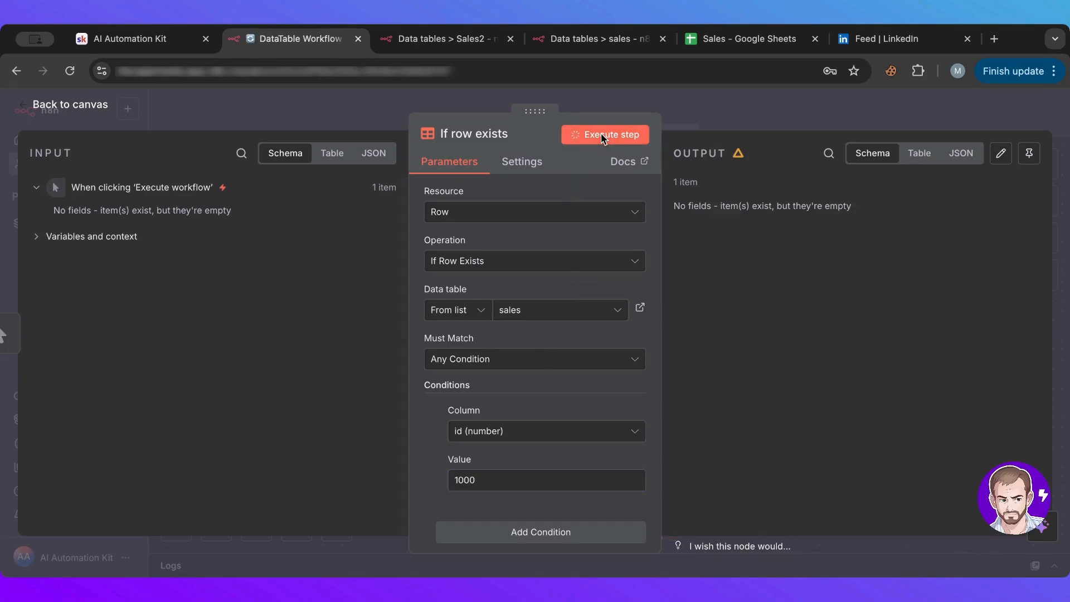
click(605, 134)
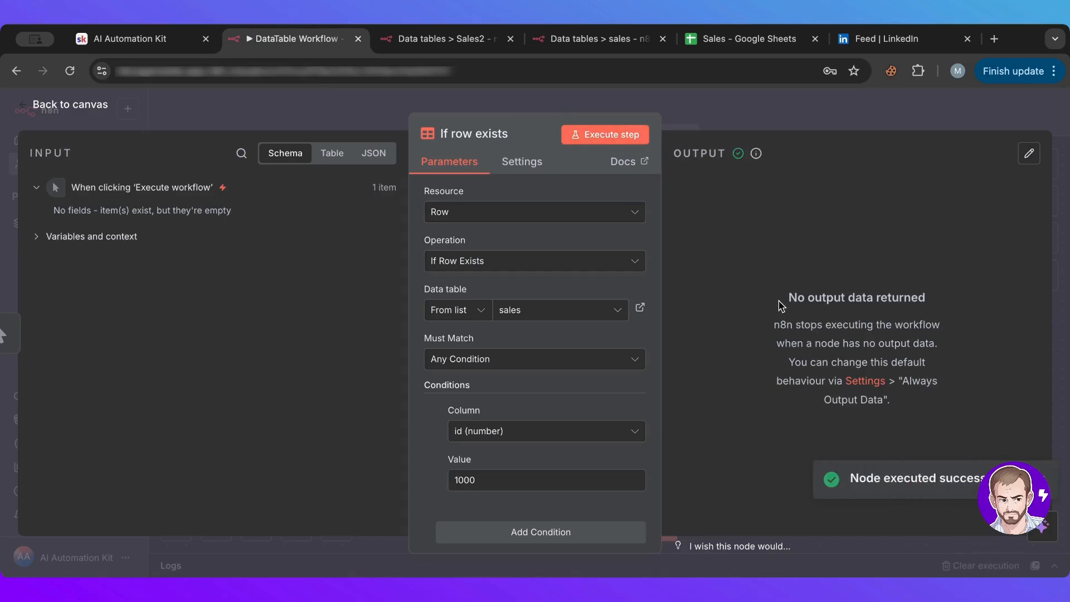
mouse_move(893, 114)
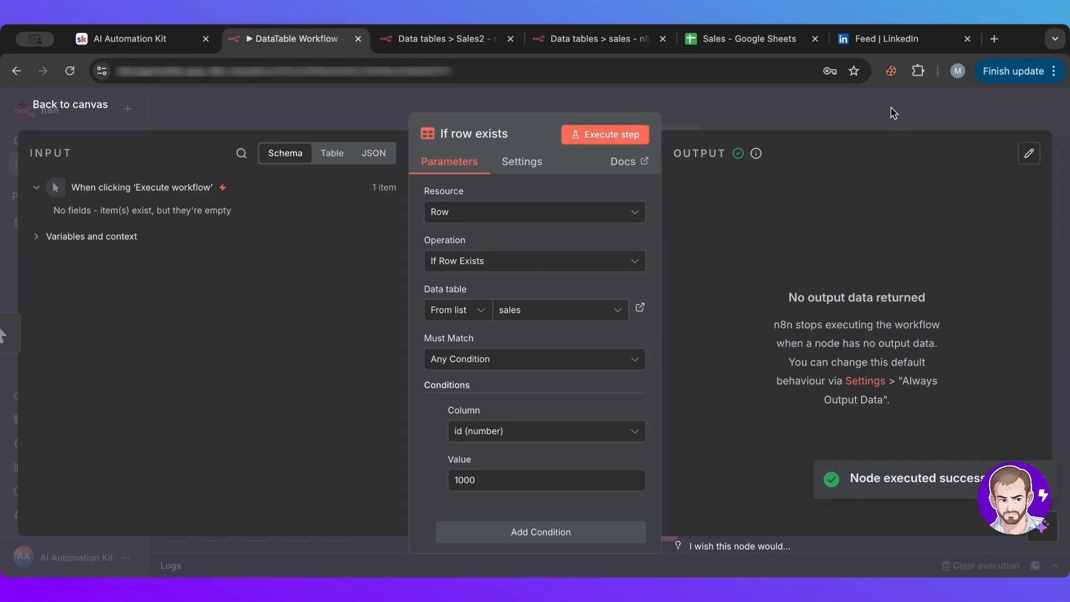
click(69, 105)
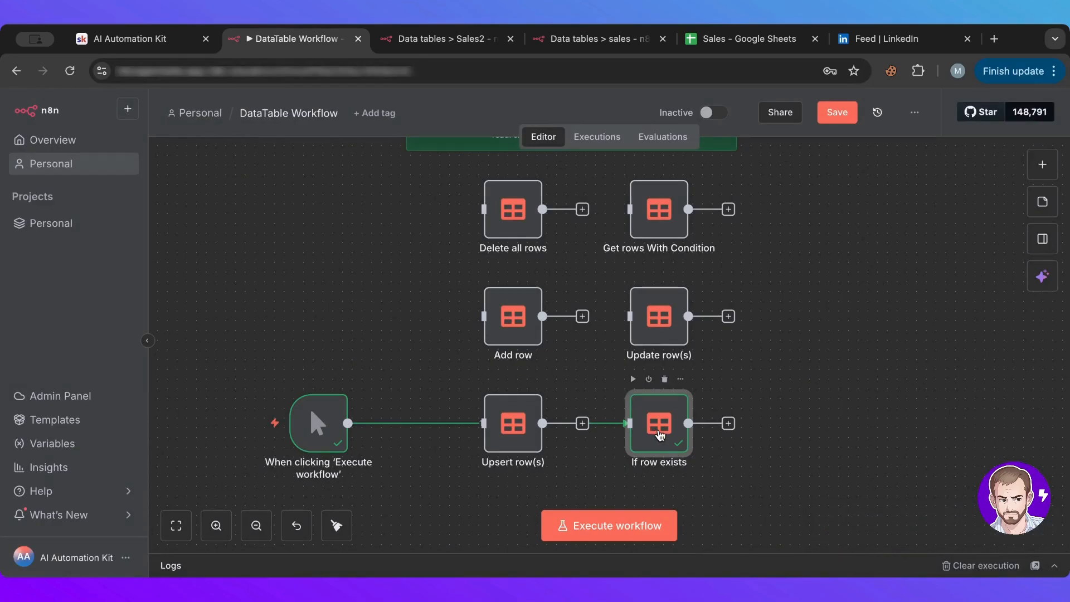
mouse_move(665, 461)
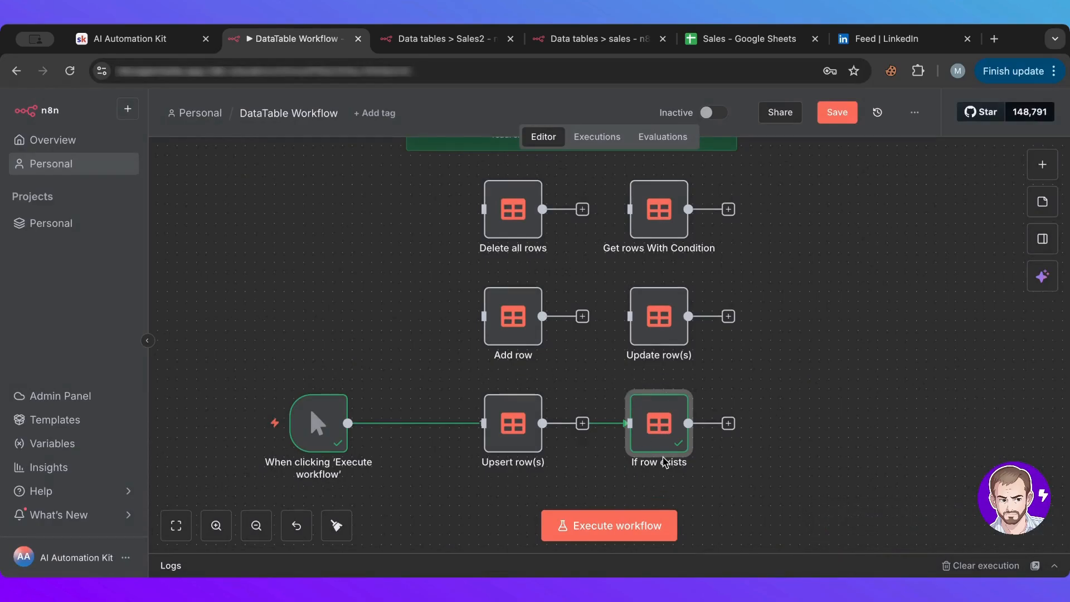
mouse_move(659, 431)
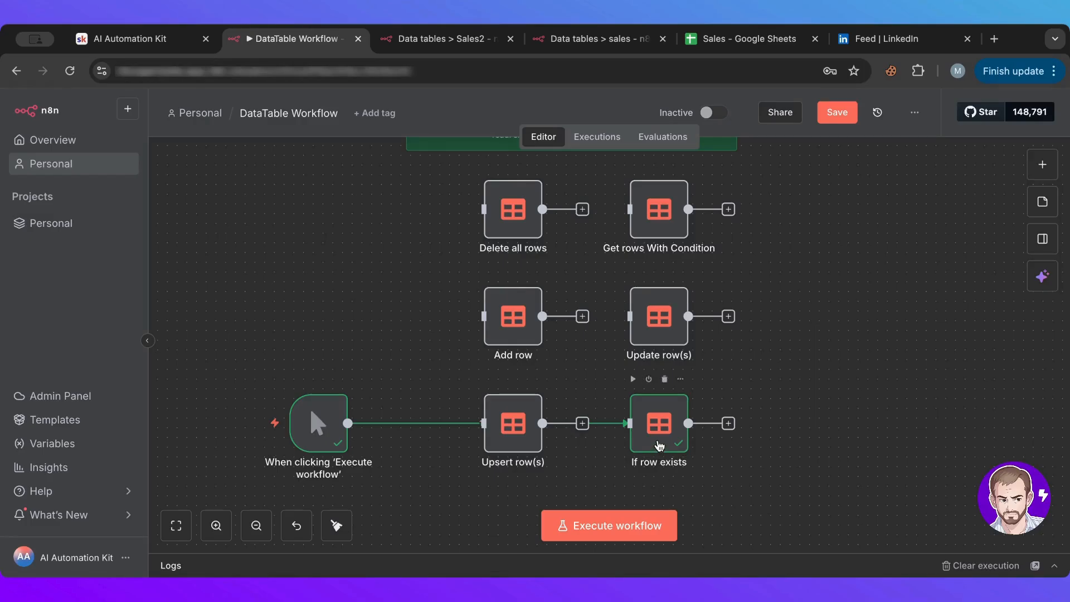
- Reopen If row exists and rerun the check with id value 1
double_click(658, 424)
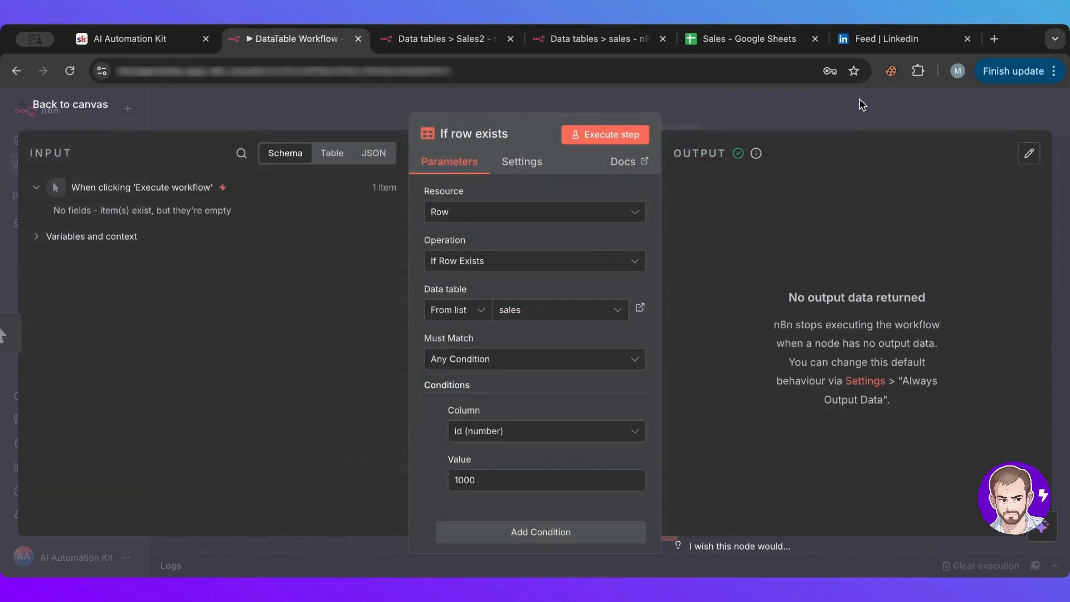
click(69, 105)
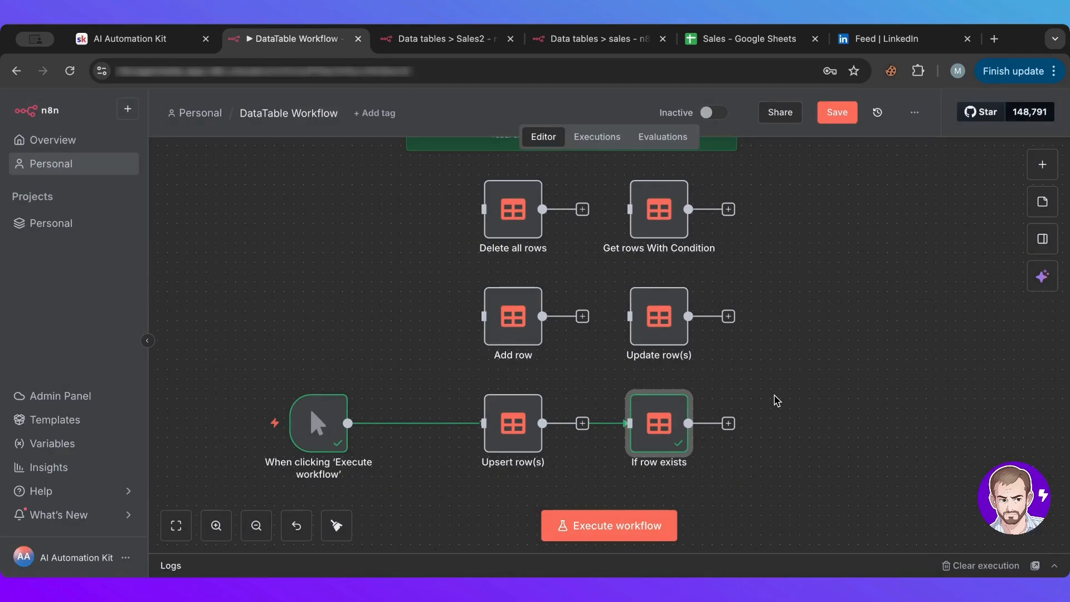
double_click(658, 423)
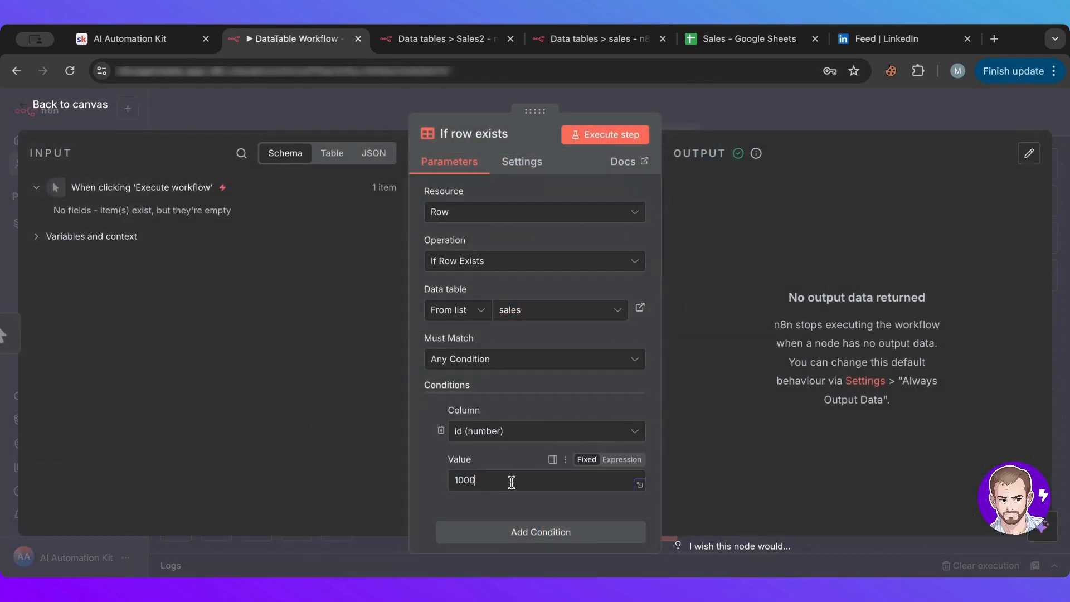
click(605, 135)
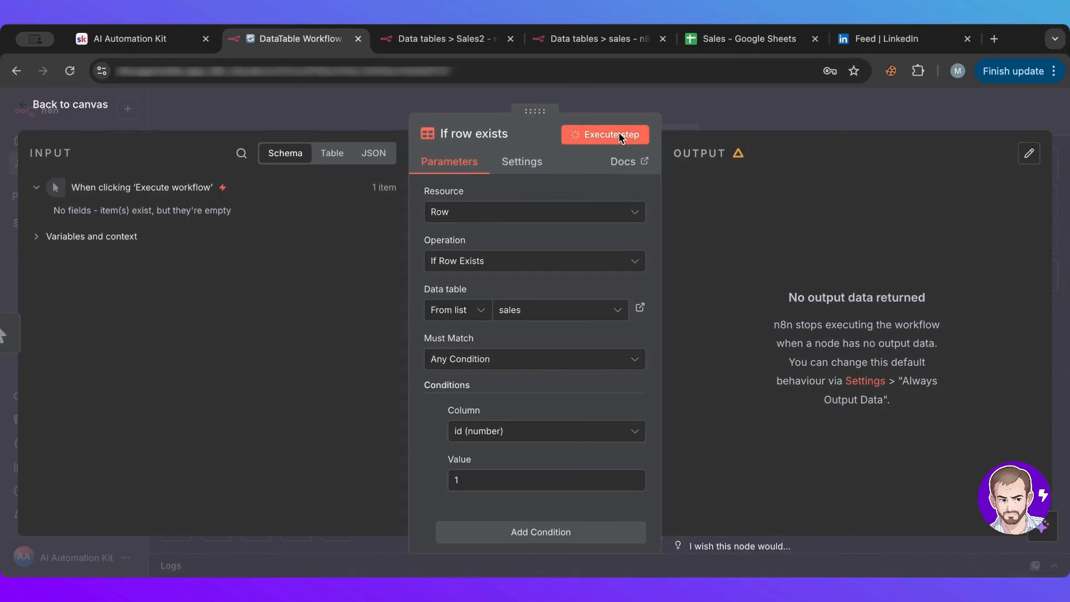
click(603, 135)
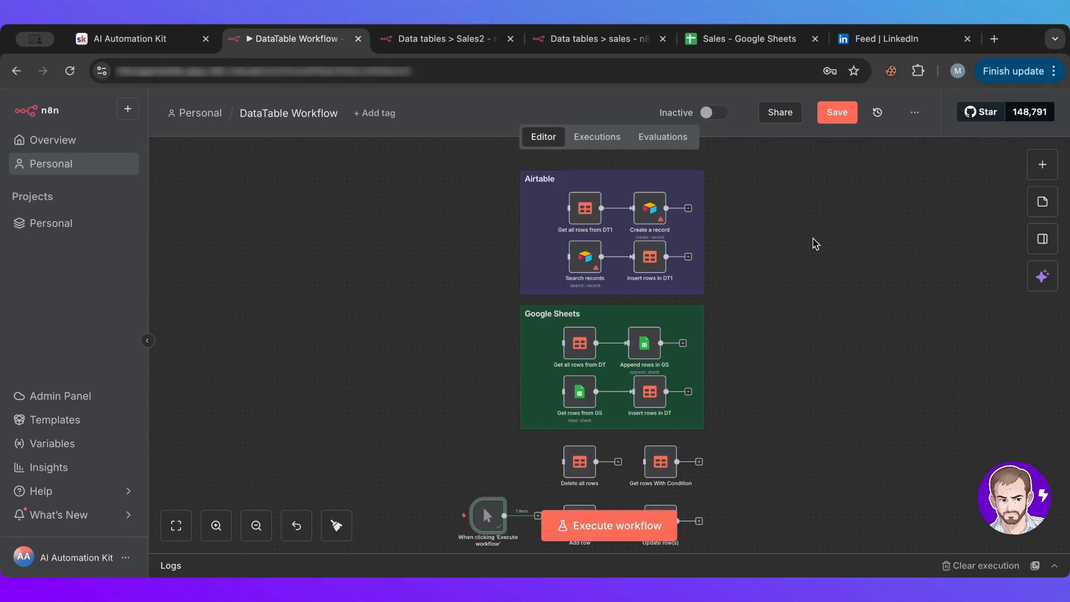
mouse_move(768, 381)
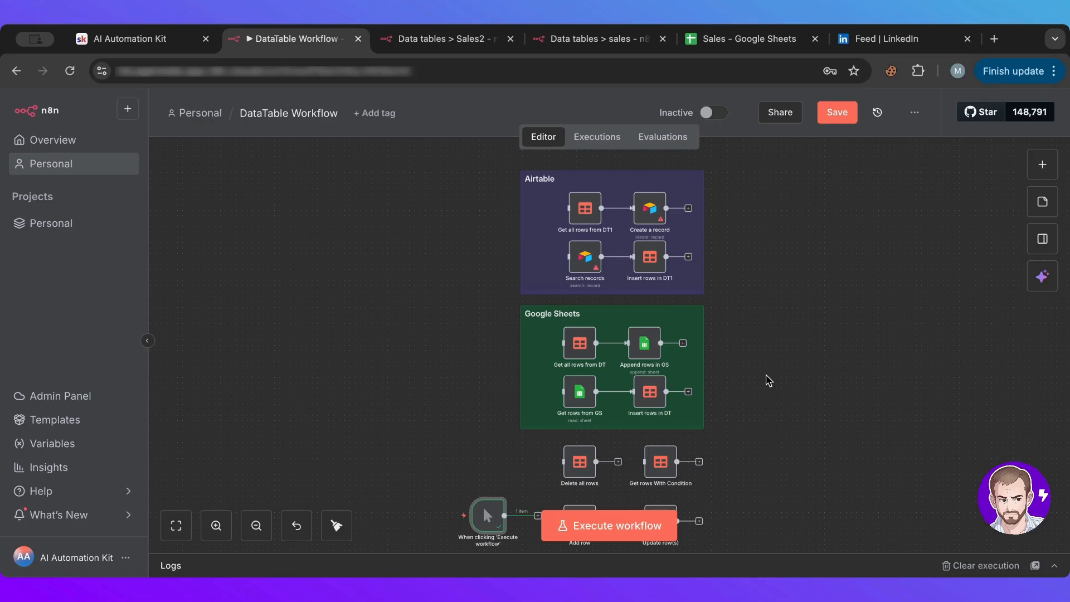
mouse_move(506, 285)
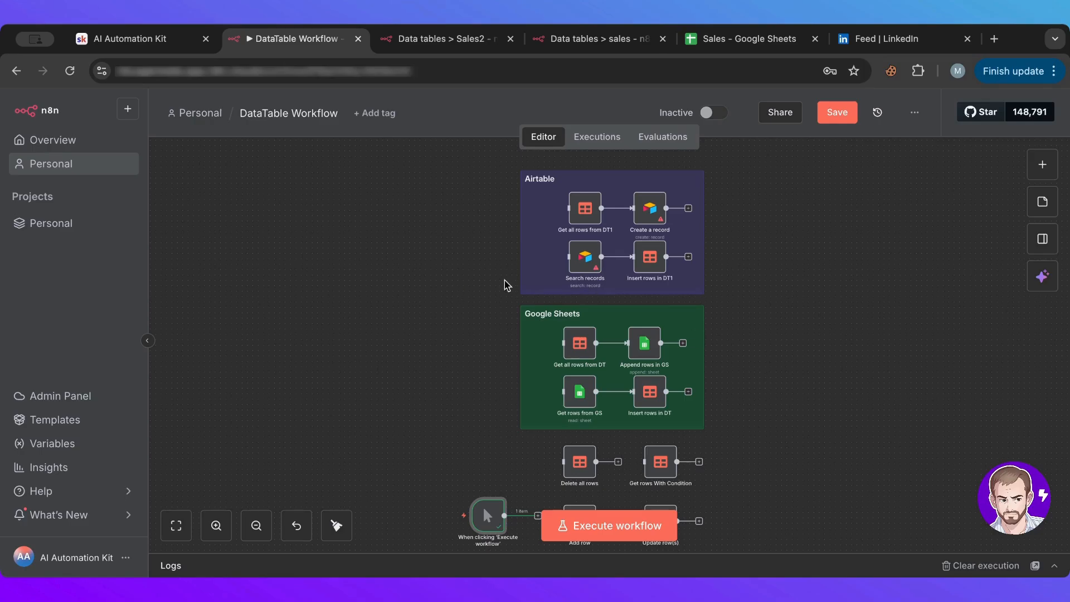
mouse_move(478, 363)
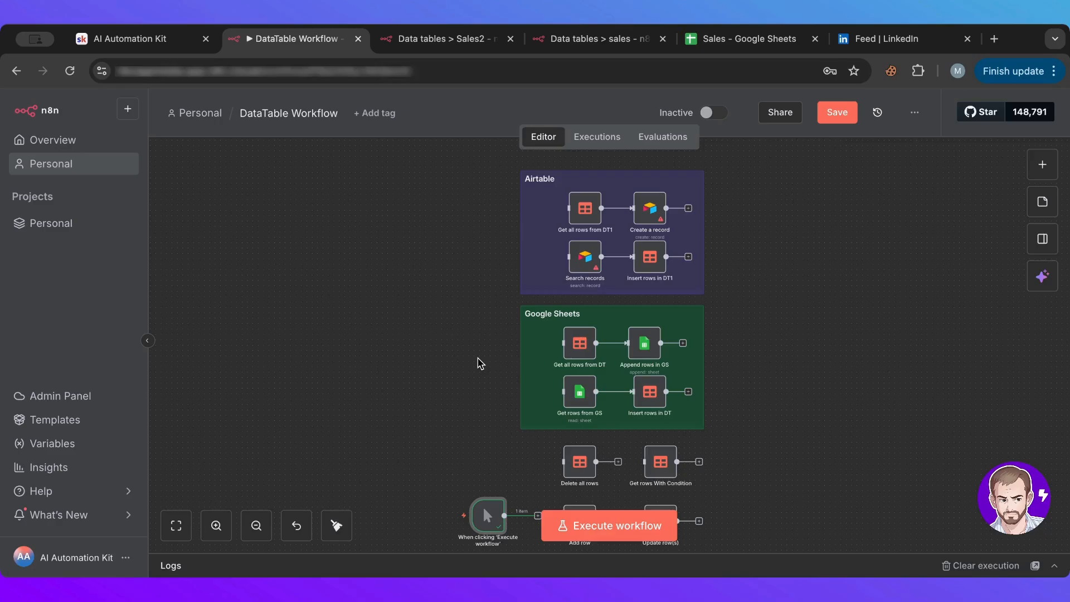
mouse_move(470, 180)
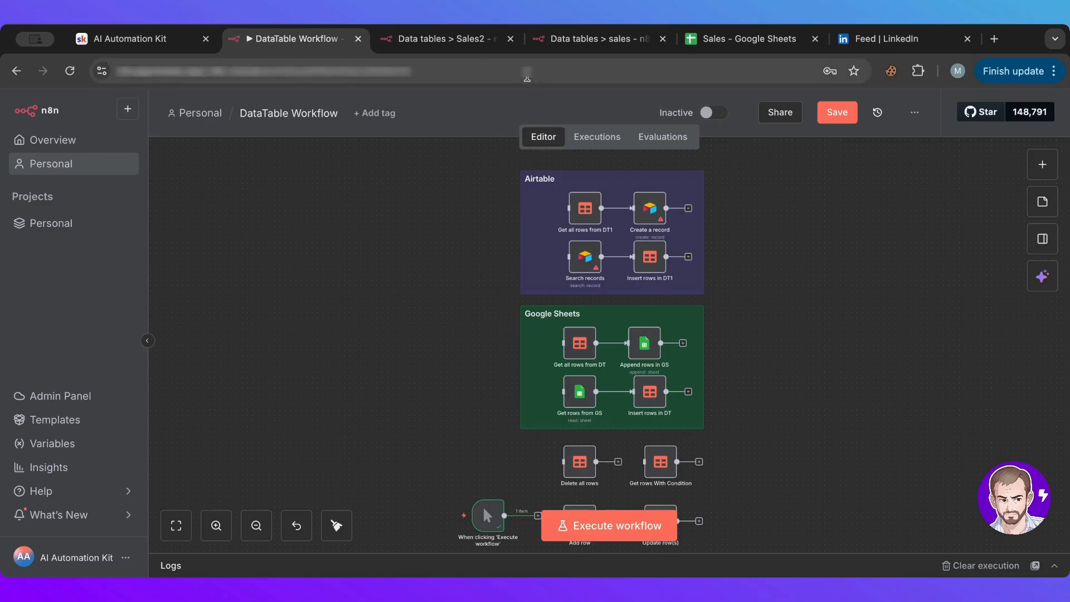
click(594, 38)
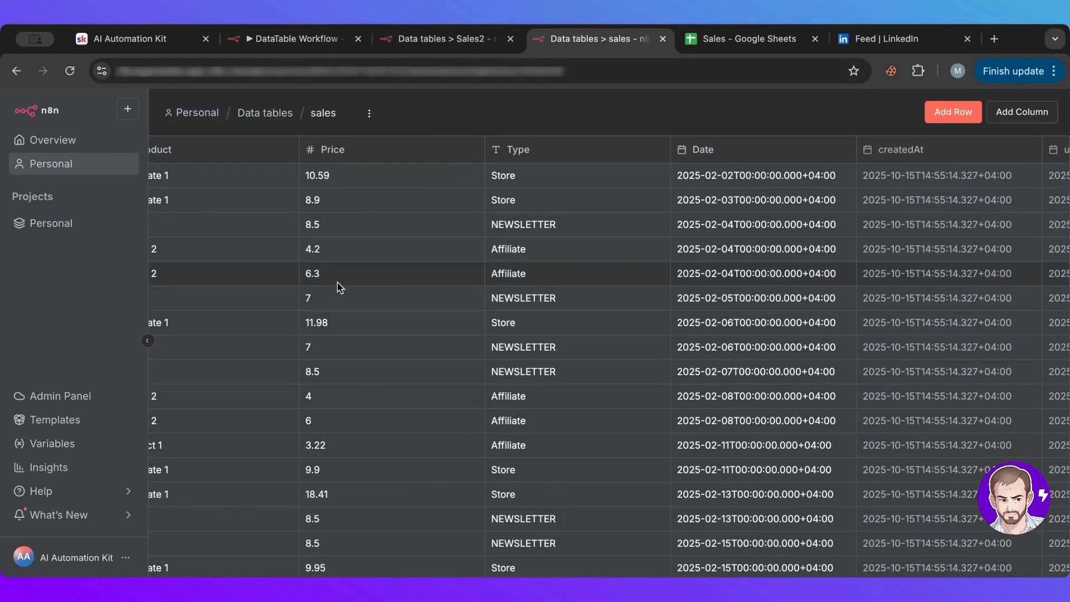
mouse_move(463, 361)
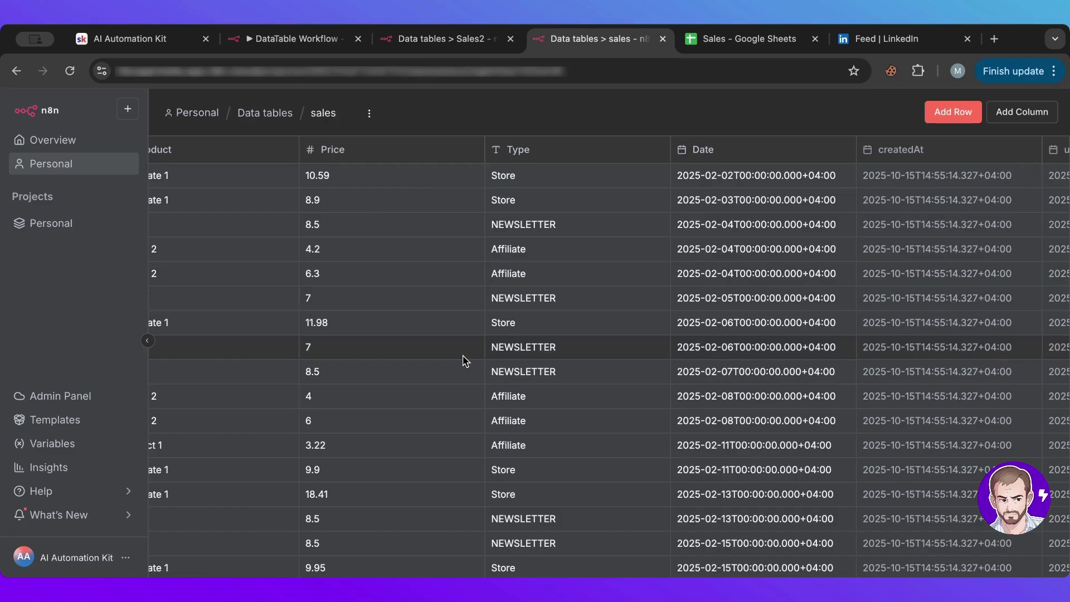
mouse_move(447, 293)
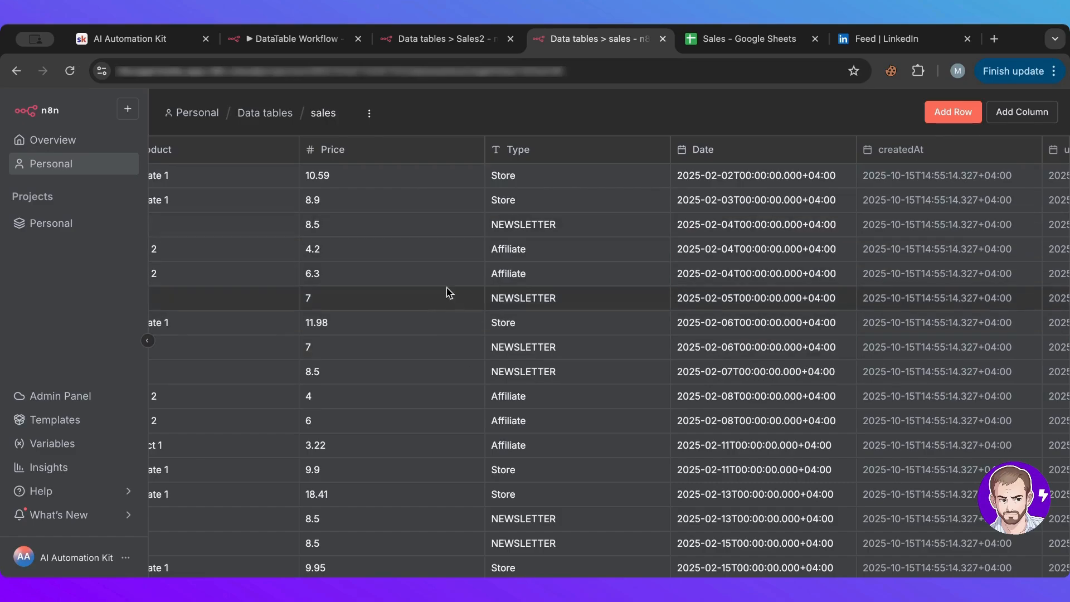
mouse_move(295, 38)
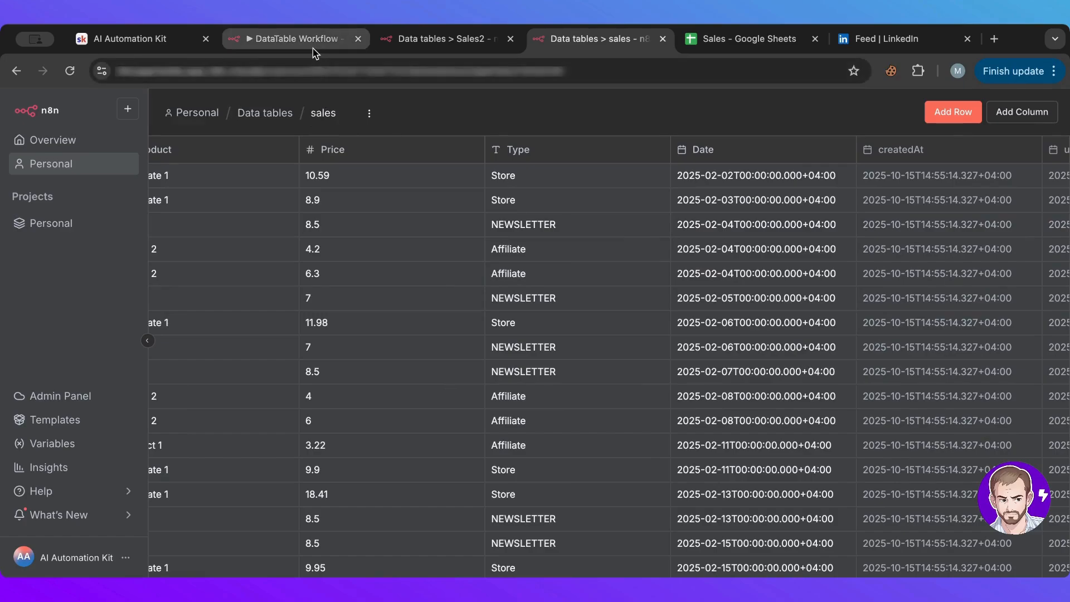
click(295, 38)
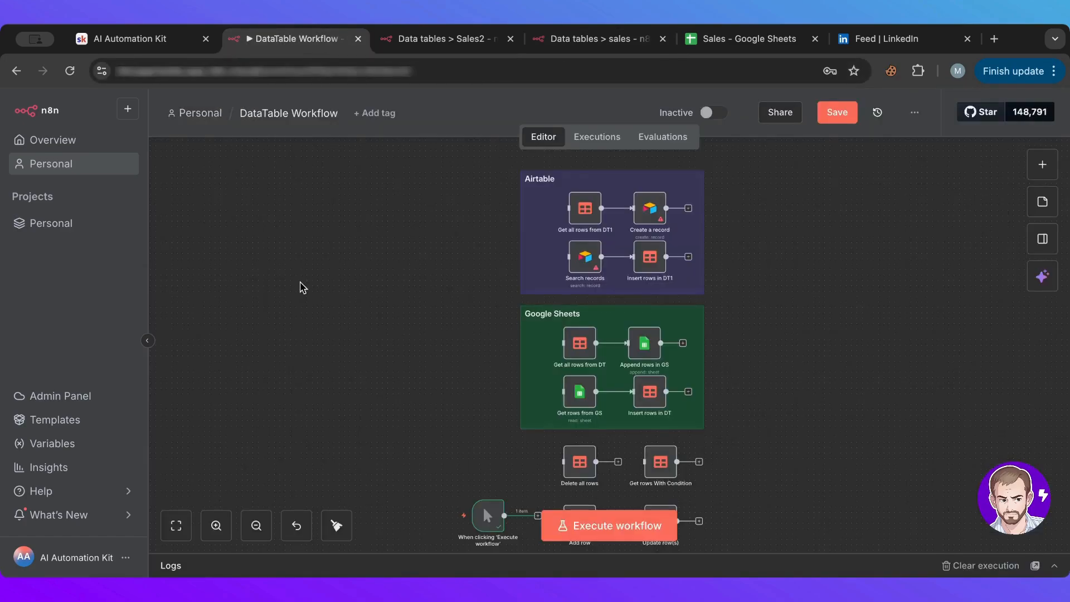
mouse_move(400, 342)
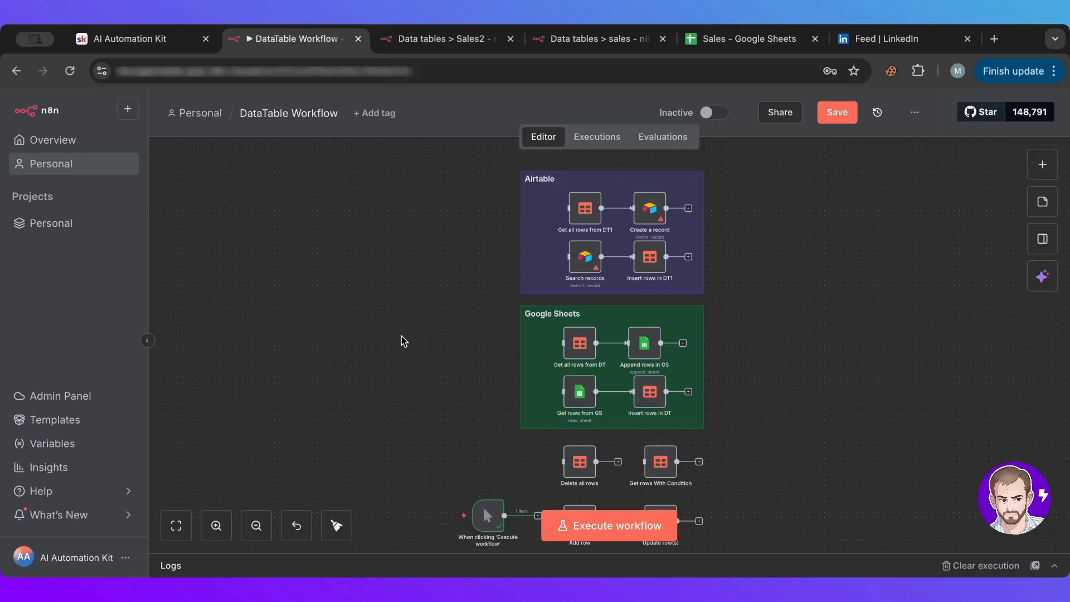
mouse_move(404, 342)
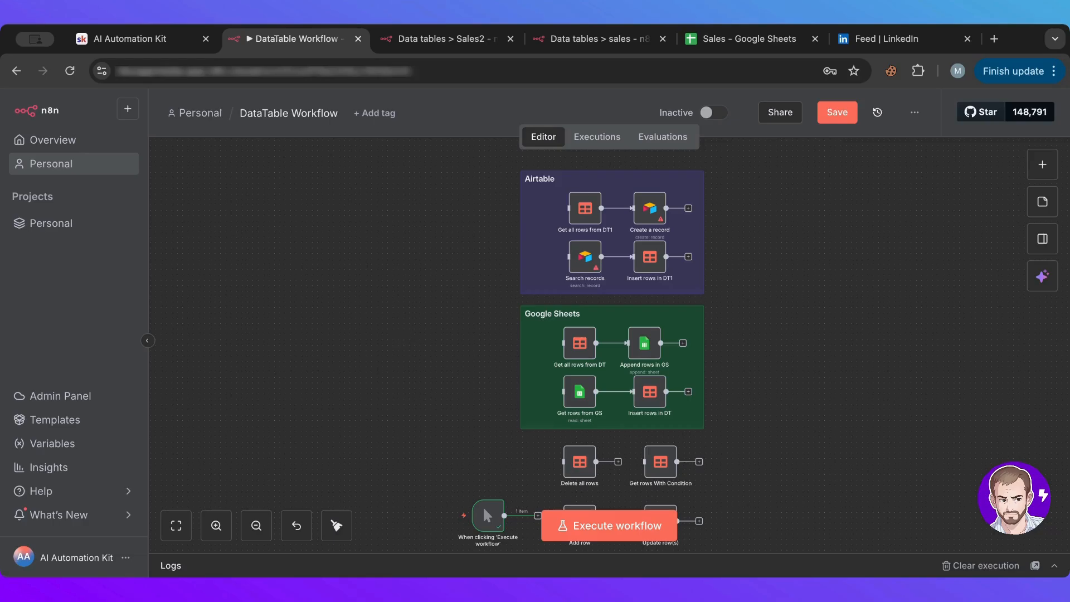